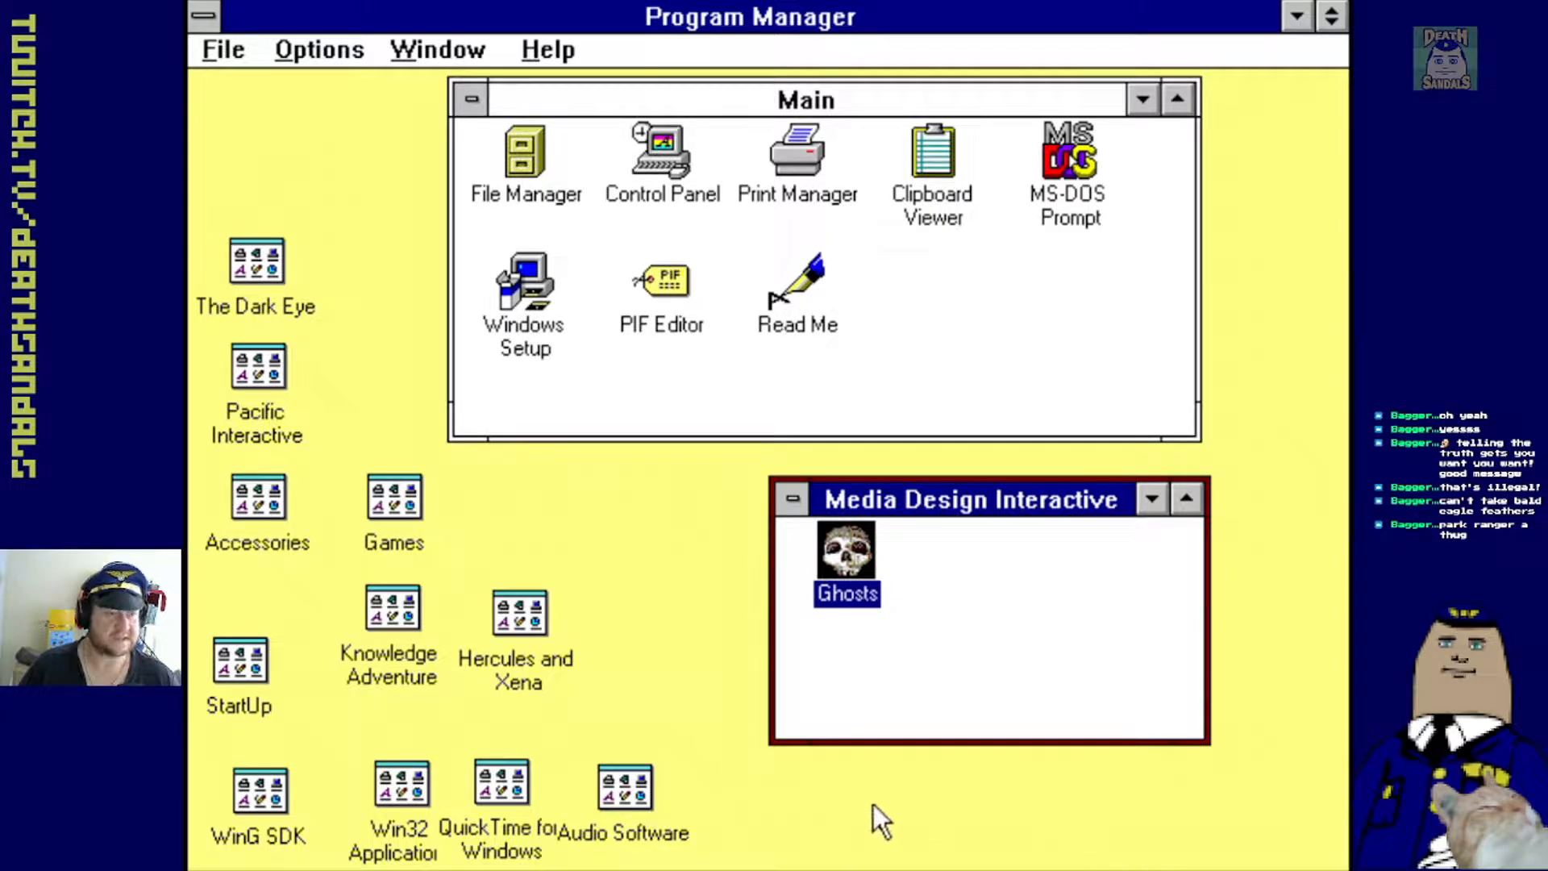
mouse_move(859, 582)
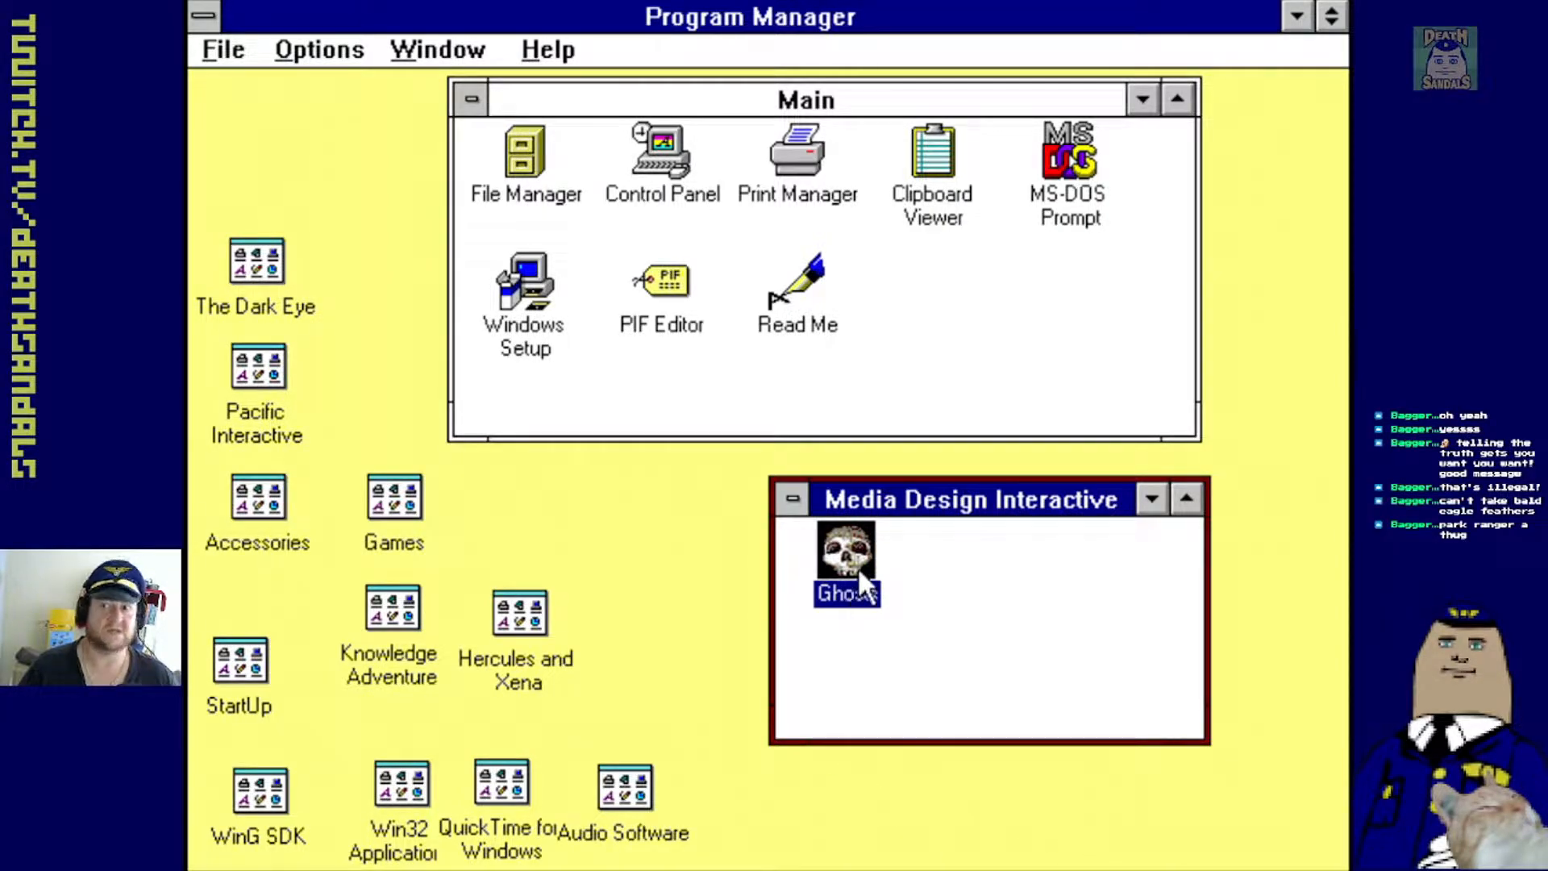
Launch Ghosts from the Media Design Interactive program group
double_click(845, 554)
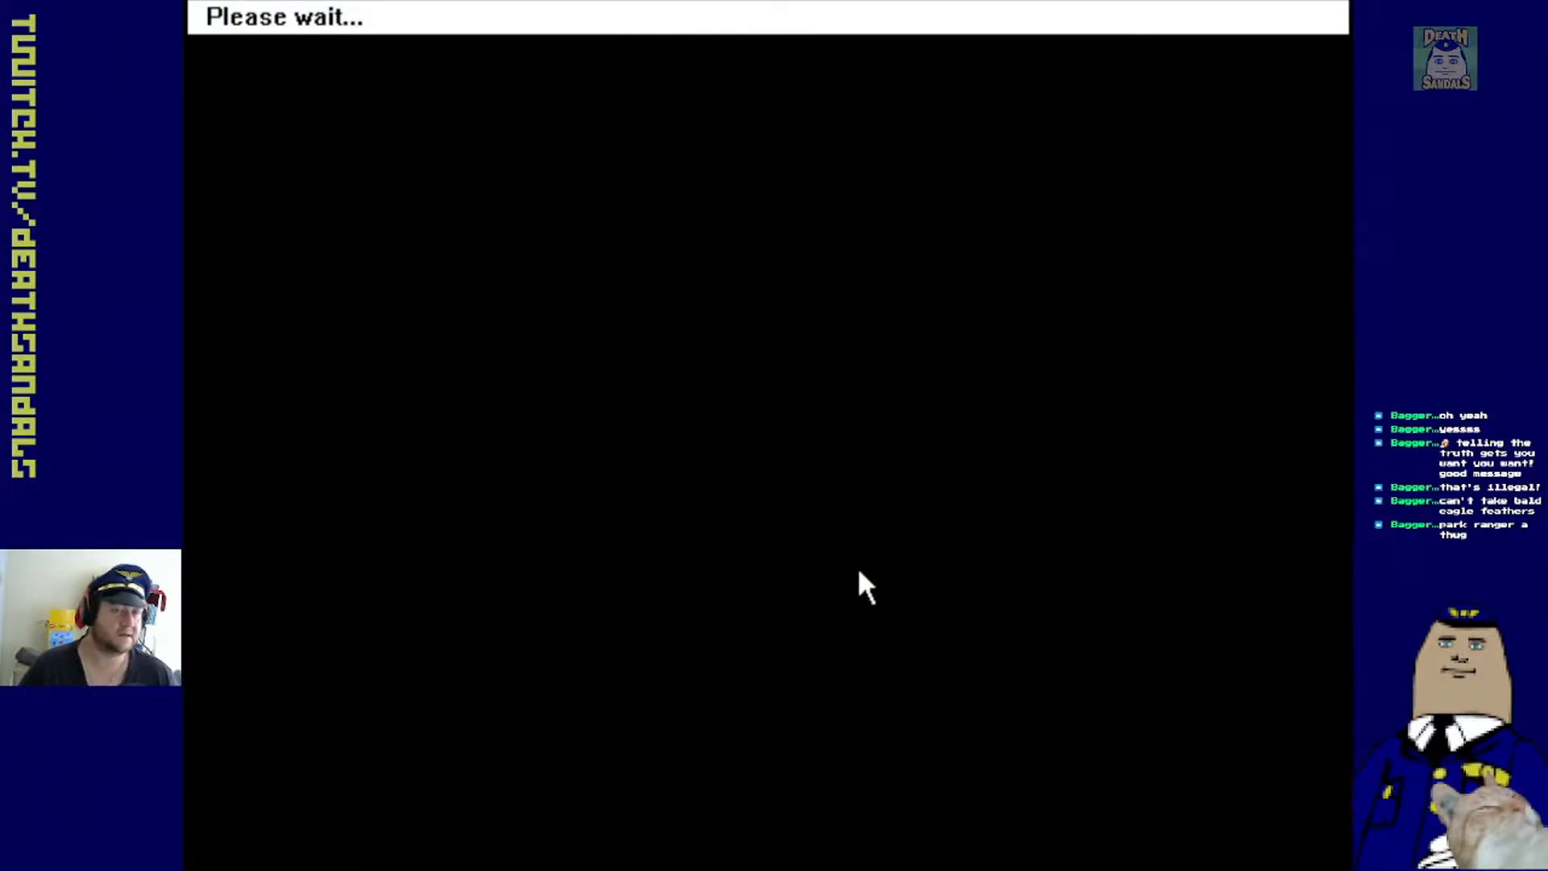
mouse_move(440, 338)
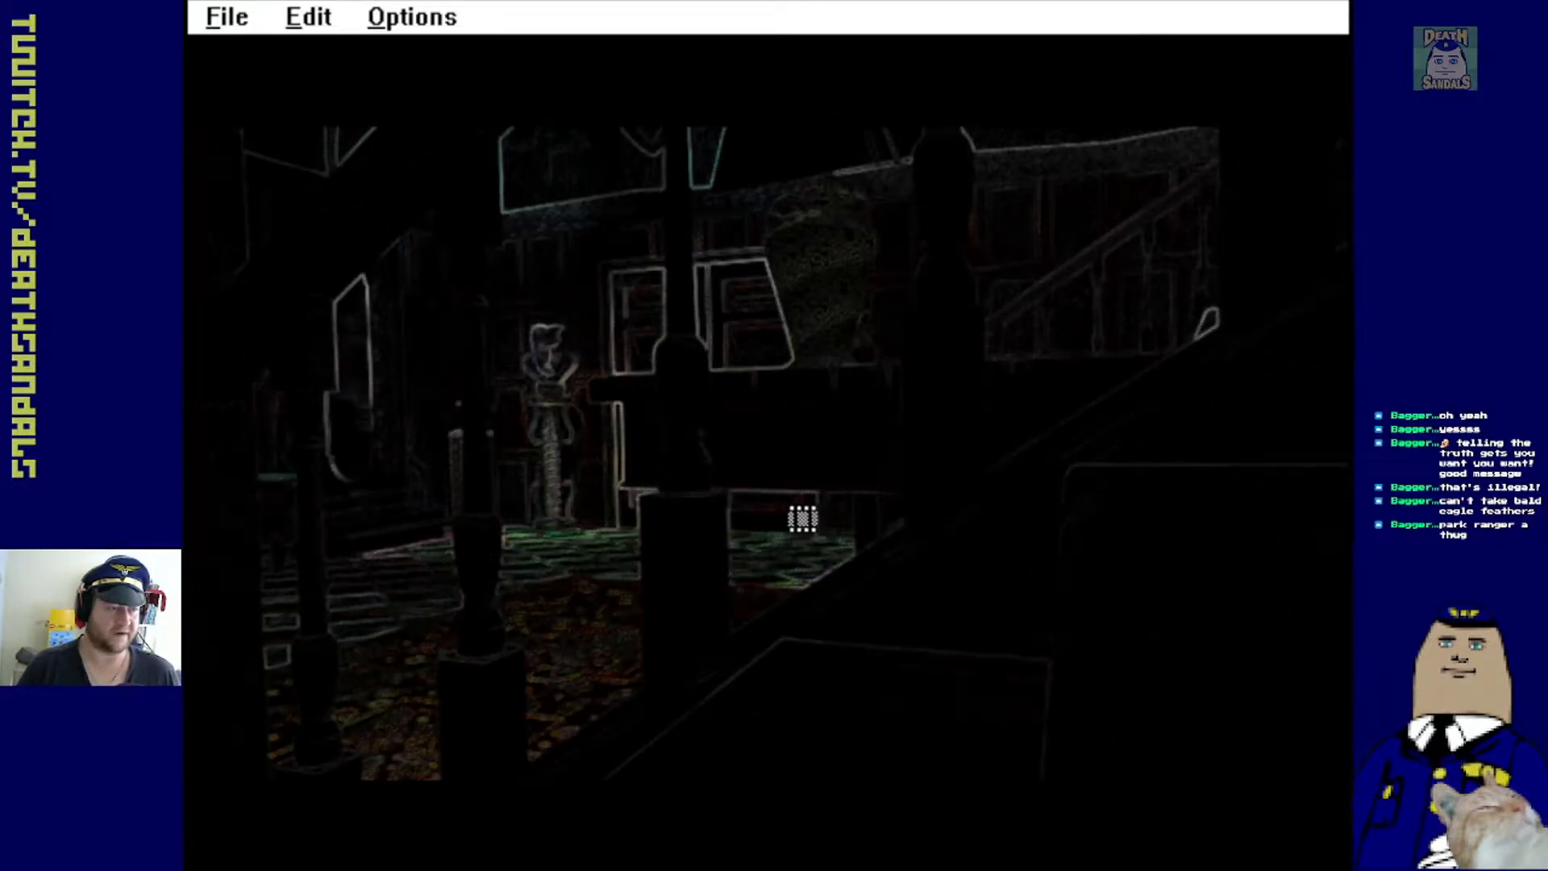
mouse_move(869, 621)
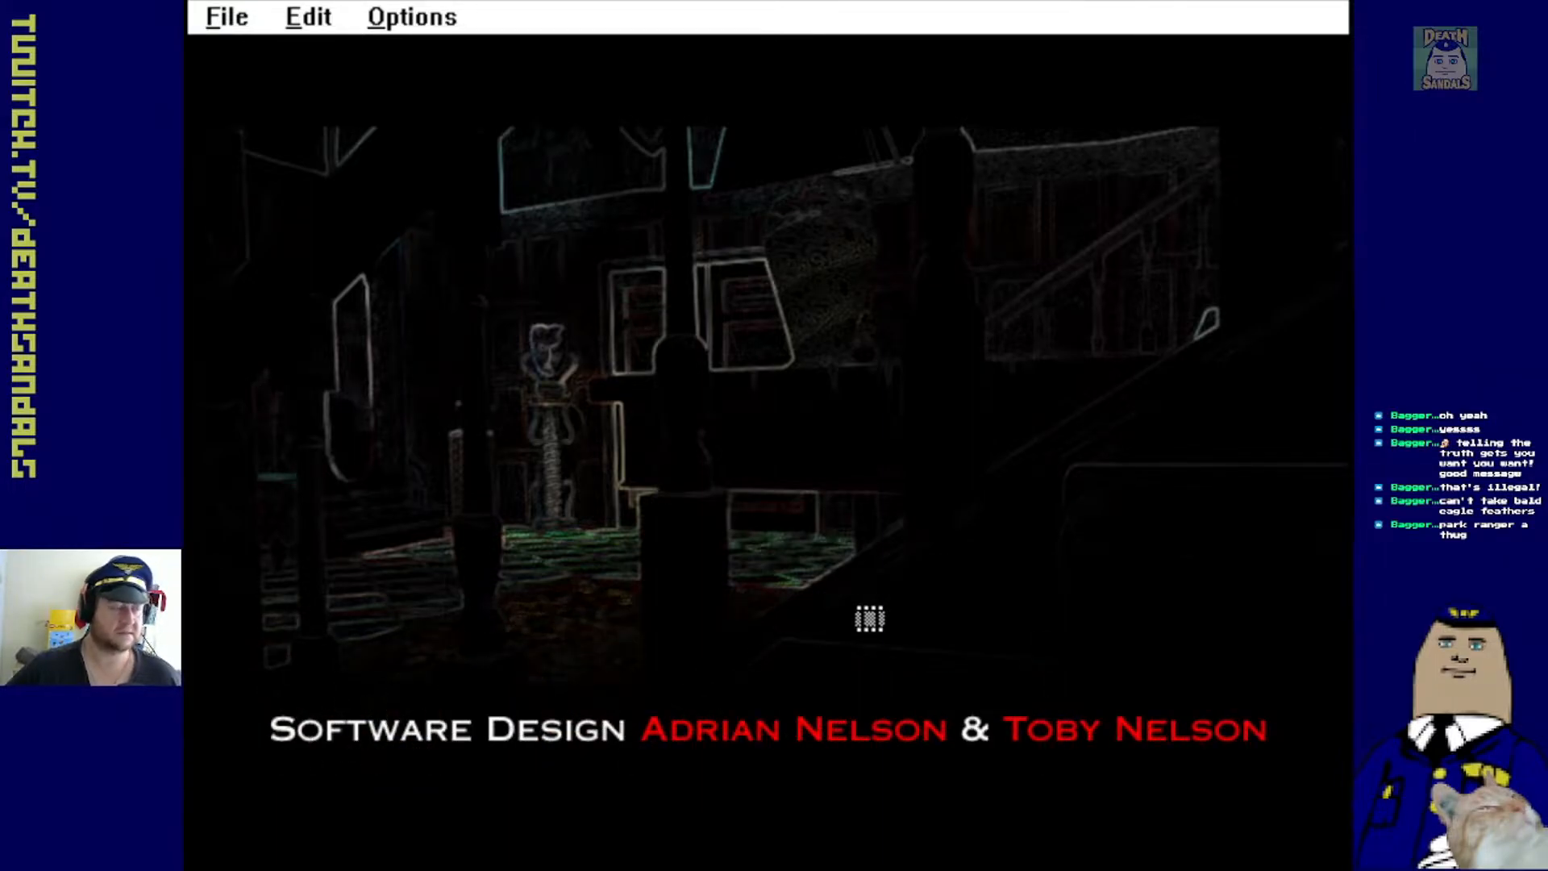
mouse_move(460, 65)
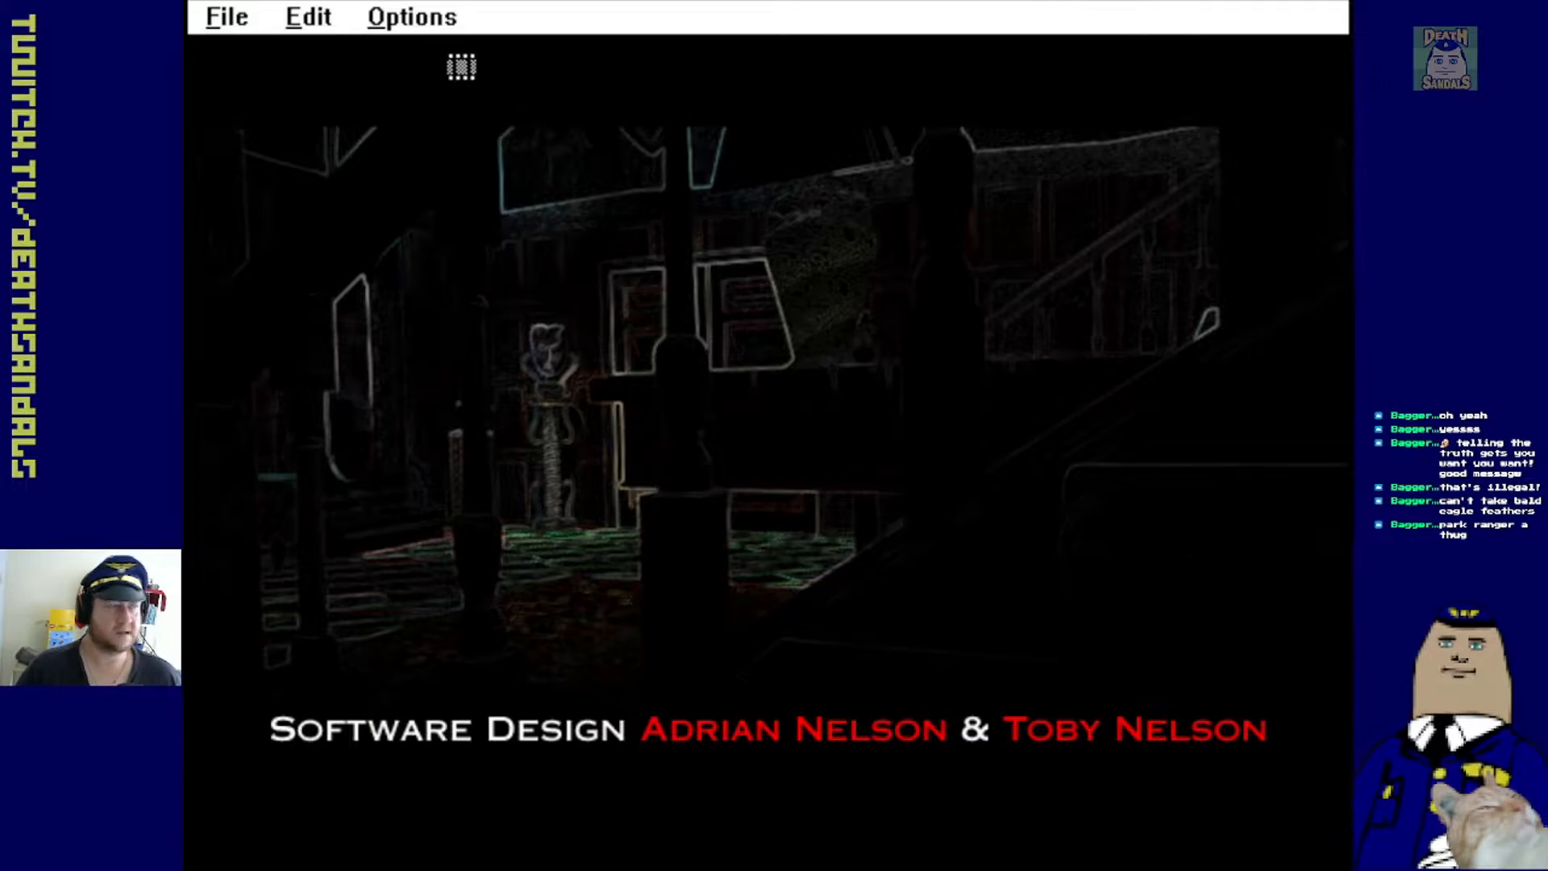
Skip the opening credits to reach the wooden door scene
click(411, 17)
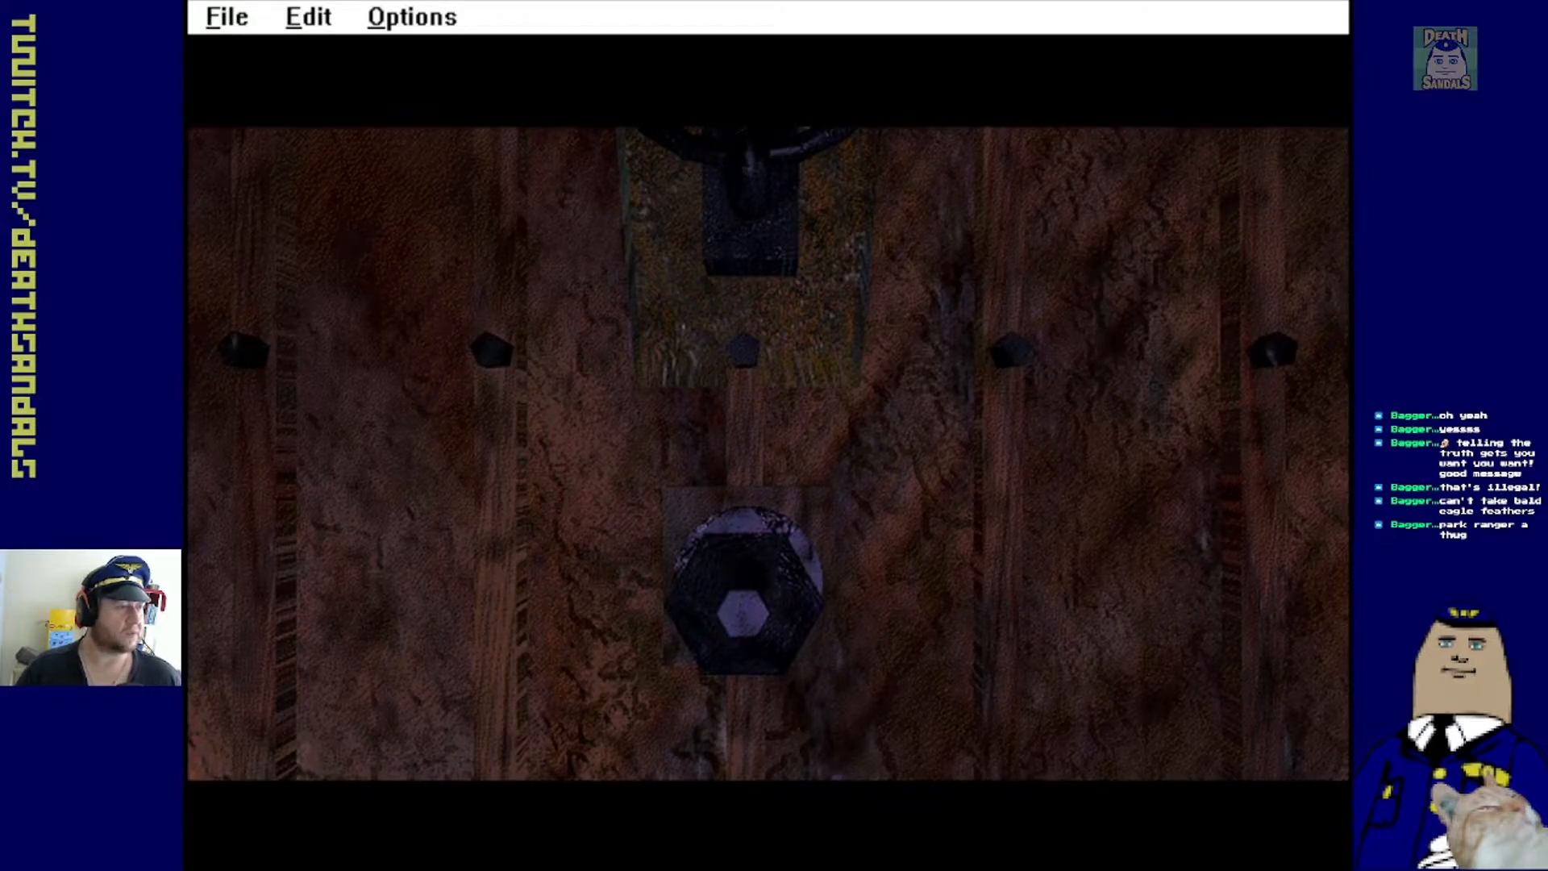
Check the File menu's Export options for text and Book of Hauntings pictures
click(225, 17)
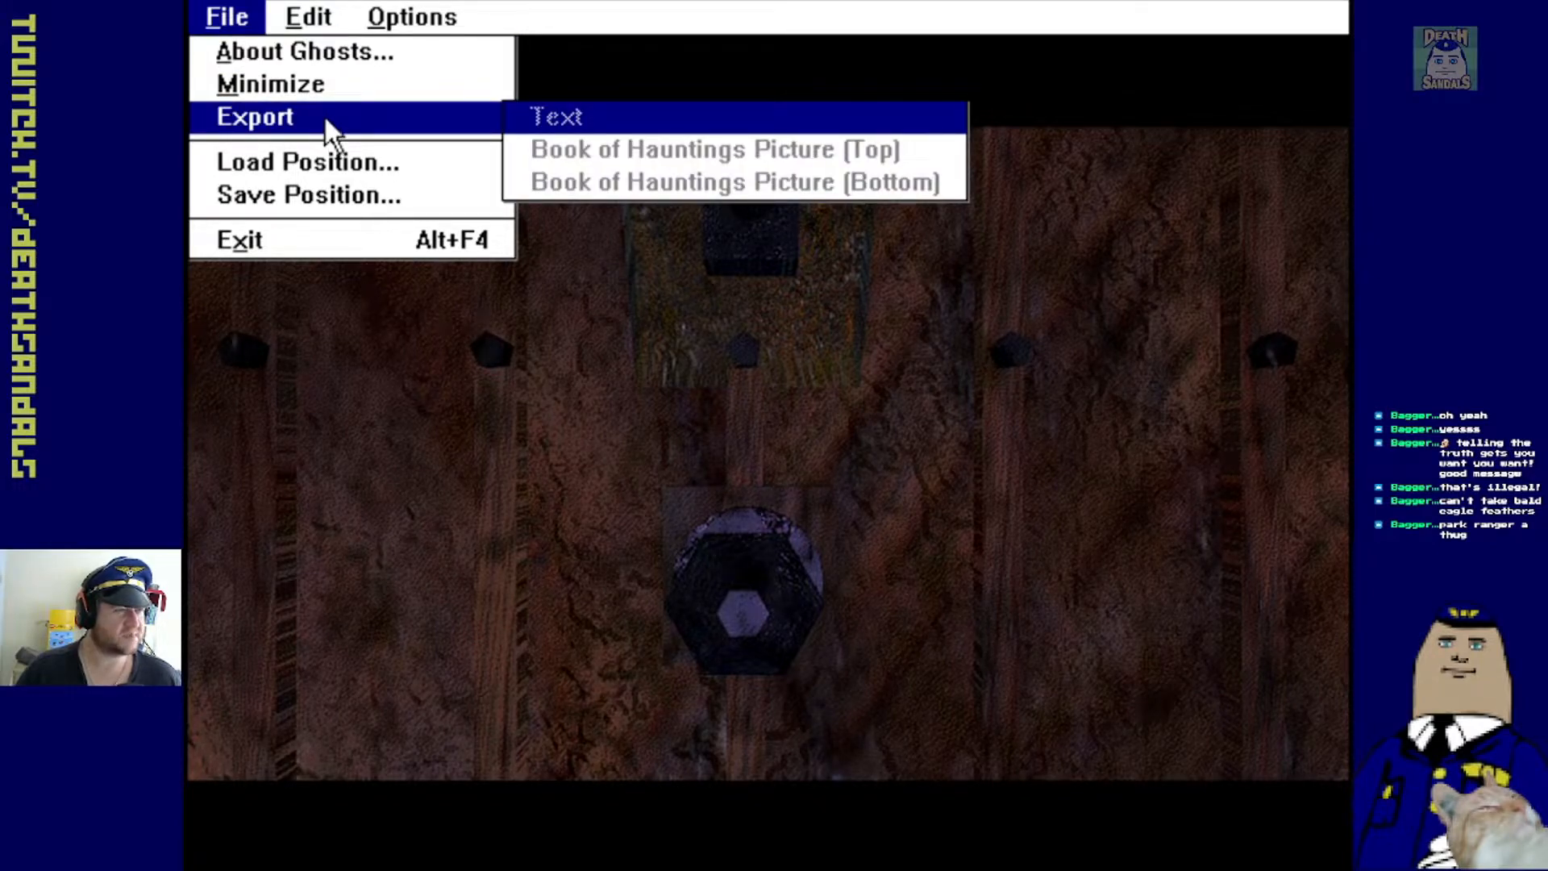
mouse_move(884, 256)
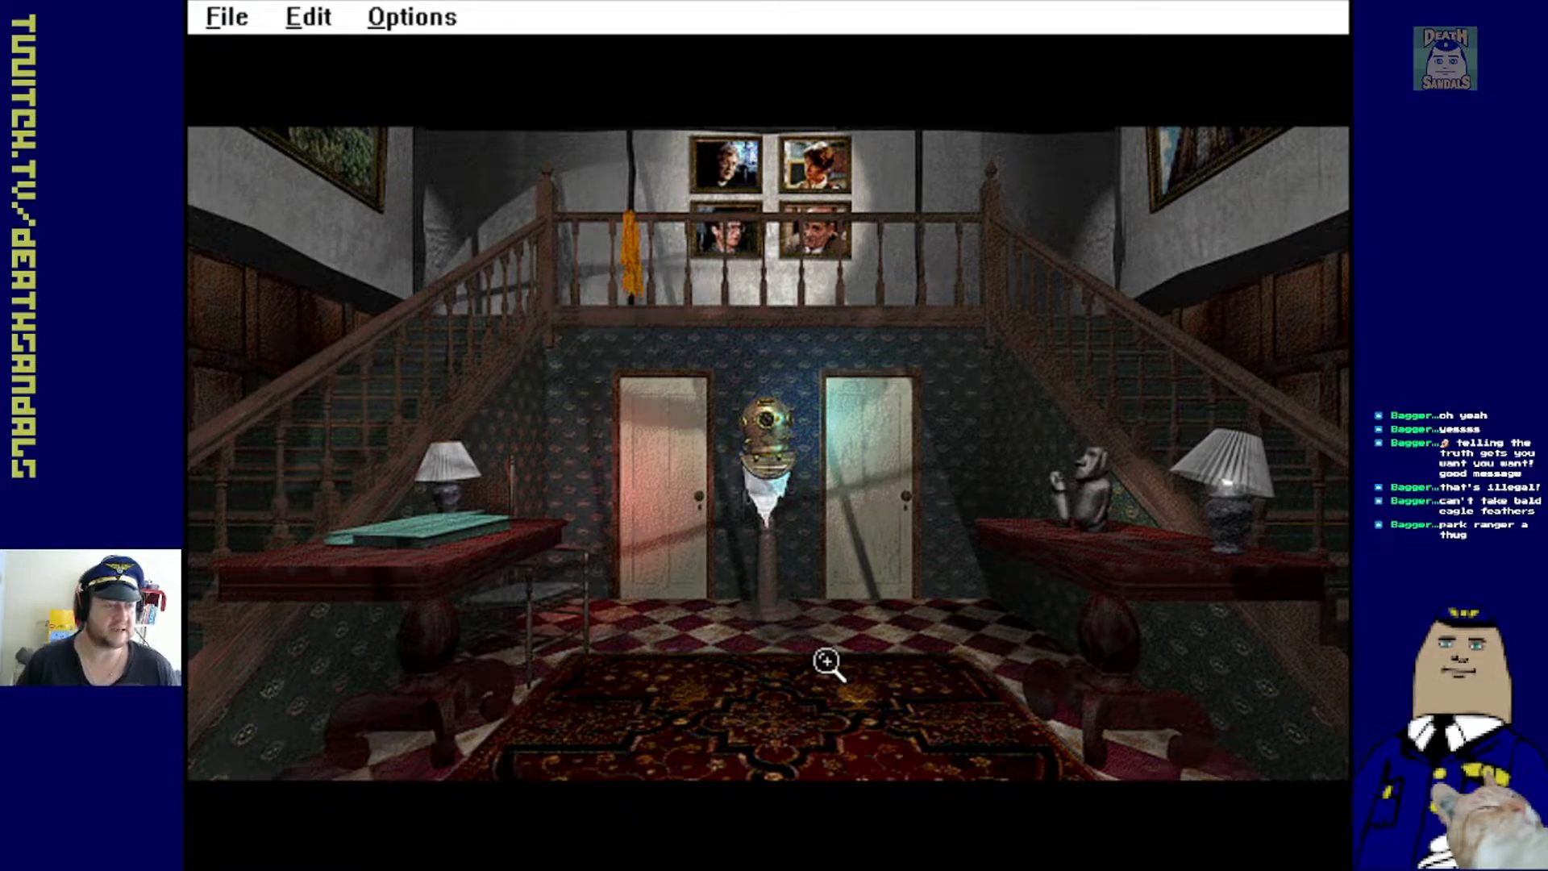
mouse_move(755, 709)
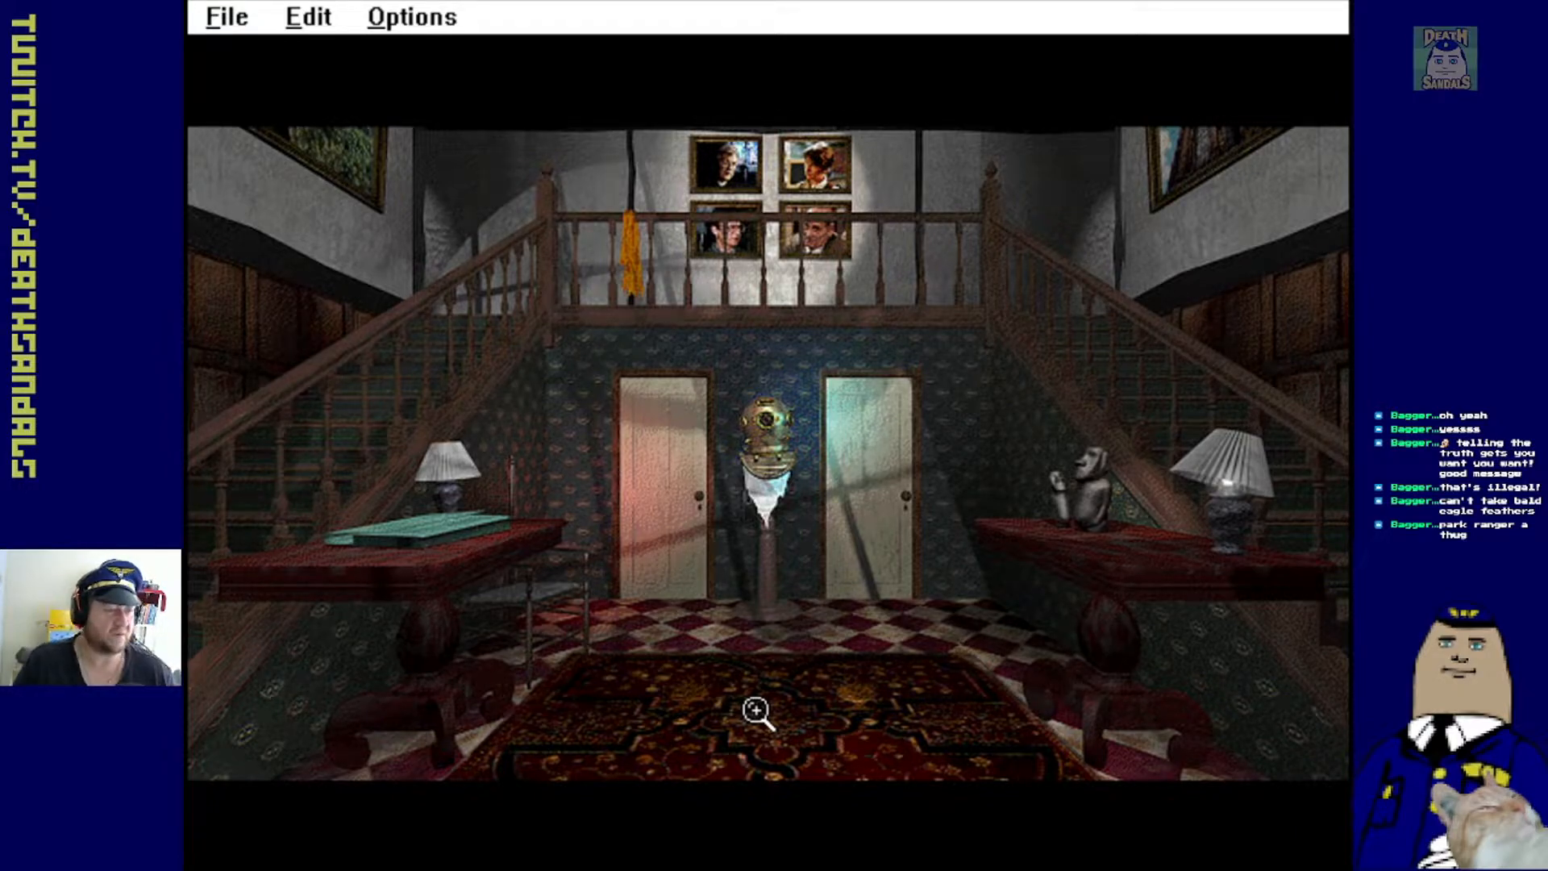
Walk to the table under the left staircase and zoom in on the green folder
click(756, 708)
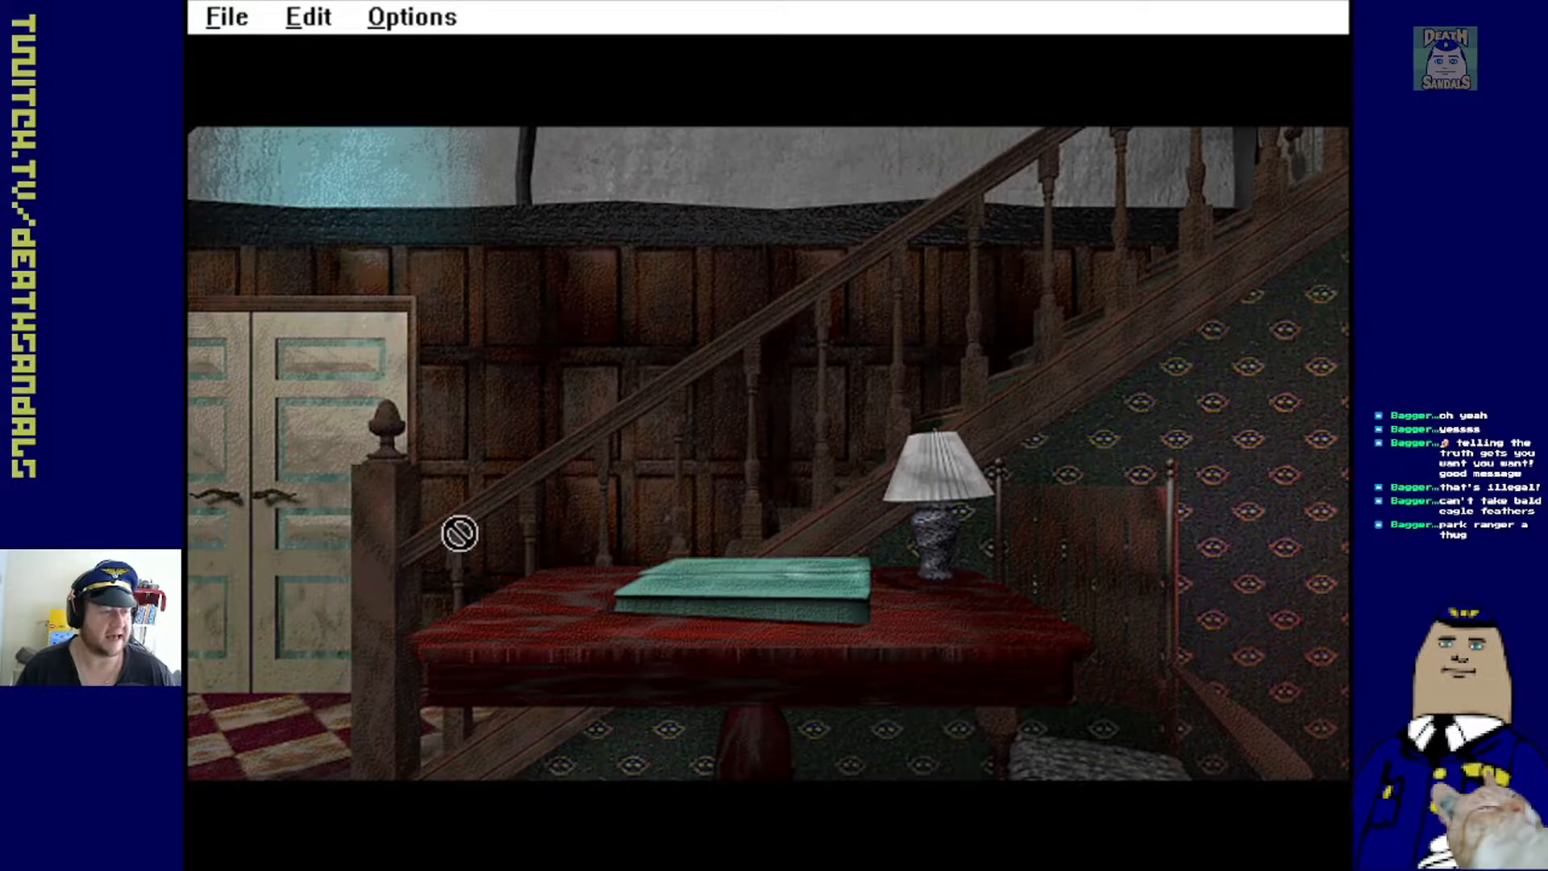
click(741, 577)
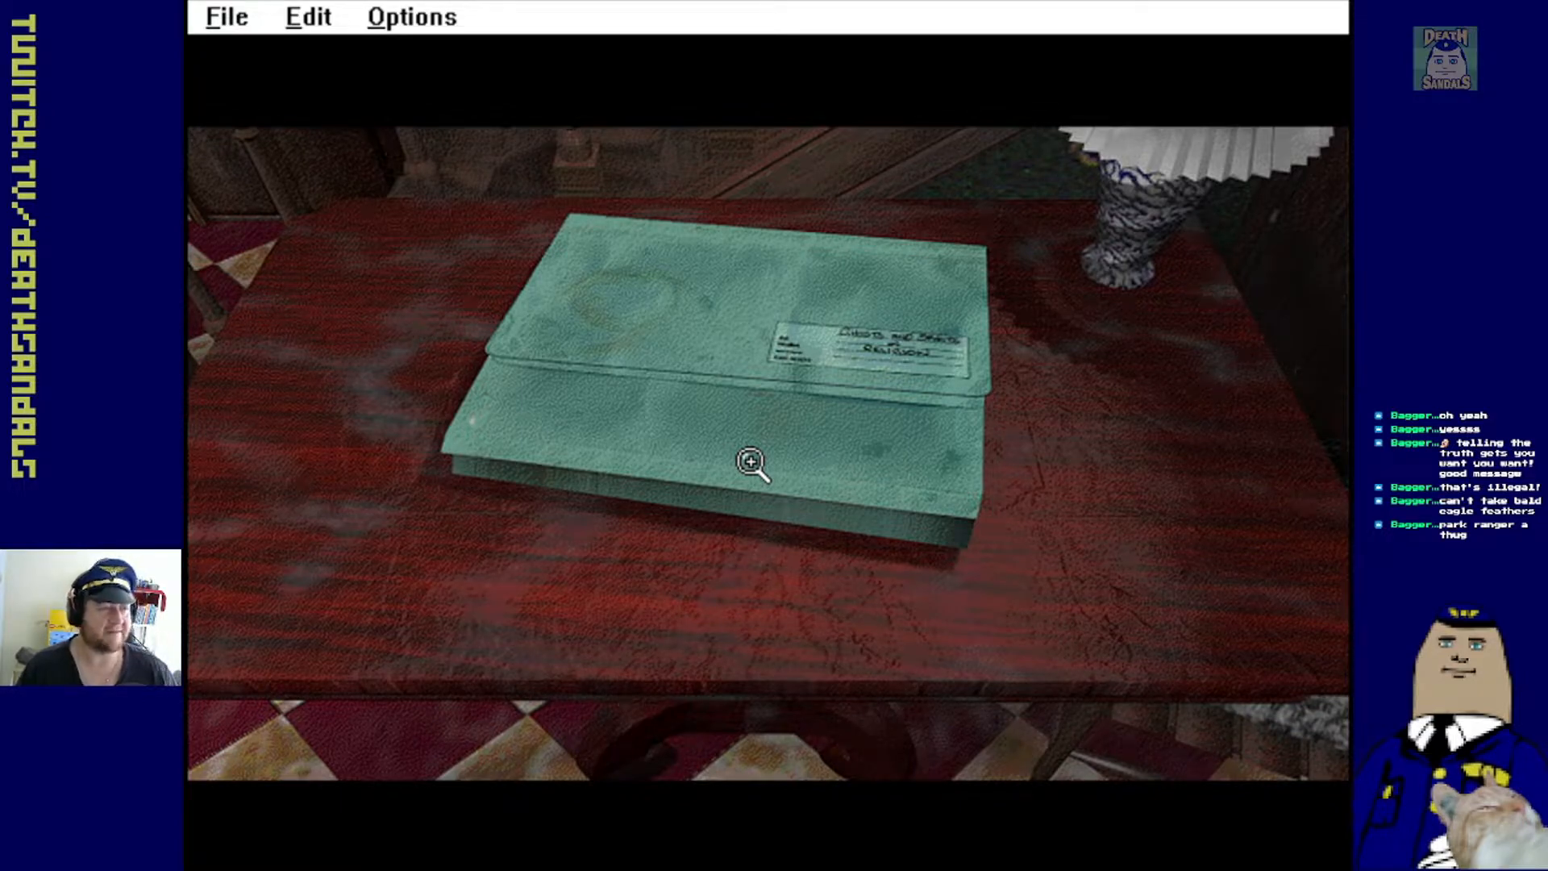
Open the green folder and play Father Nuttall's answer on how the Church helps
click(752, 461)
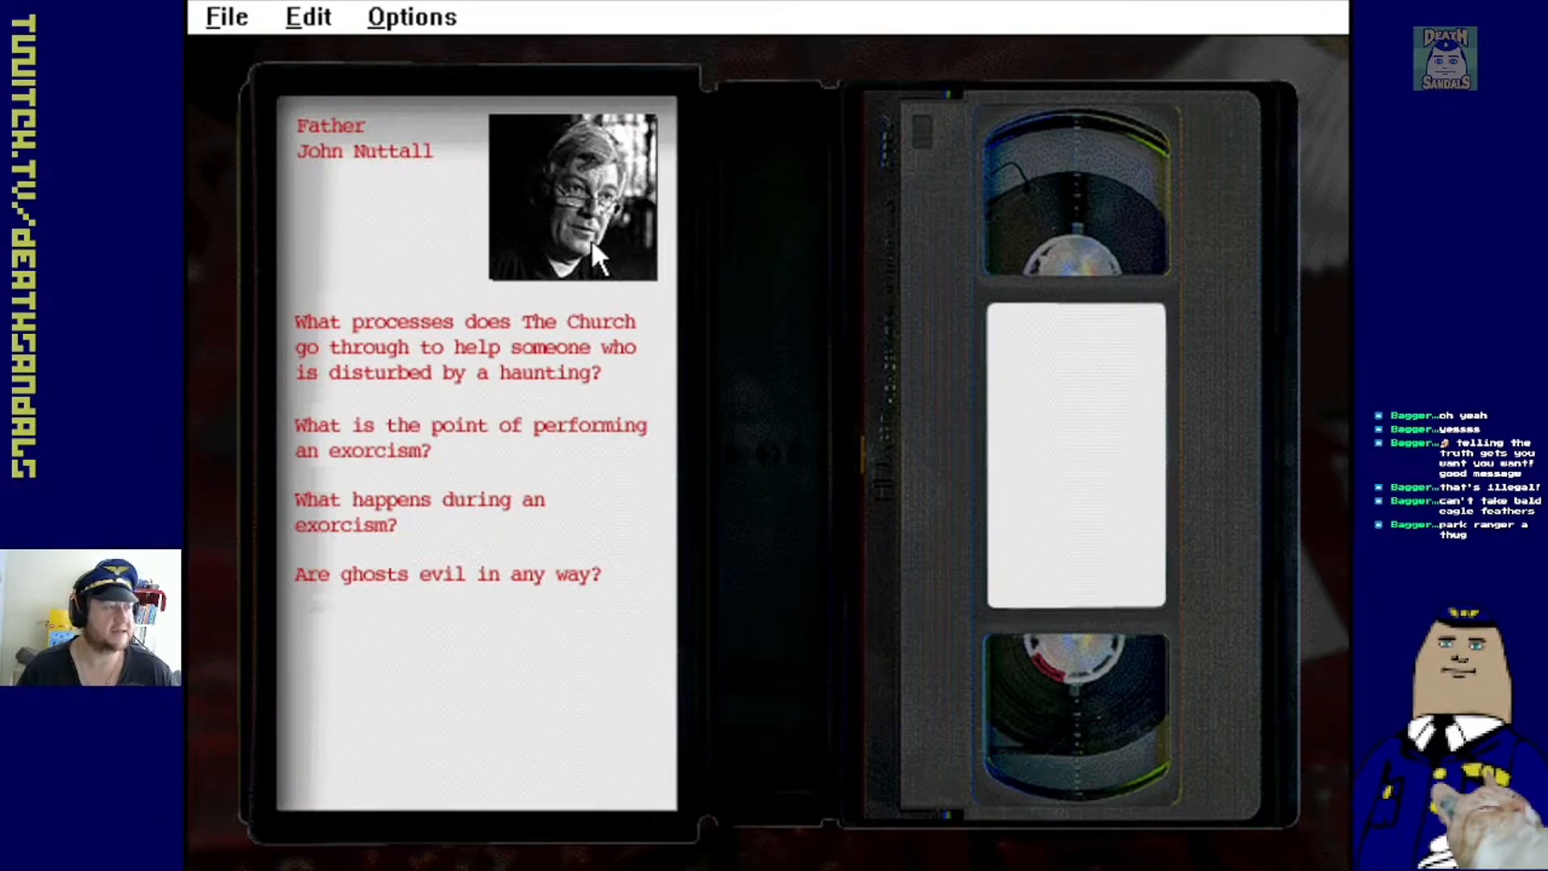
mouse_move(1196, 469)
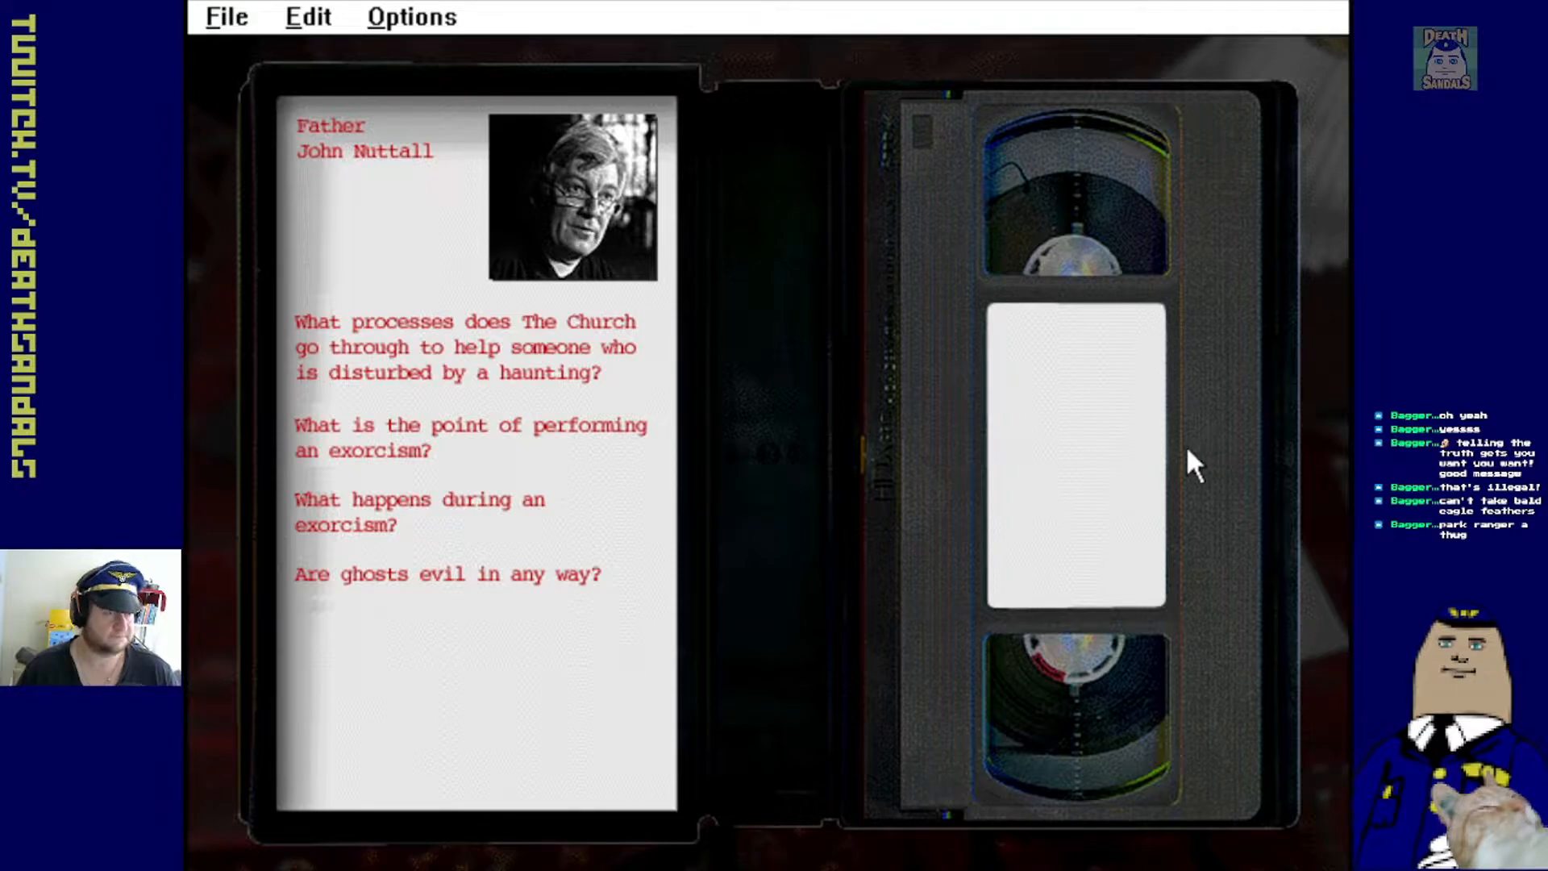
mouse_move(341, 158)
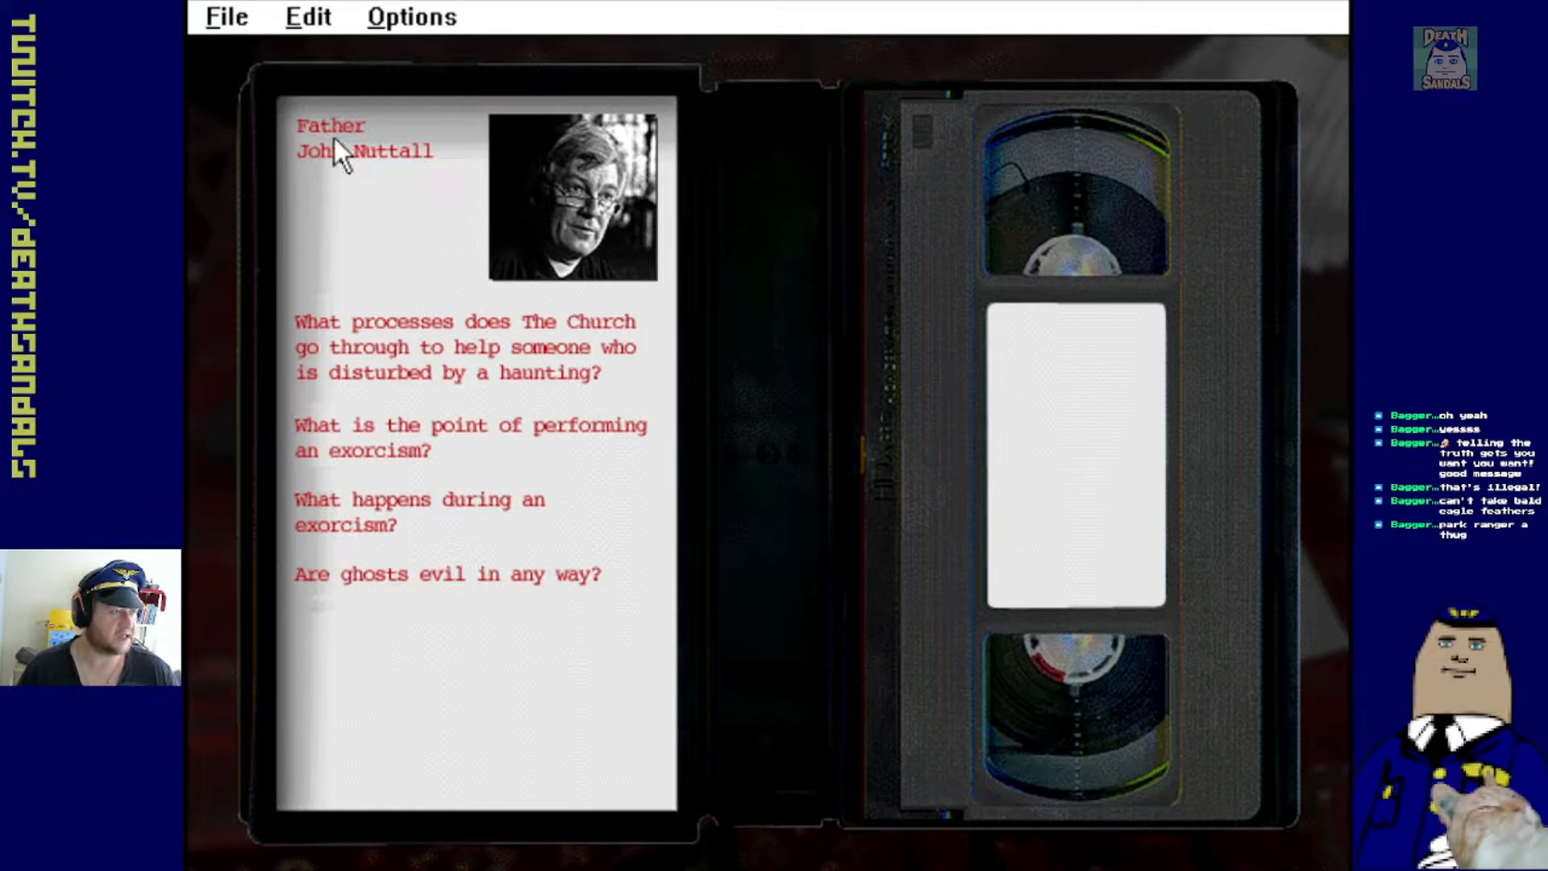
mouse_move(344, 160)
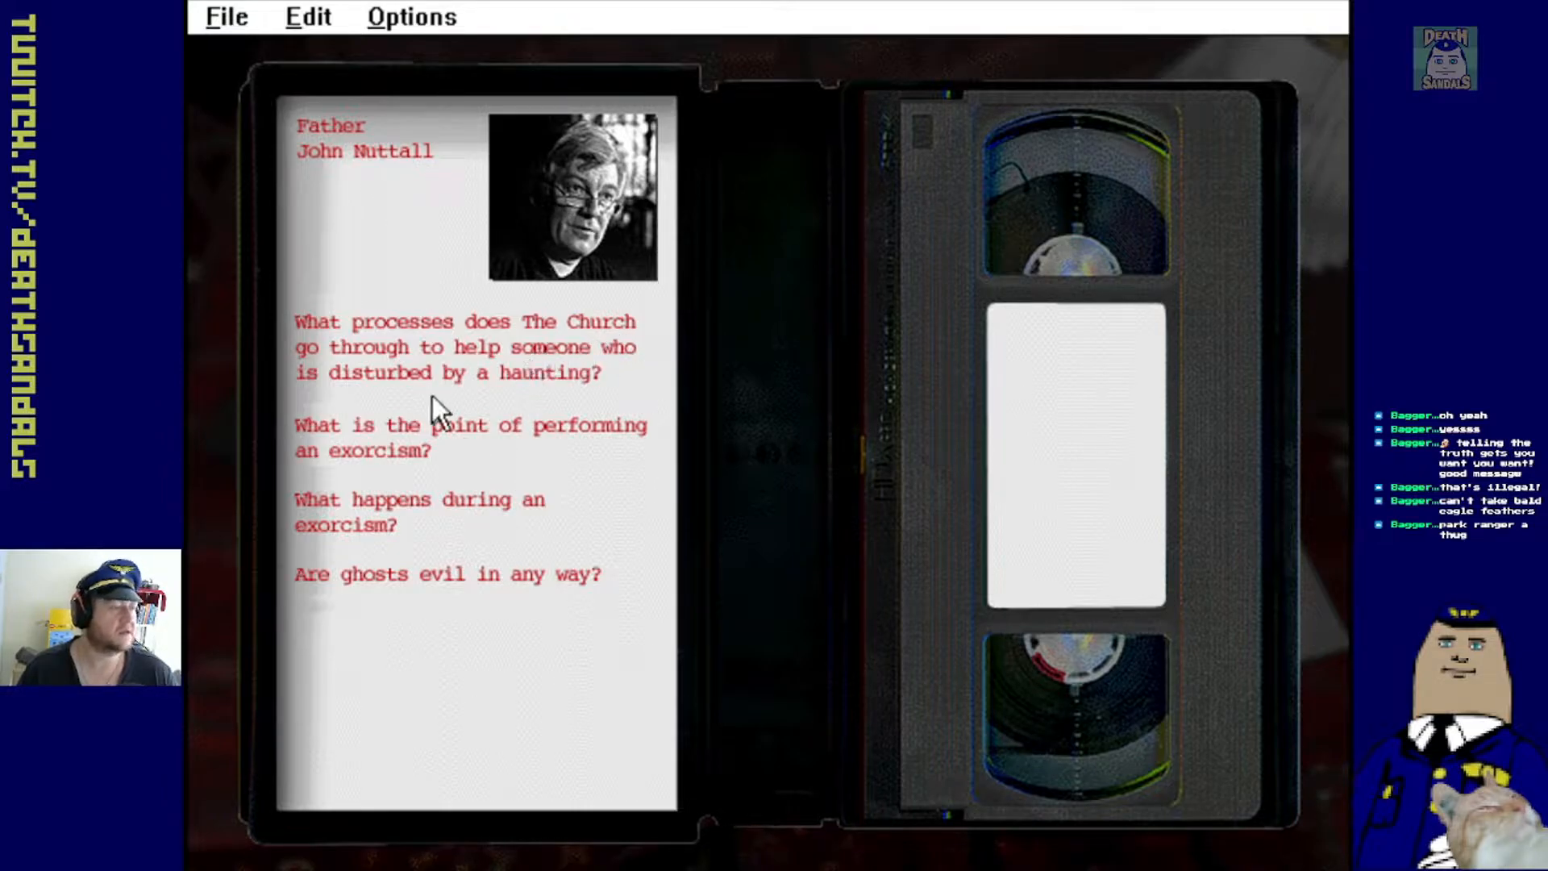
click(465, 346)
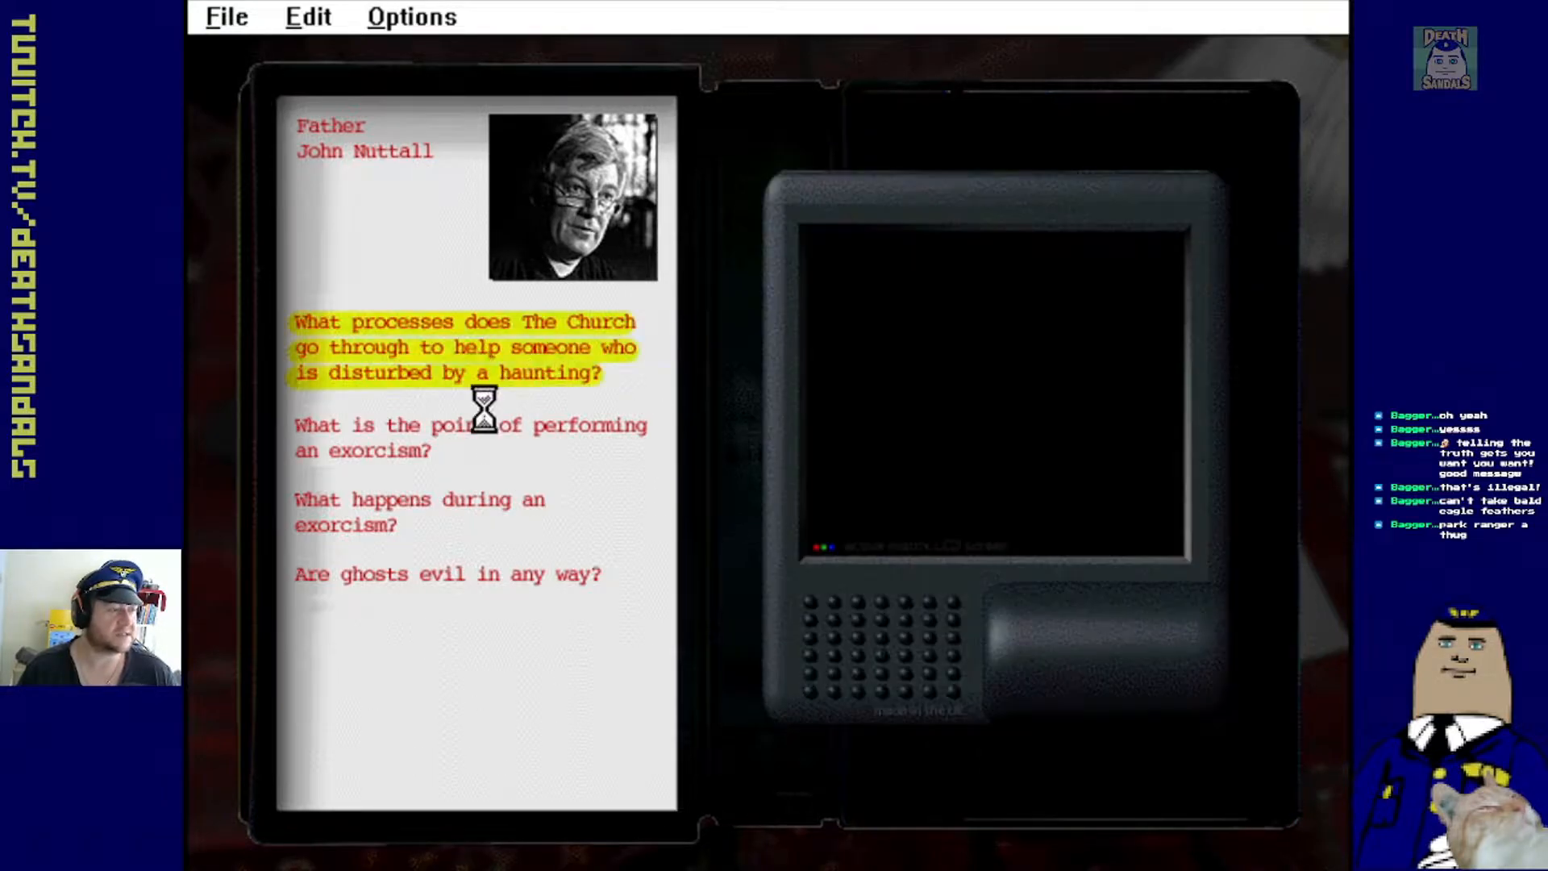
click(464, 347)
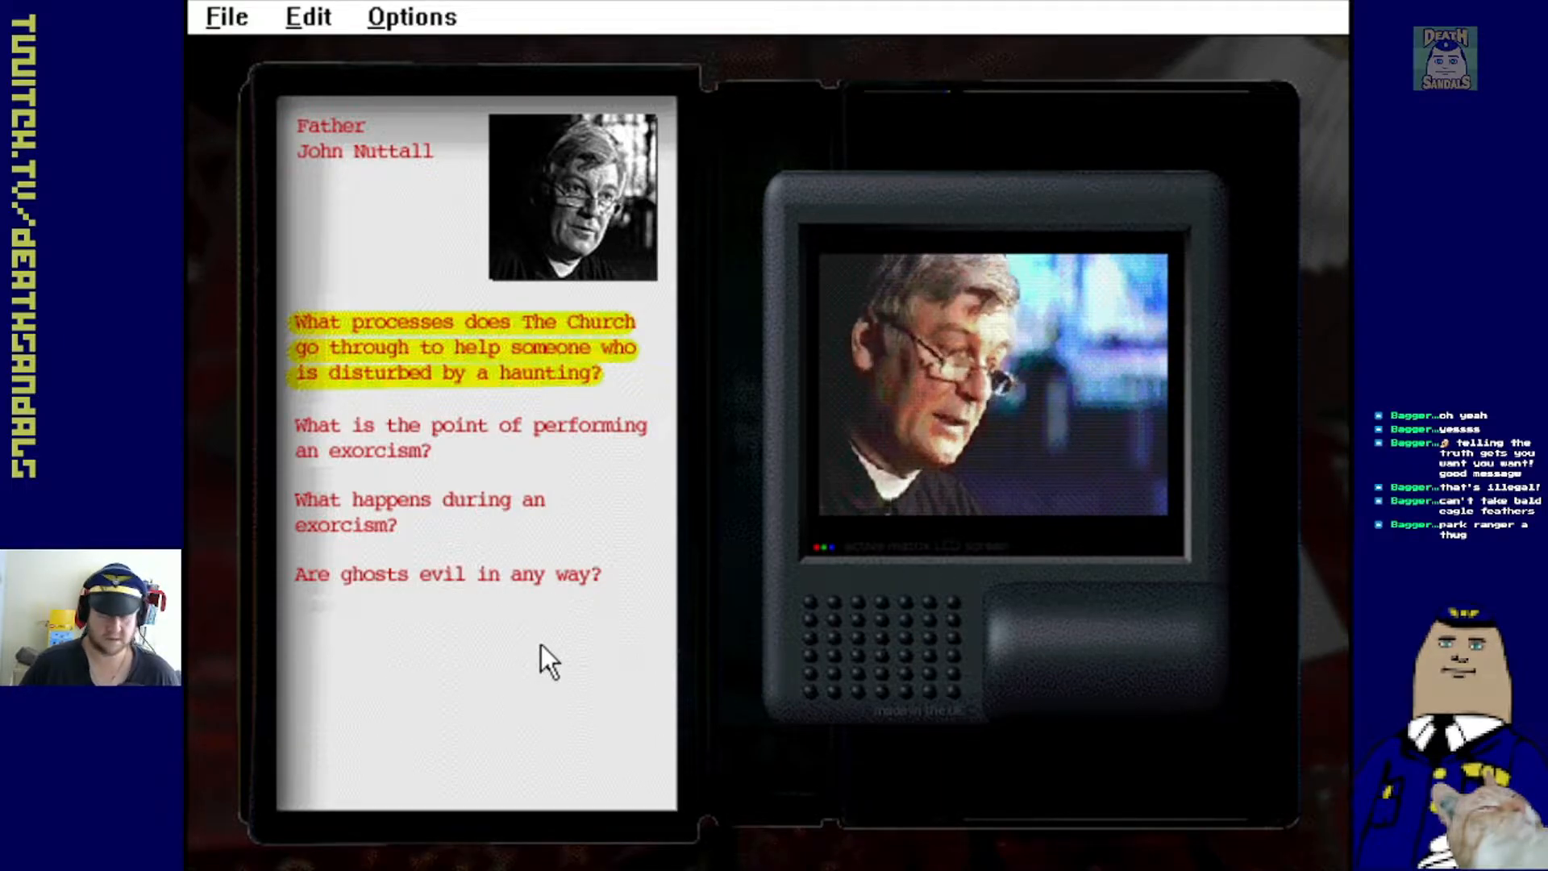
mouse_move(676, 647)
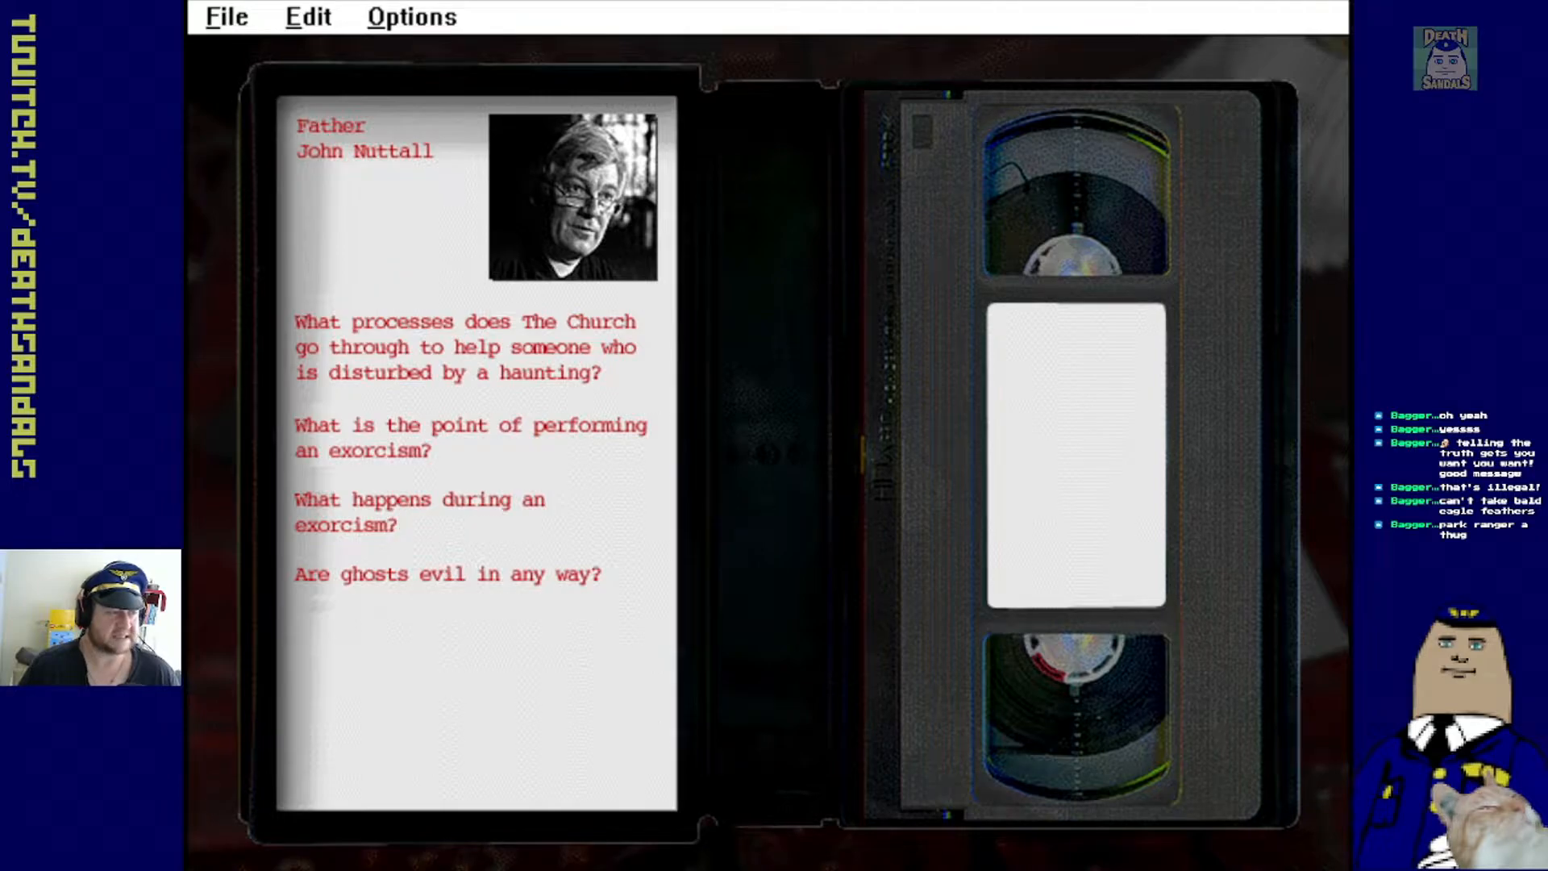
Play Father Nuttall's answer to 'What is the point of performing an exorcism?'
click(444, 437)
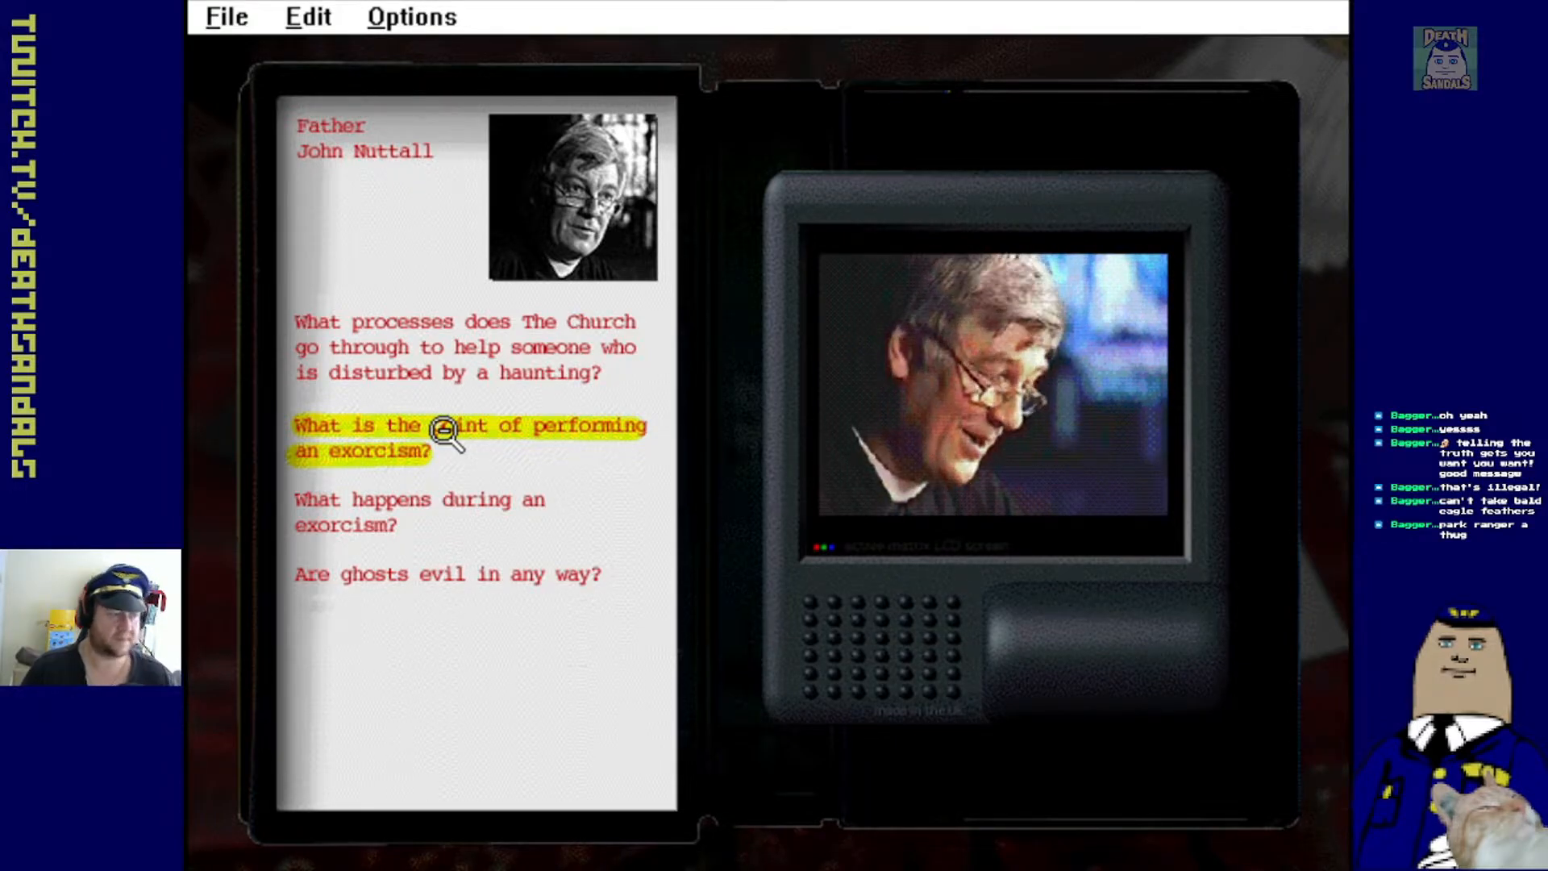
mouse_move(672, 548)
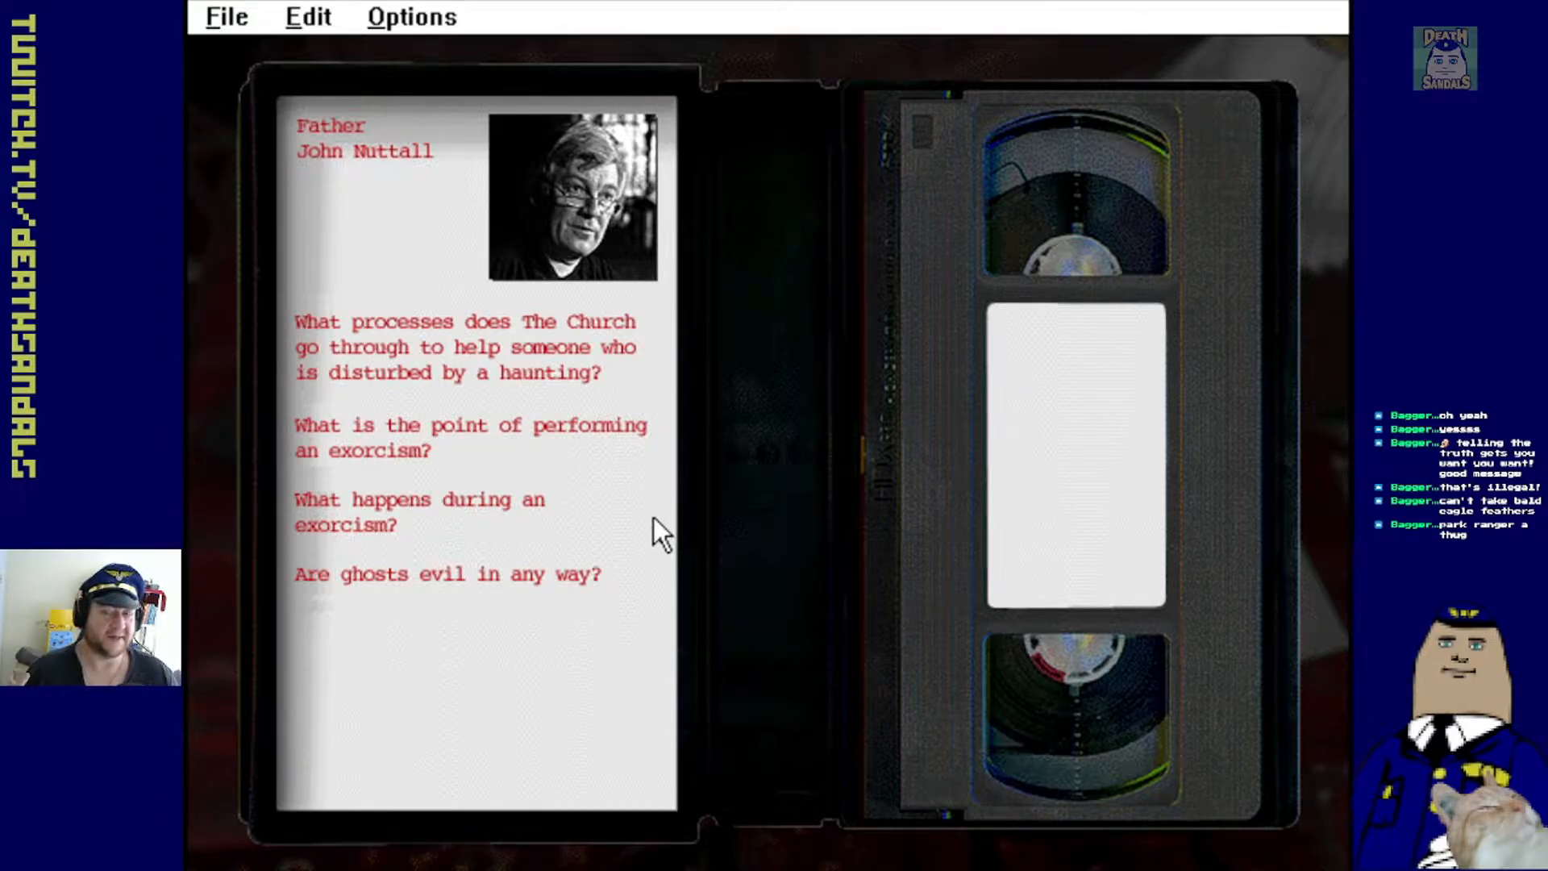
Select 'What happens during an exorcism?' and start its video answer
click(419, 500)
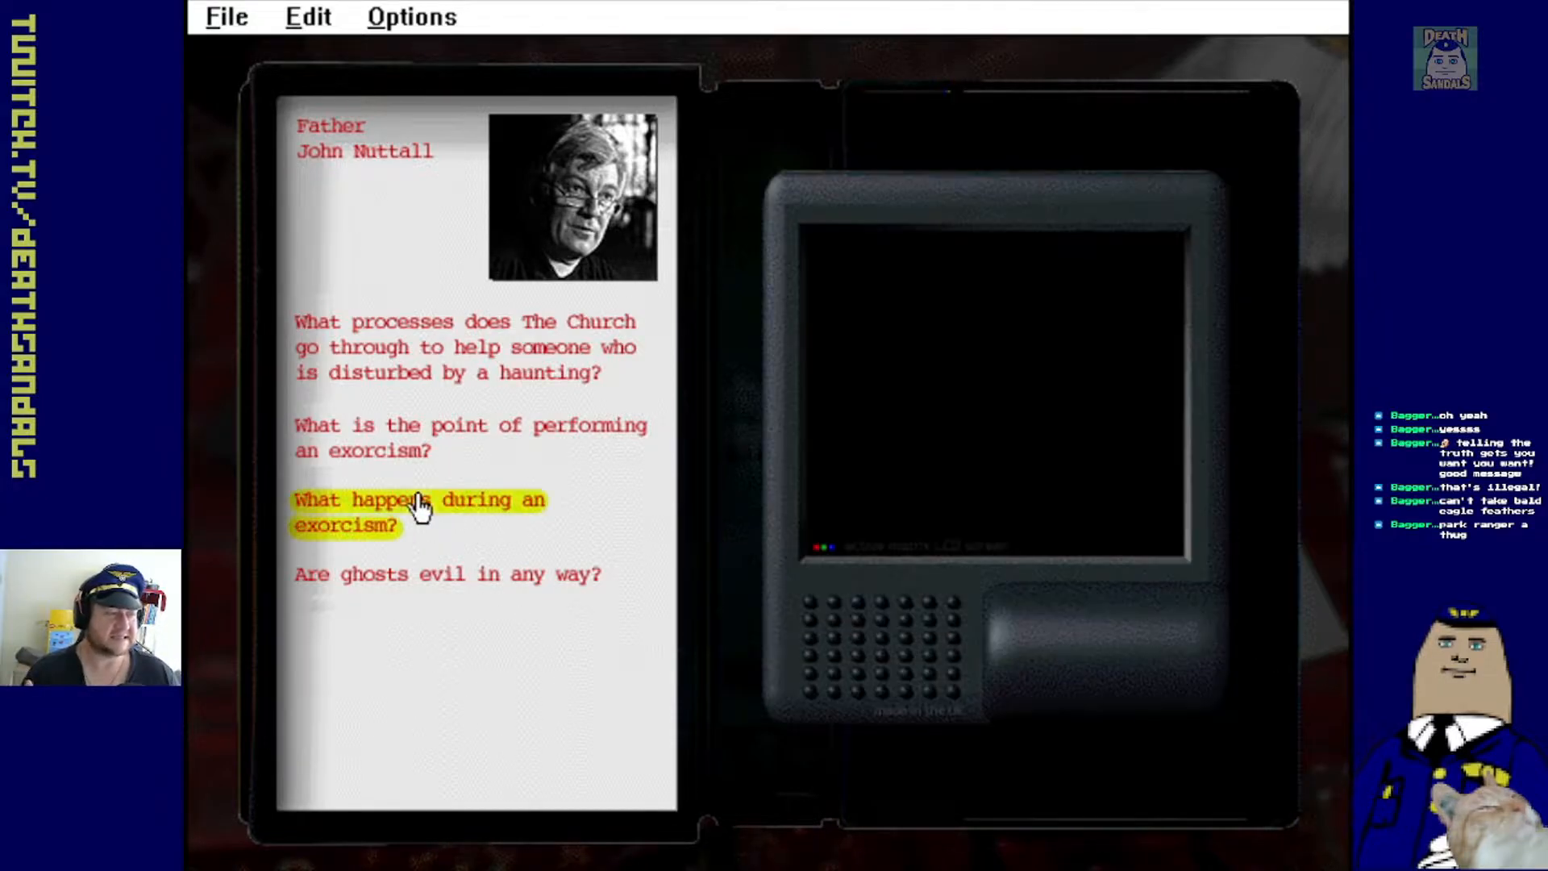
click(418, 513)
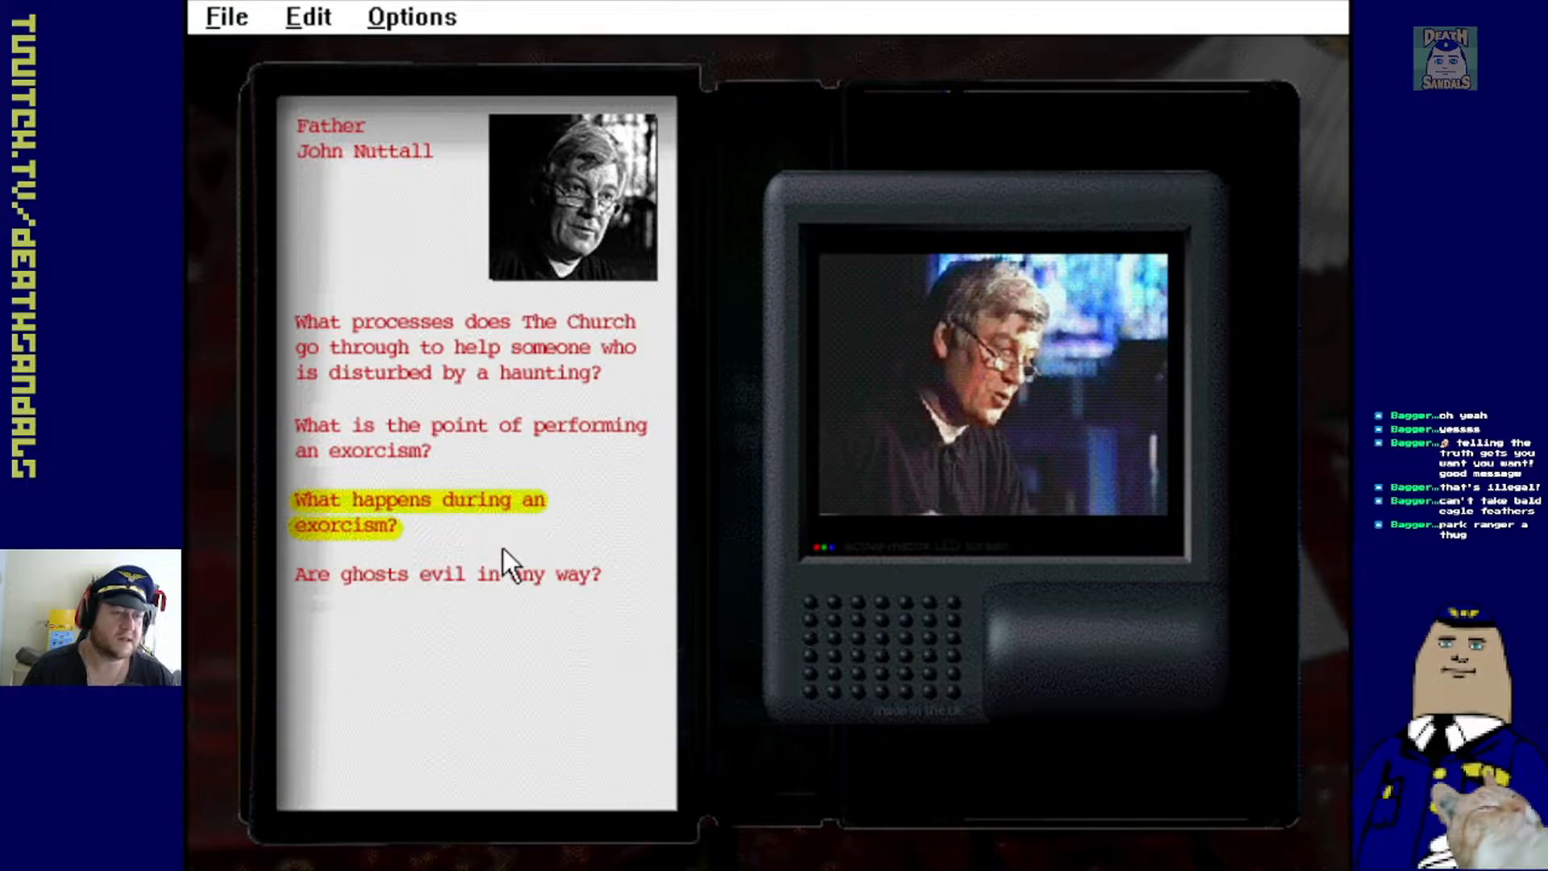
mouse_move(968, 558)
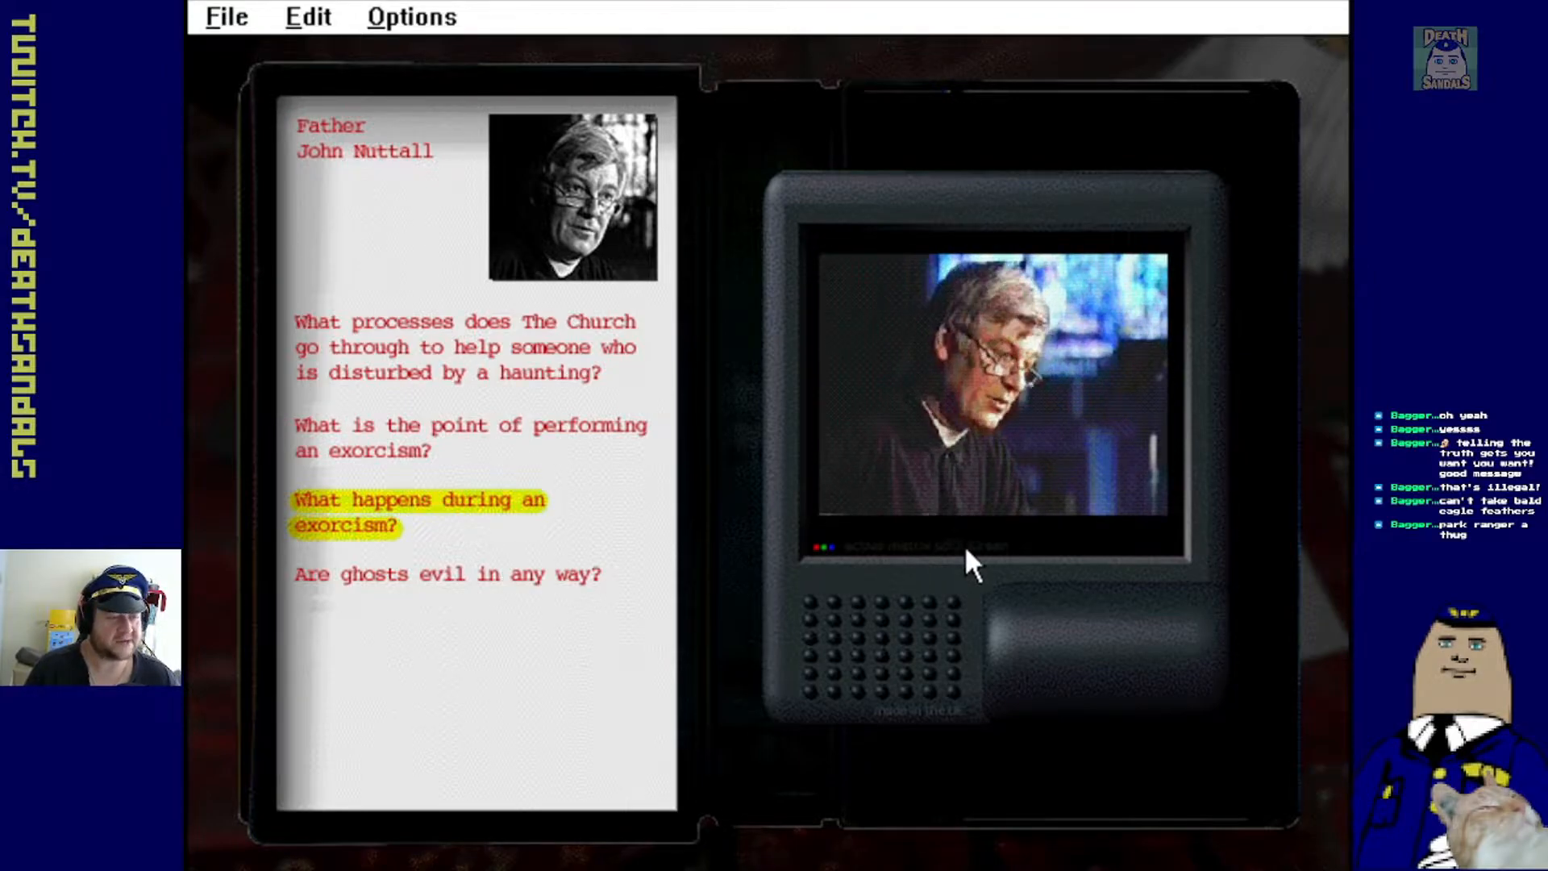
mouse_move(942, 727)
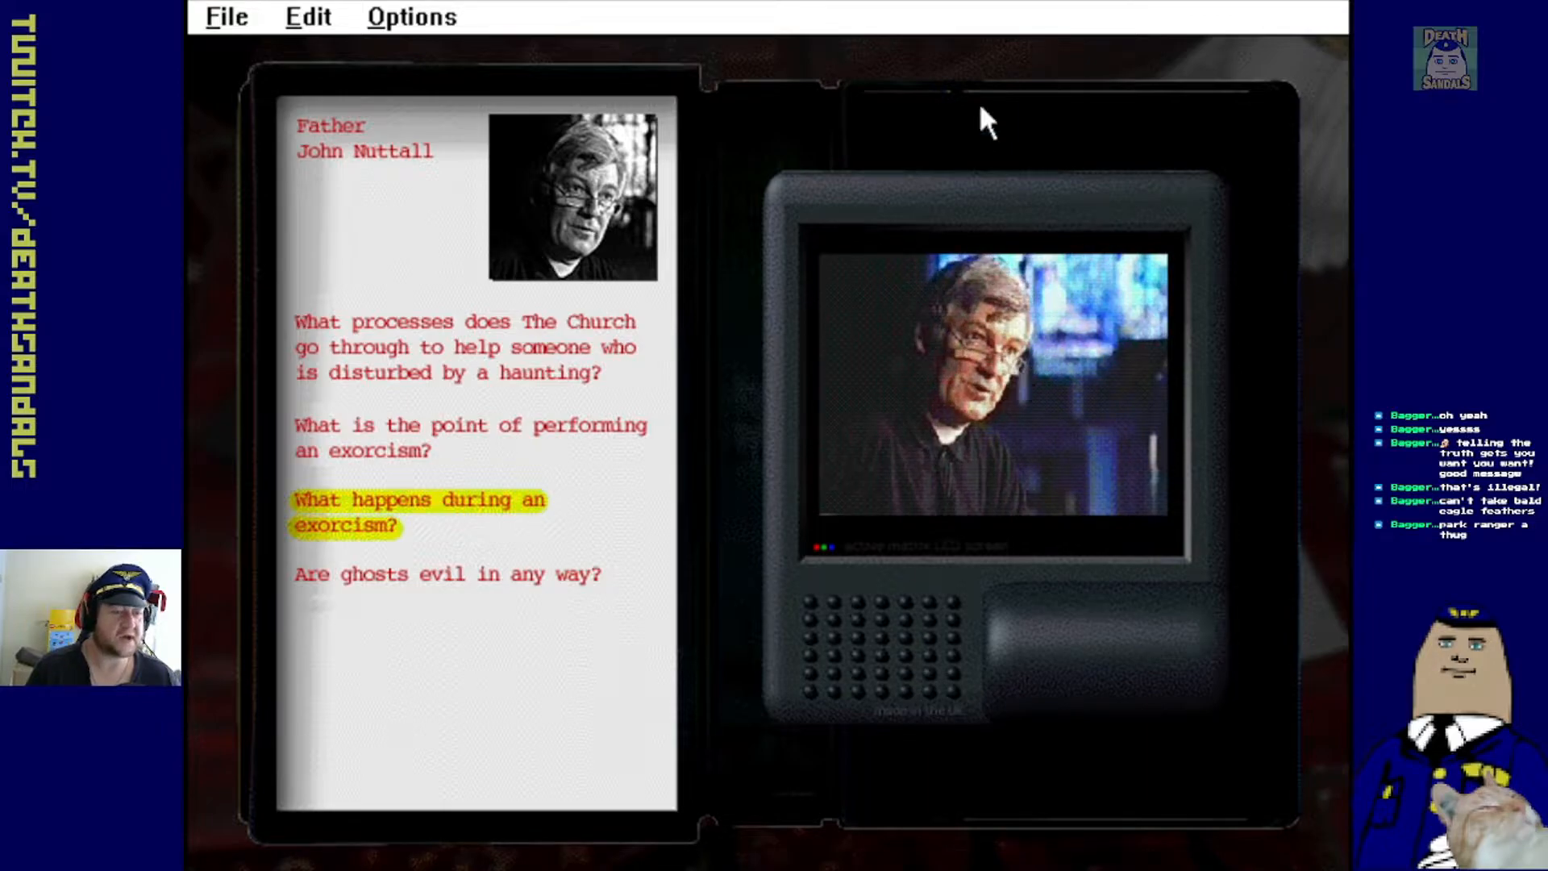
mouse_move(914, 681)
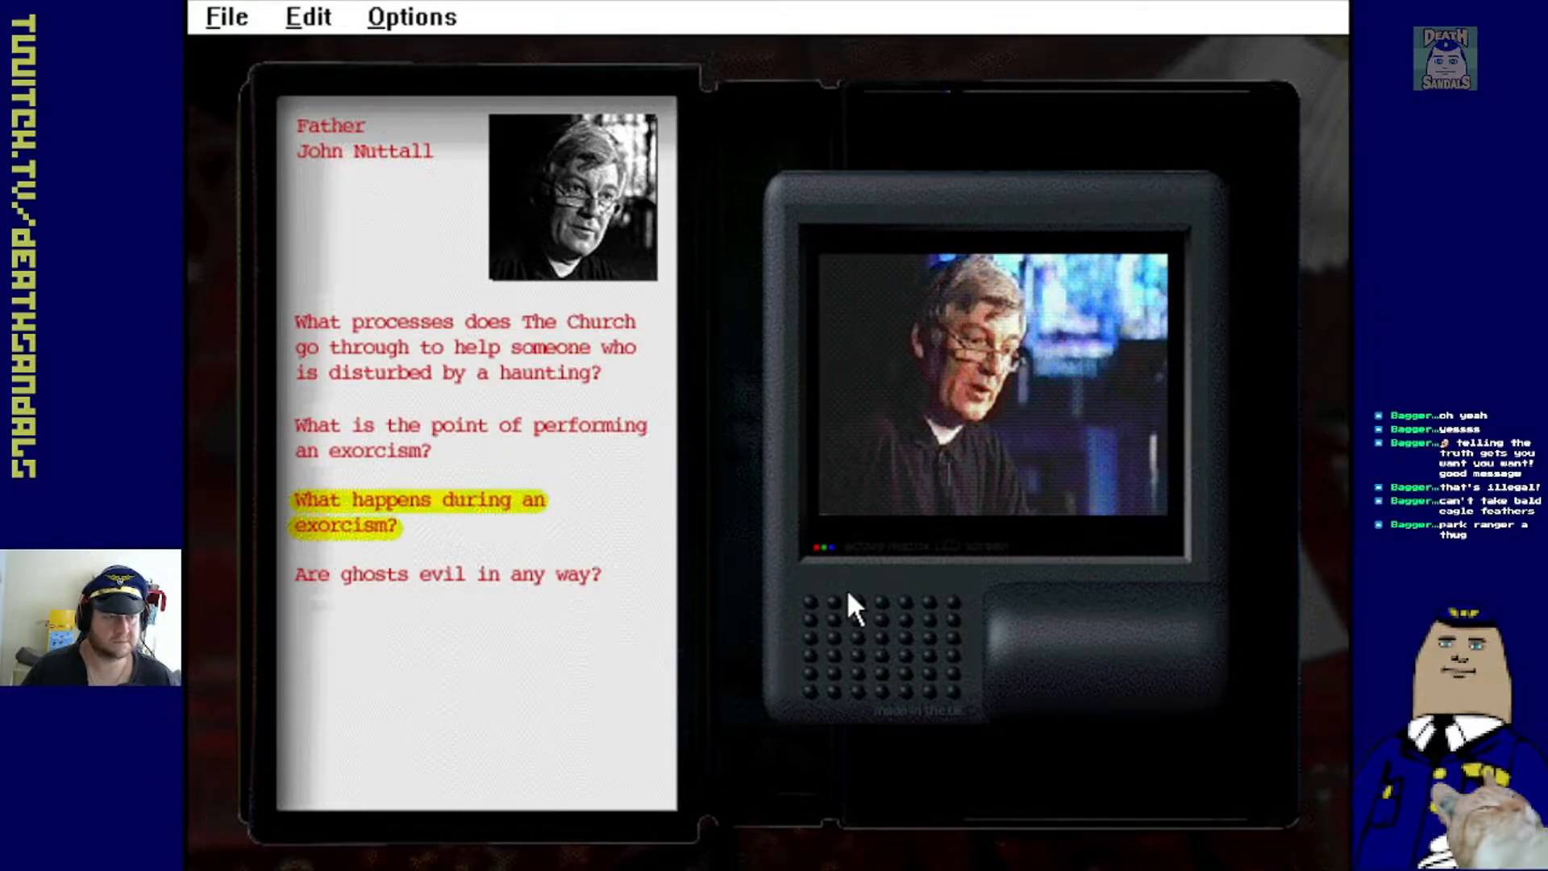
mouse_move(770, 647)
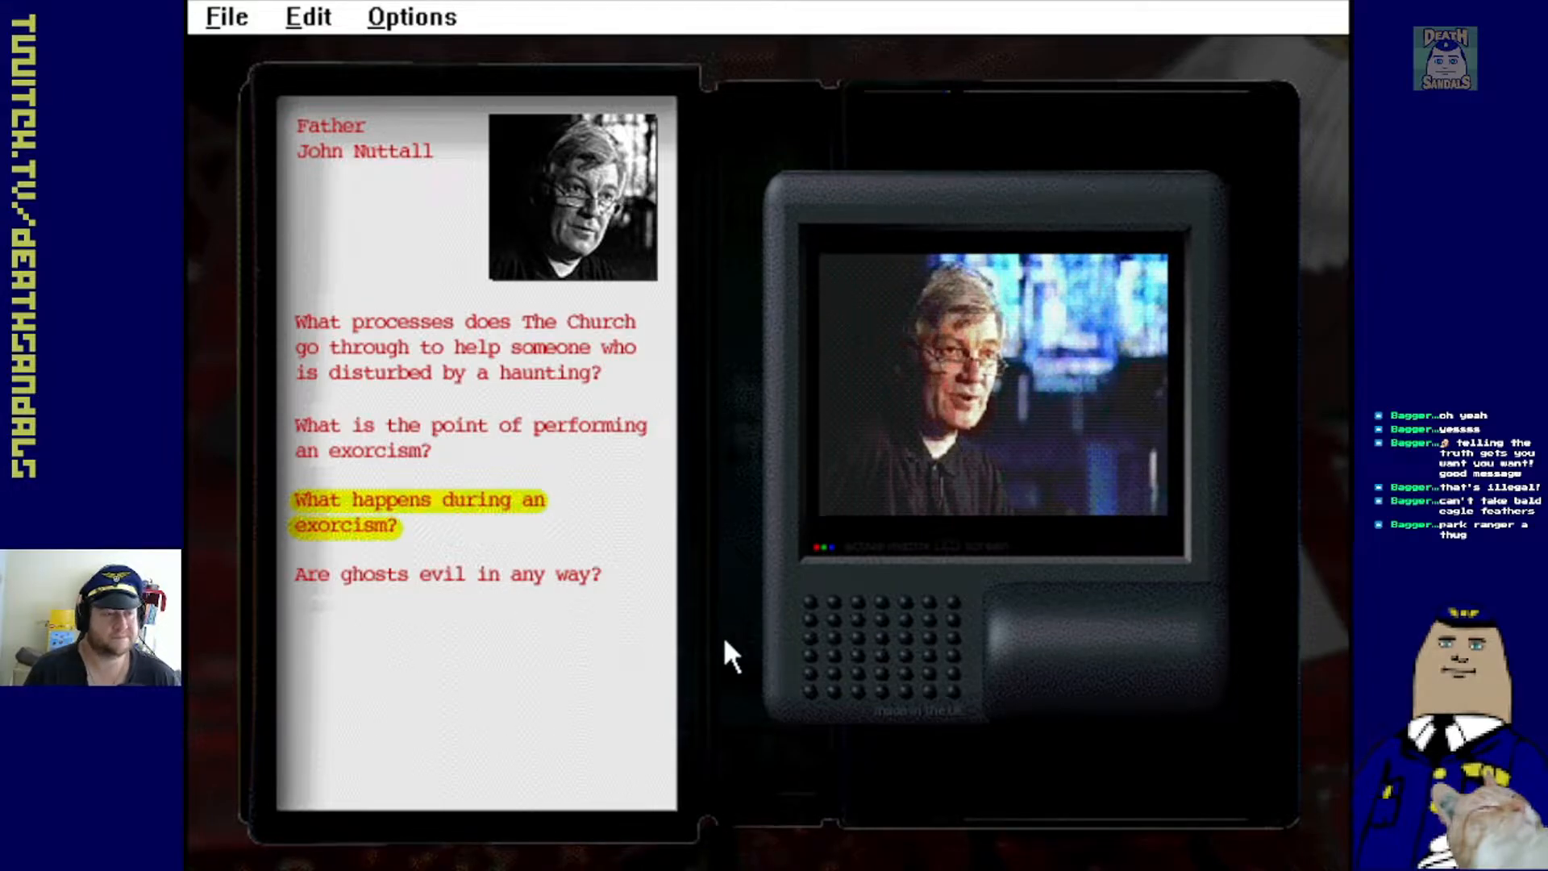
mouse_move(676, 676)
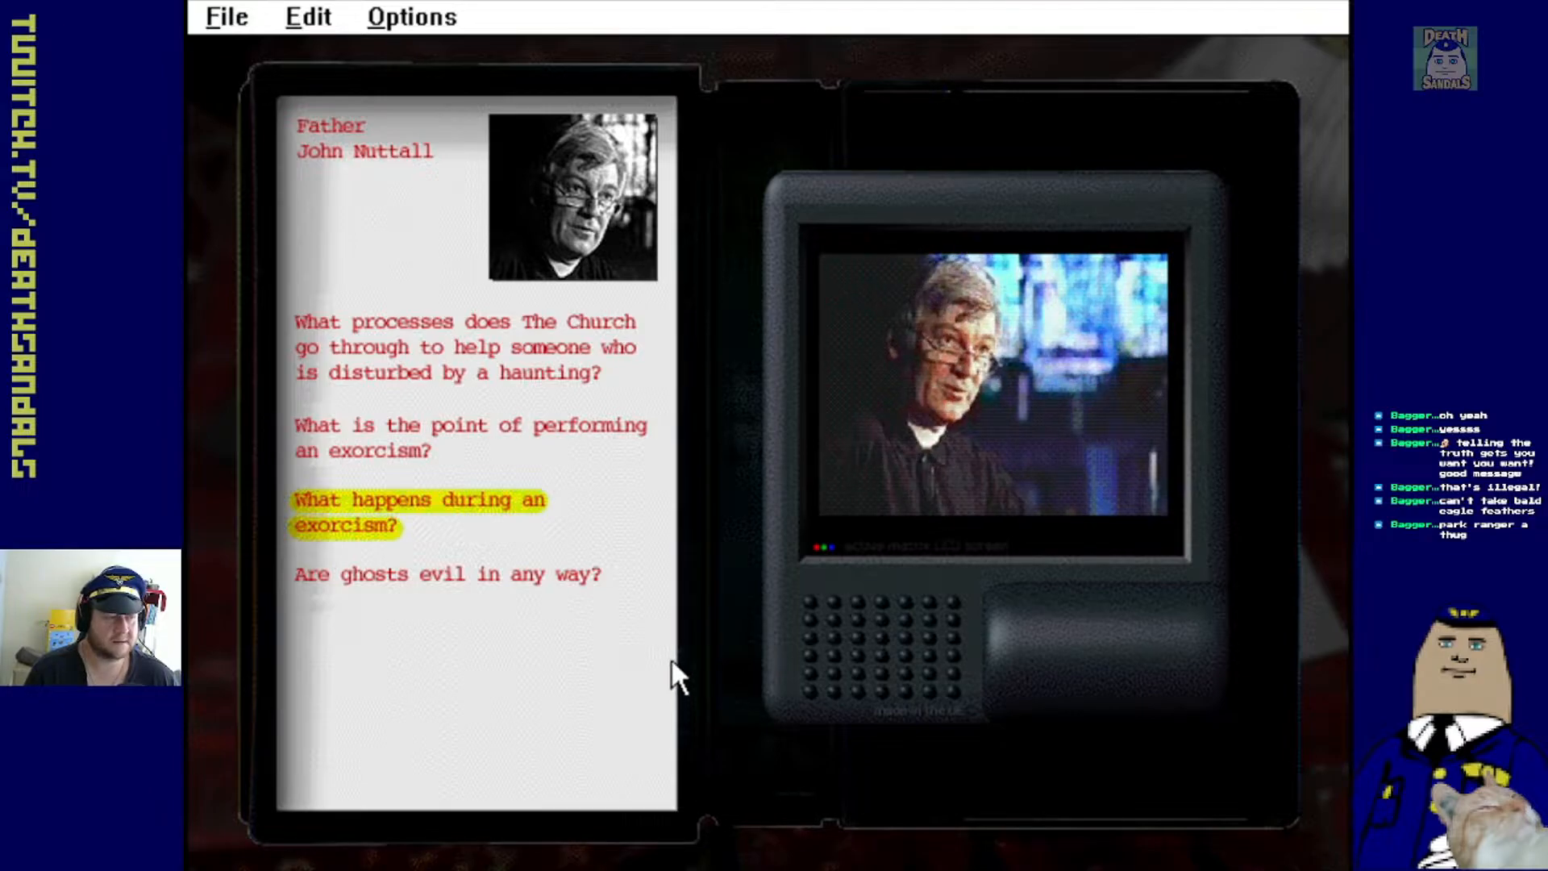
Let the exorcism answer finish until the tape graphic returns
click(446, 574)
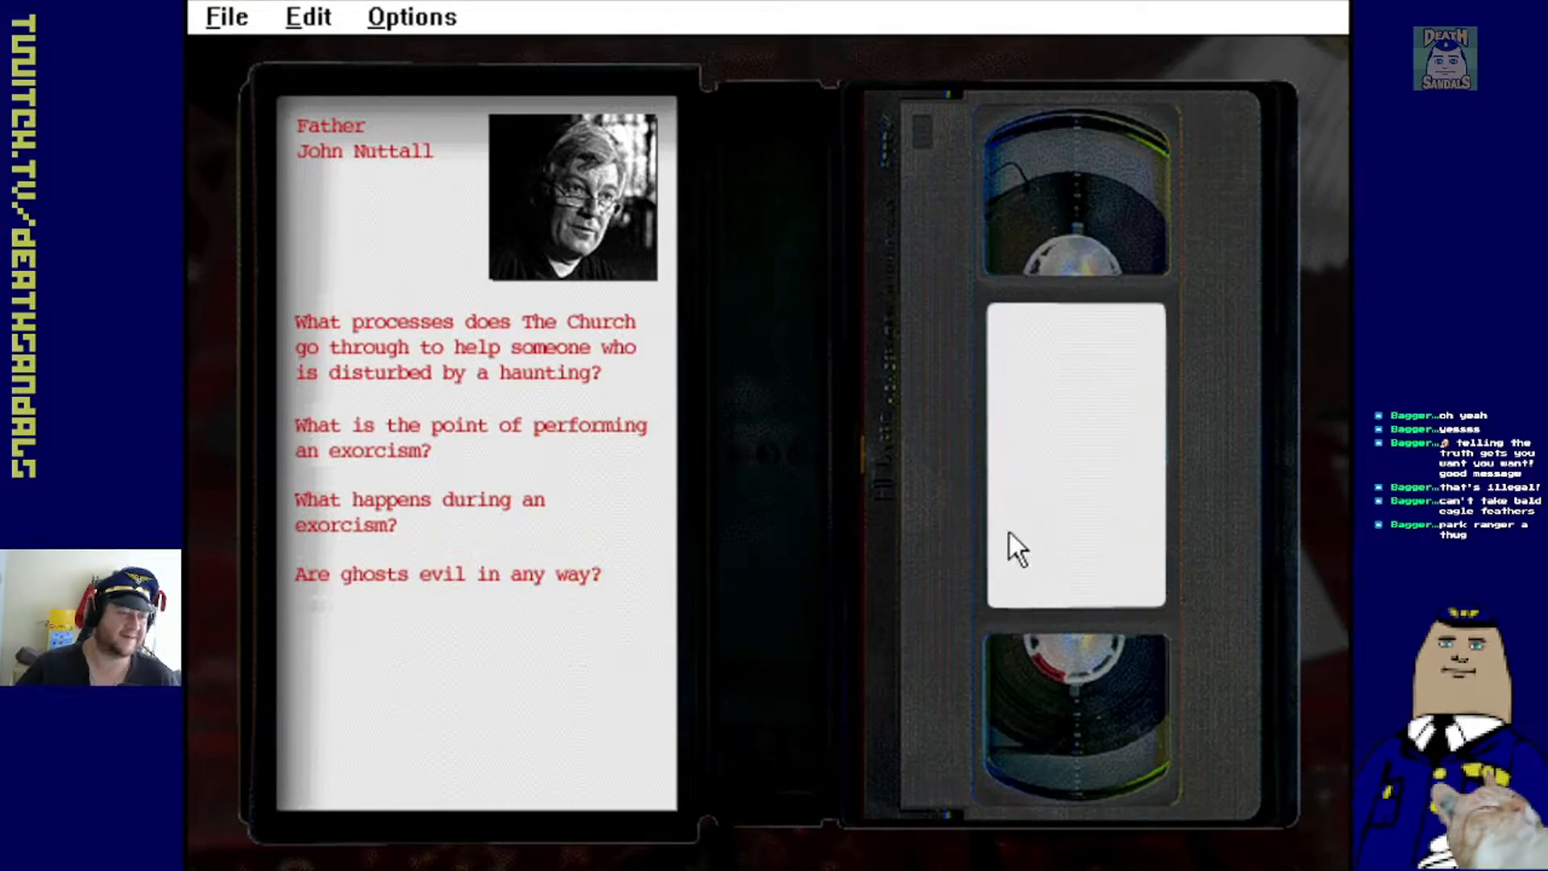
mouse_move(267, 79)
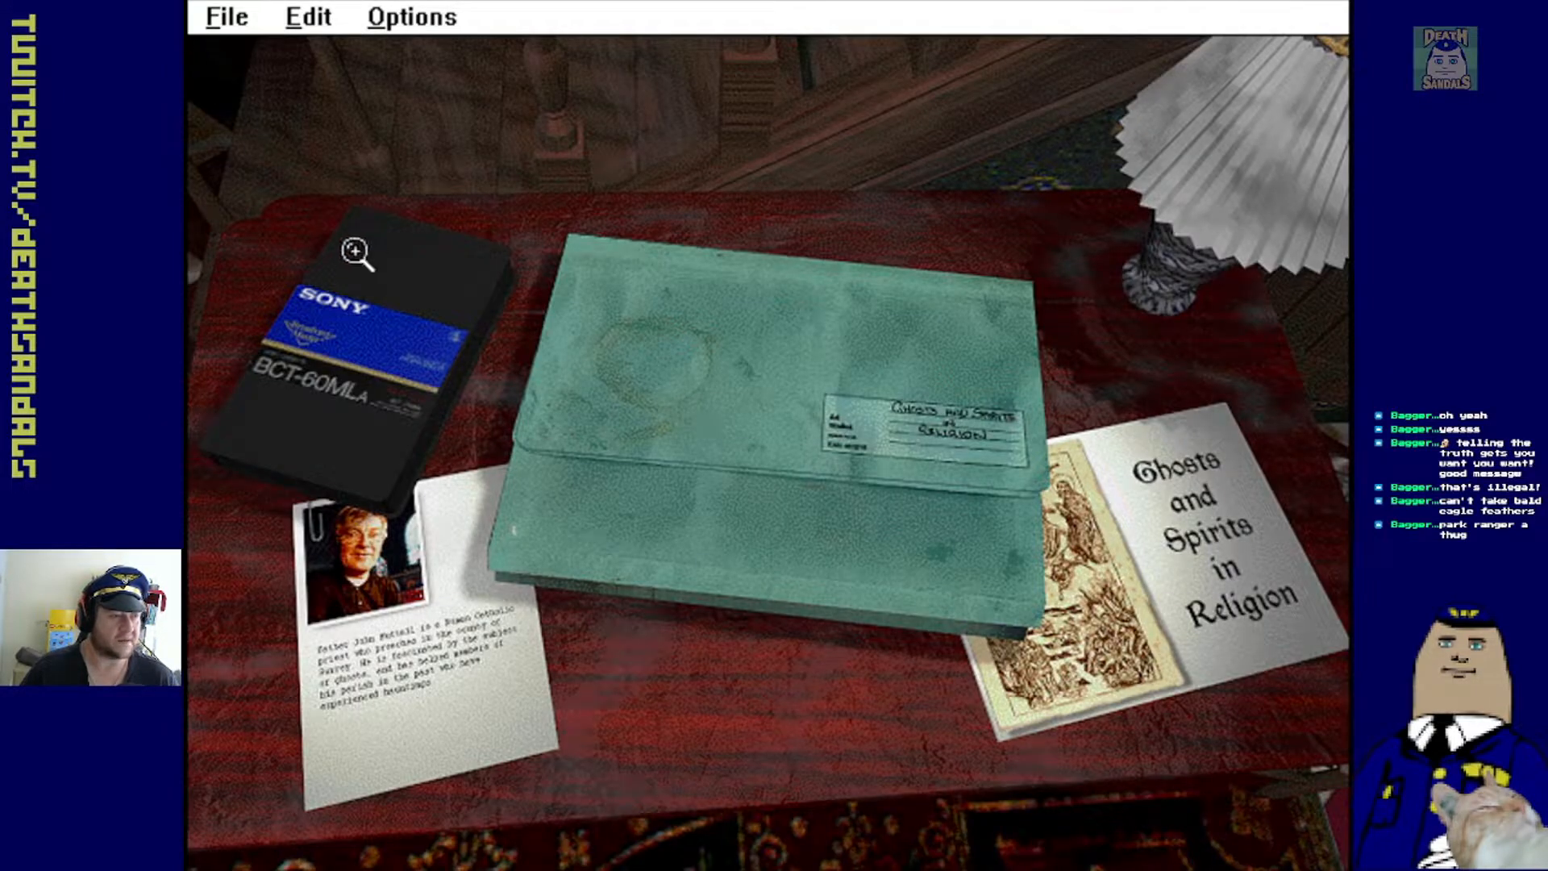
mouse_move(425, 682)
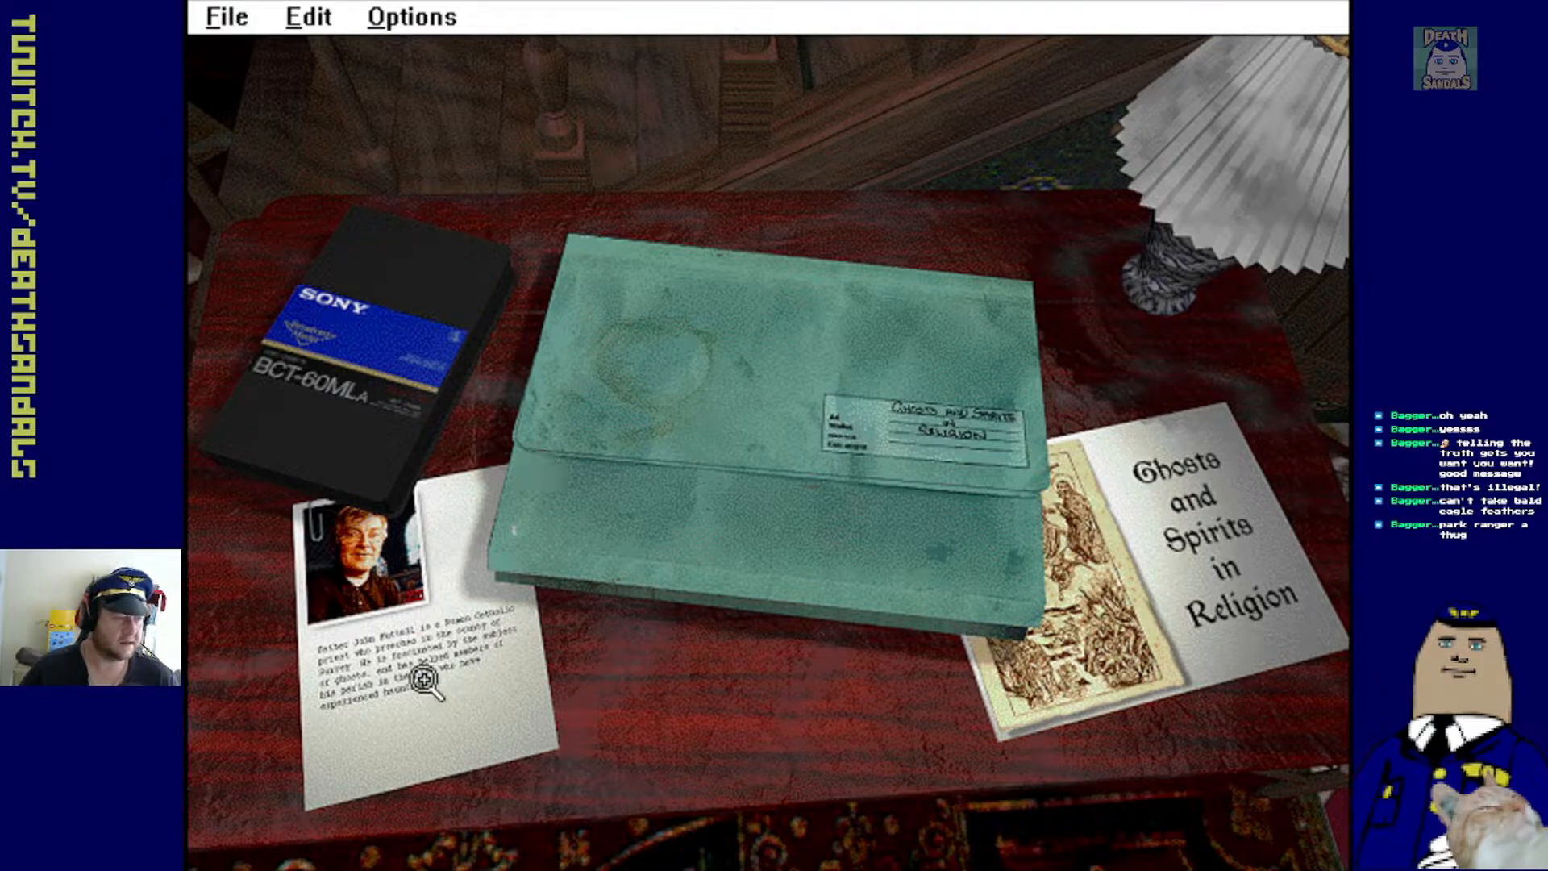
Read Father Nuttall's biography card, then put it back down
click(425, 682)
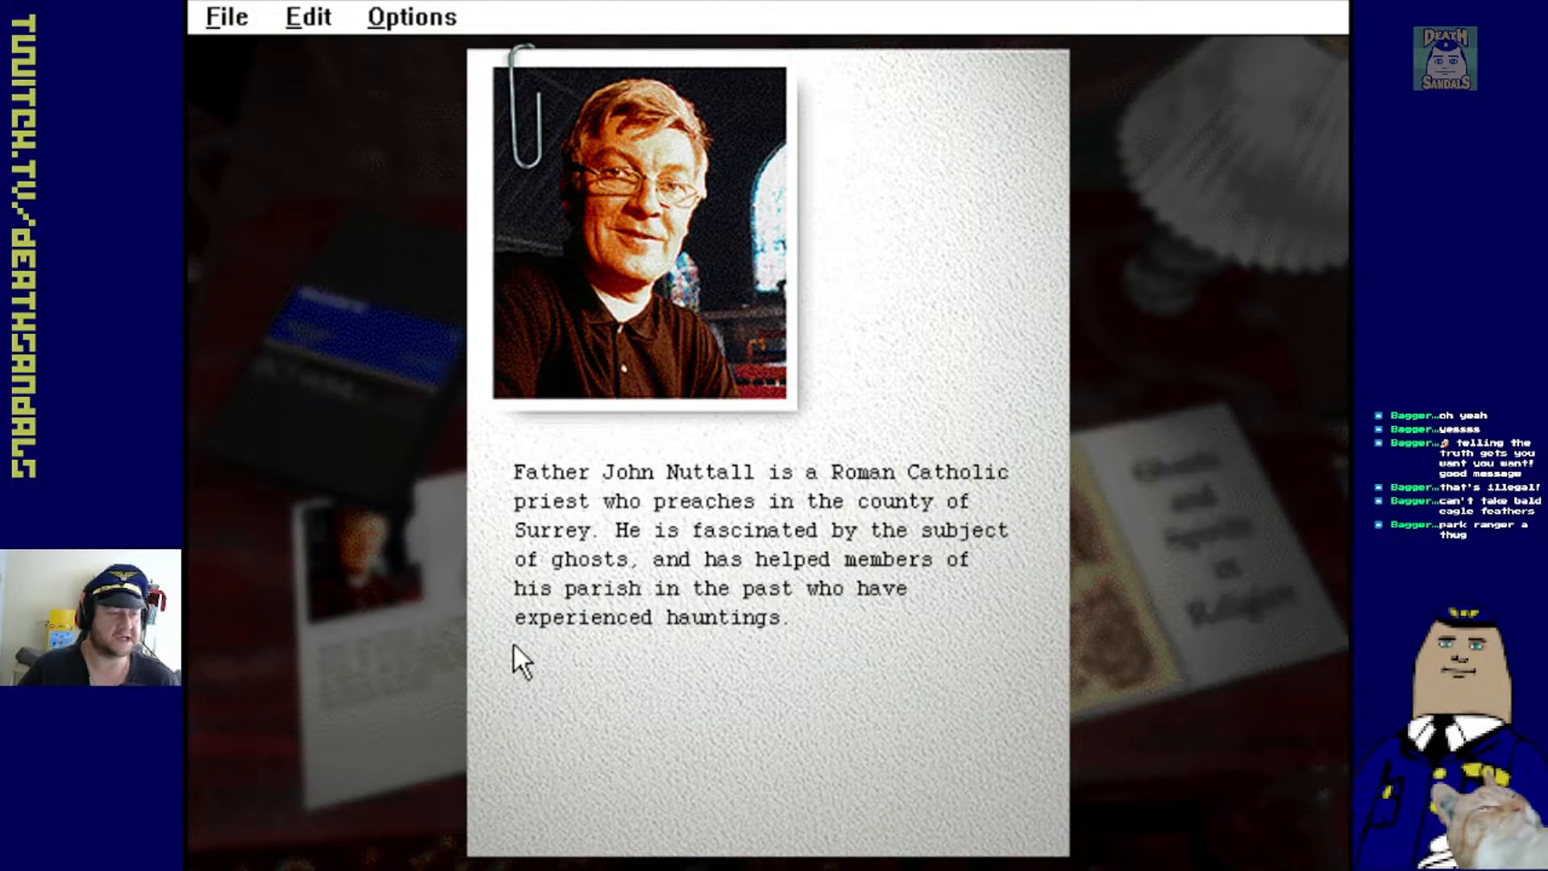
mouse_move(756, 656)
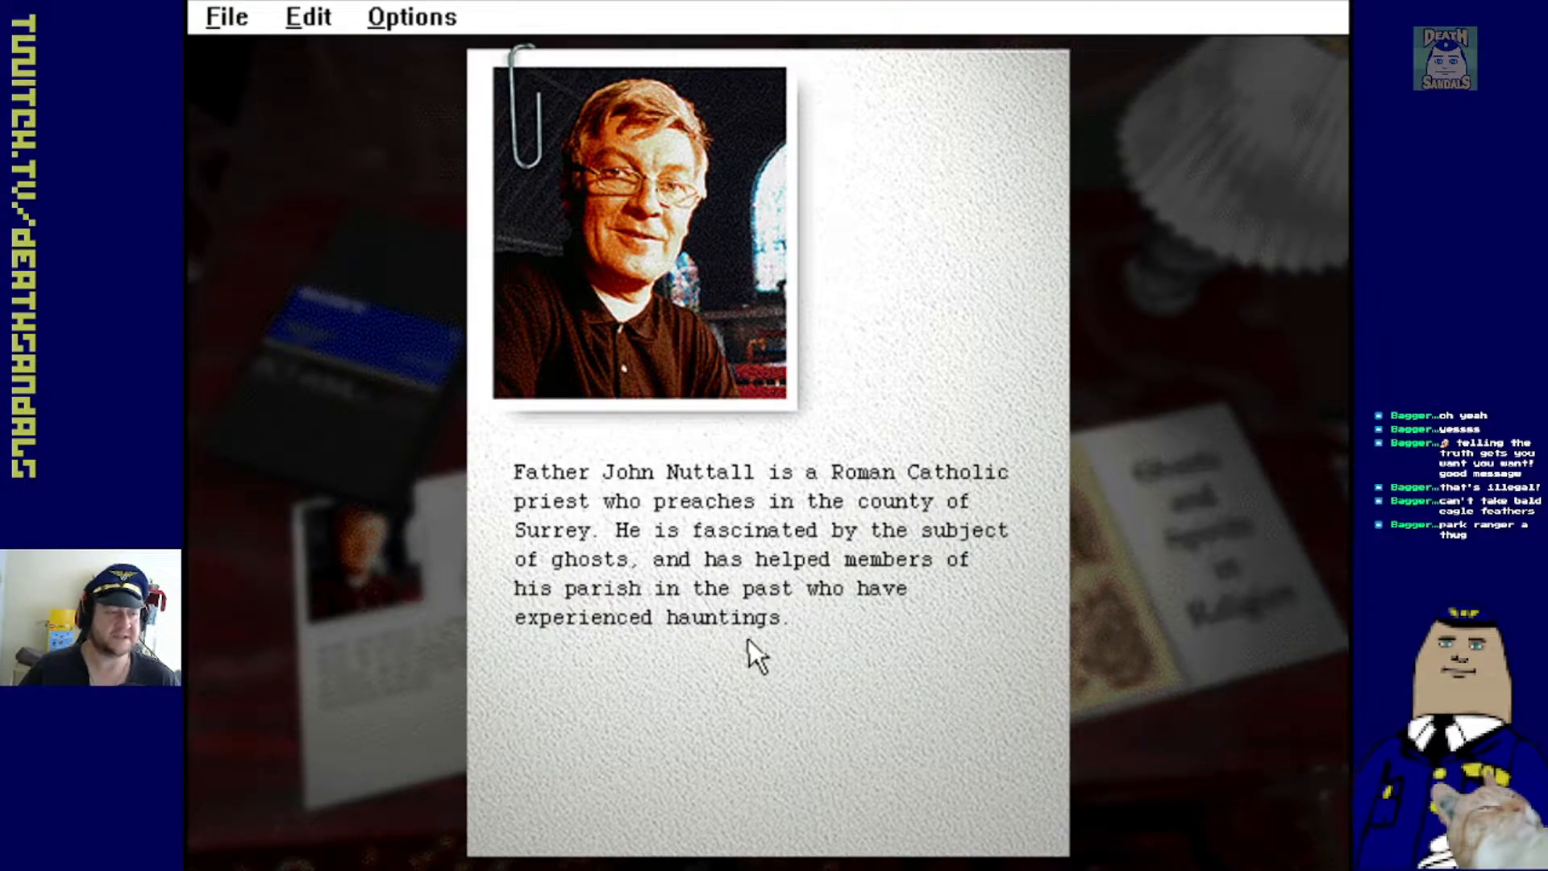
mouse_move(784, 646)
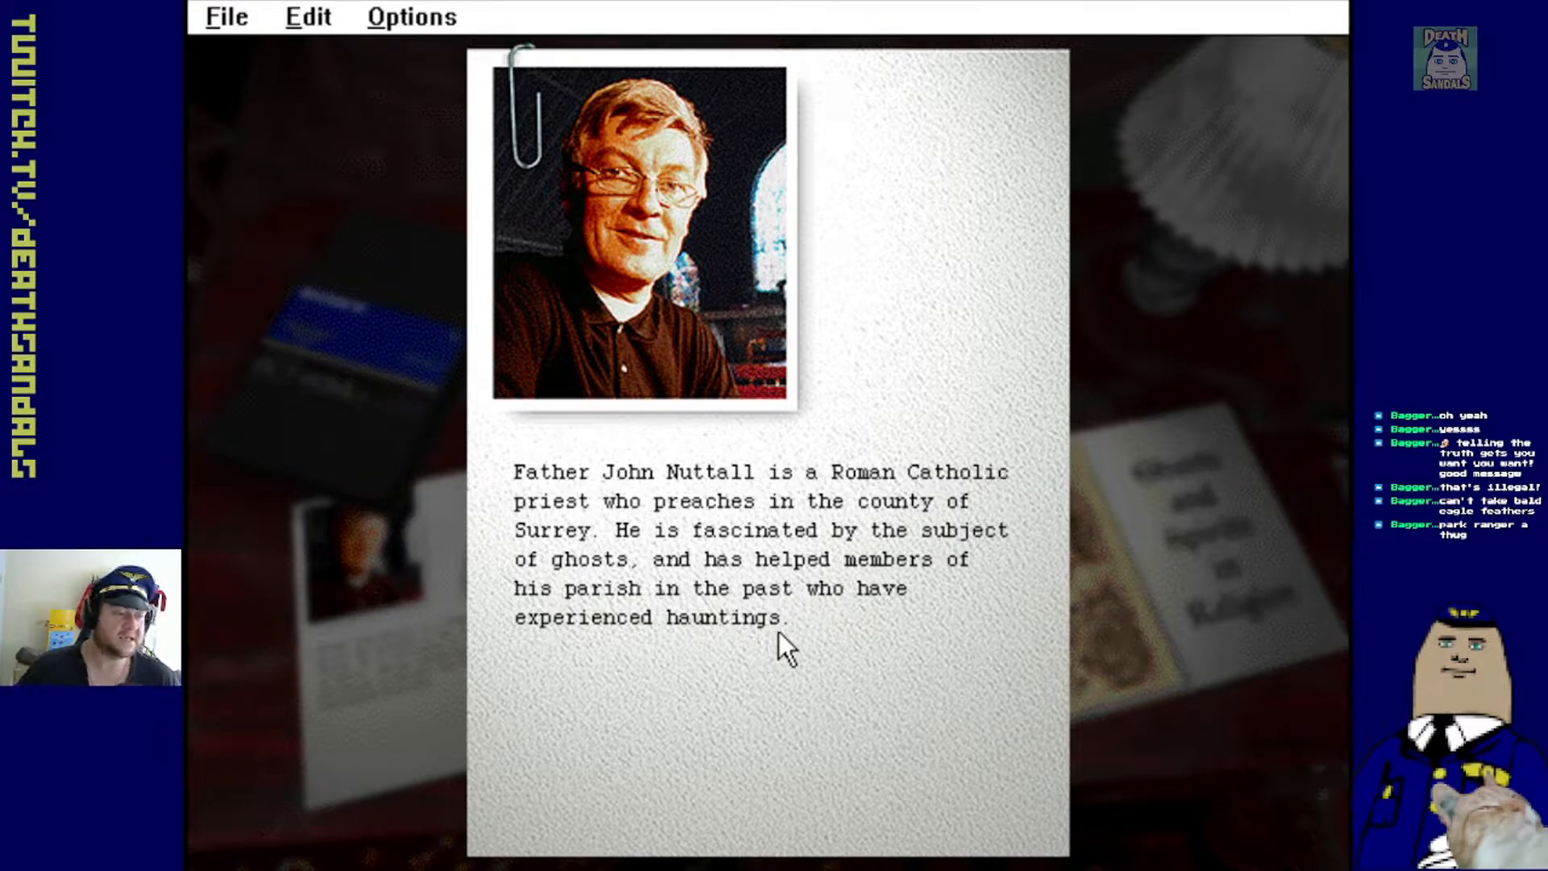
mouse_move(711, 588)
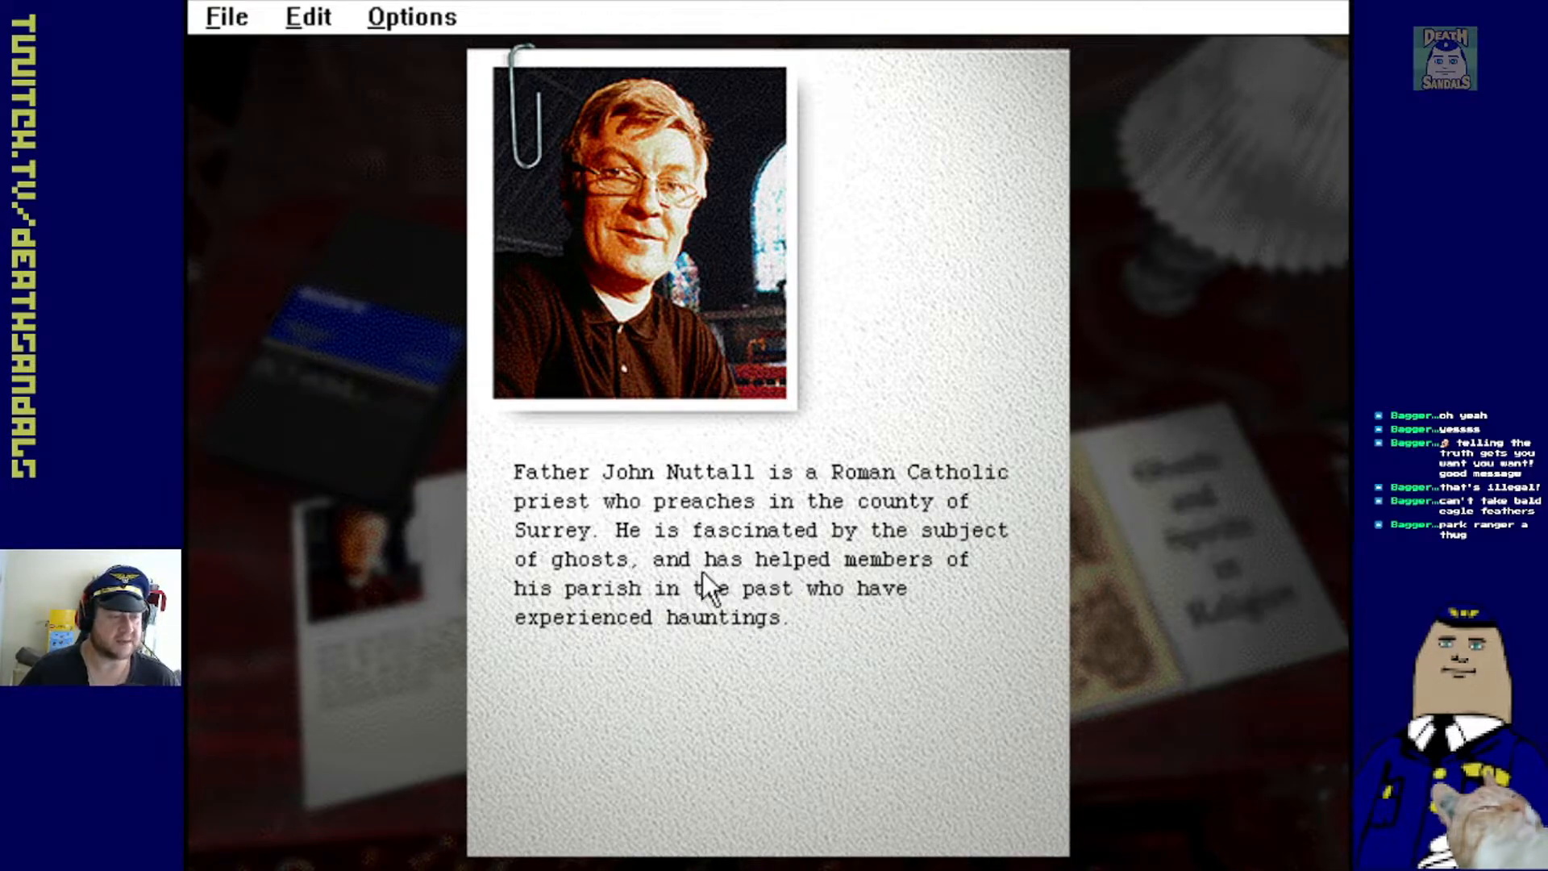
mouse_move(1200, 590)
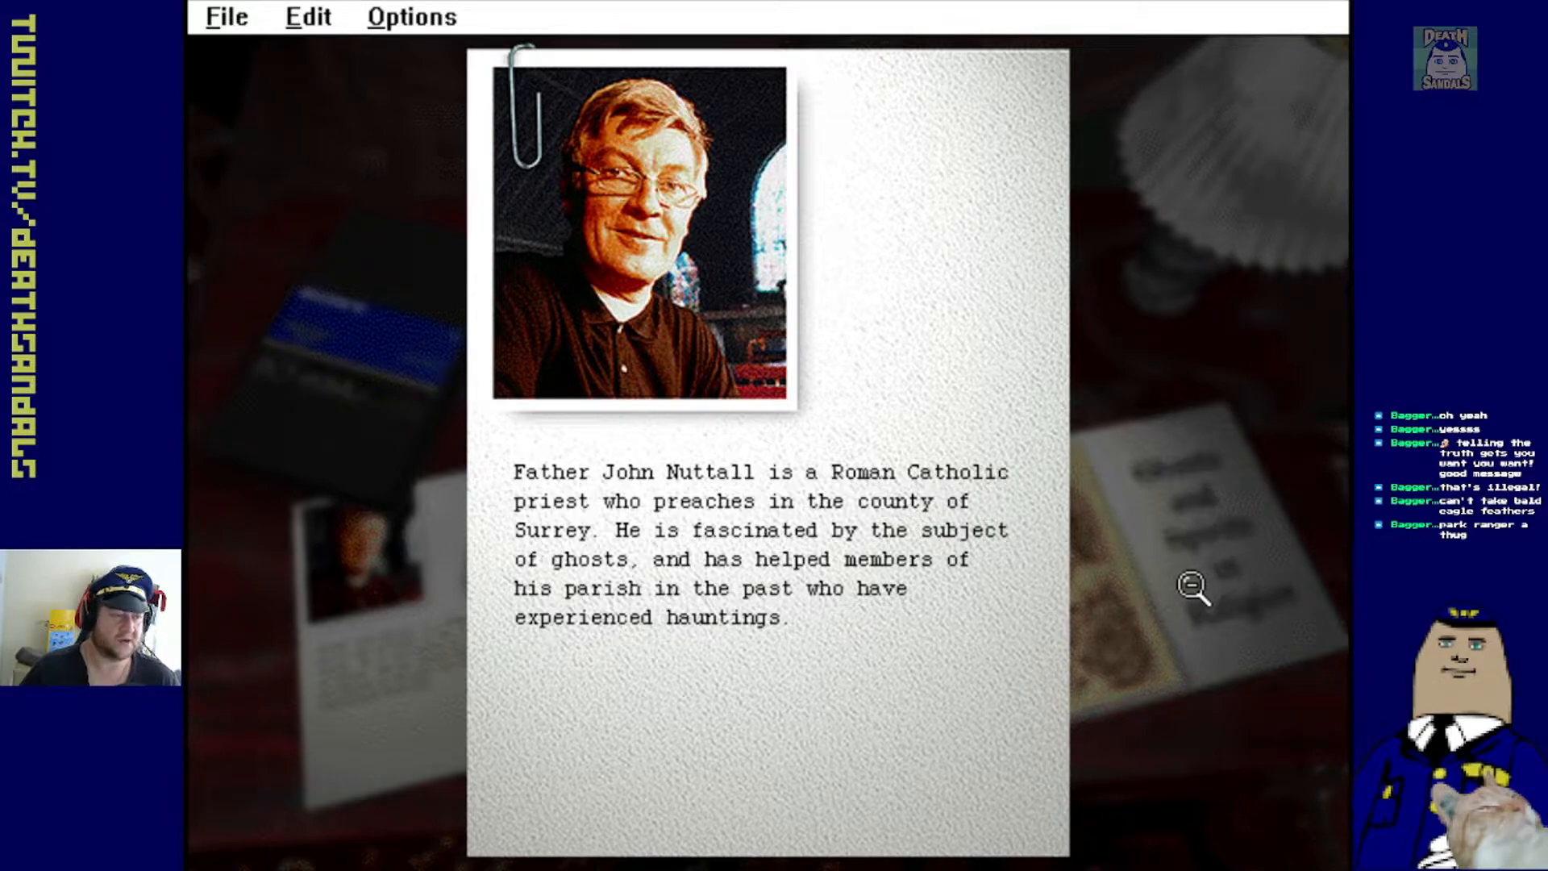
mouse_move(1170, 580)
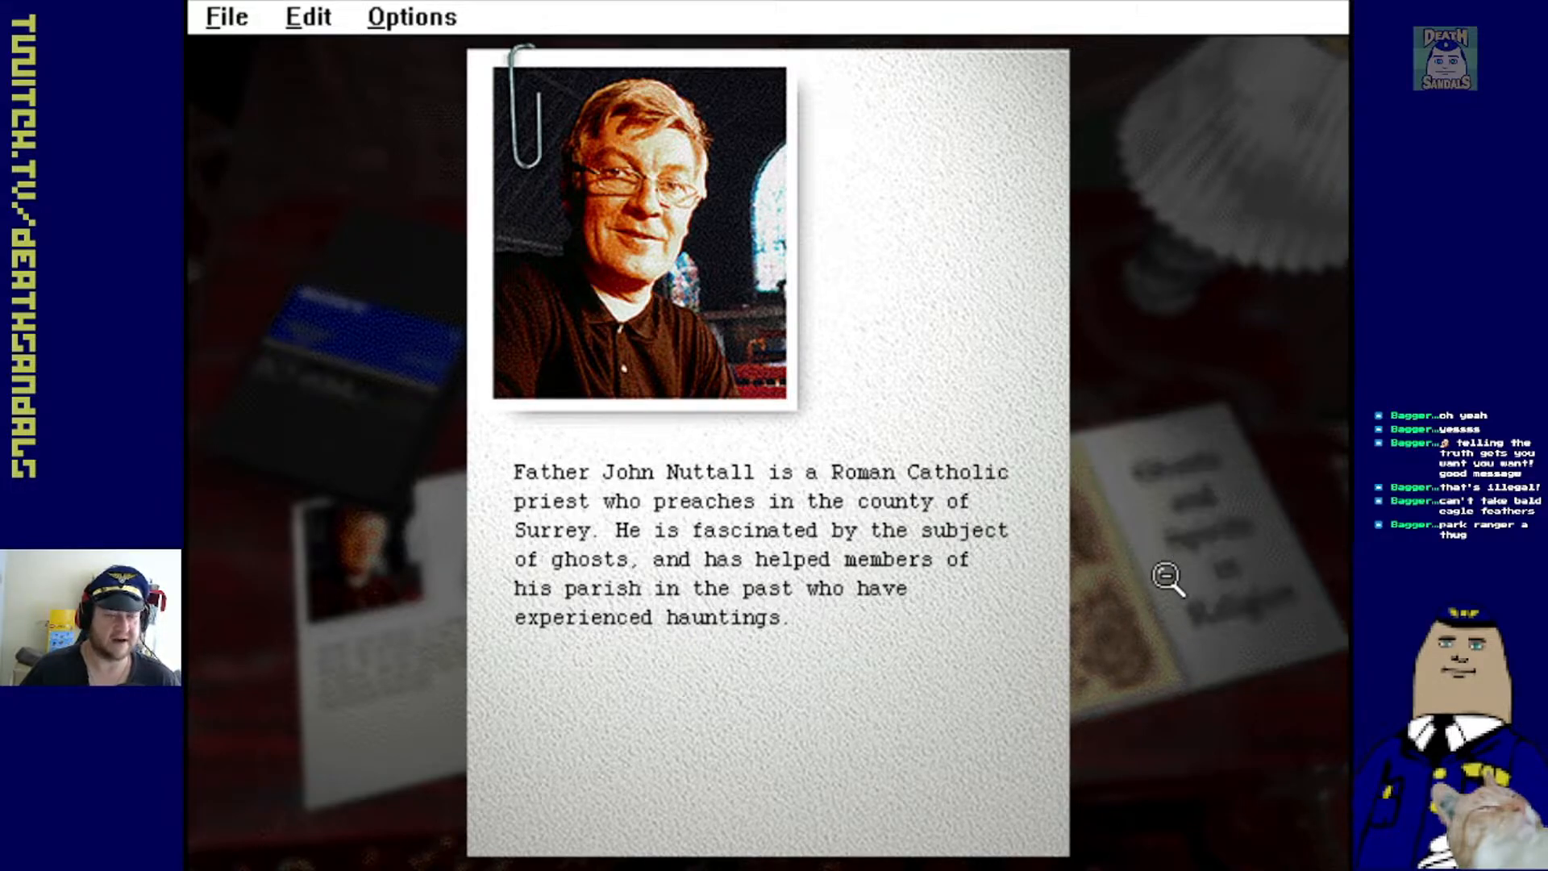
click(1169, 579)
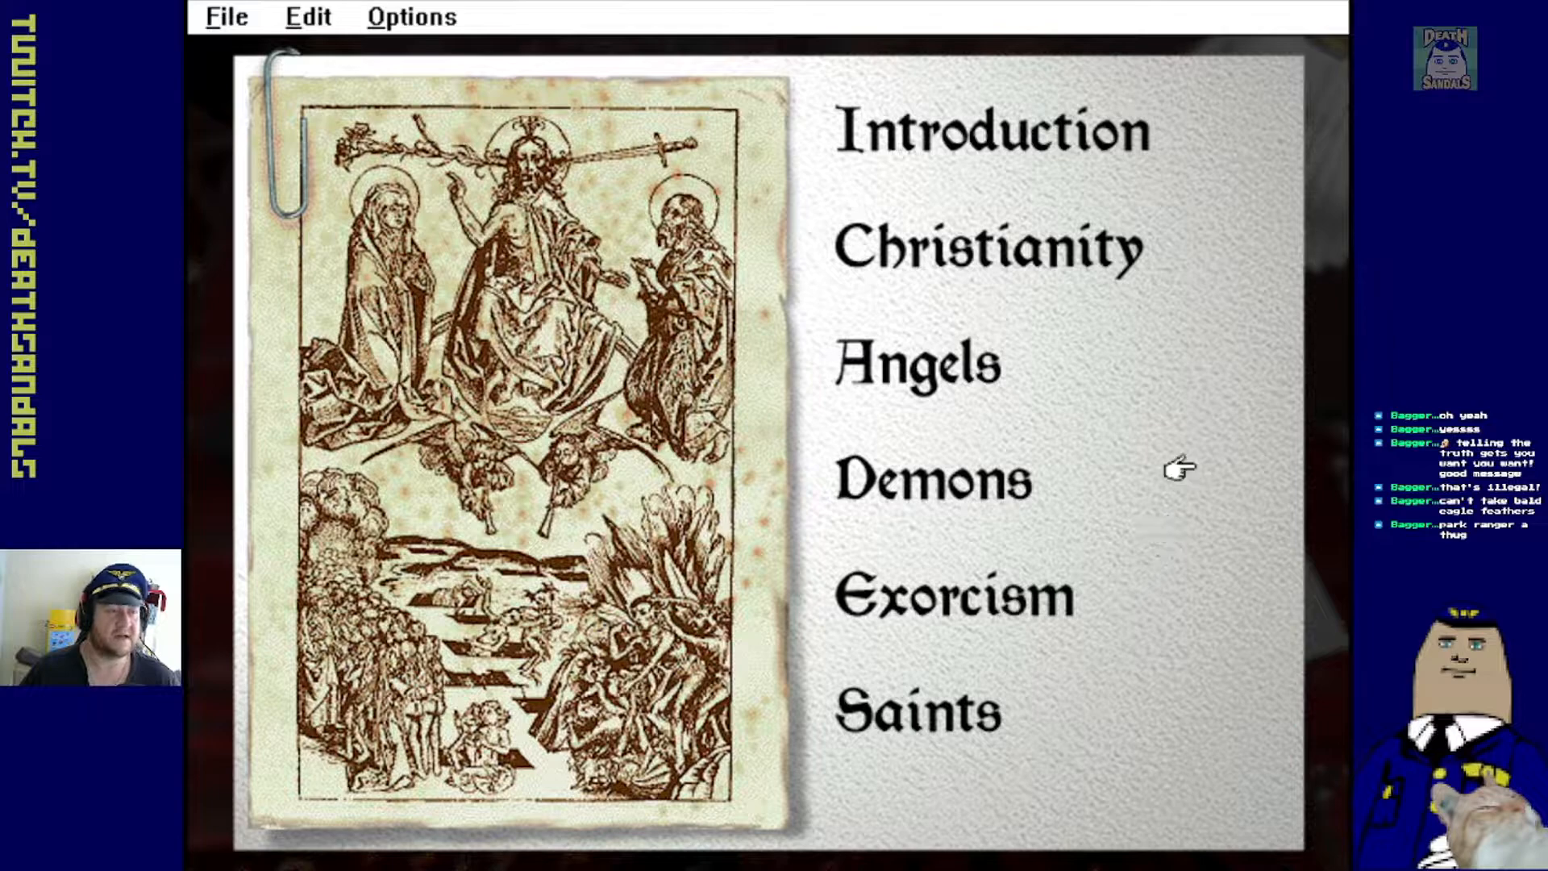
Open the booklet's Introduction chapter on belief in spirits and burial rites
click(990, 129)
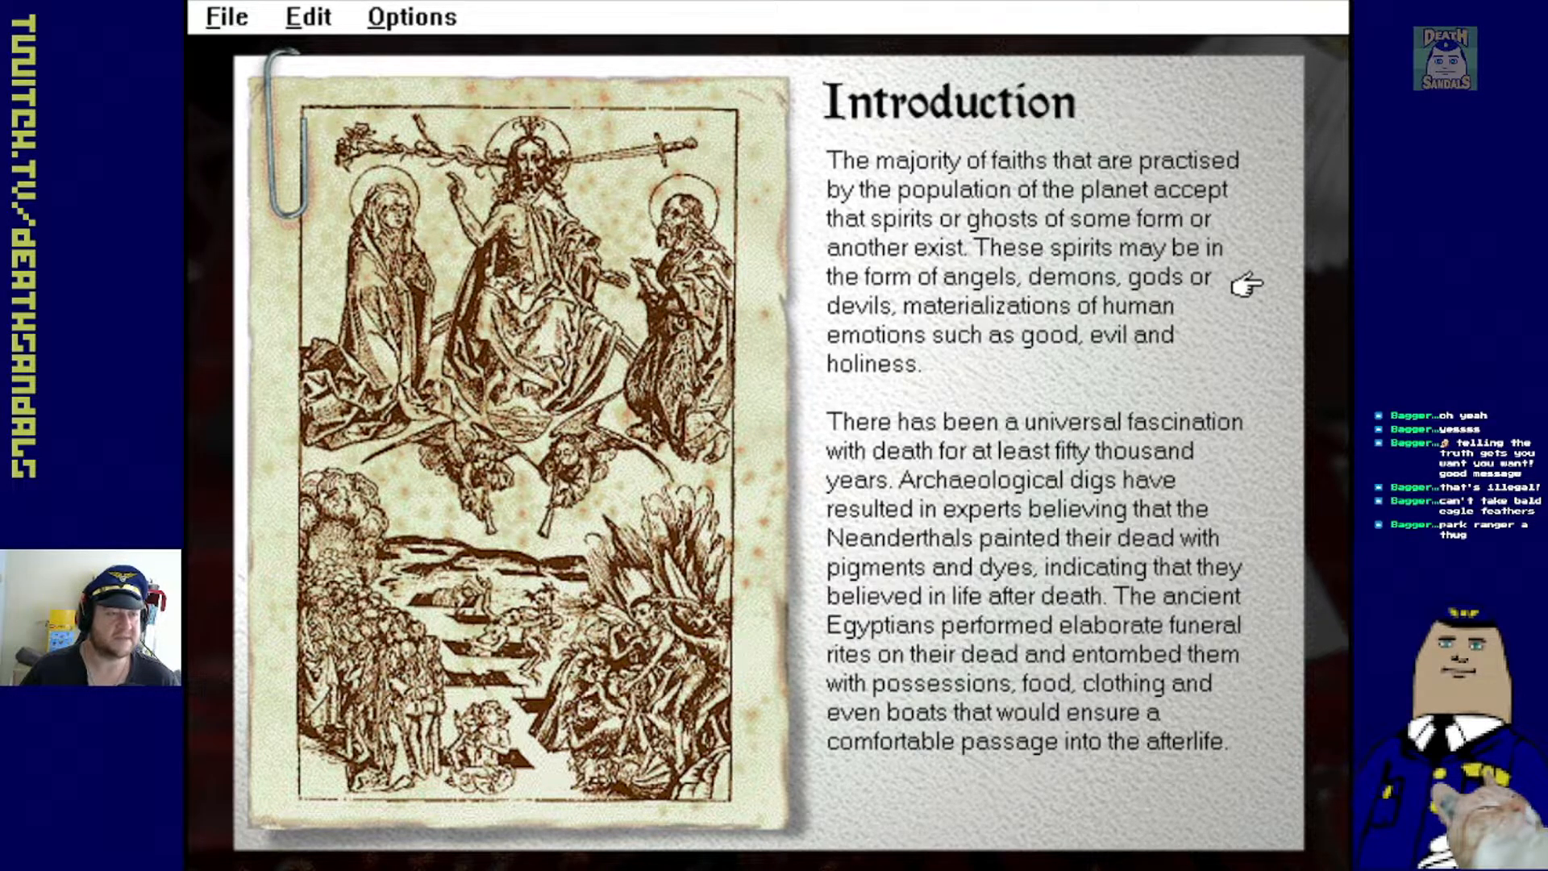
mouse_move(1254, 351)
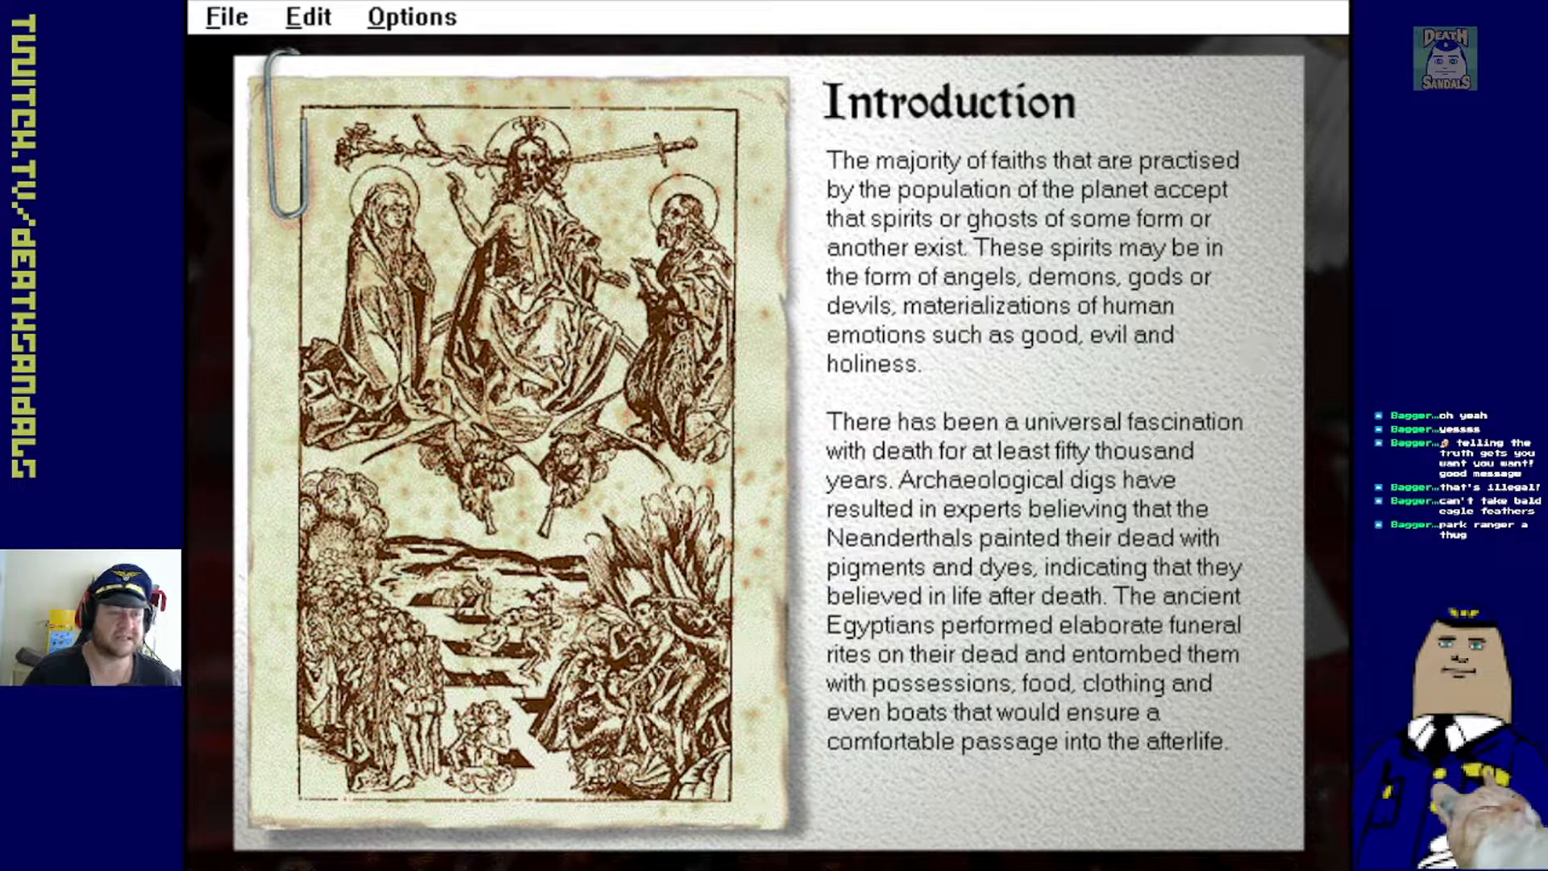
mouse_move(1275, 386)
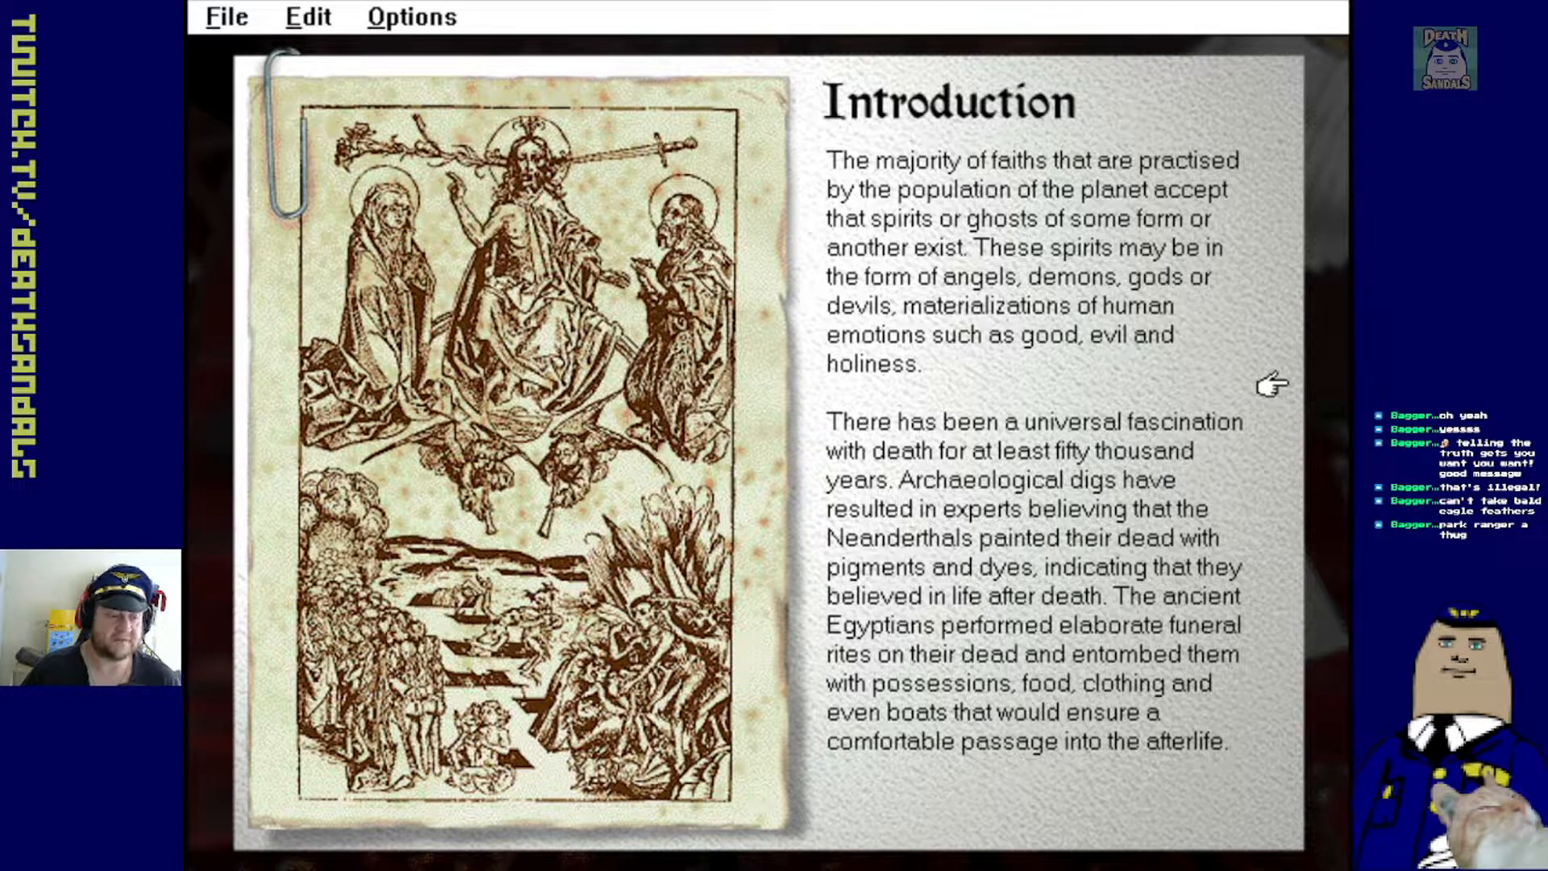
click(1274, 386)
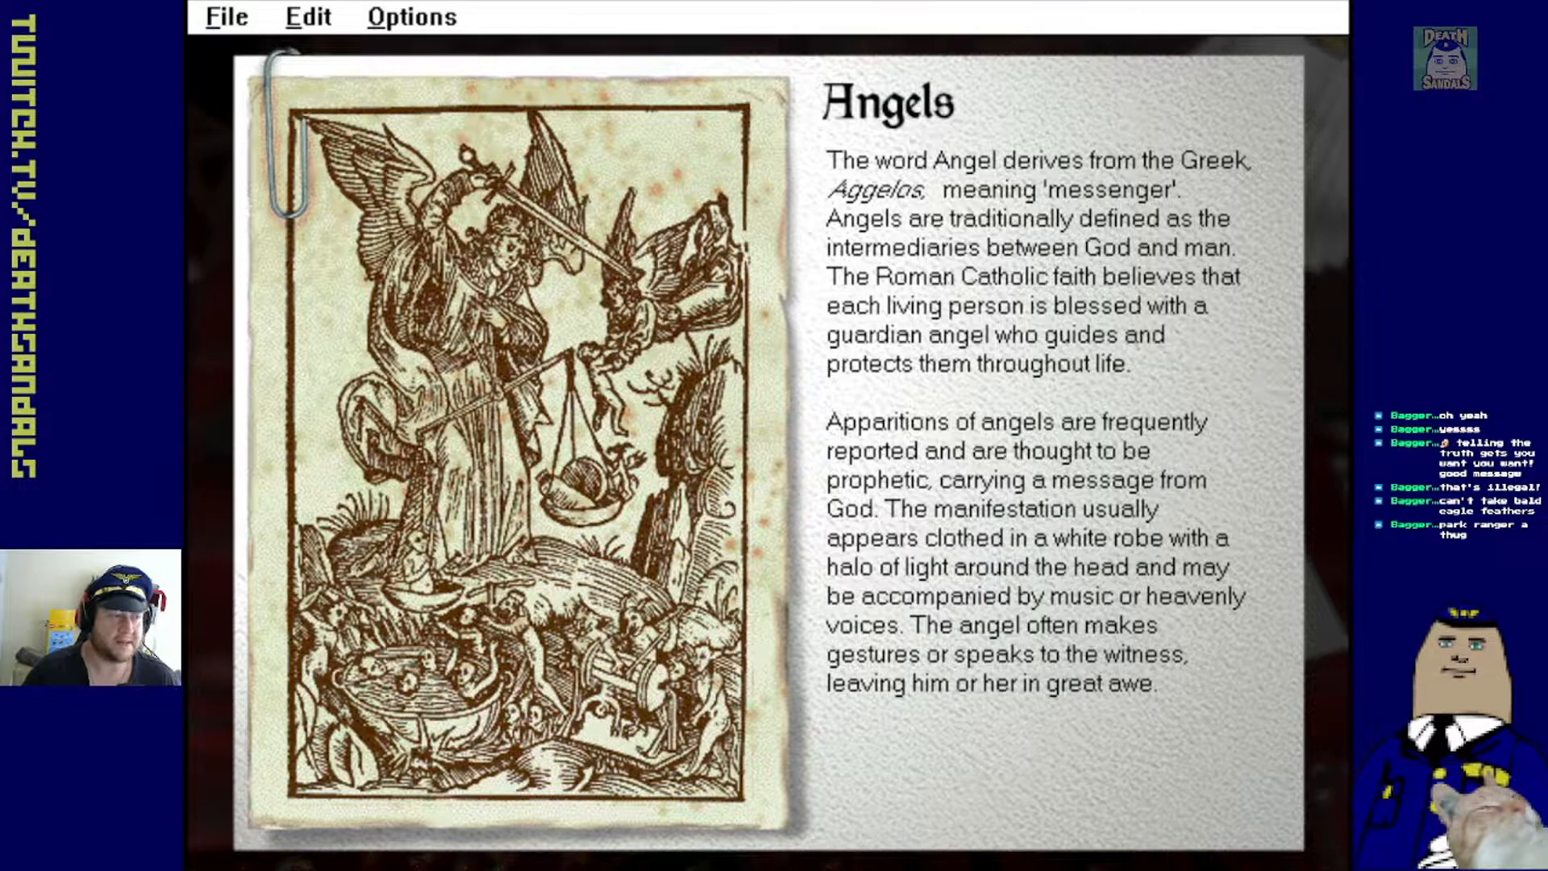
mouse_move(1269, 378)
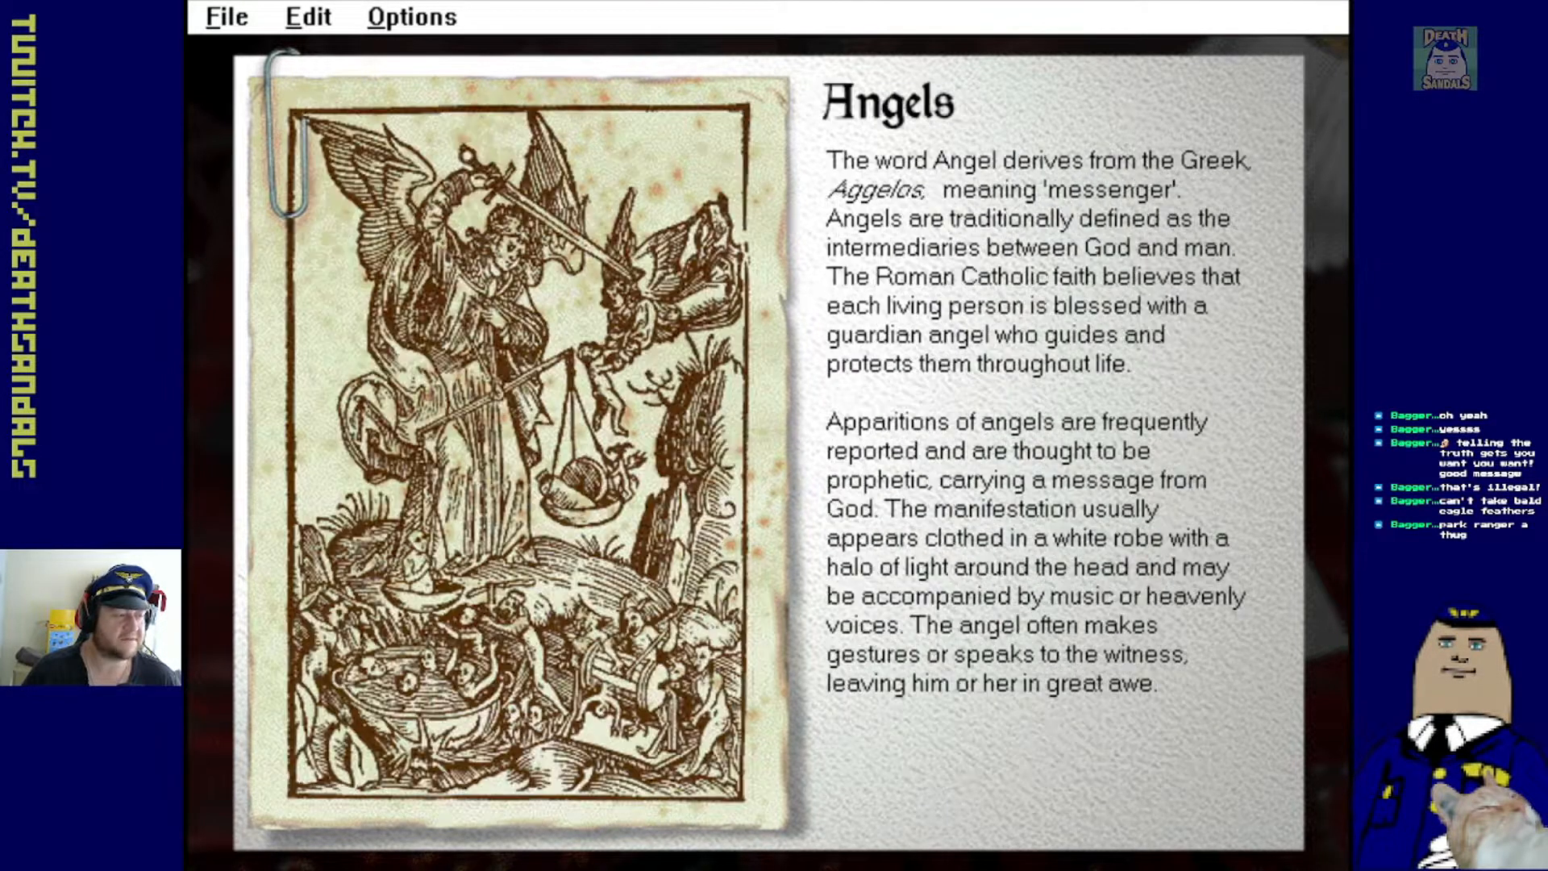
mouse_move(600, 264)
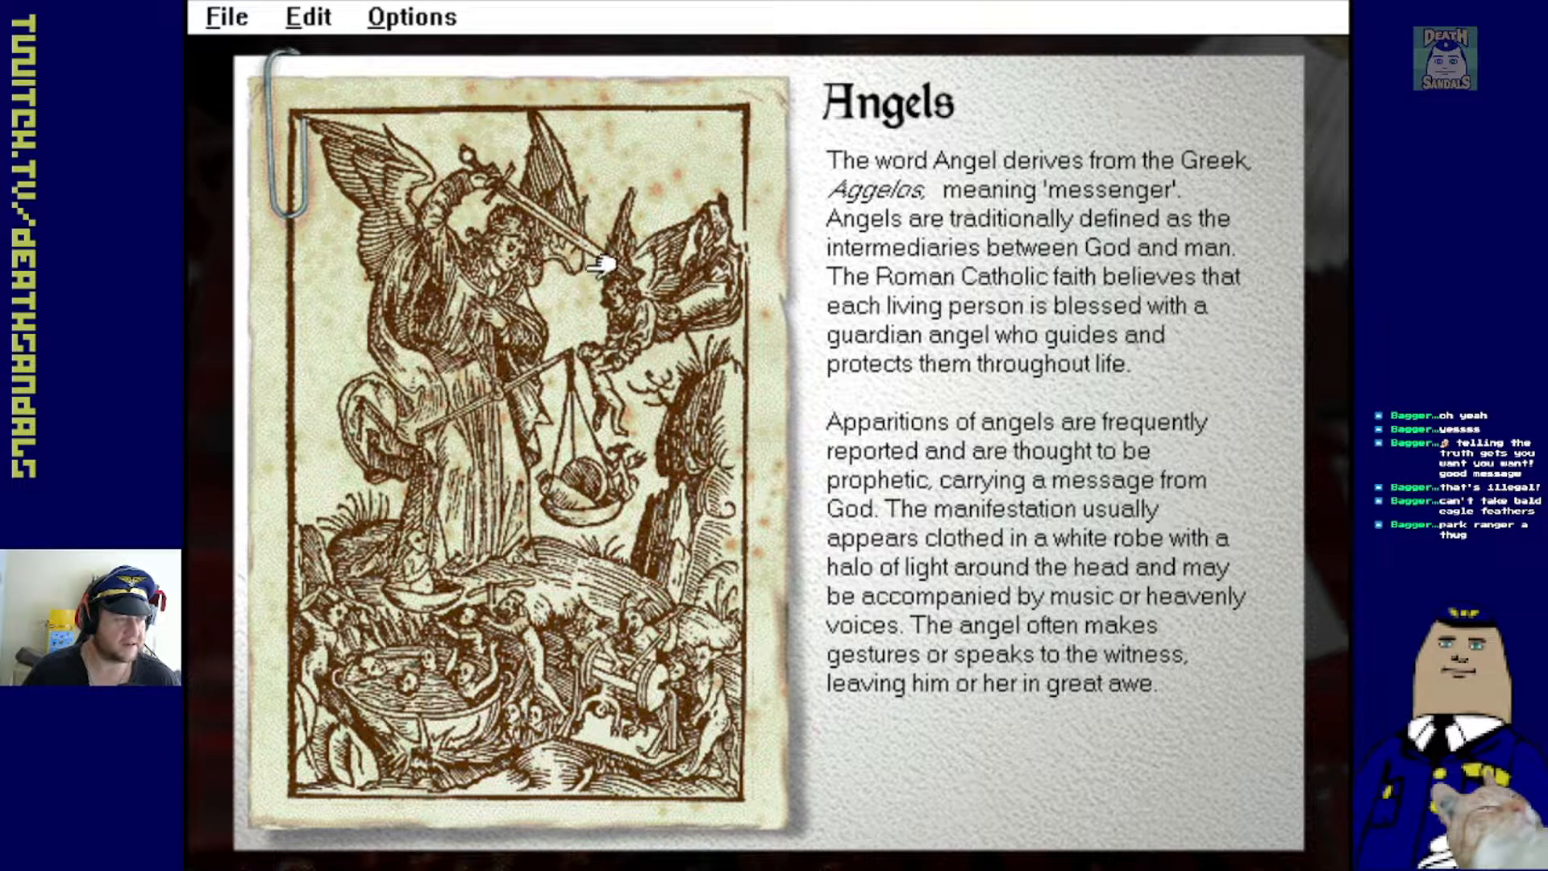
mouse_move(615, 387)
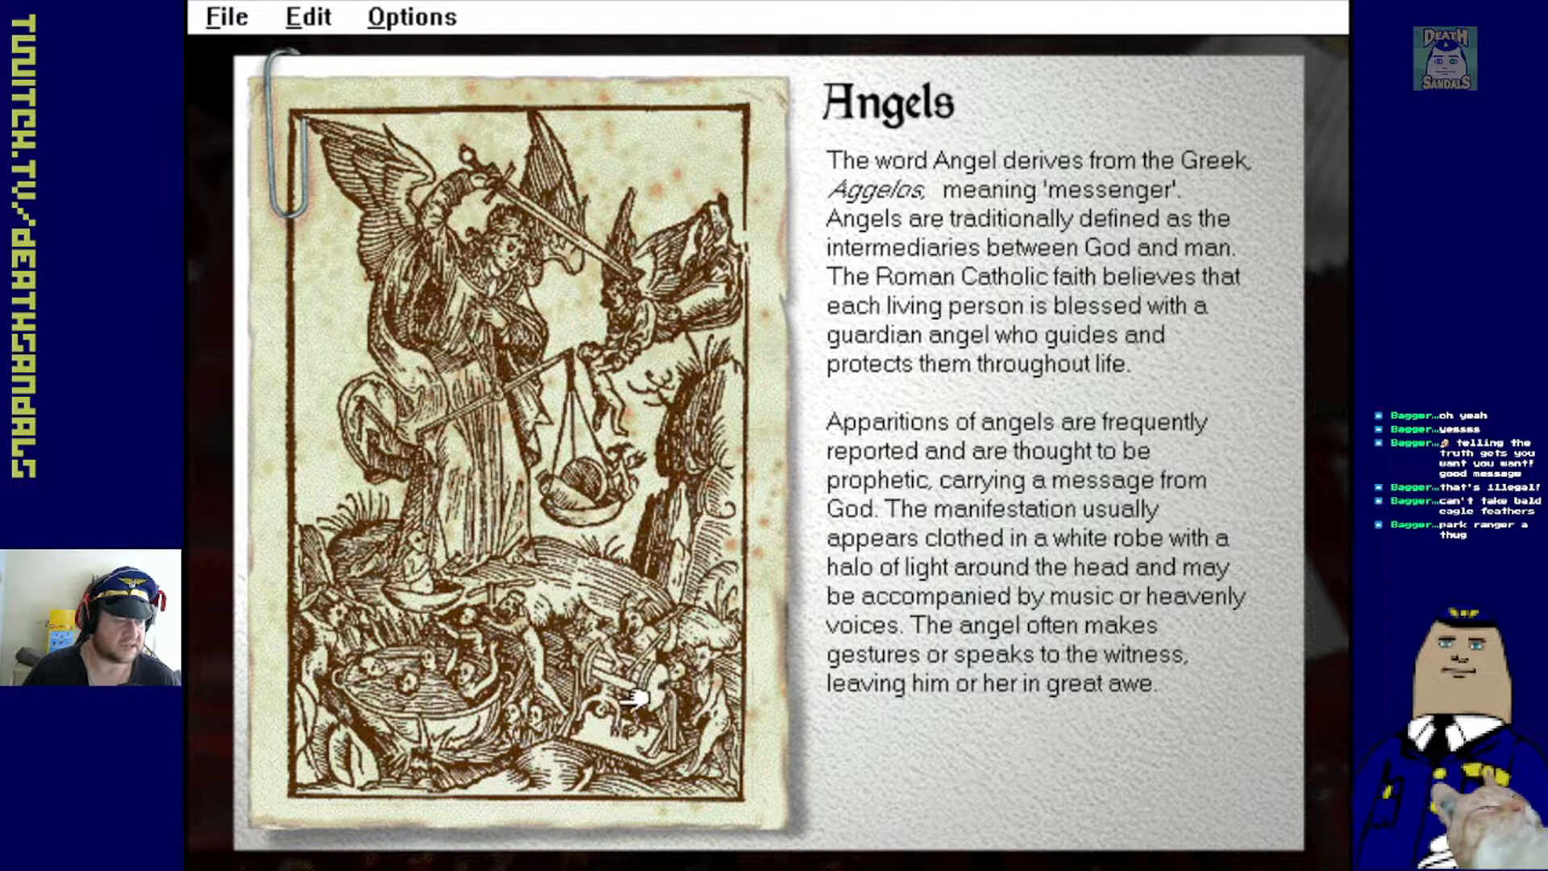
mouse_move(593, 667)
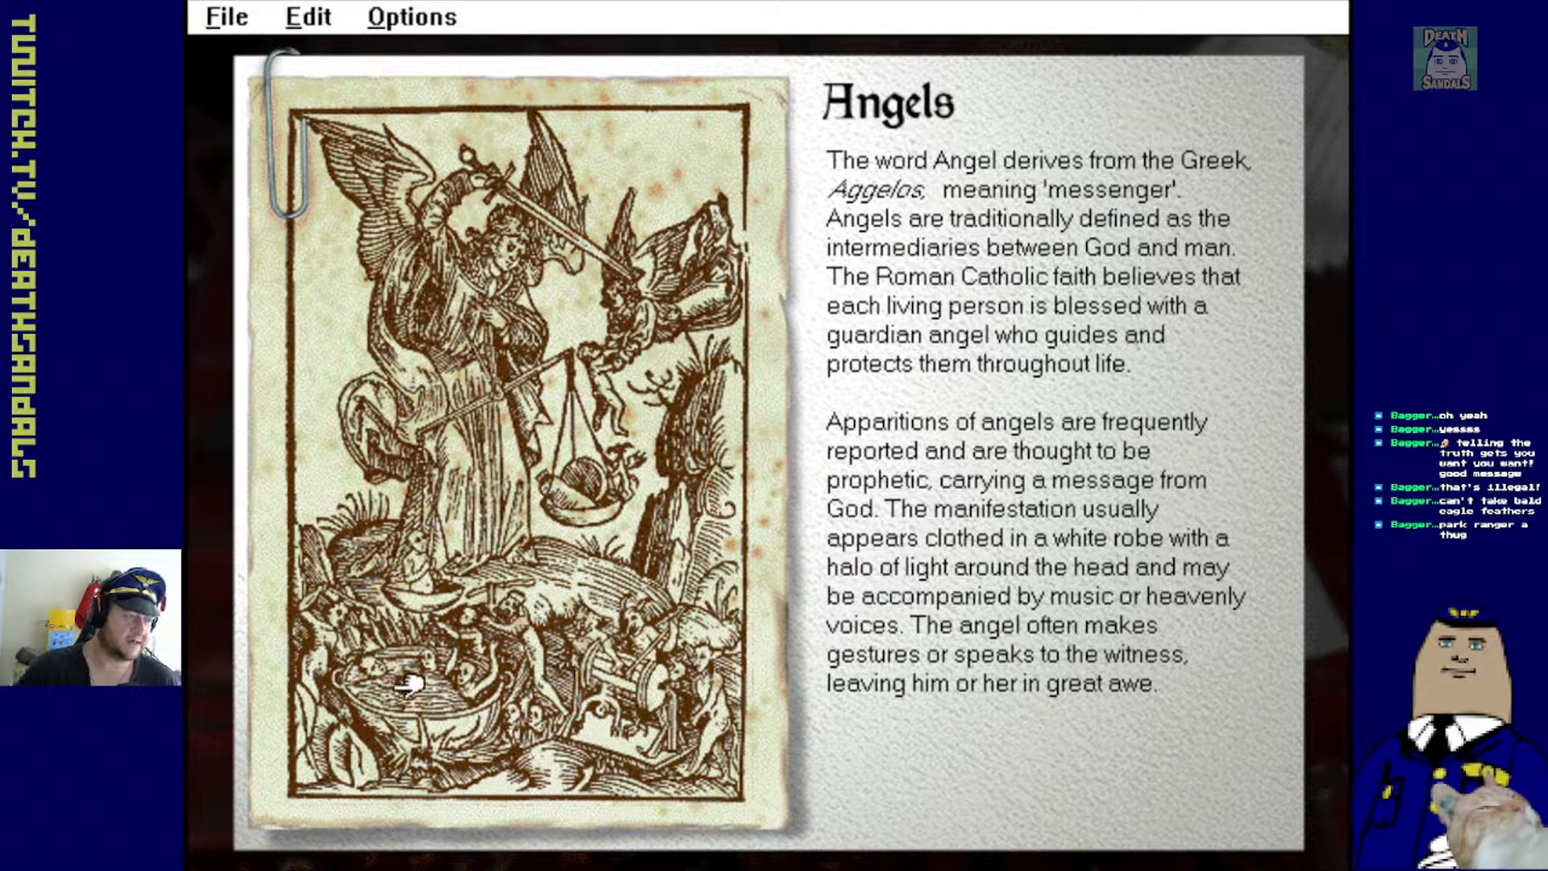
mouse_move(1274, 538)
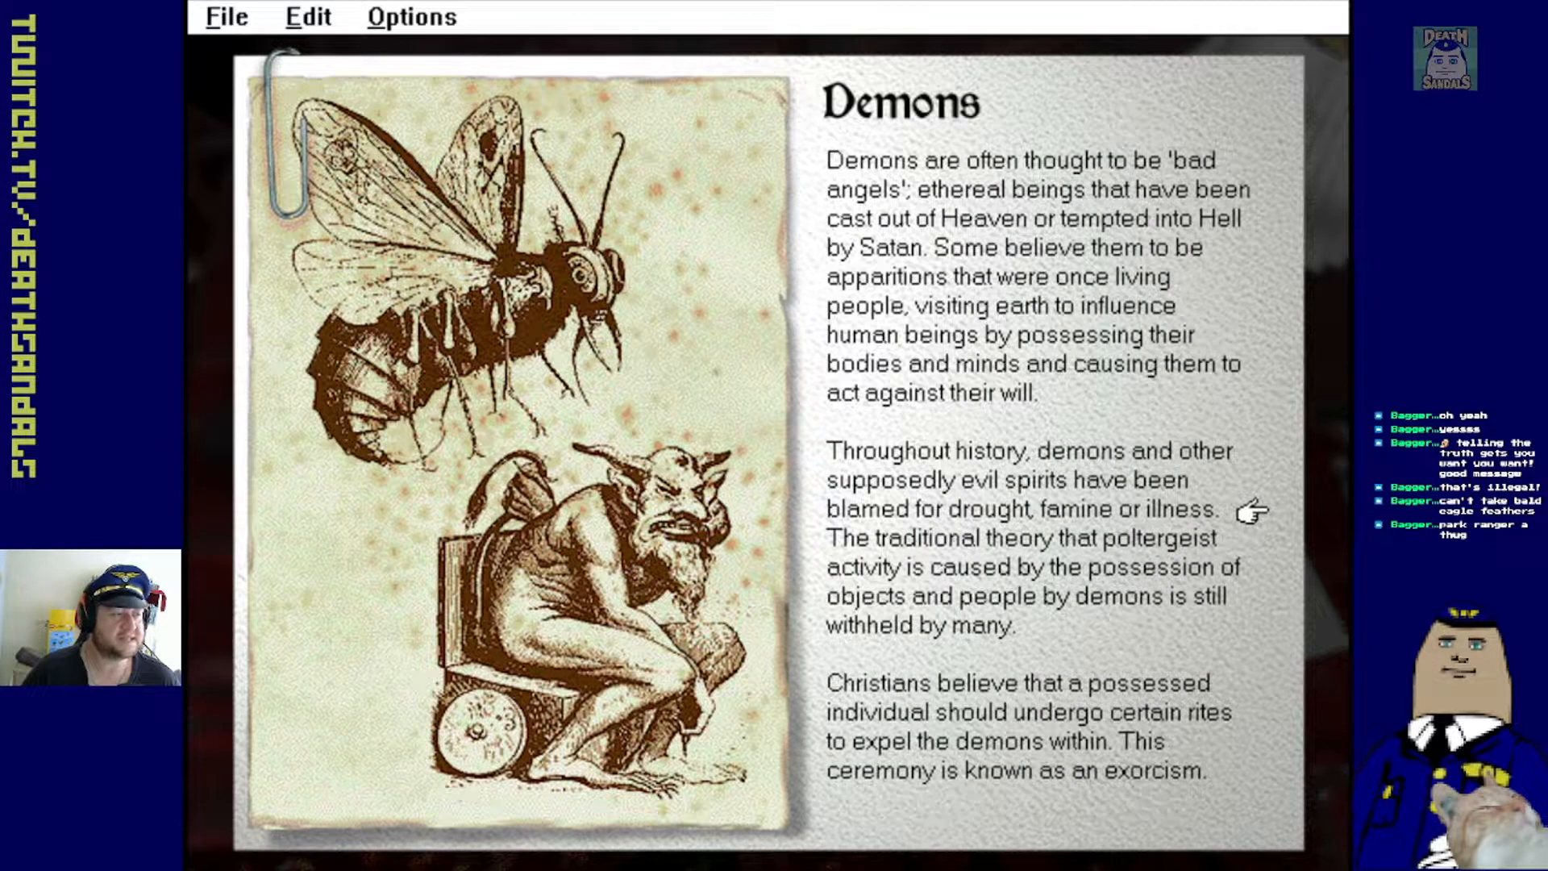
mouse_move(612, 414)
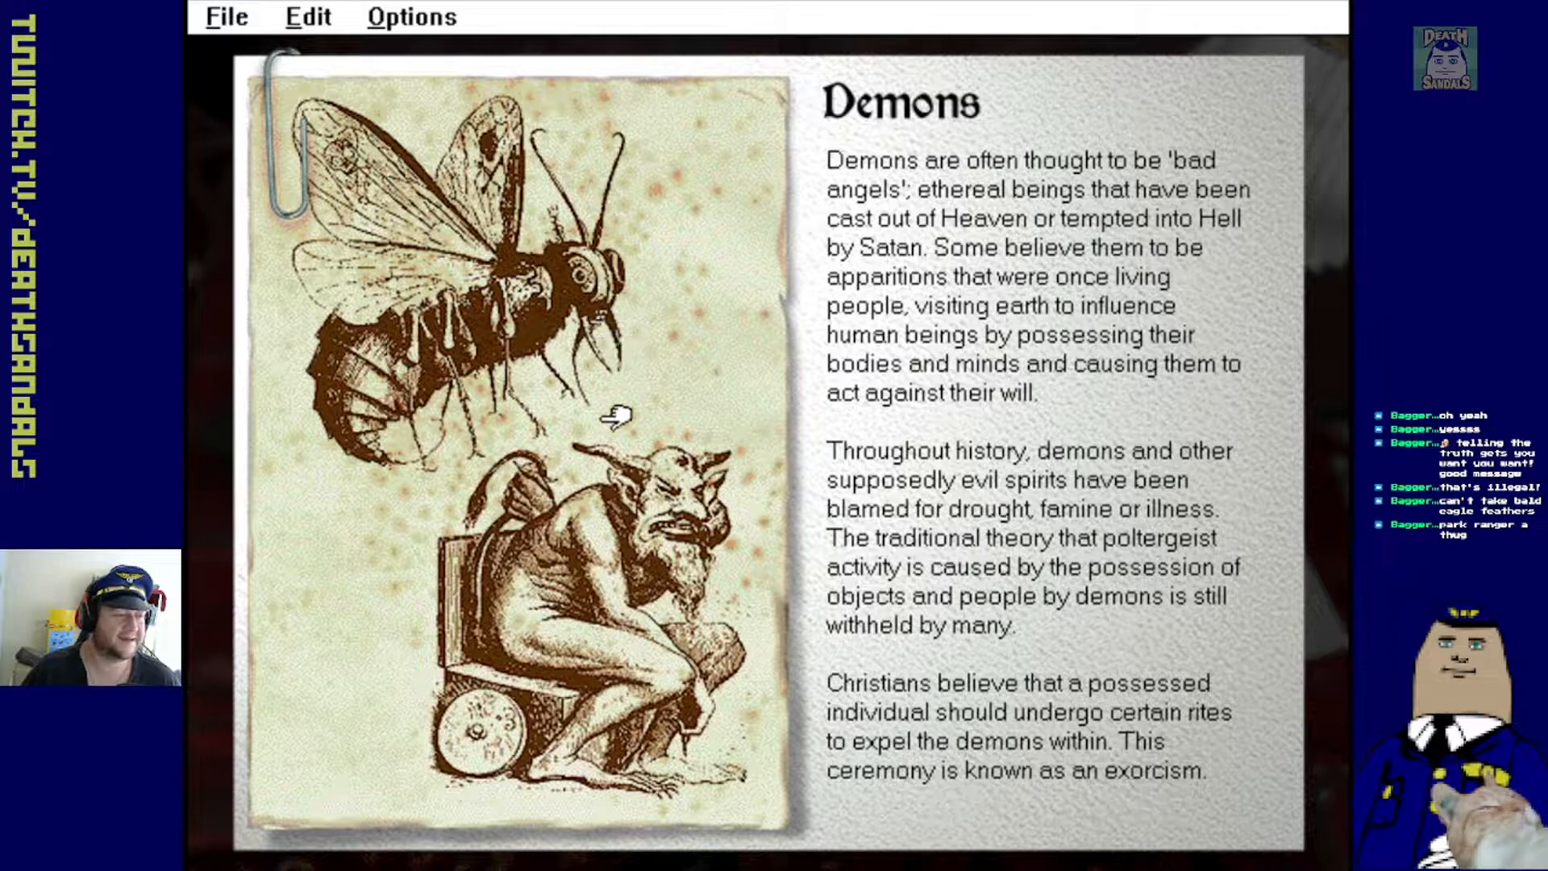
mouse_move(484, 261)
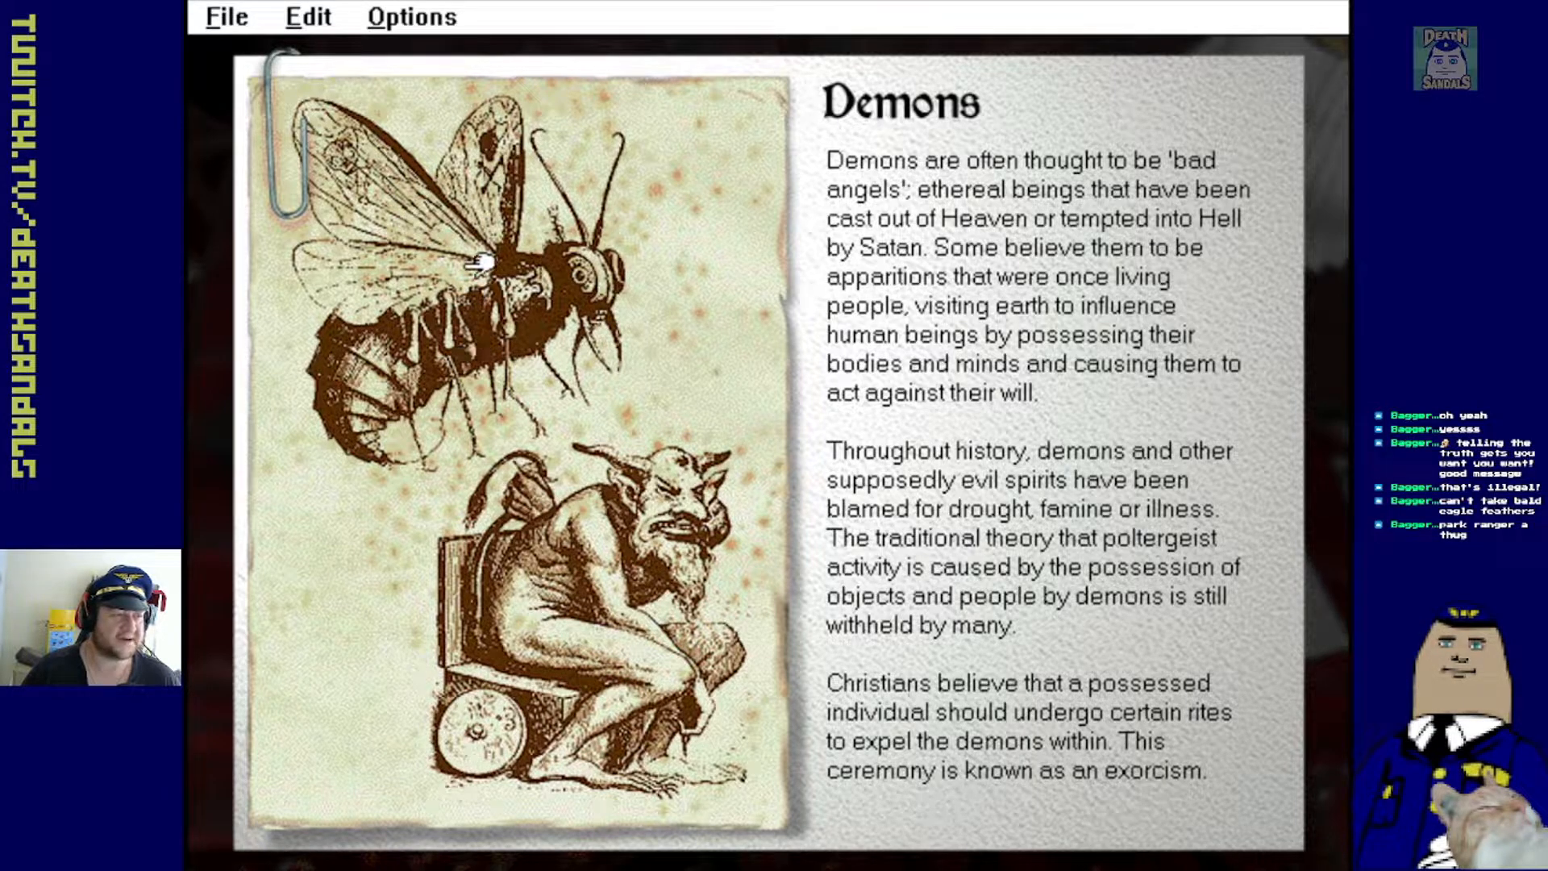
mouse_move(1305, 409)
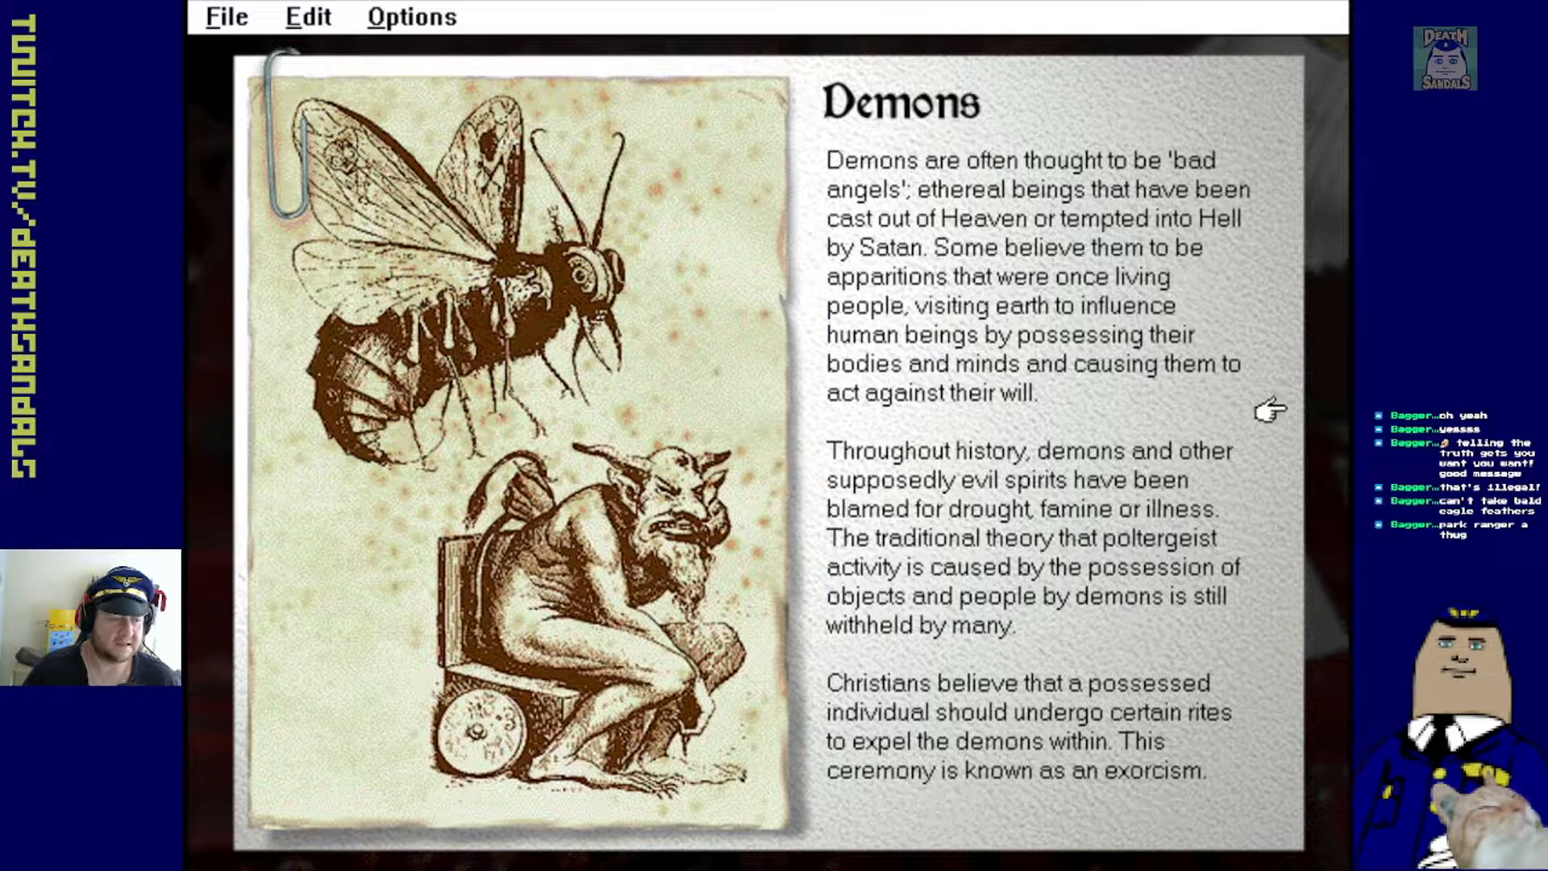
Turn the religion booklet to the Exorcism page with its woodcut illustrations
click(1274, 409)
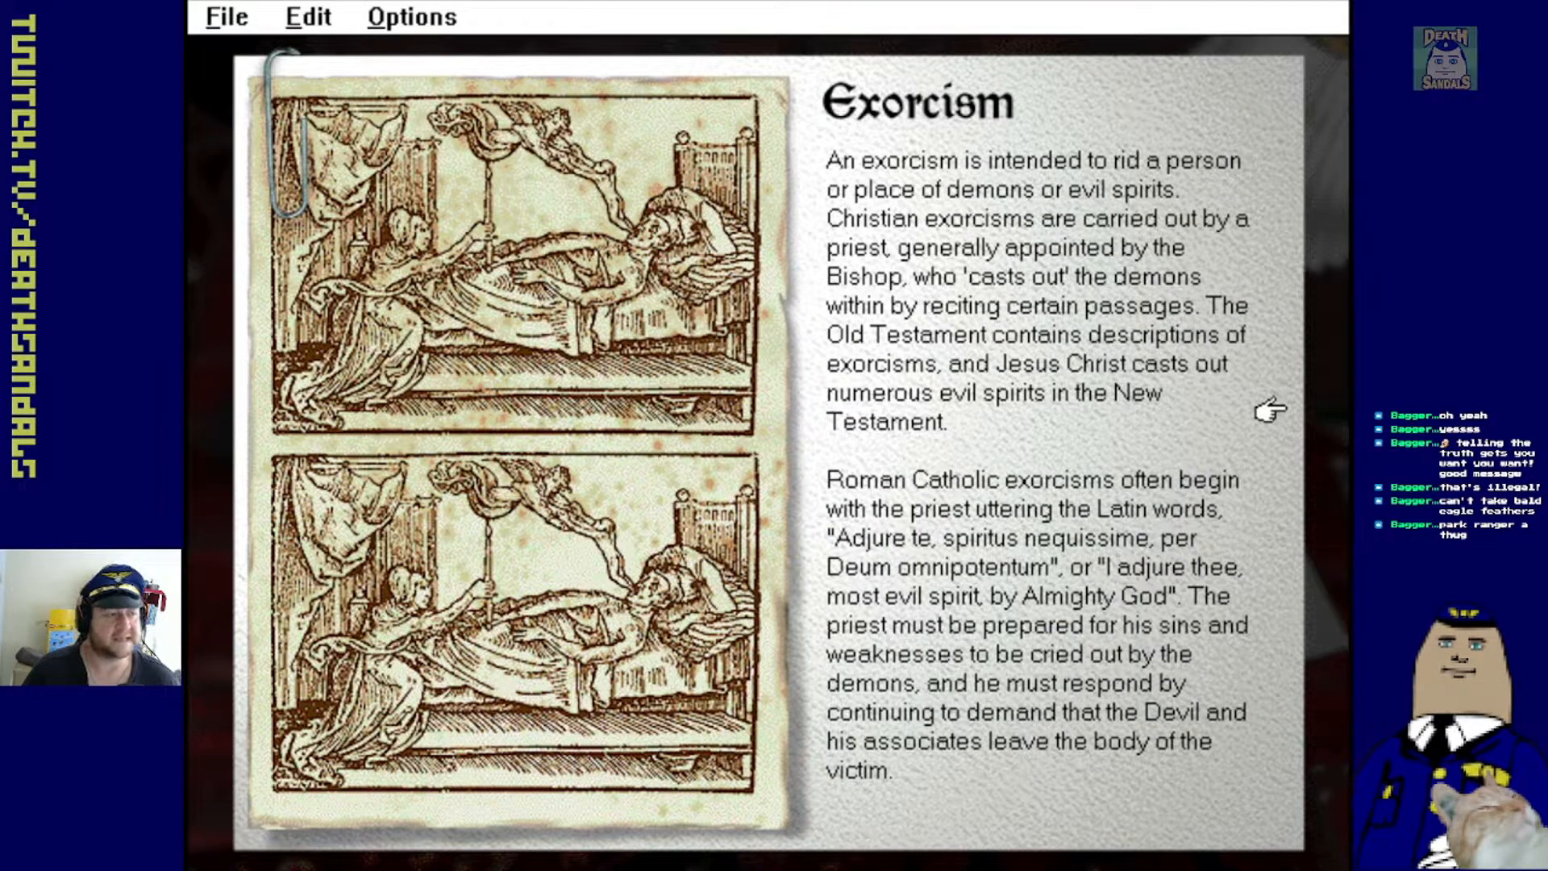
mouse_move(509, 251)
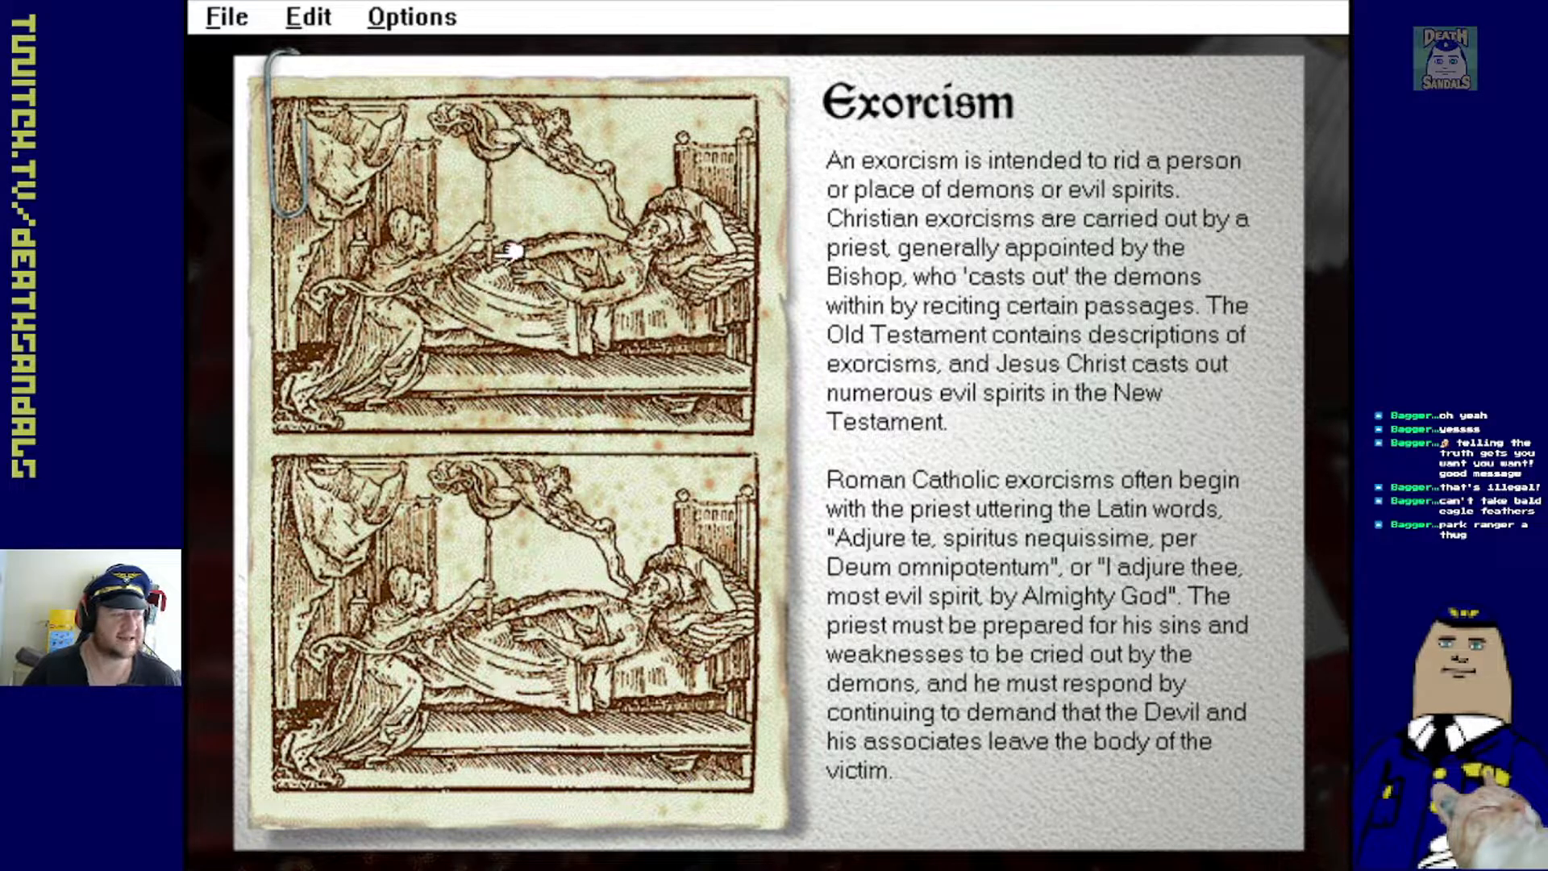
mouse_move(494, 188)
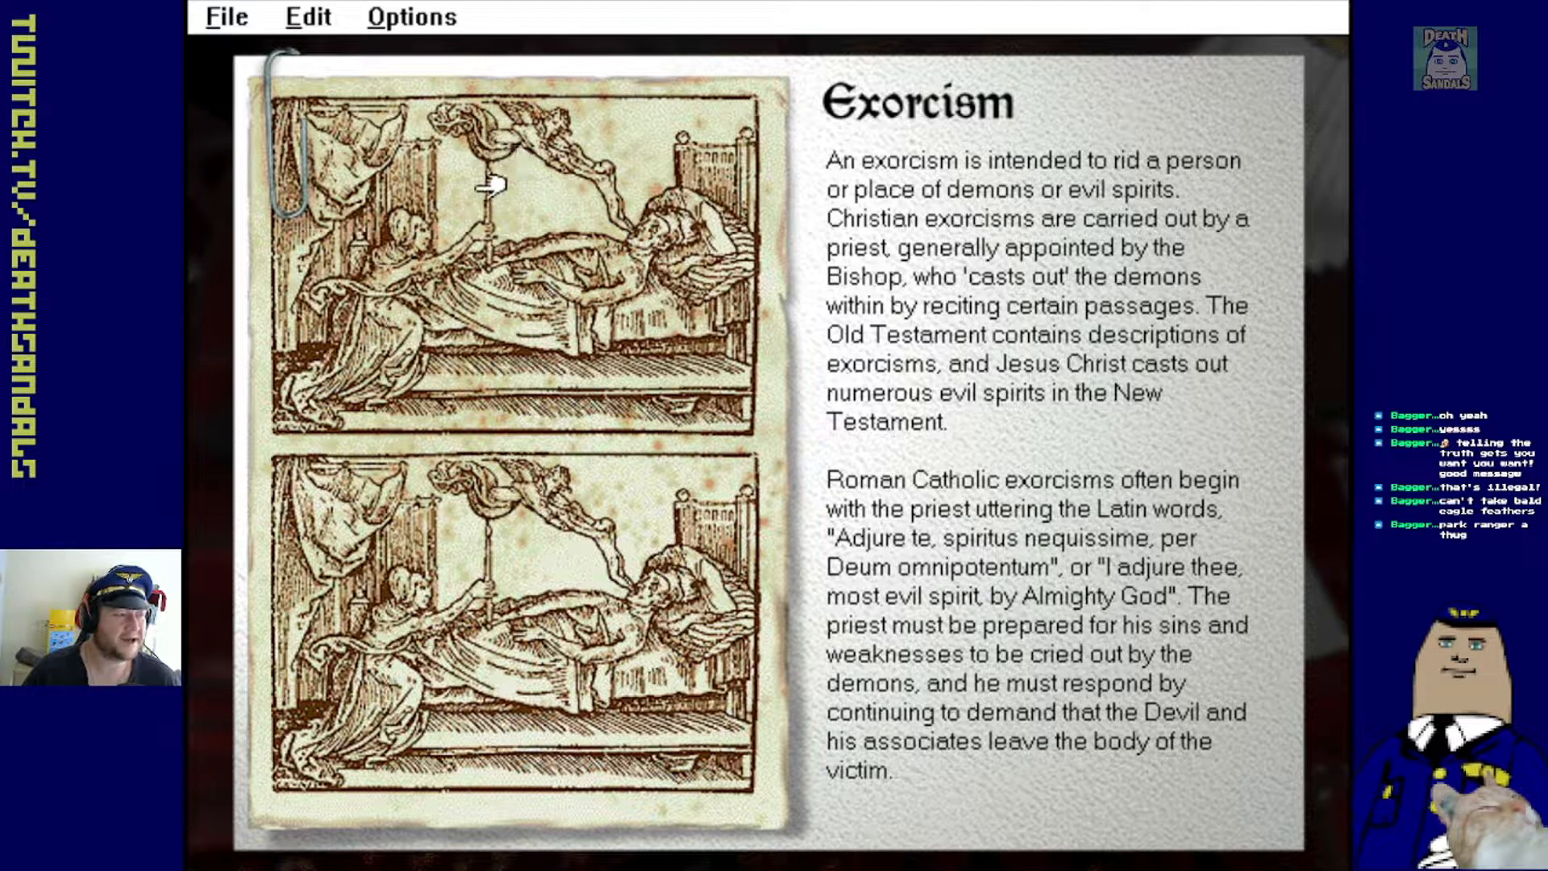
mouse_move(528, 503)
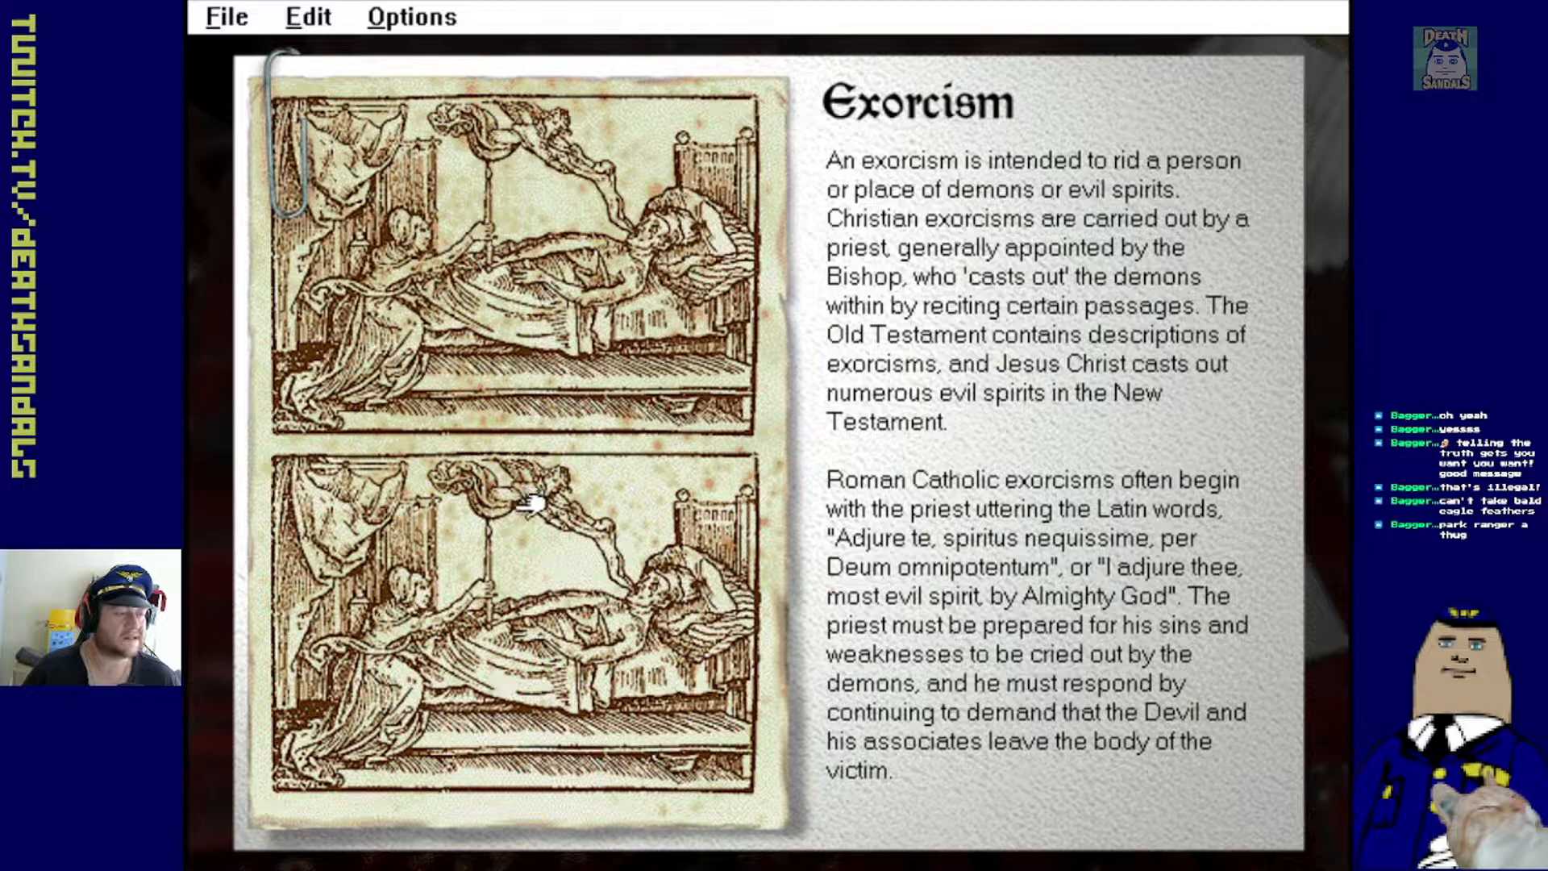
mouse_move(598, 548)
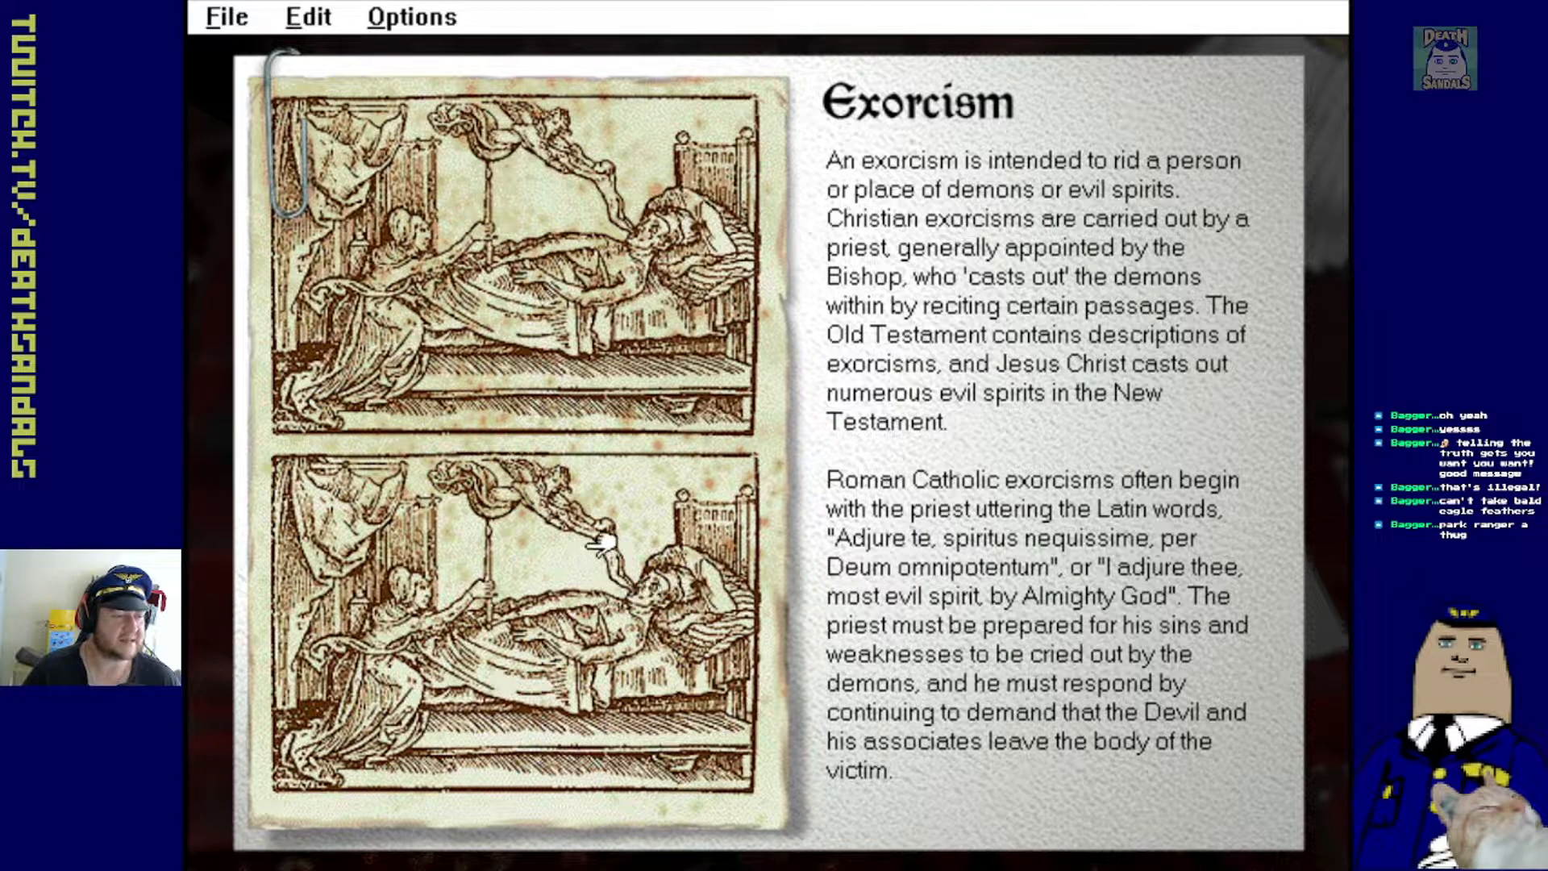
mouse_move(795, 348)
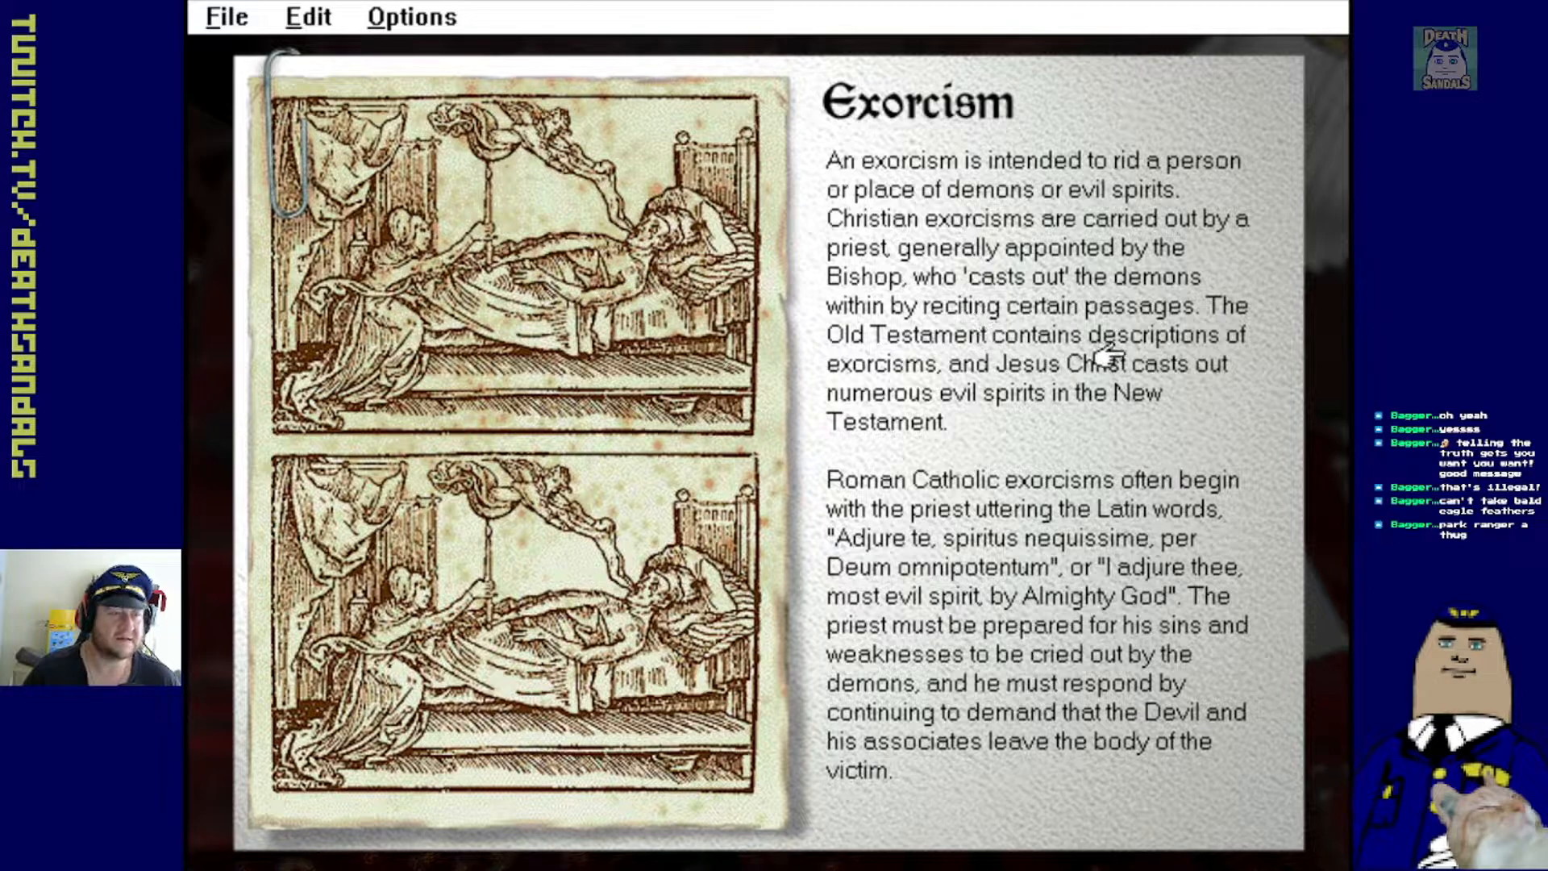
mouse_move(1267, 439)
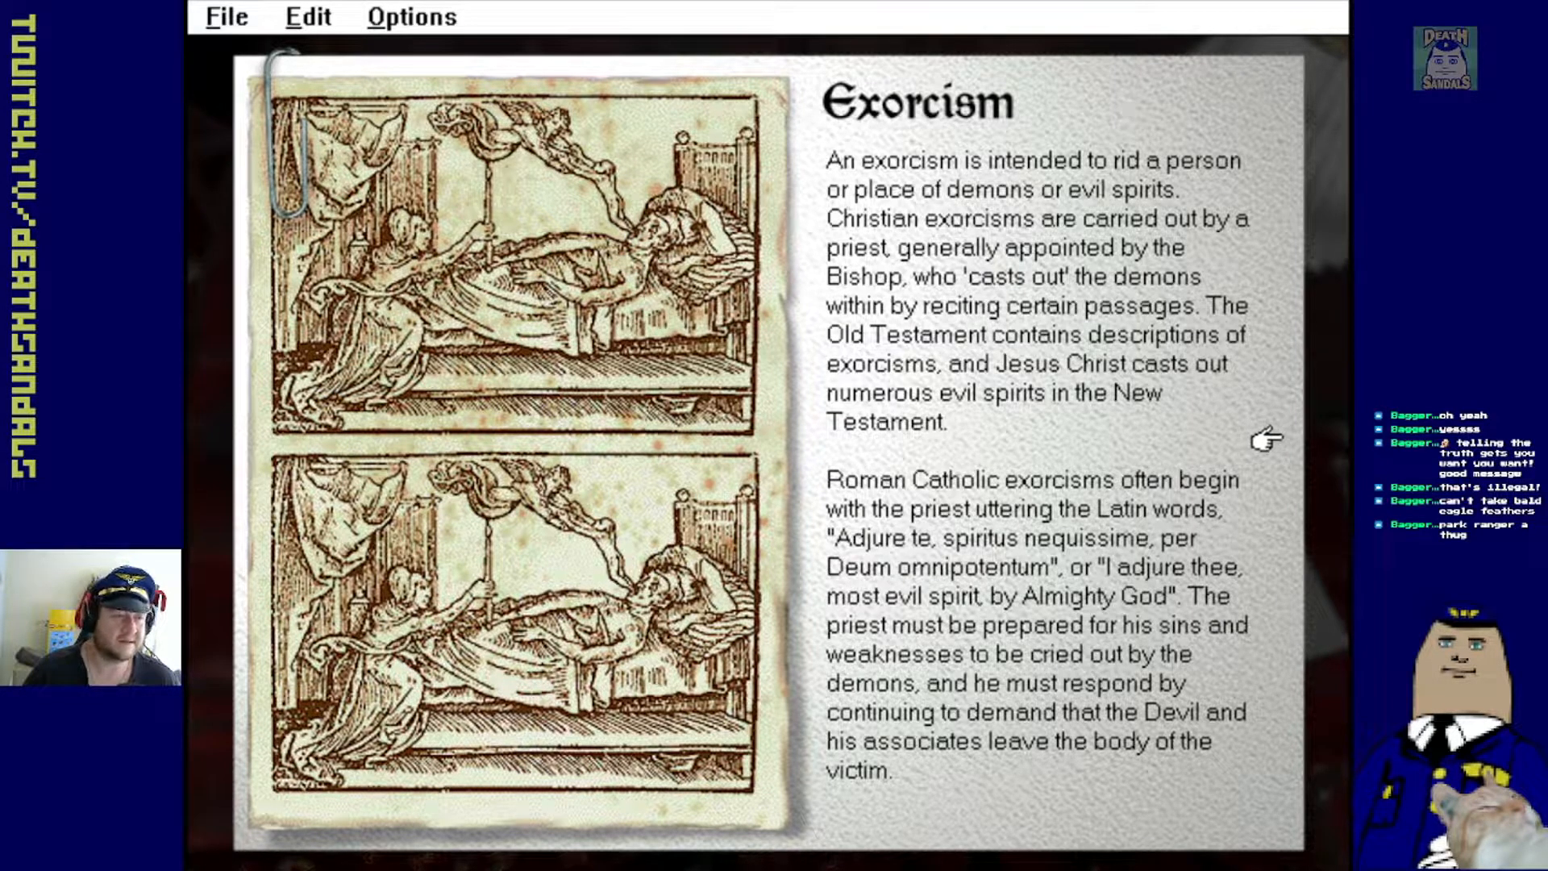
mouse_move(1281, 457)
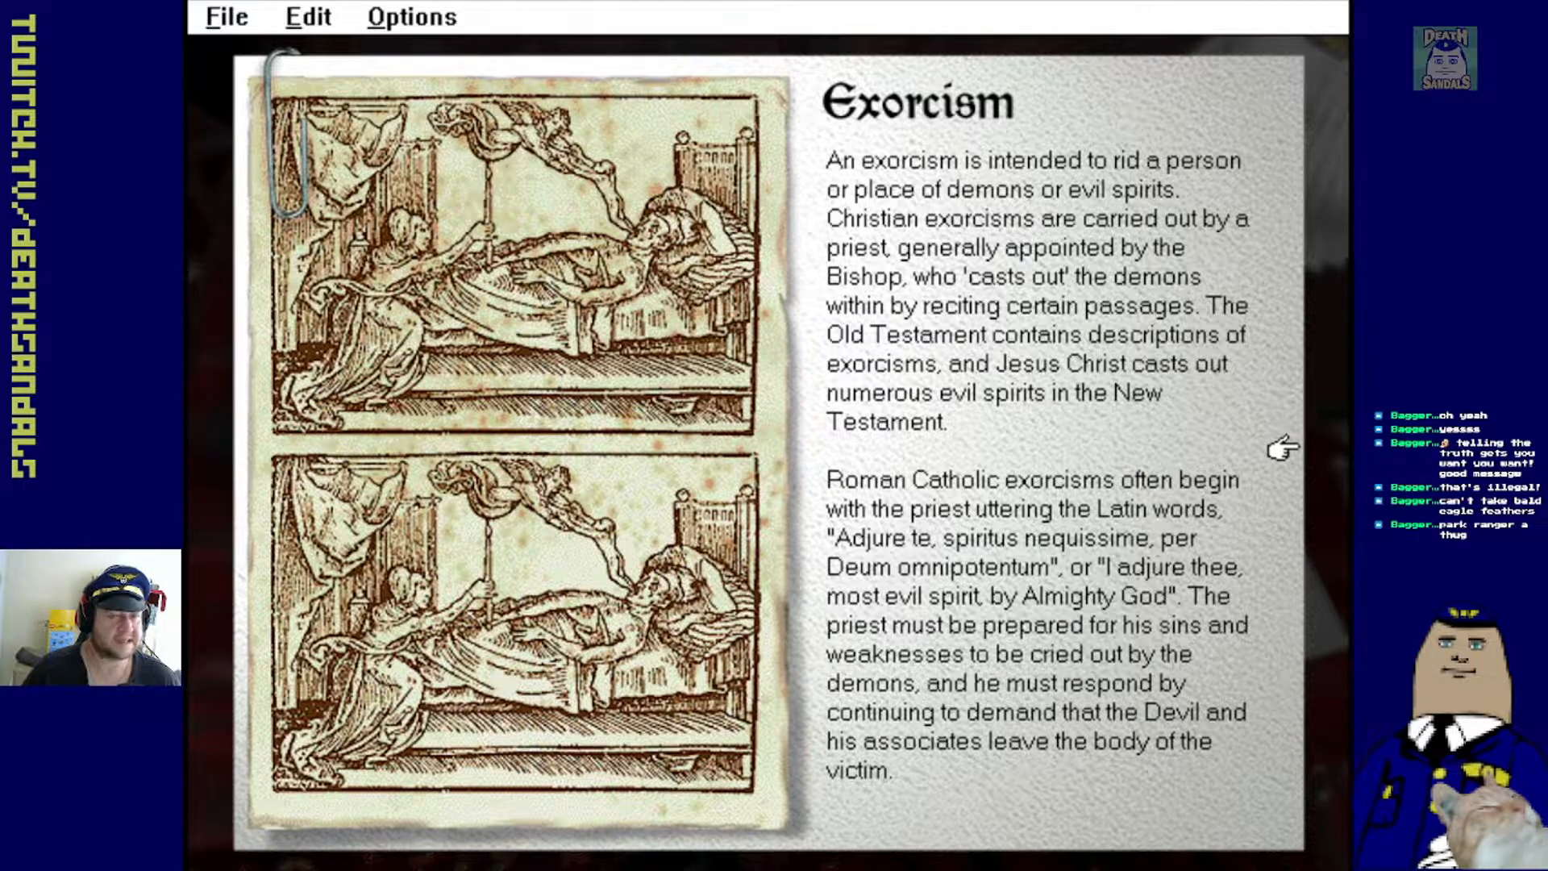
Advance the religion booklet from Exorcism to the Saints page on apparitions
click(1283, 449)
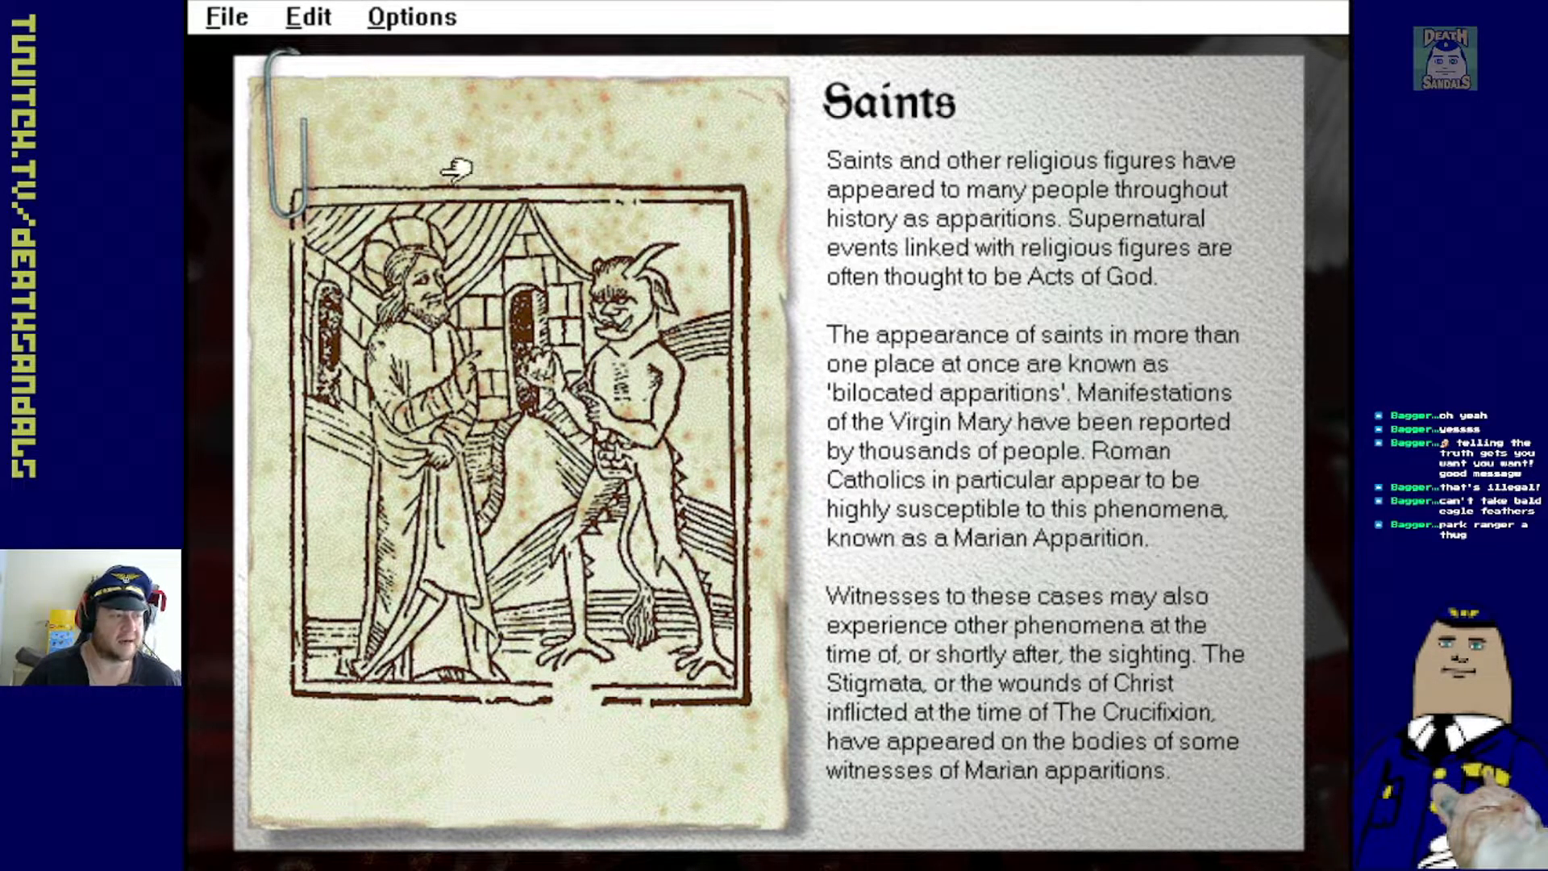
mouse_move(493, 453)
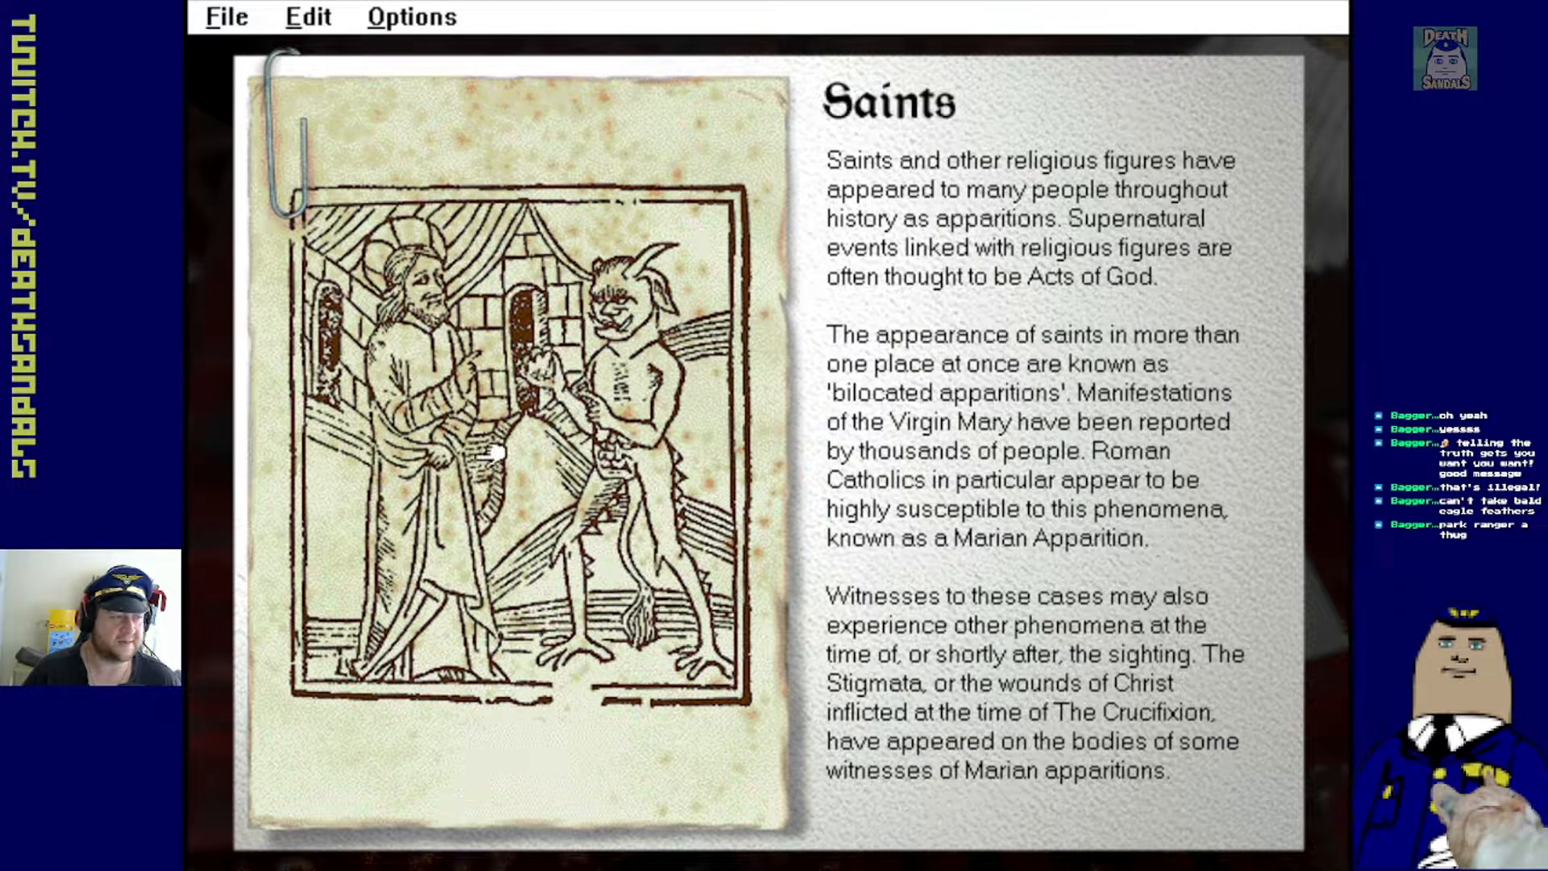
mouse_move(682, 466)
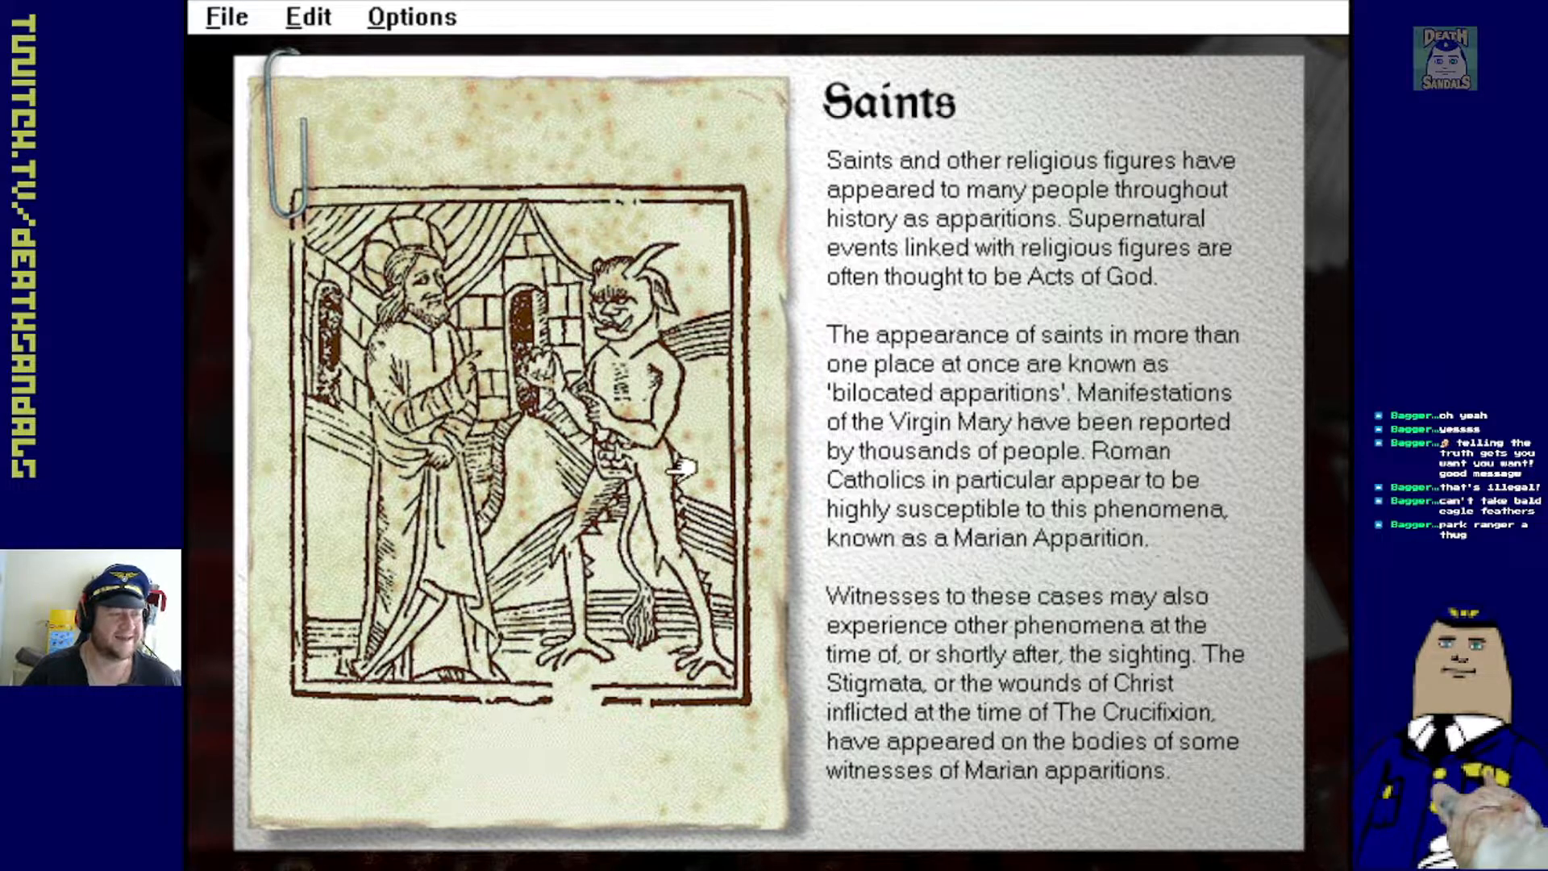
mouse_move(1279, 469)
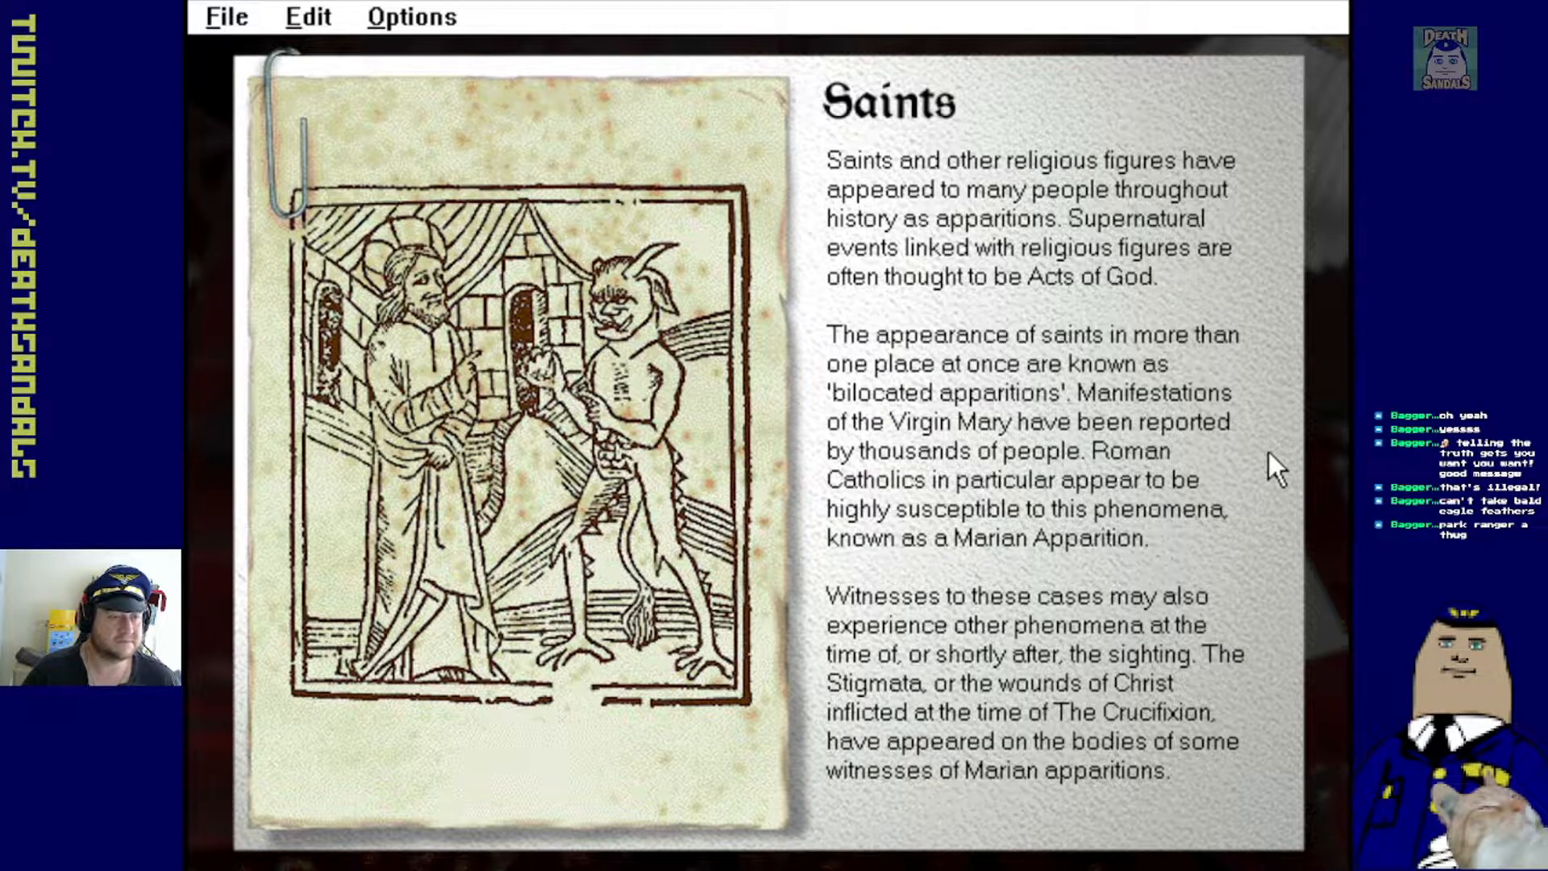
mouse_move(1293, 509)
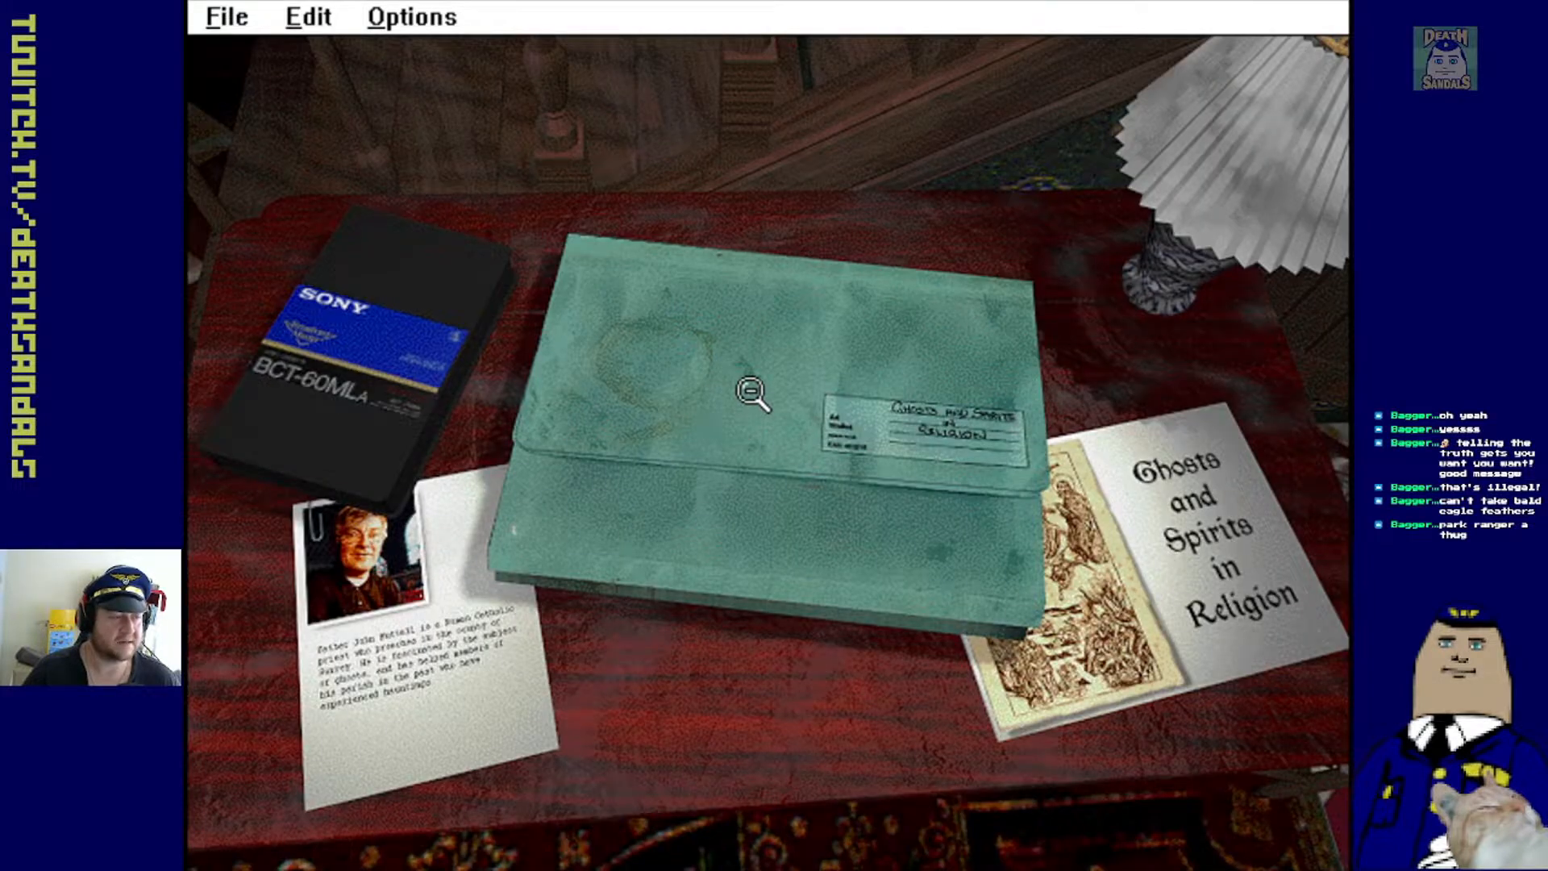
mouse_move(844, 419)
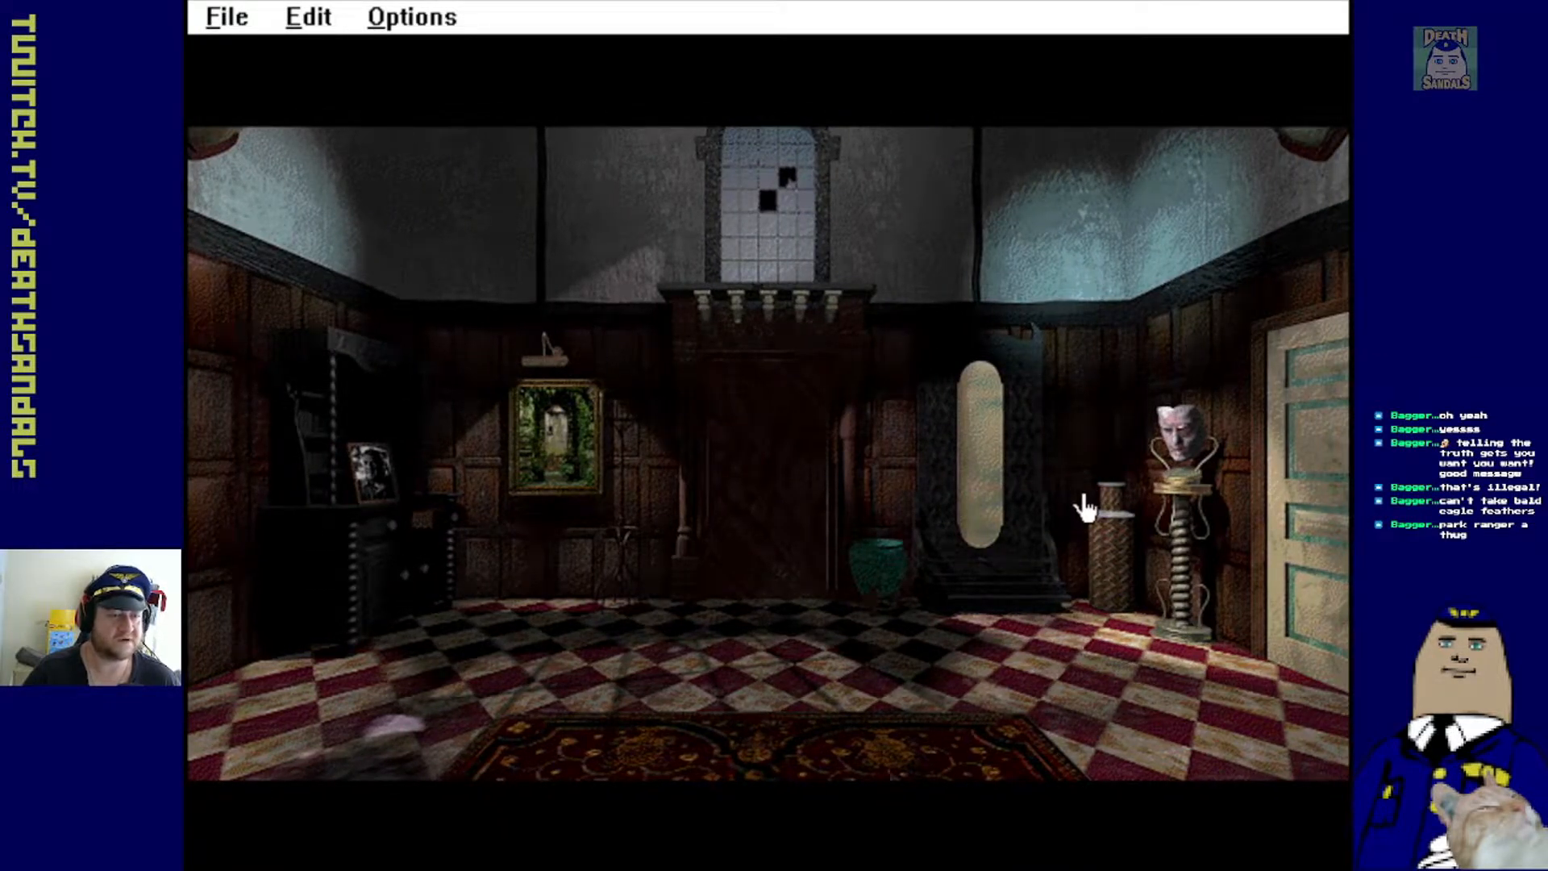
Zoom in on the pale carved mask on its stand beside the right-hand door
click(1086, 503)
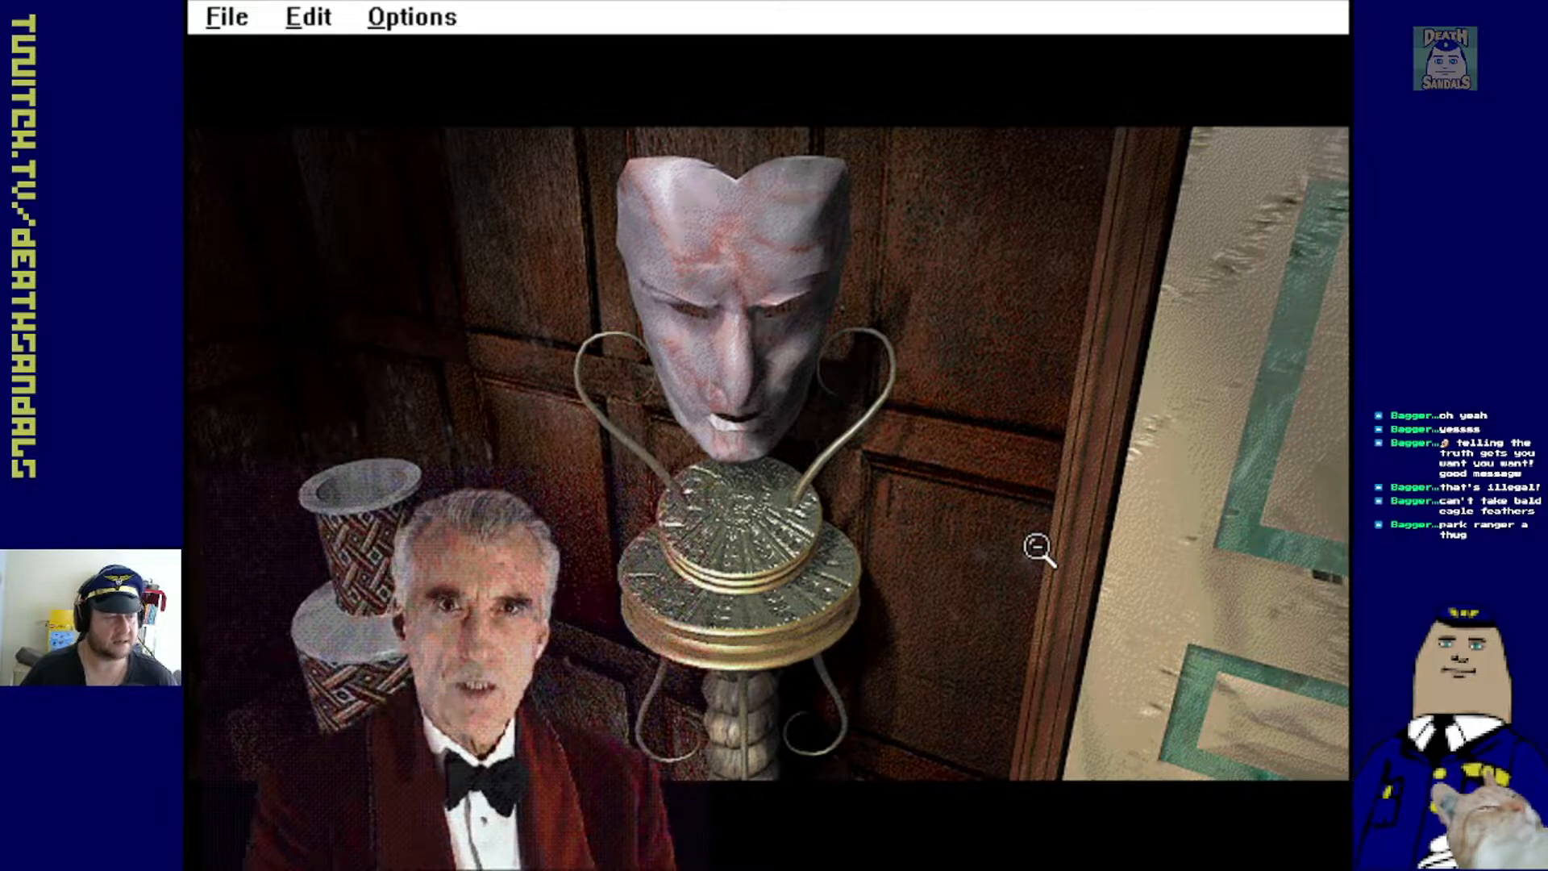
mouse_move(958, 479)
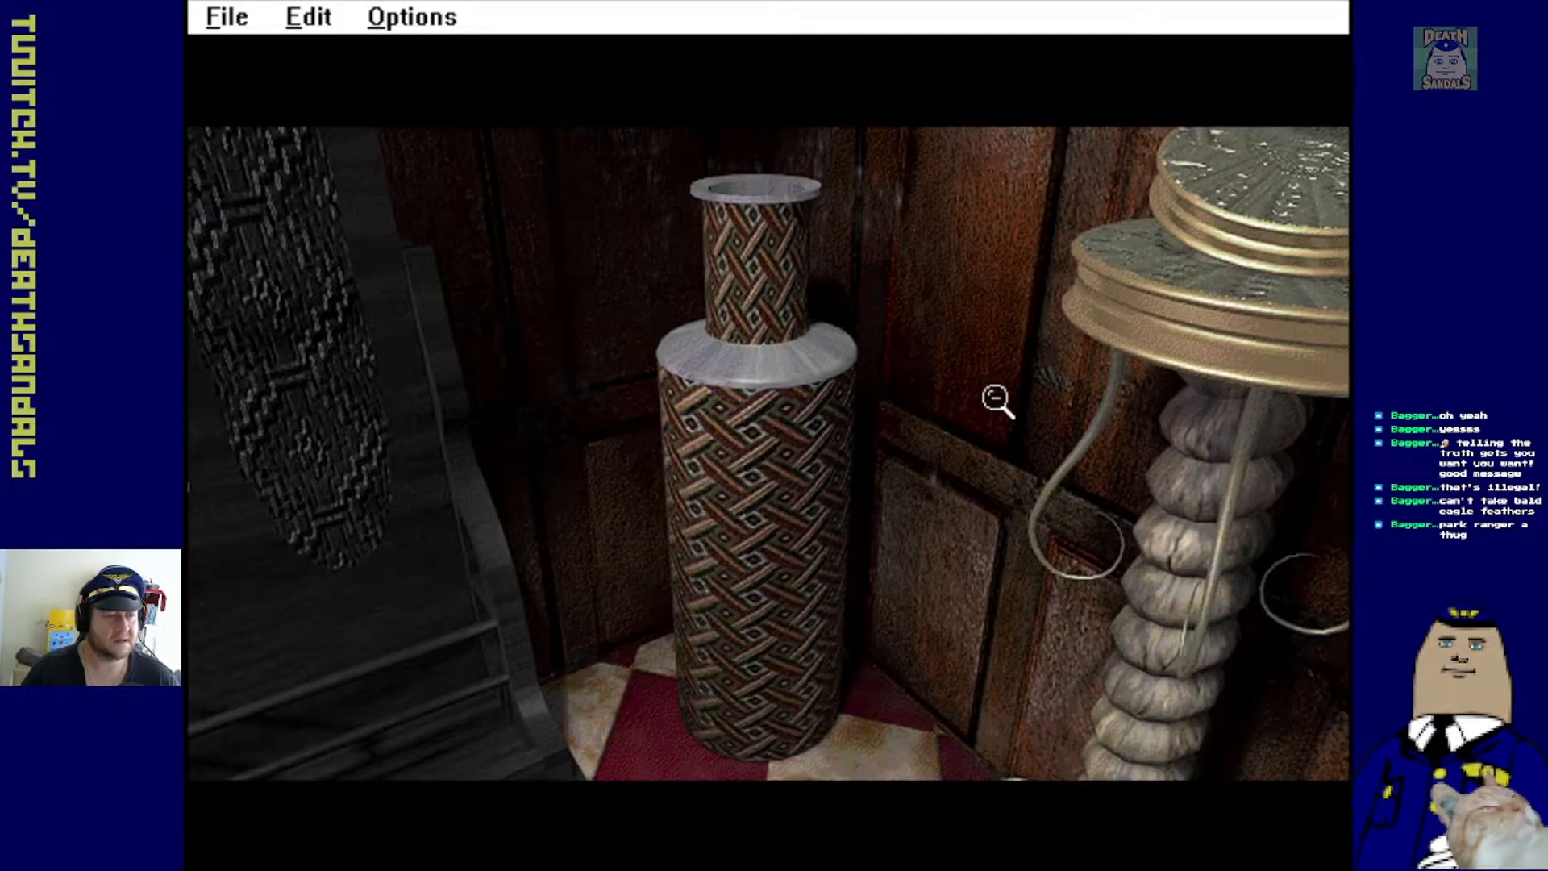
mouse_move(810, 672)
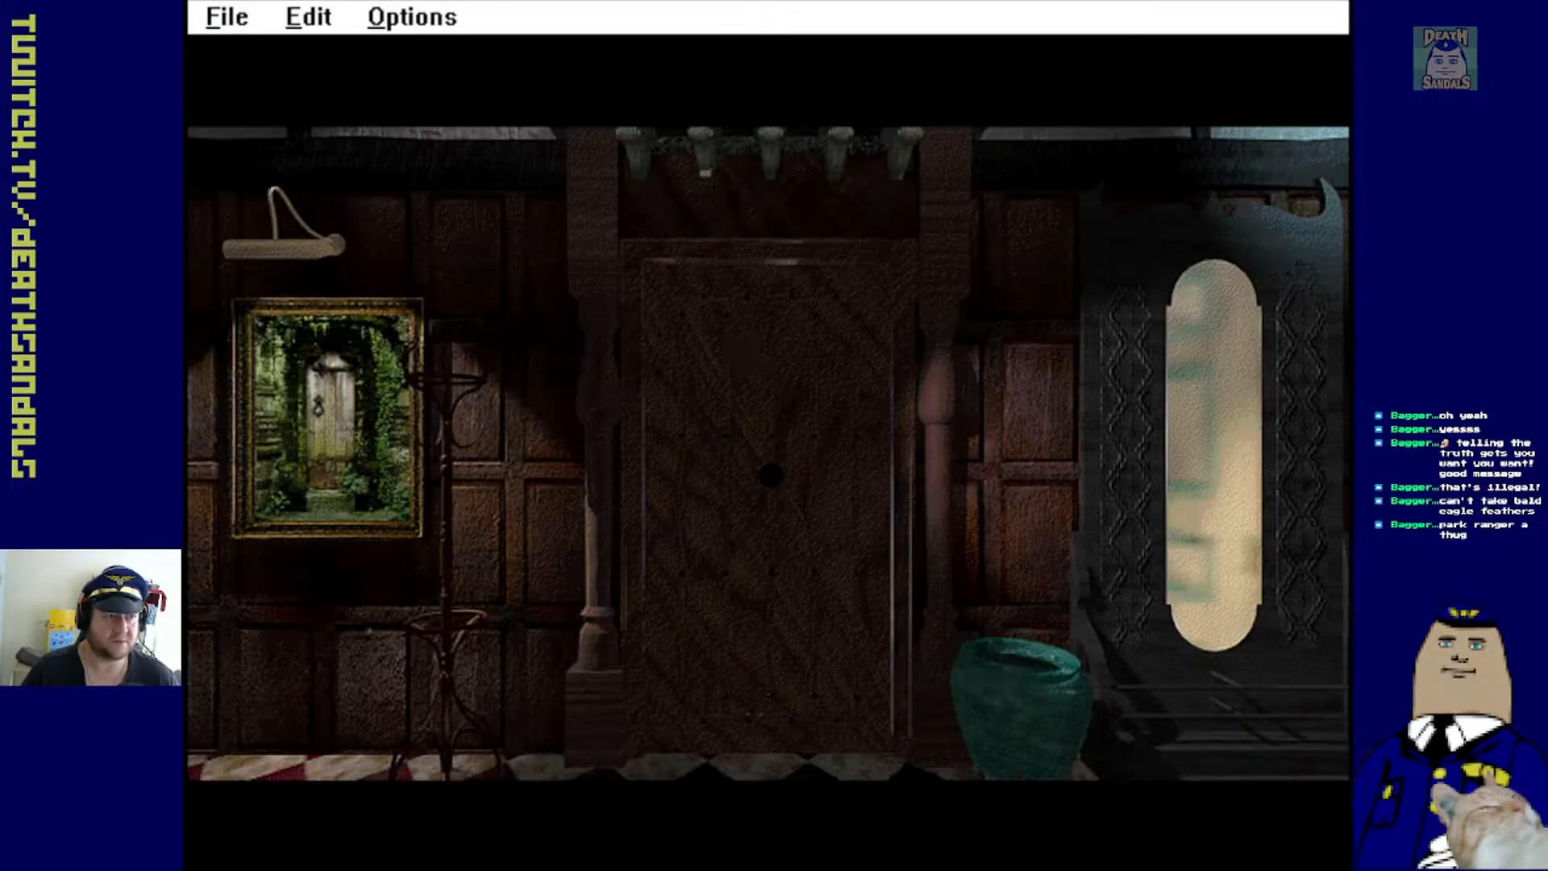
mouse_move(296, 388)
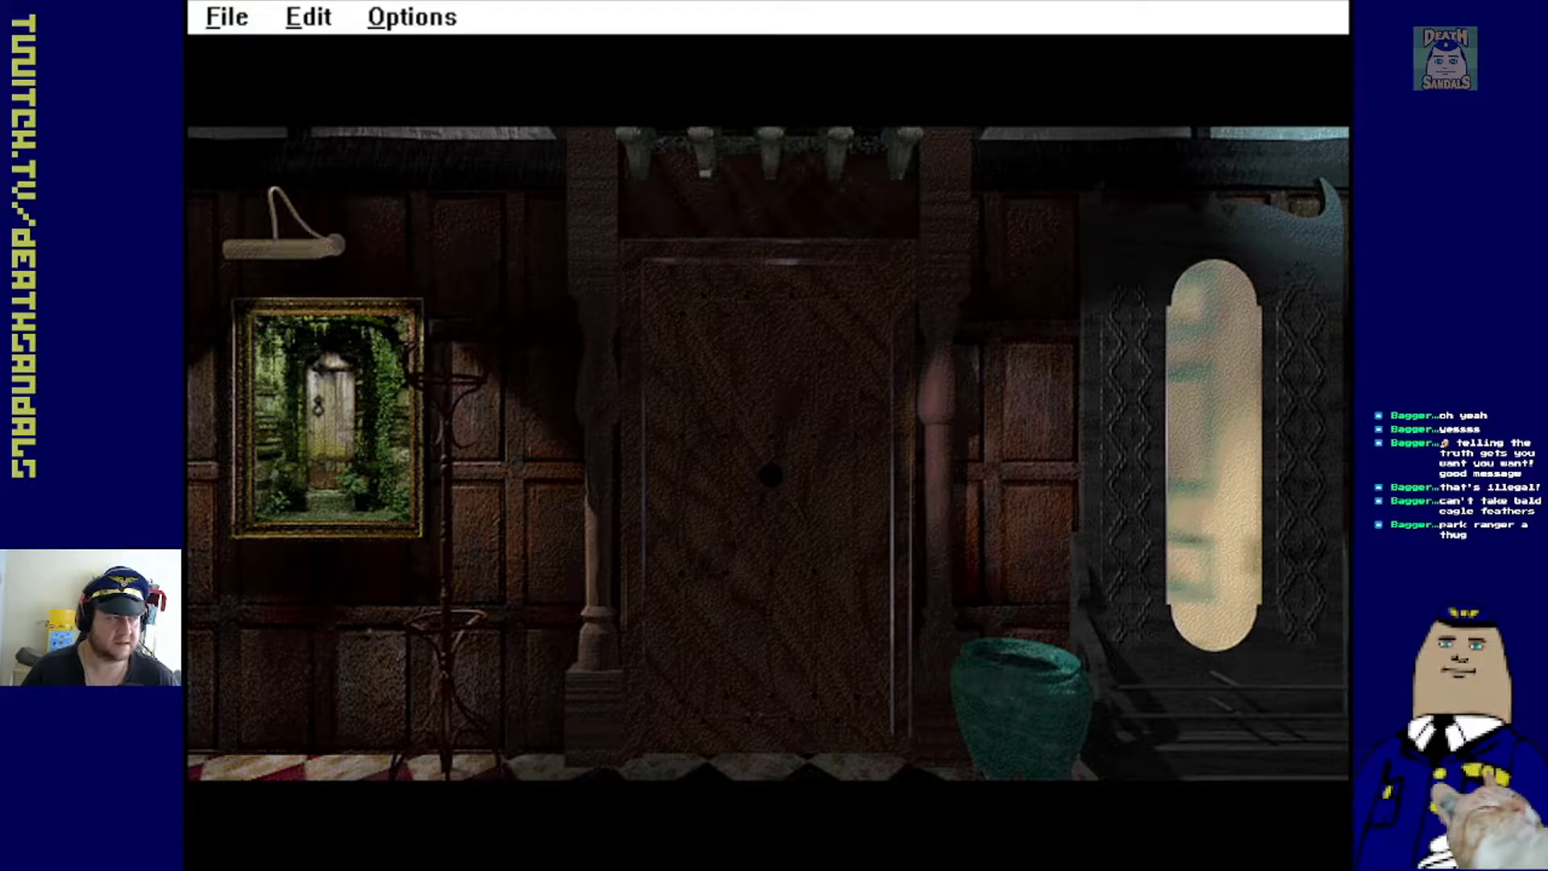
Zoom in on the garden painting, then step back to the hall wall view
click(326, 414)
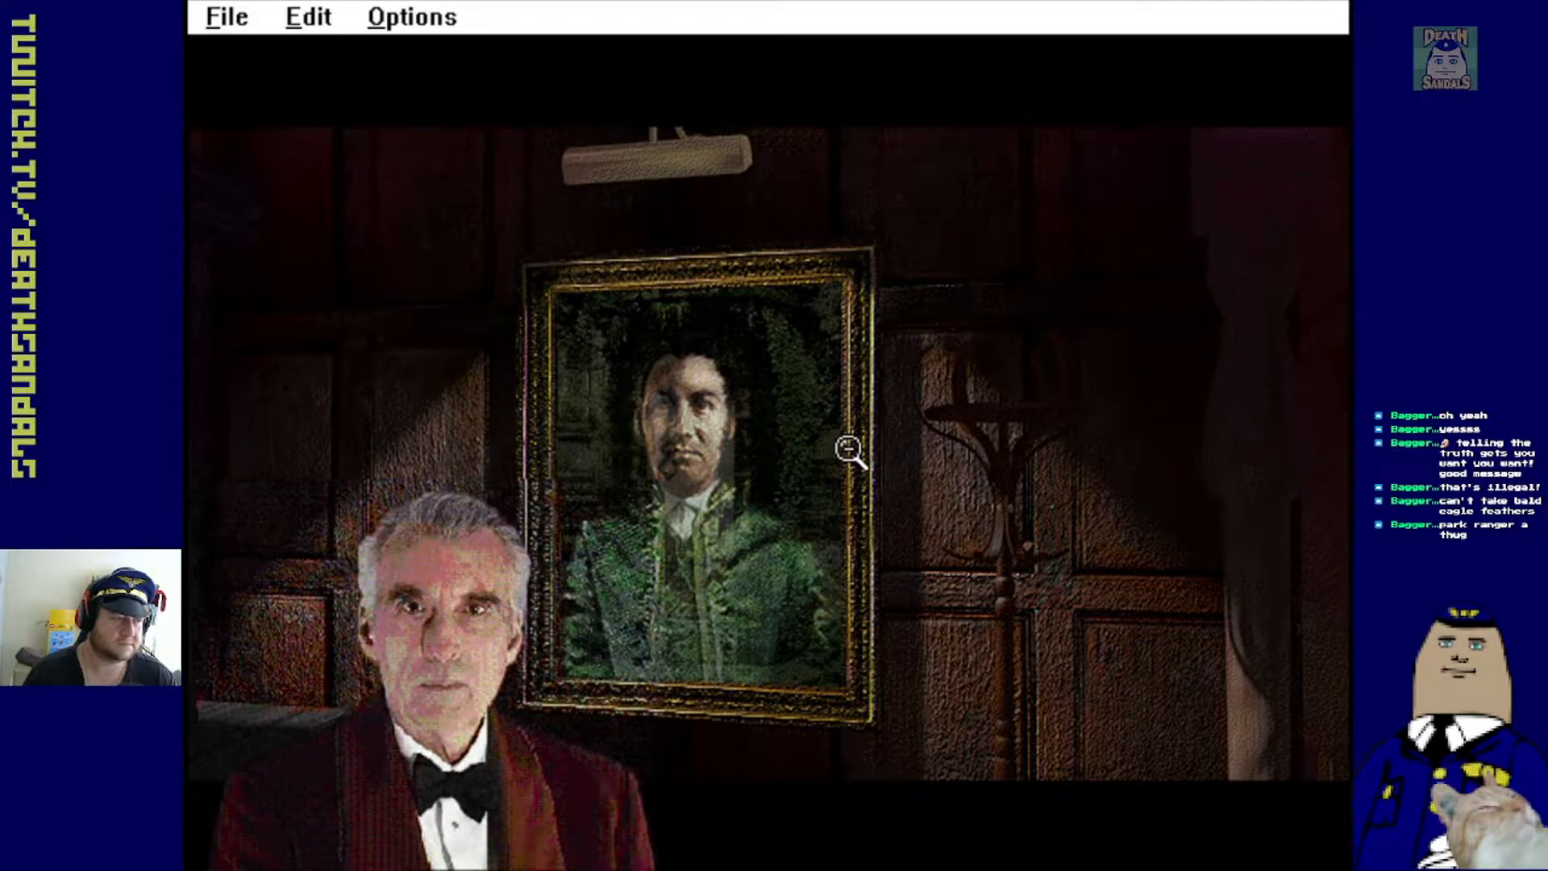
click(849, 454)
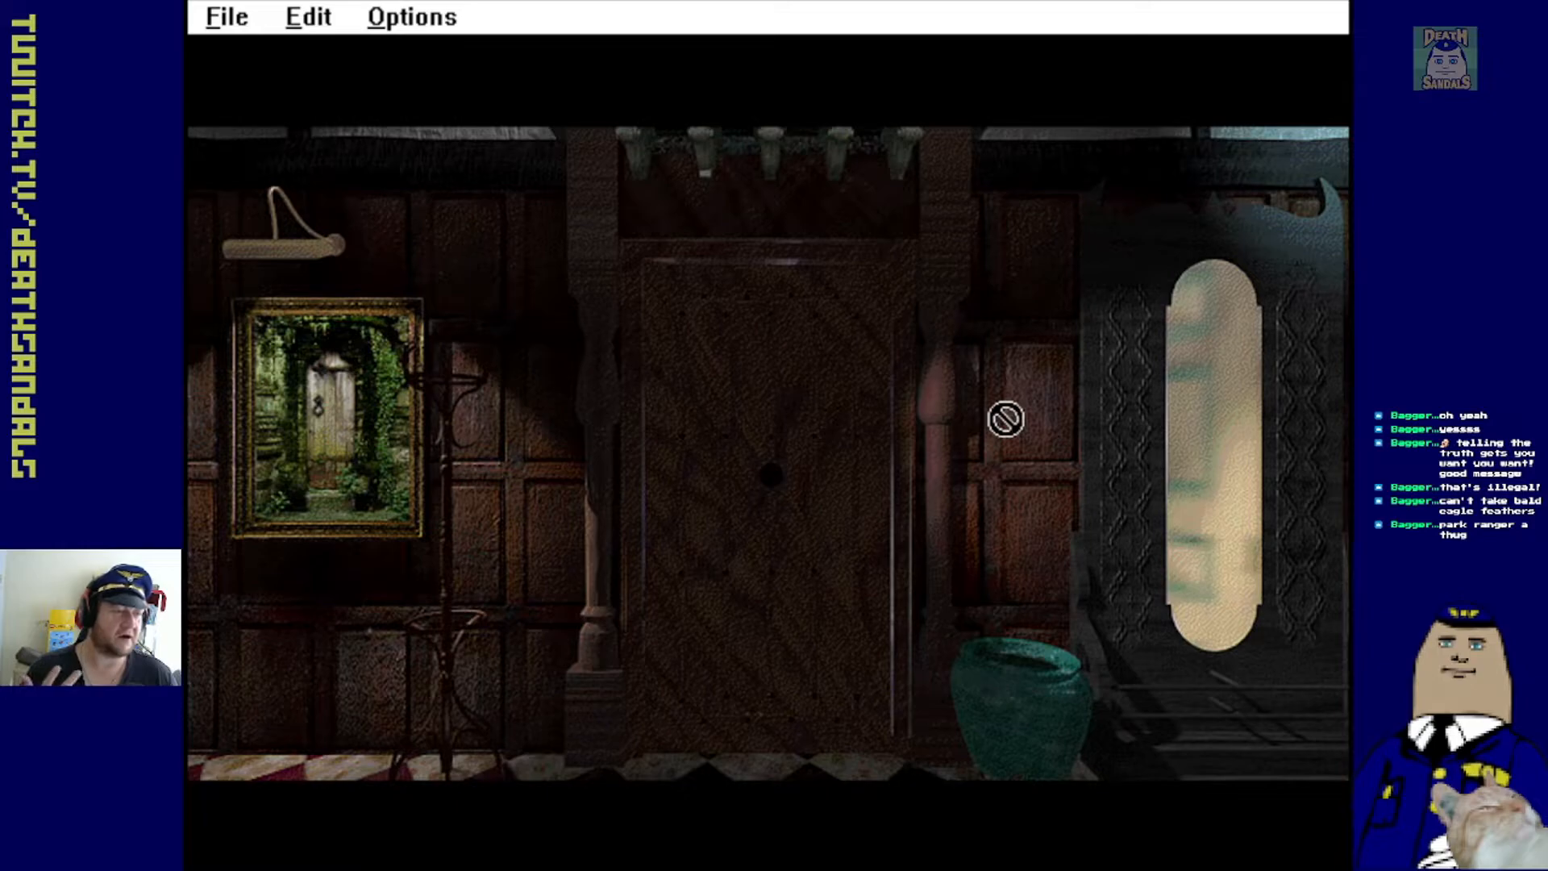
mouse_move(203, 441)
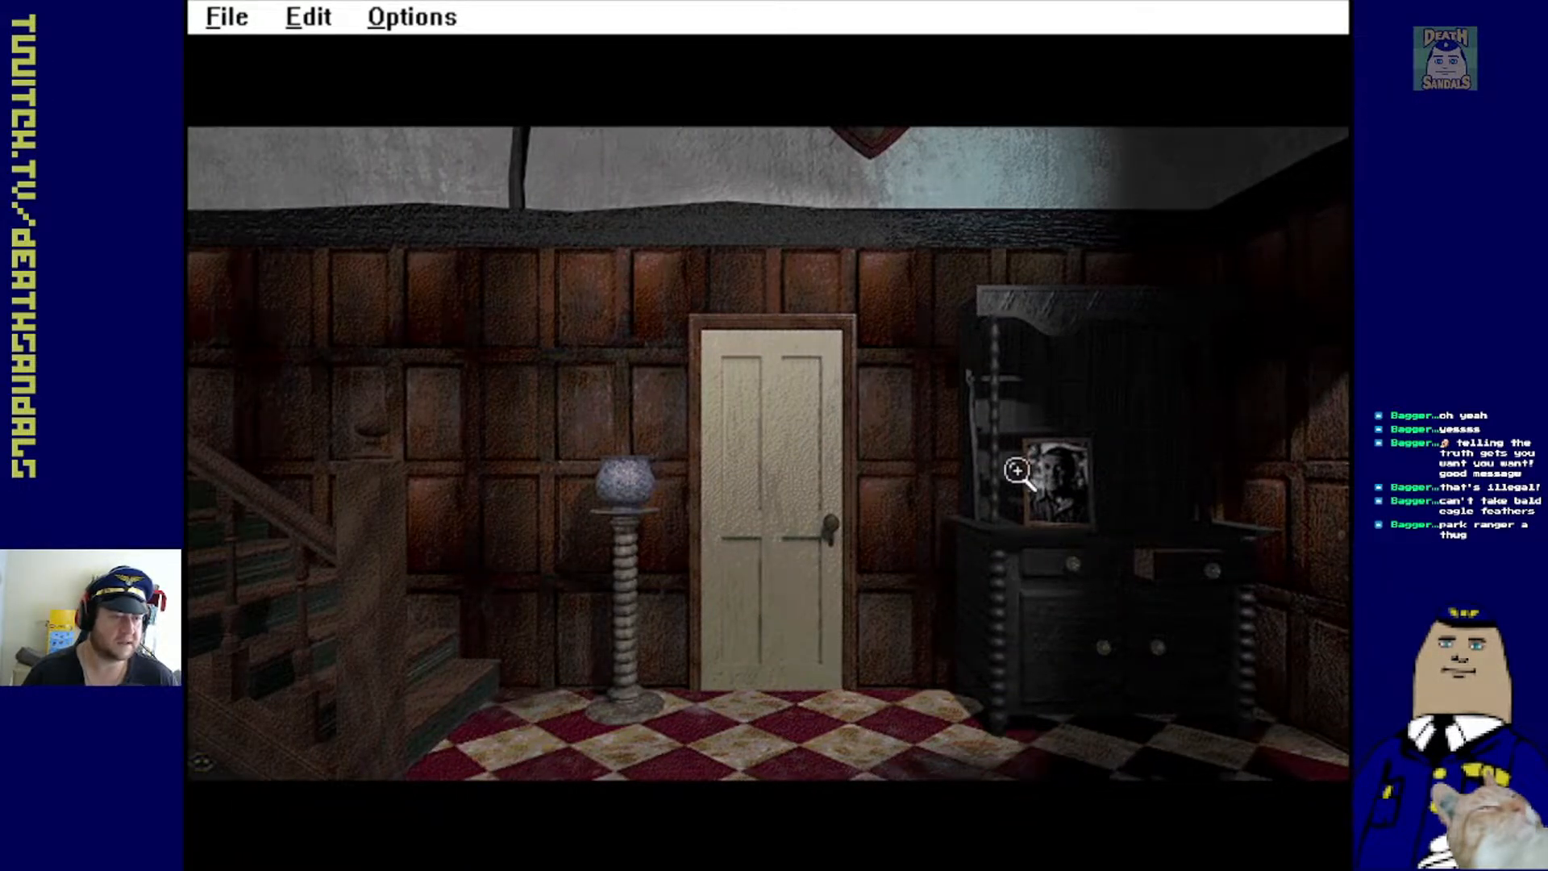
Examine the framed photograph of a man on the hall dresser
click(1050, 480)
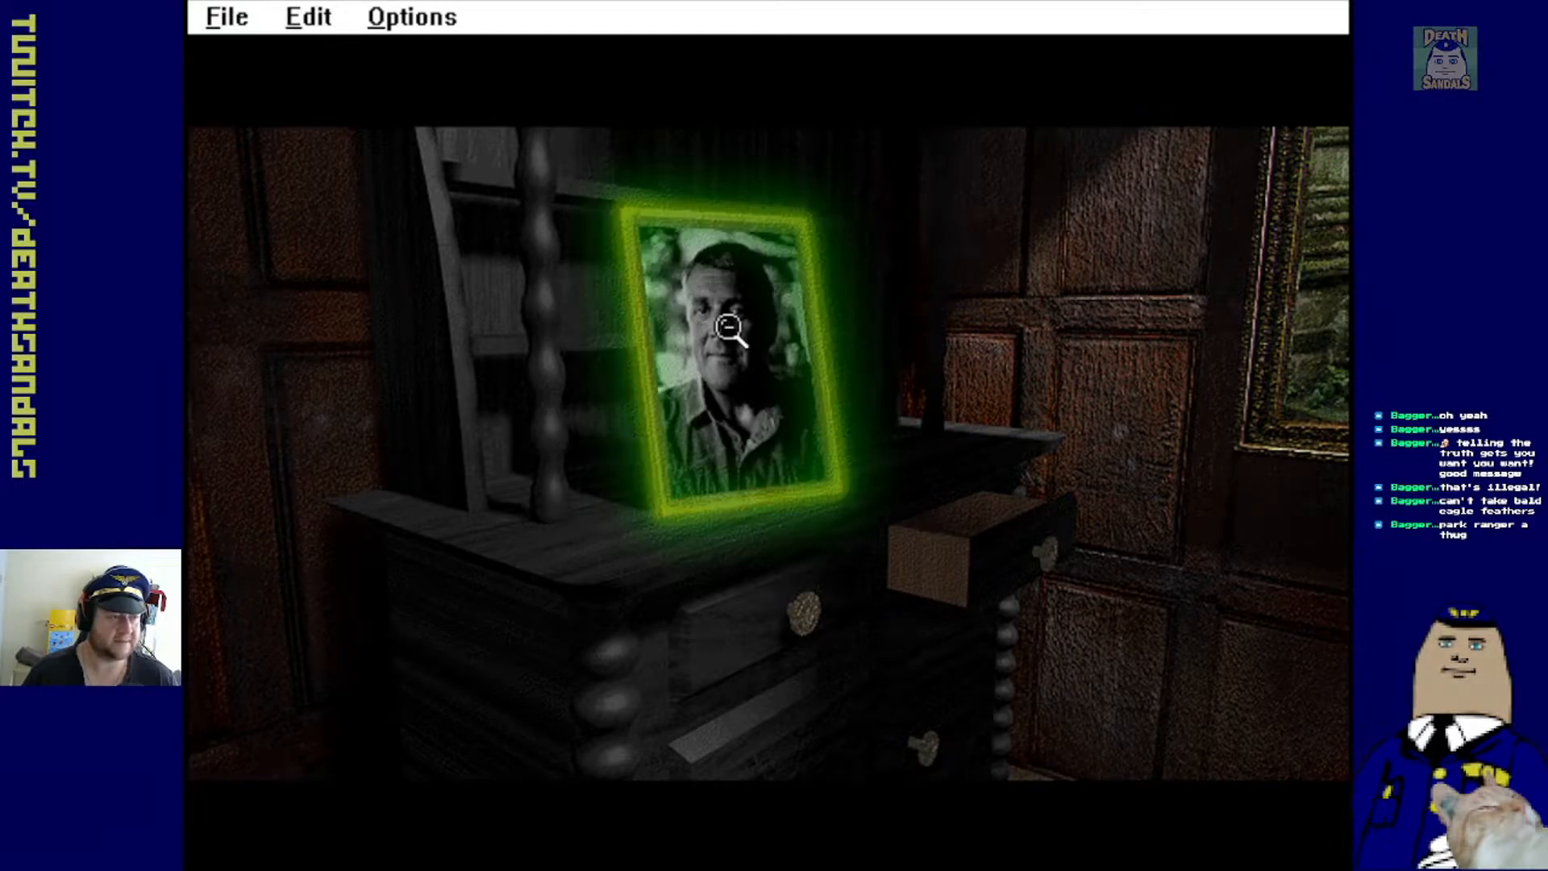
mouse_move(633, 551)
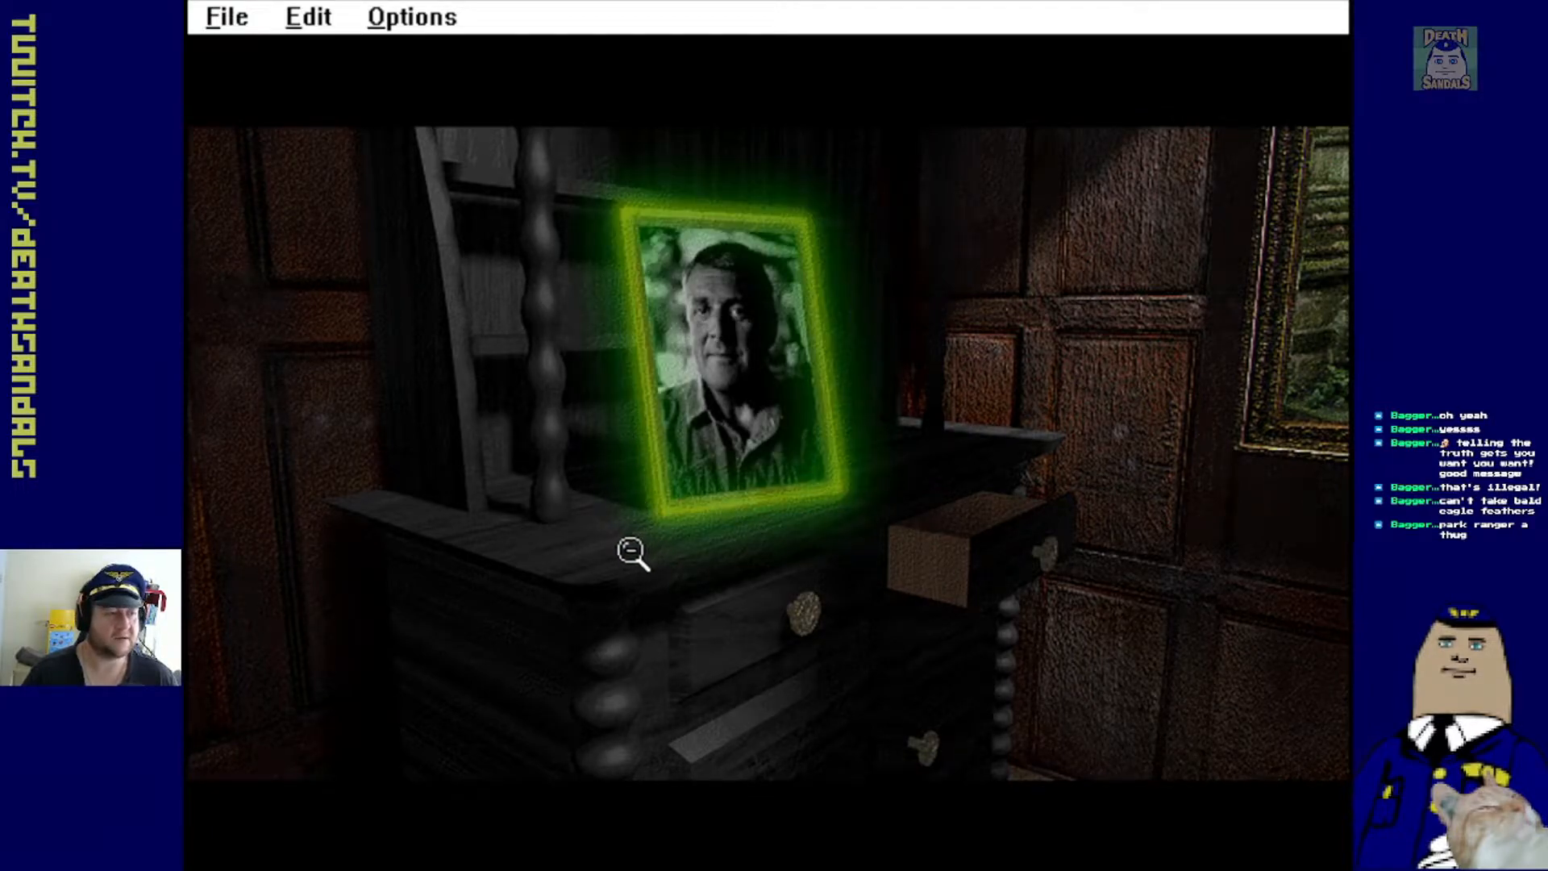
mouse_move(642, 590)
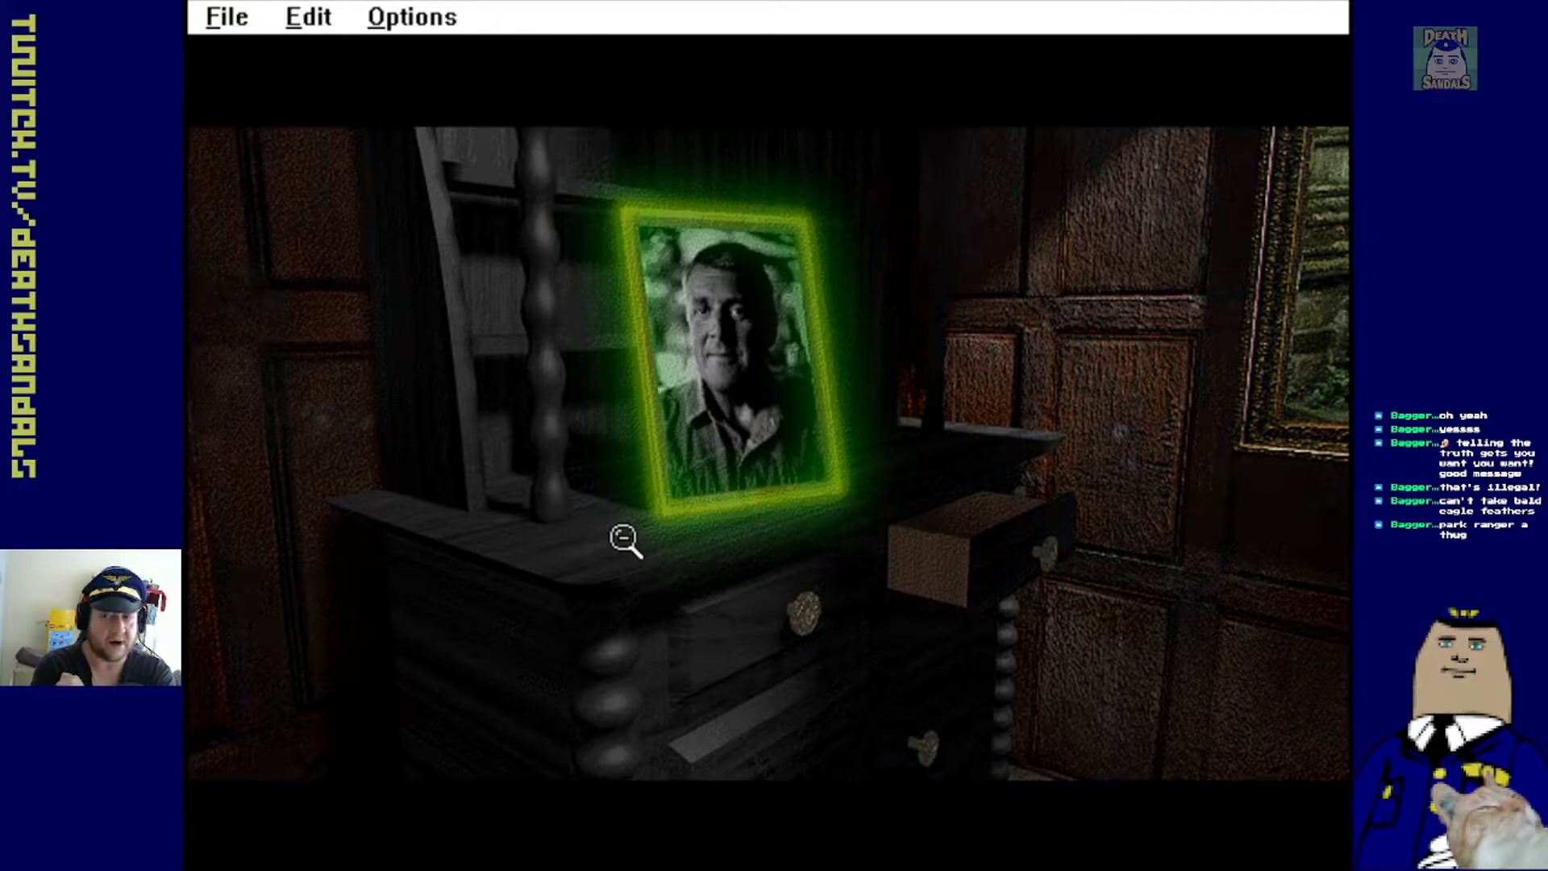
Inspect the blue-and-white vase, then walk through the door into the entrance hall
click(721, 356)
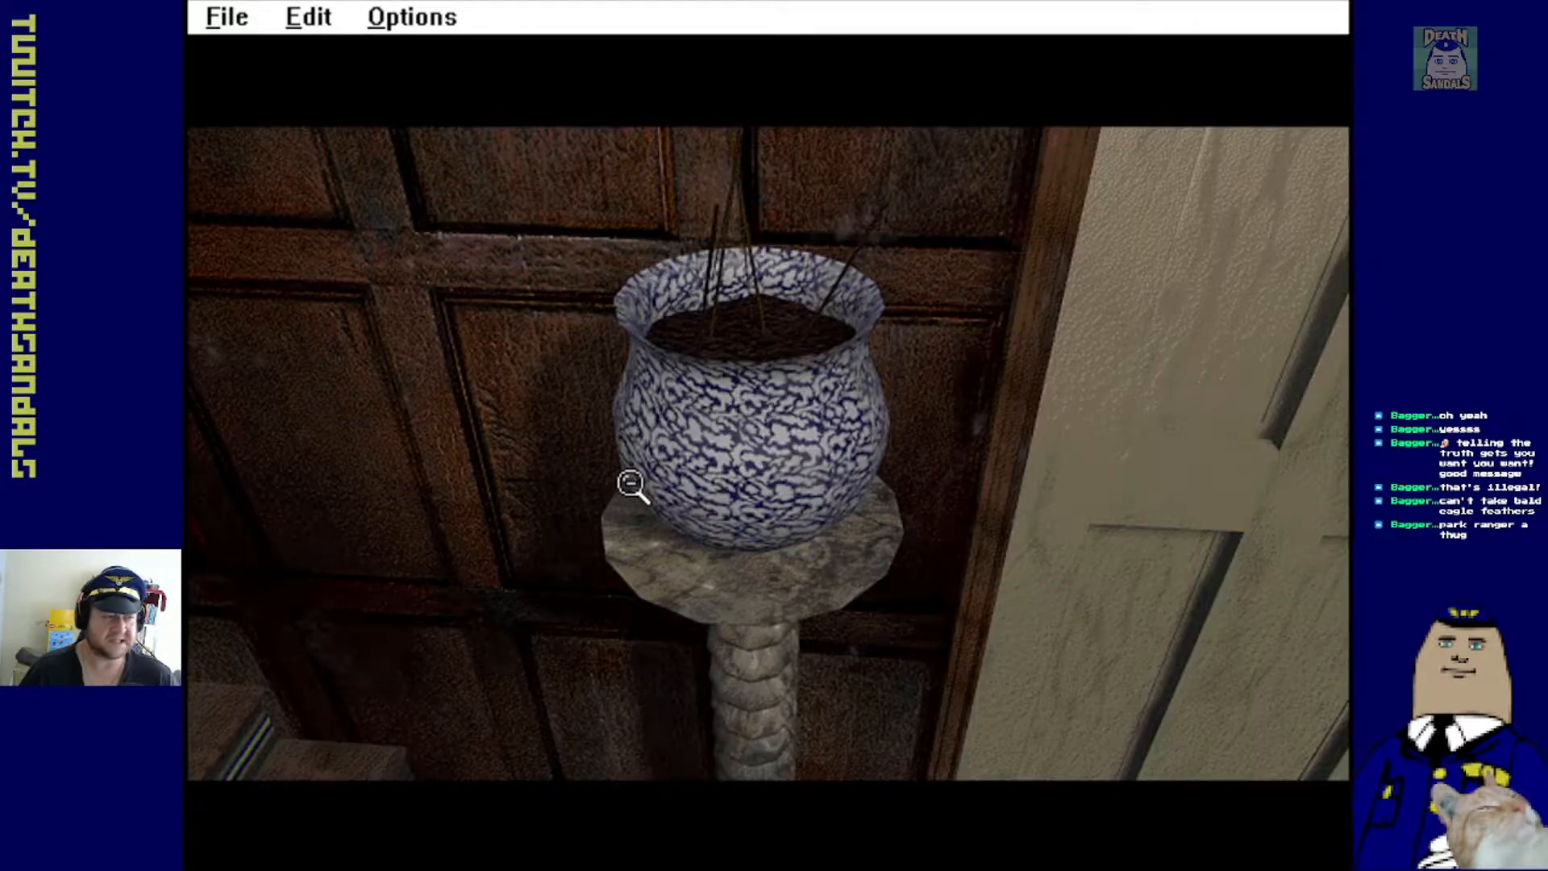
click(632, 484)
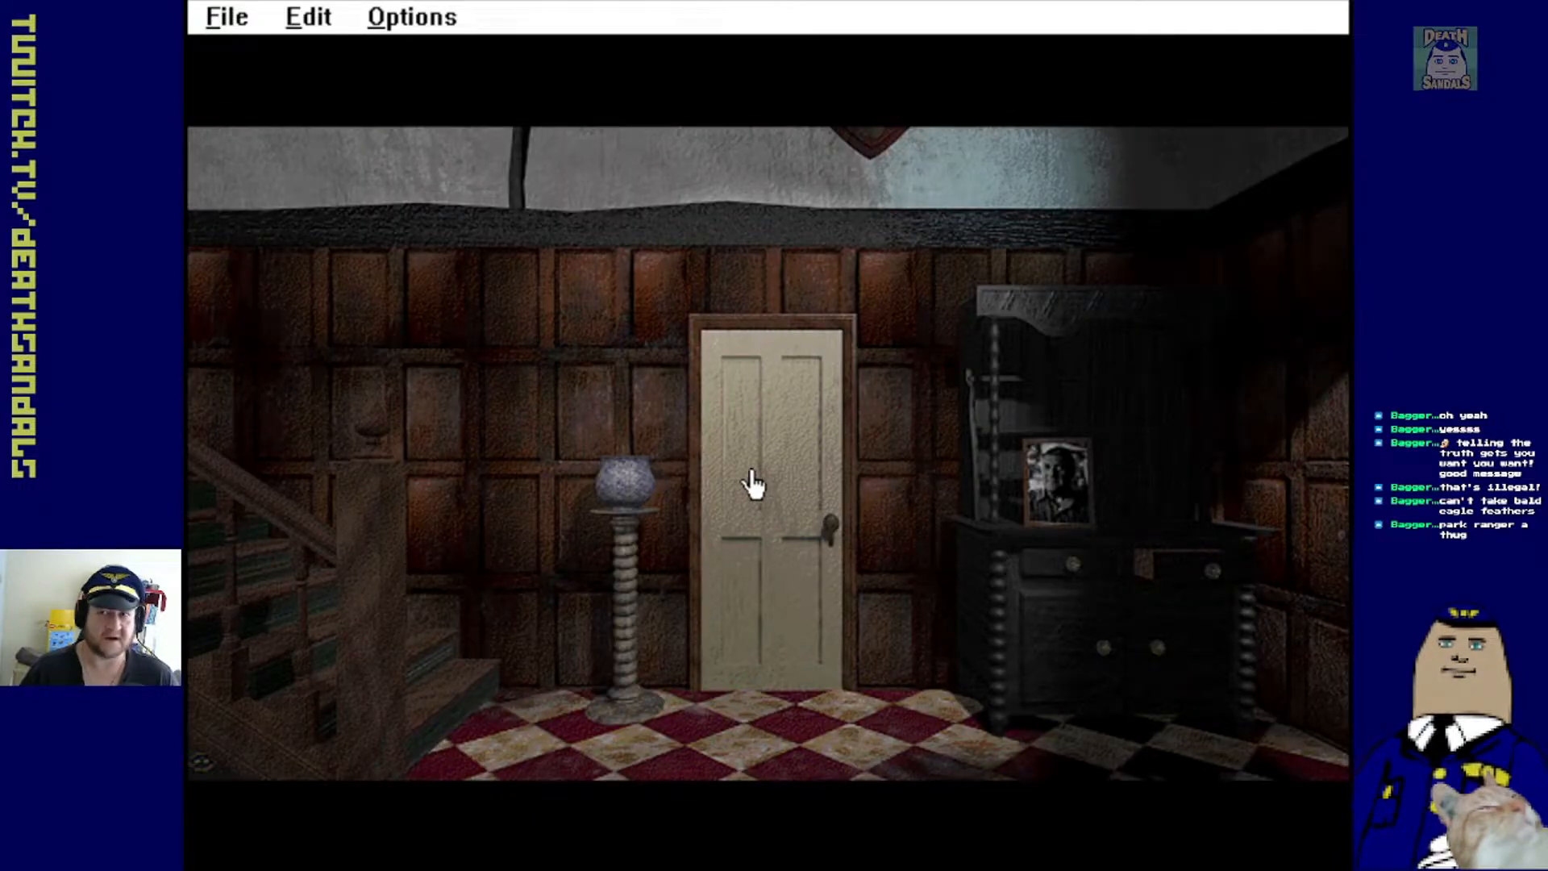
mouse_move(824, 529)
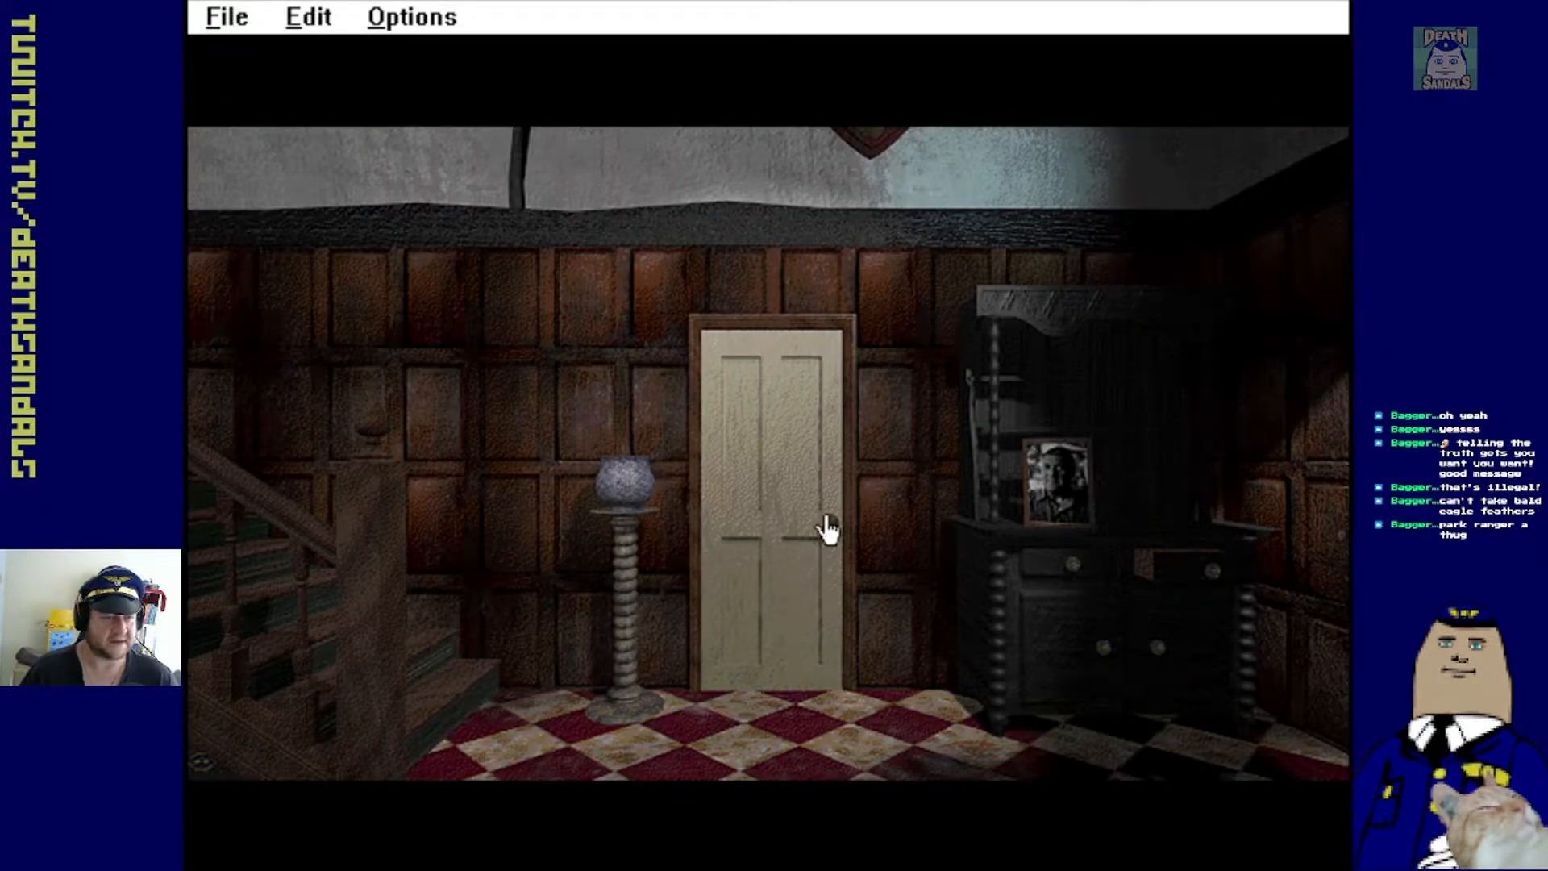
click(830, 528)
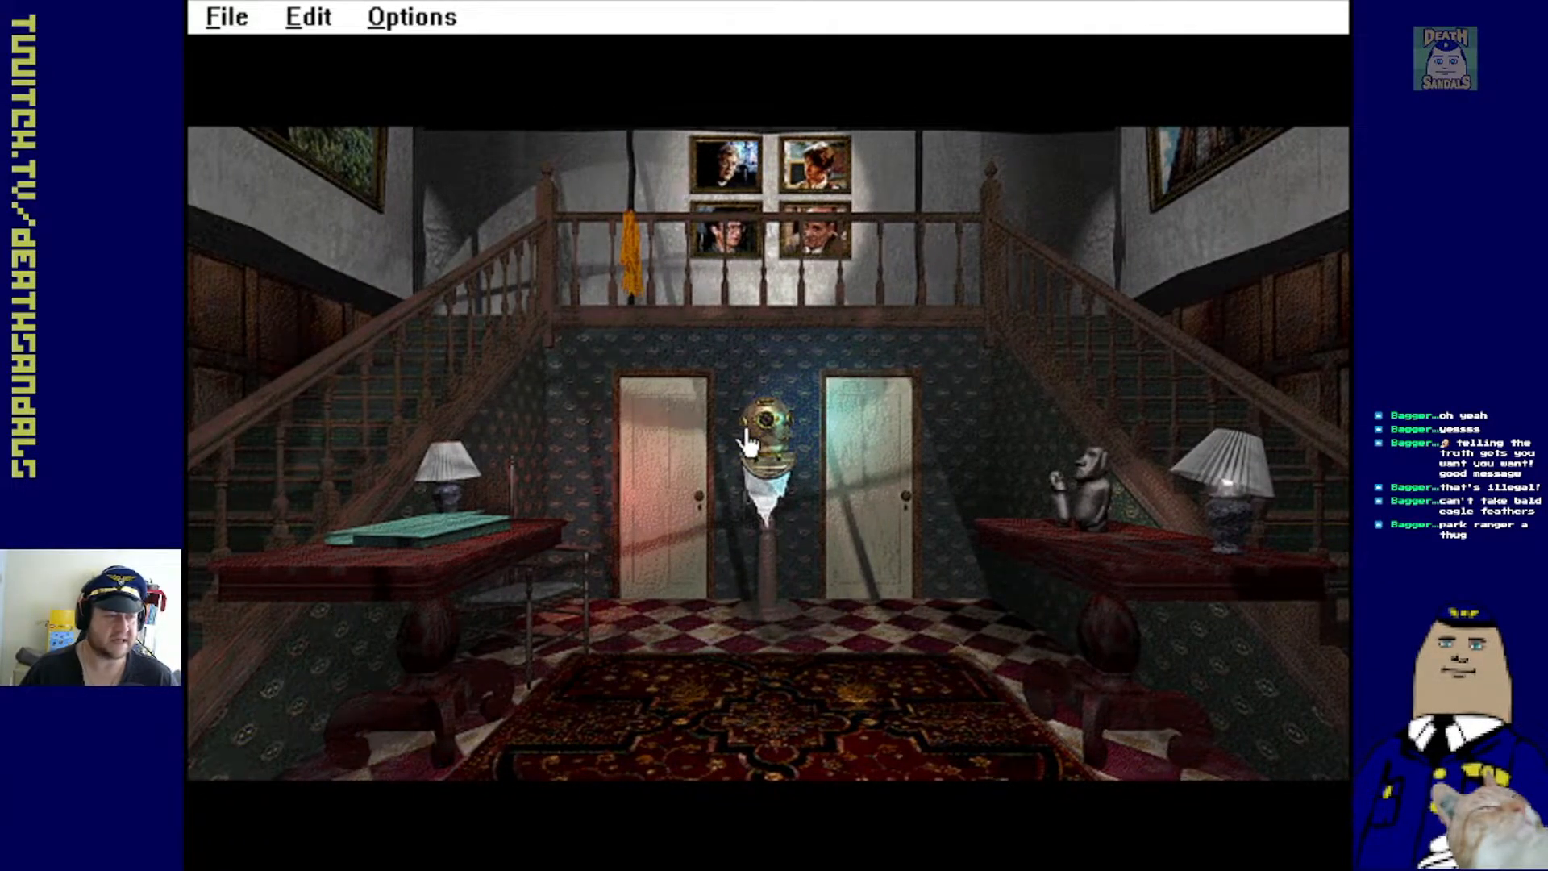
Zoom in on the brass diving helmet between the hall doors, then click again
click(761, 440)
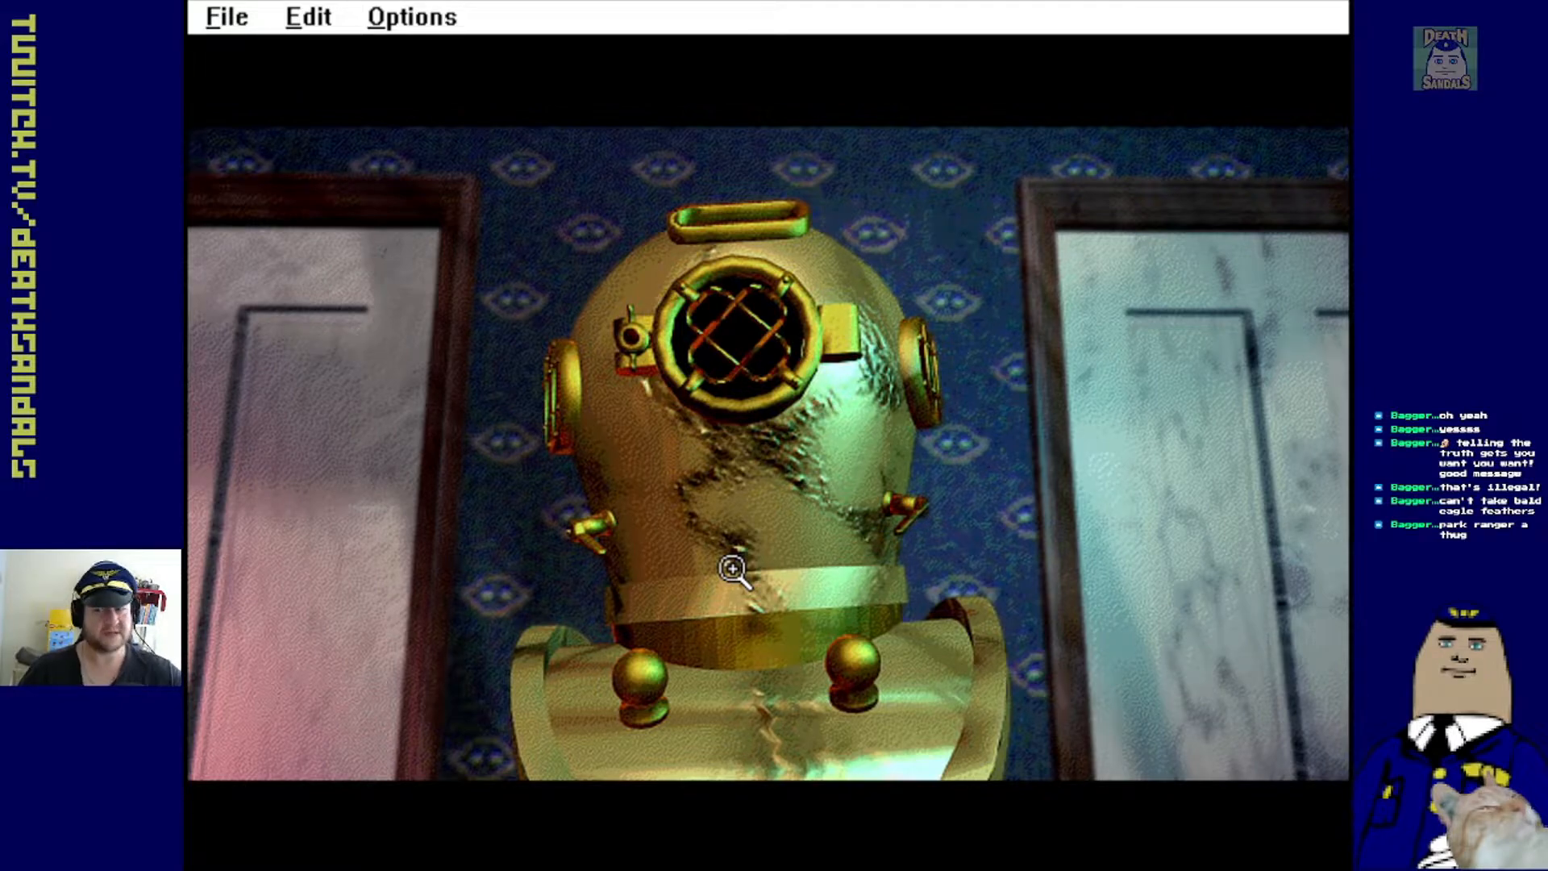
click(730, 571)
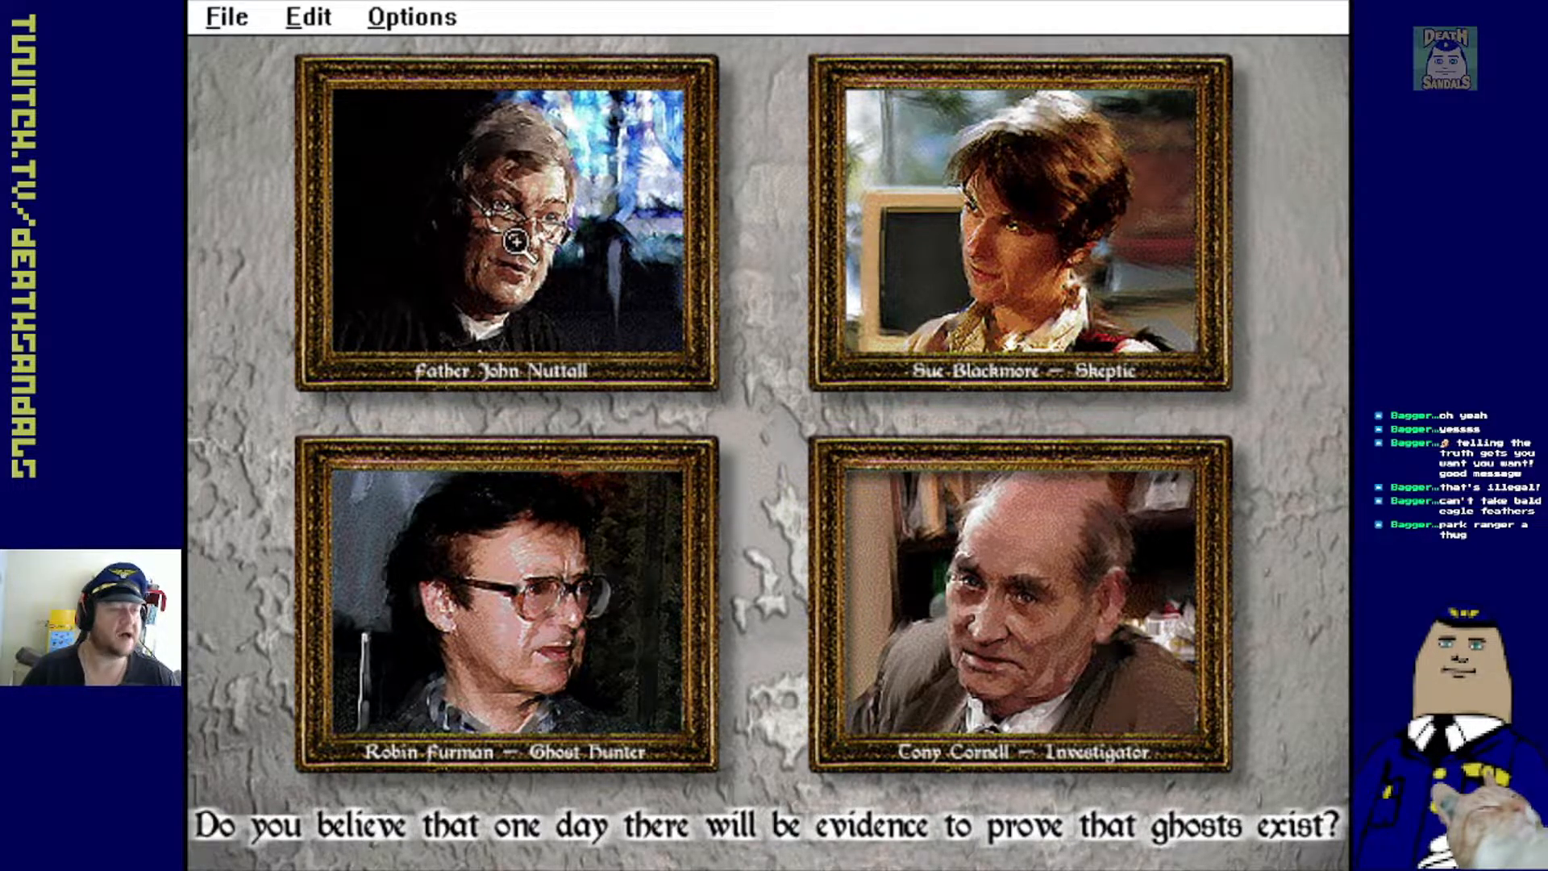
mouse_move(593, 632)
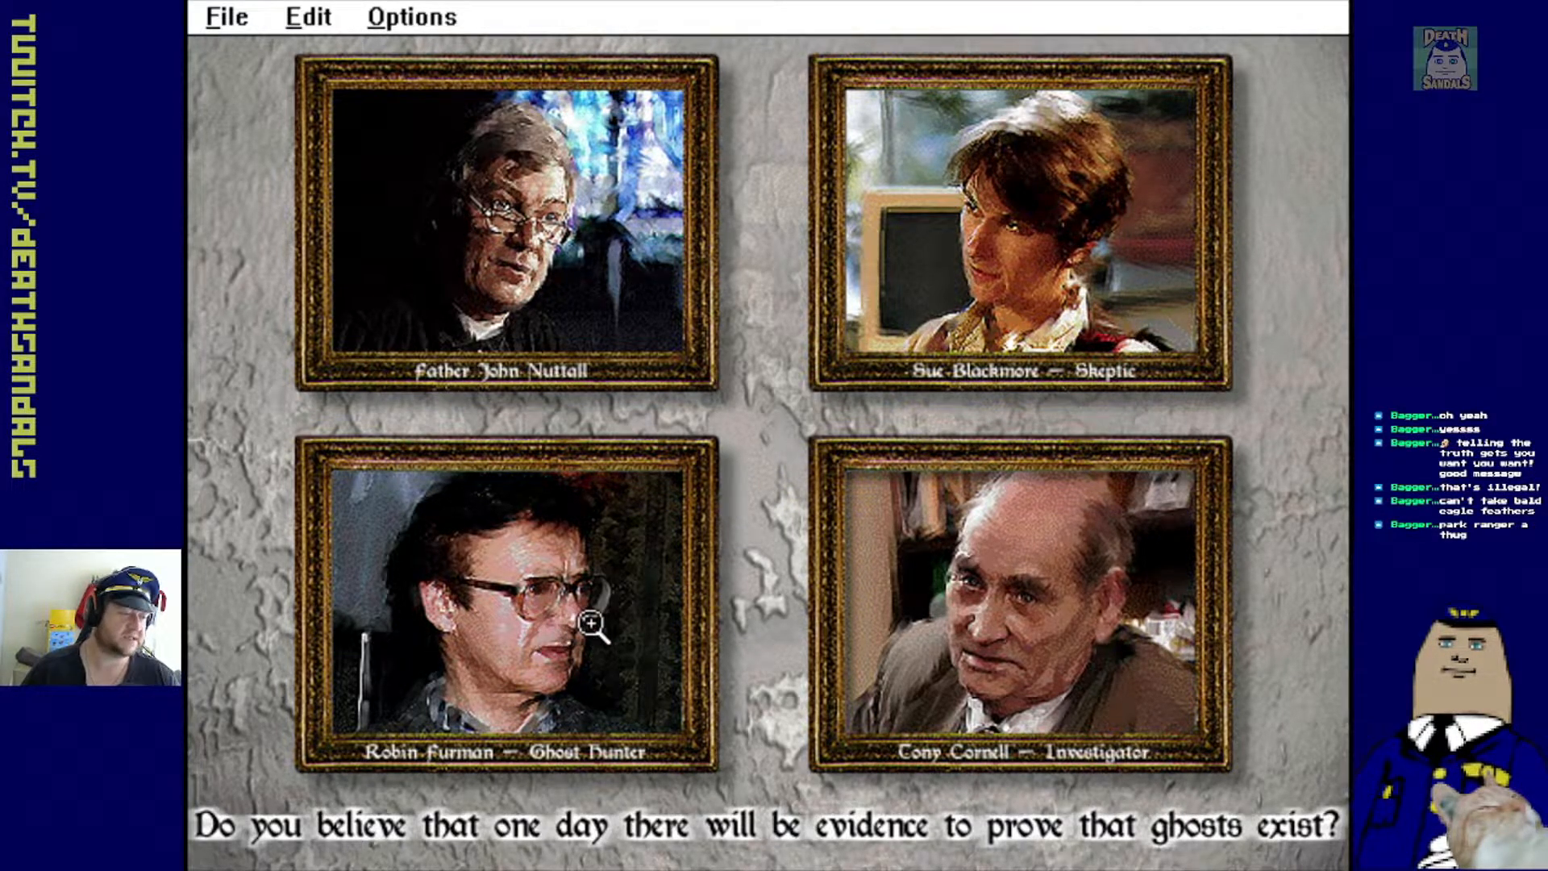
mouse_move(588, 607)
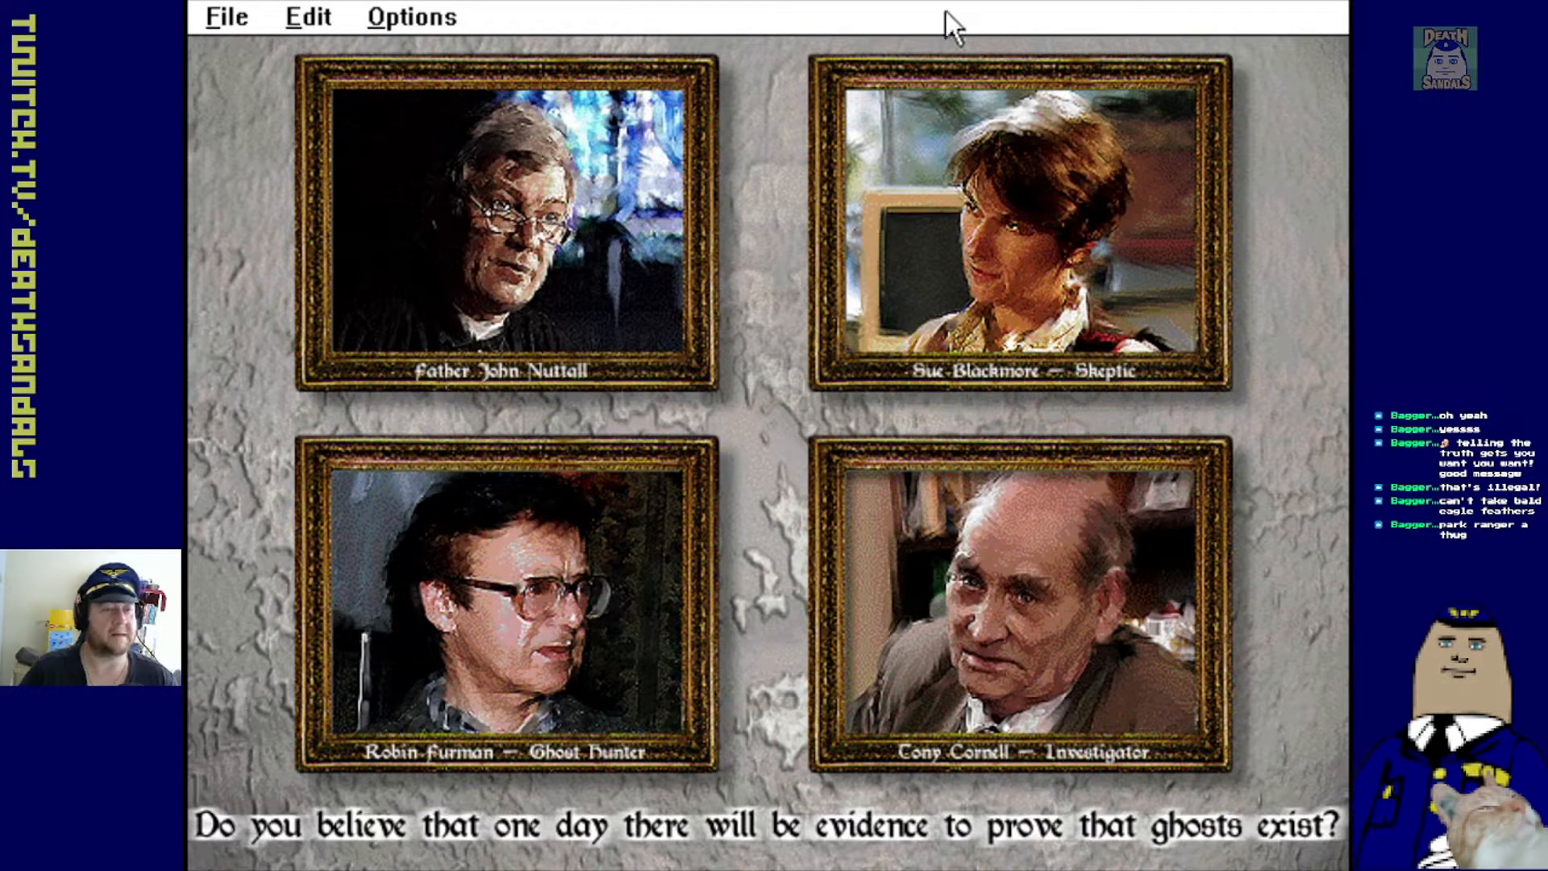
Play parapsychologist Sue Blackmore's answer on whether evidence will prove ghosts exist
click(1022, 227)
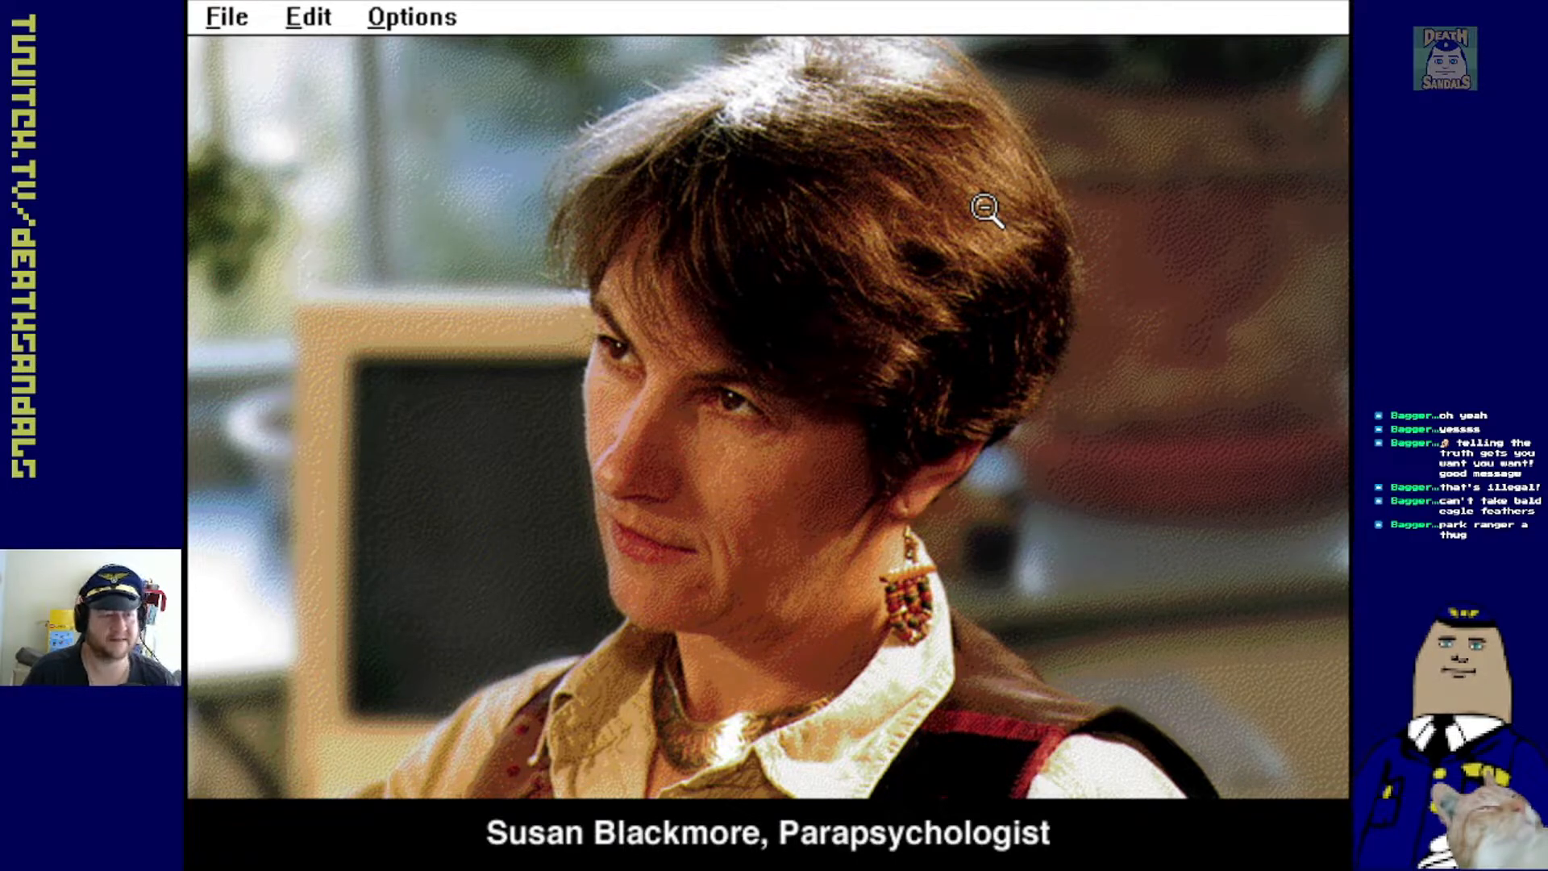
mouse_move(943, 454)
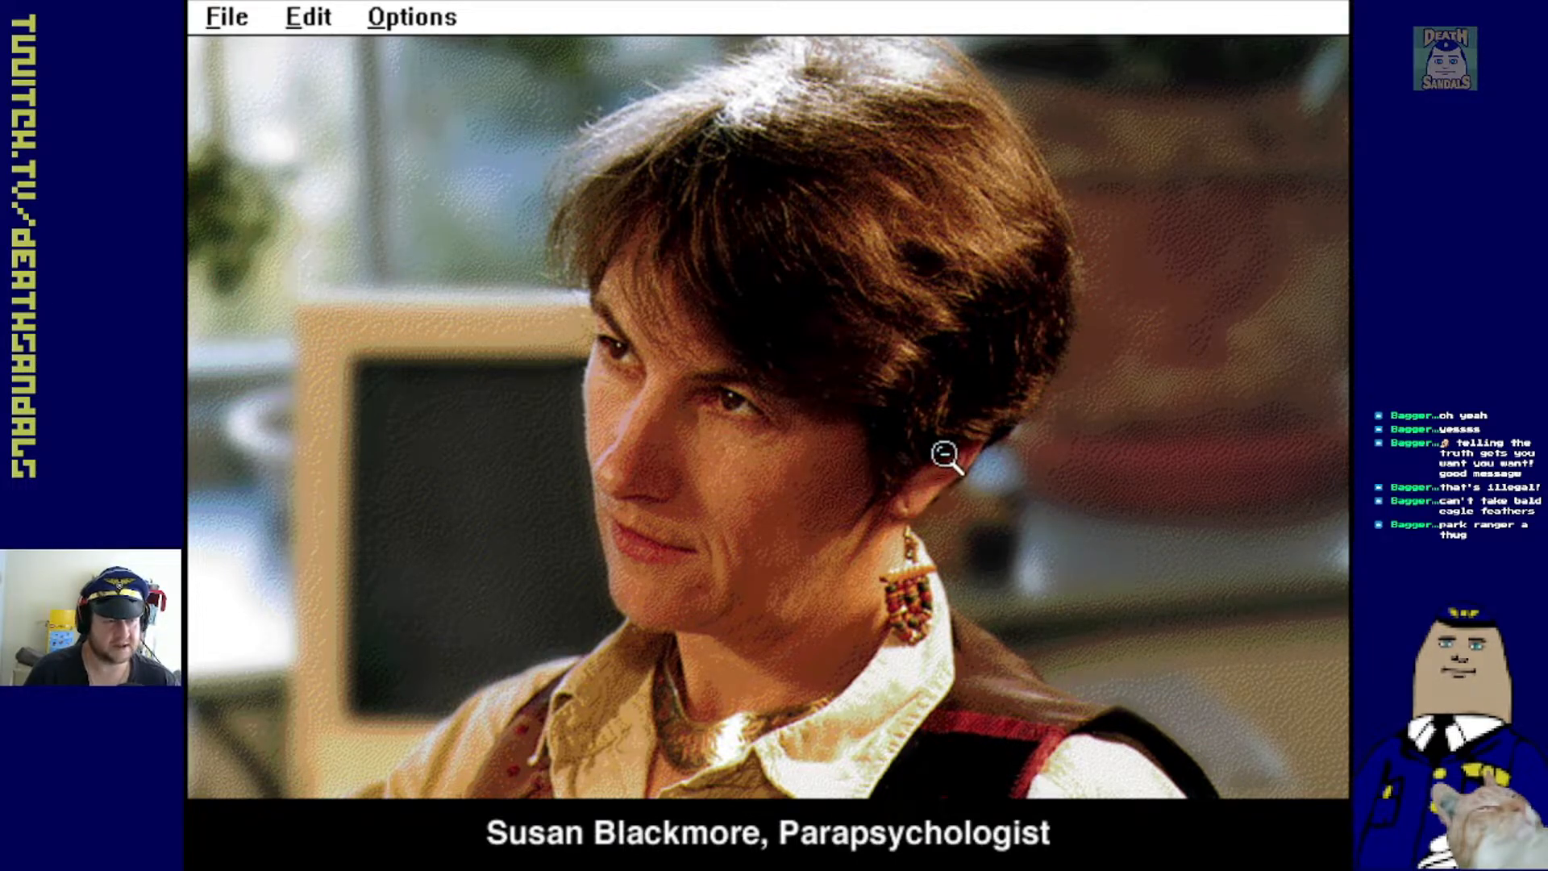
mouse_move(756, 479)
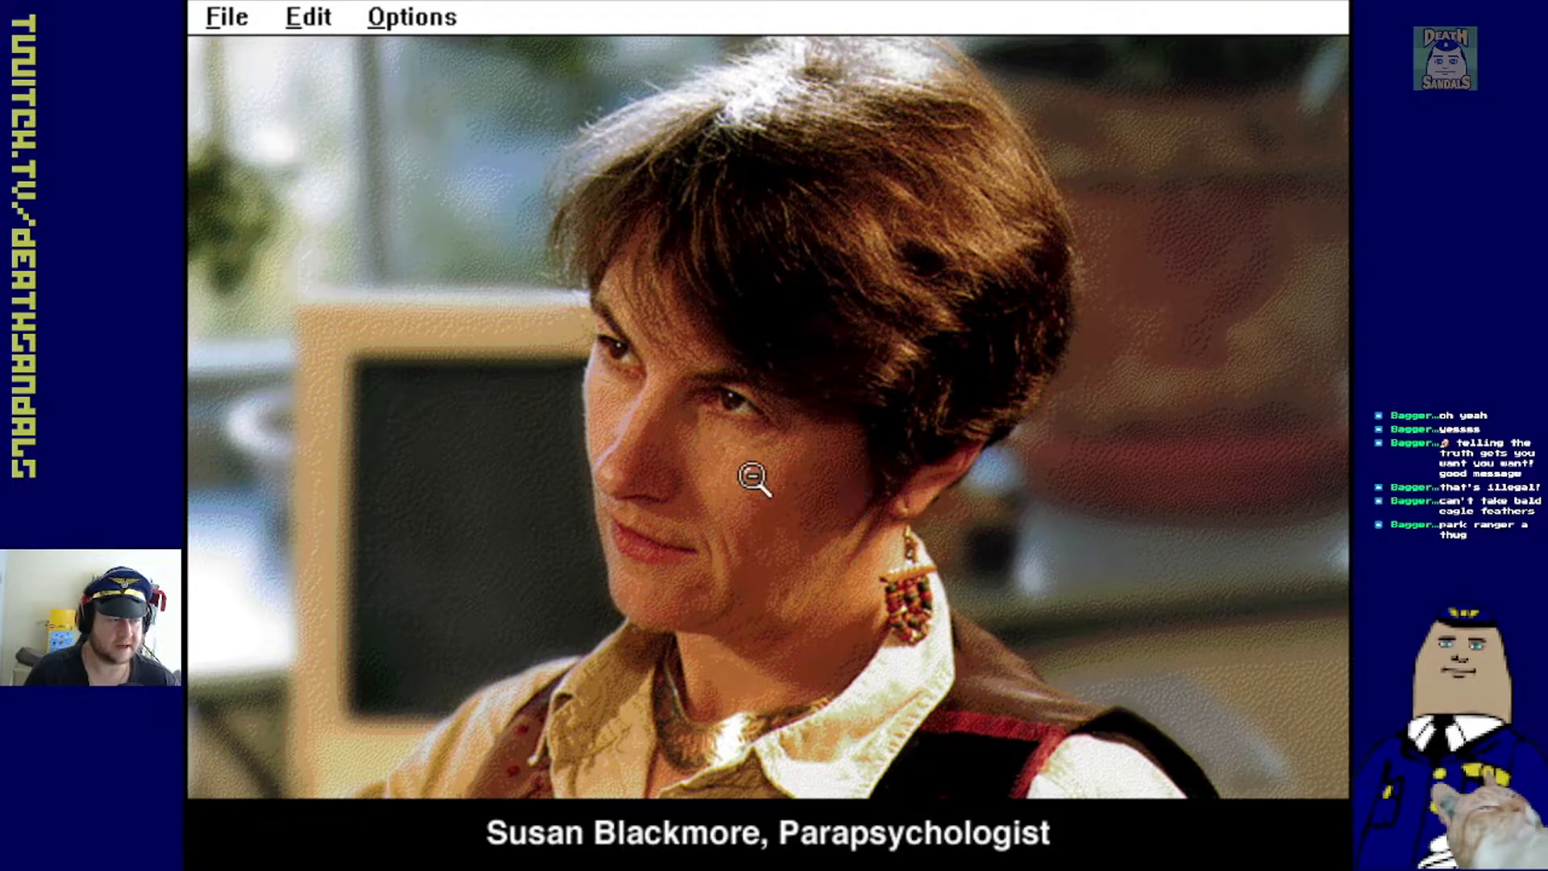
mouse_move(972, 667)
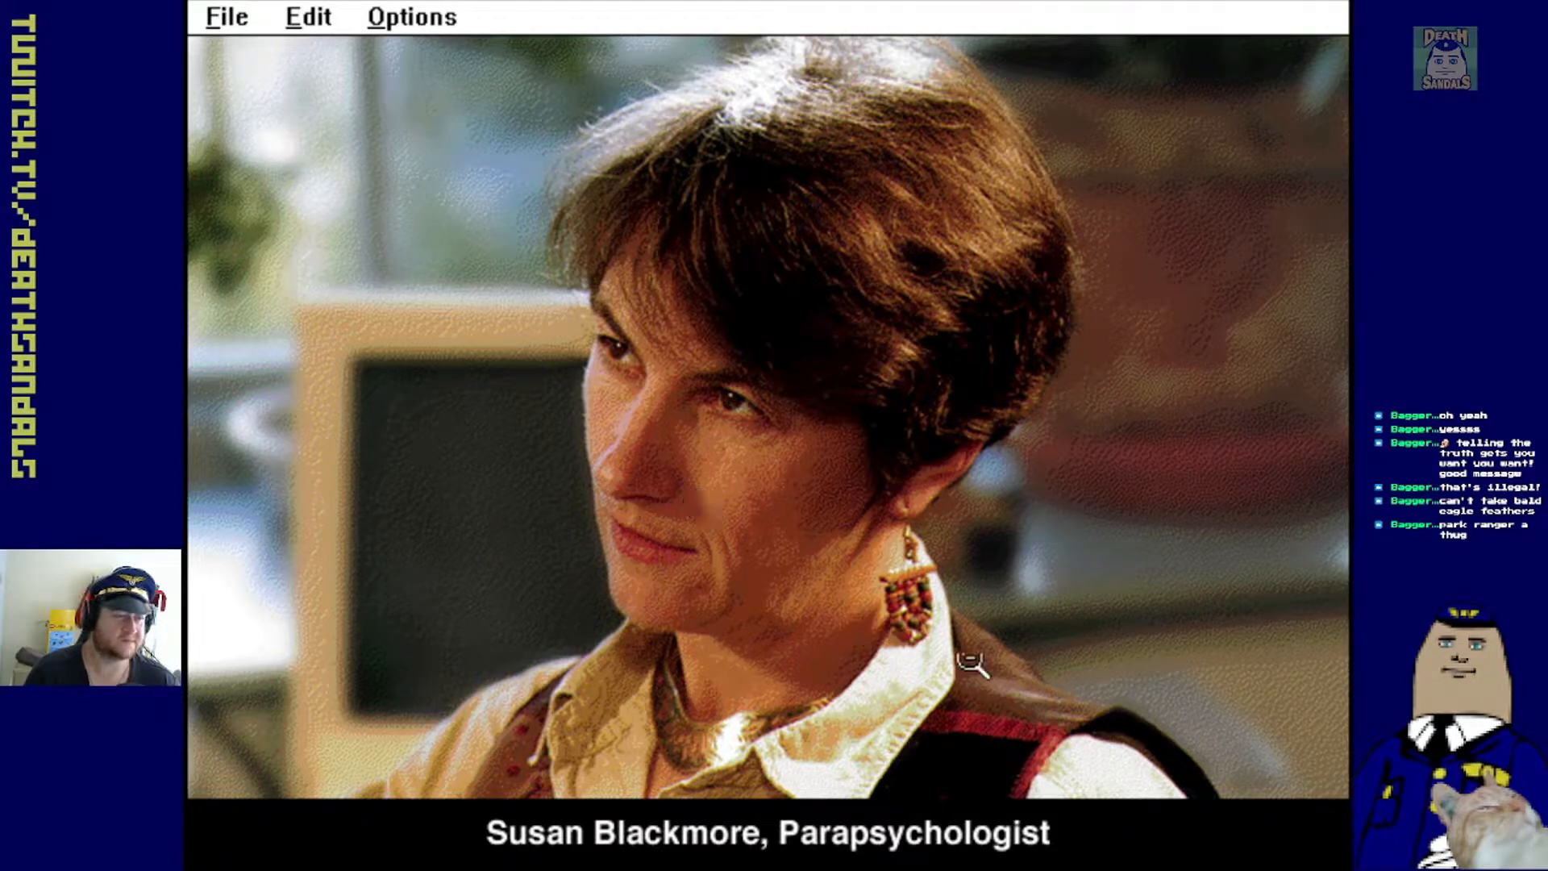
mouse_move(918, 598)
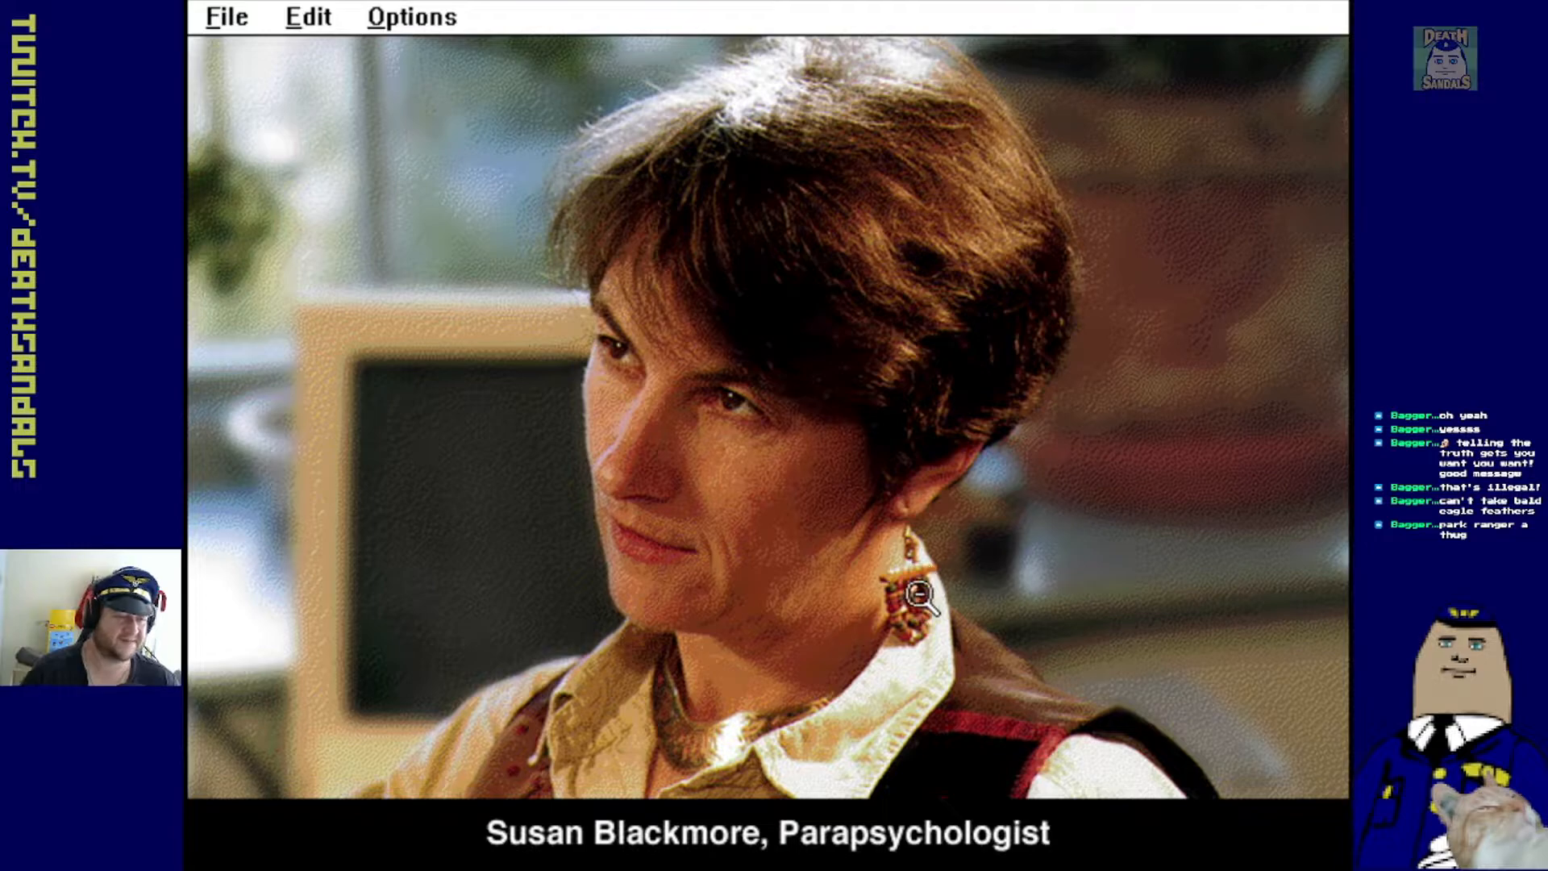
mouse_move(904, 576)
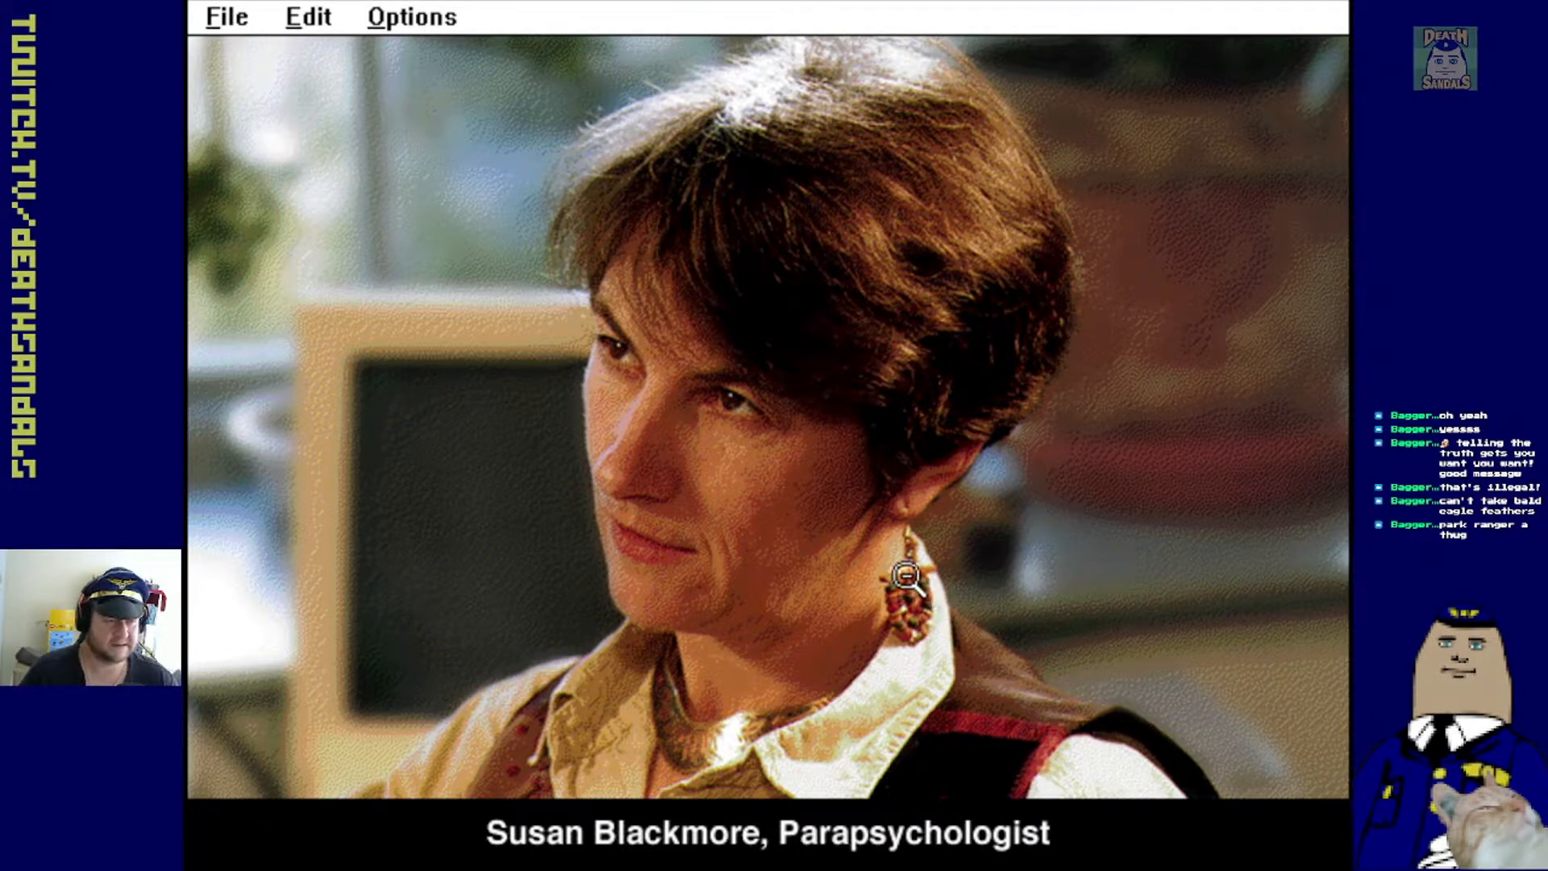
mouse_move(977, 612)
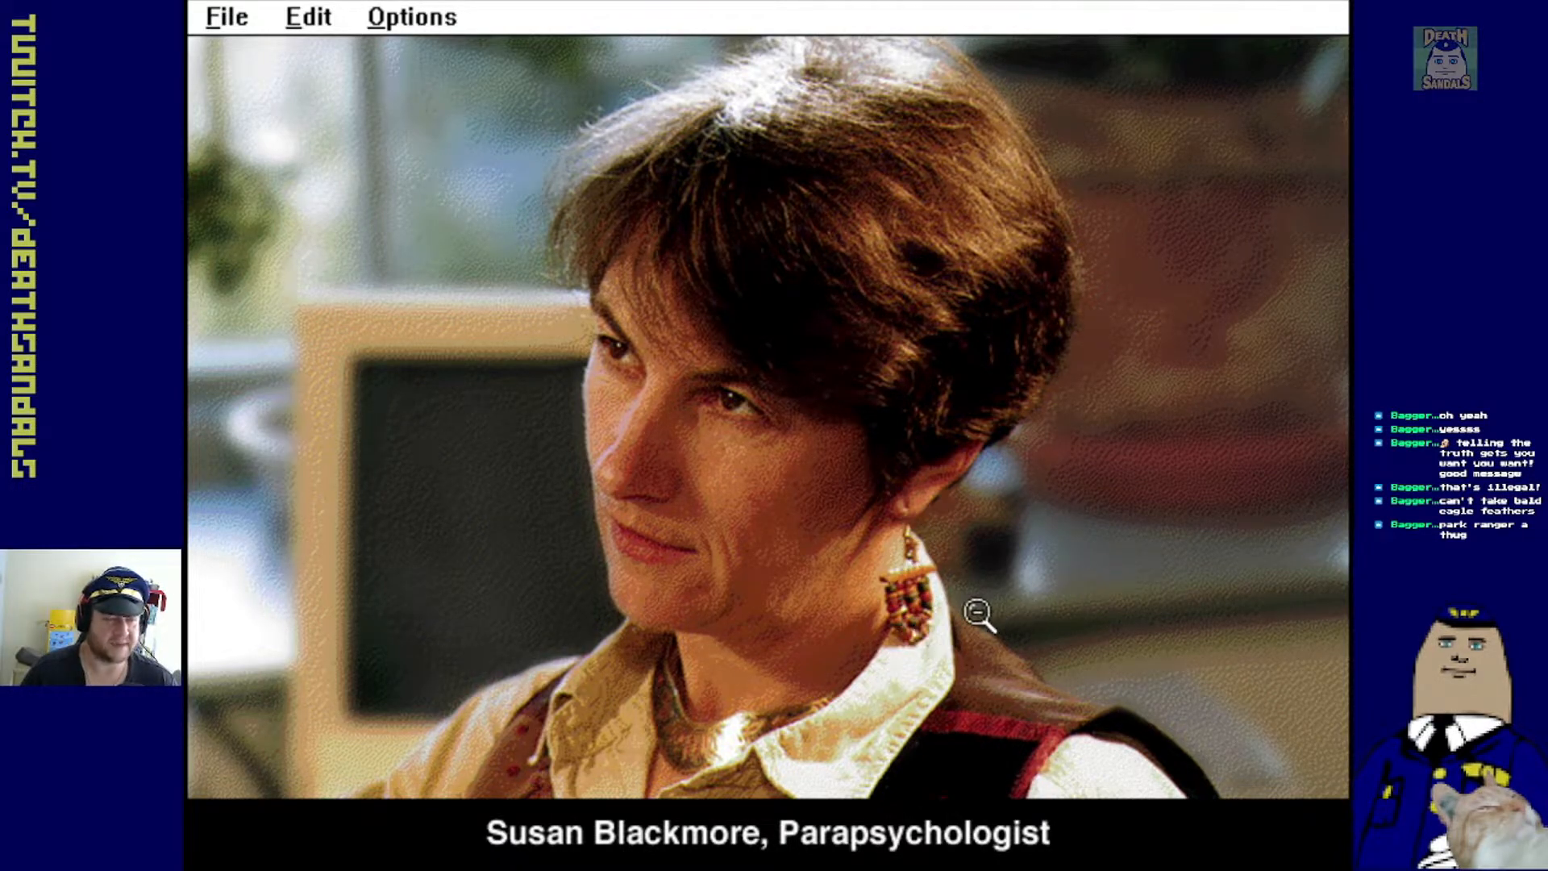
mouse_move(1064, 571)
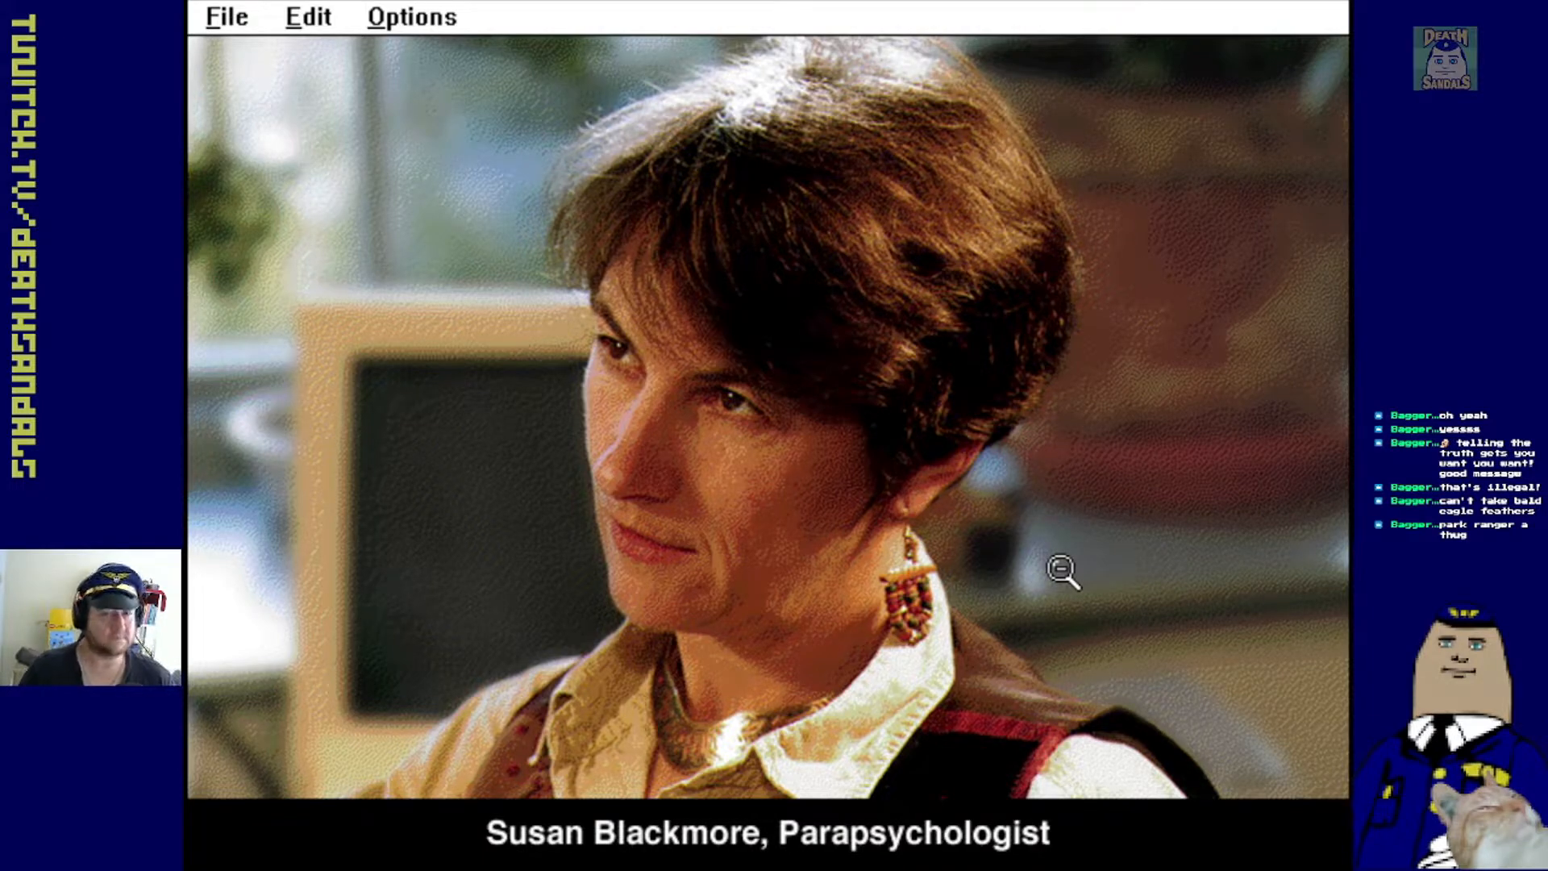
mouse_move(1200, 479)
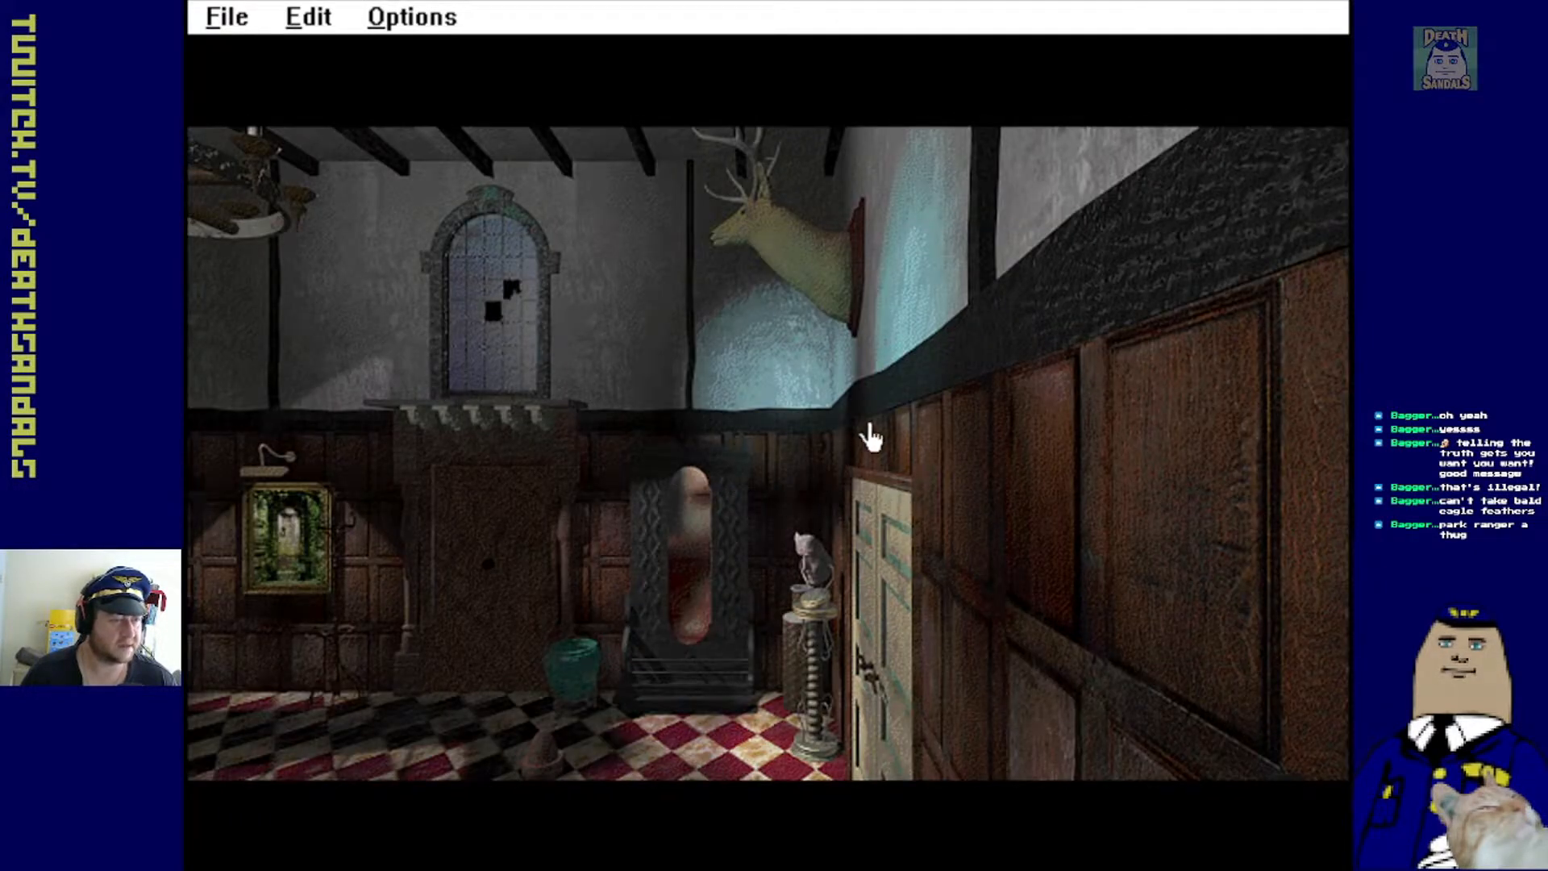
Approach the door beside the pedestal and open the double doors into the library
click(871, 436)
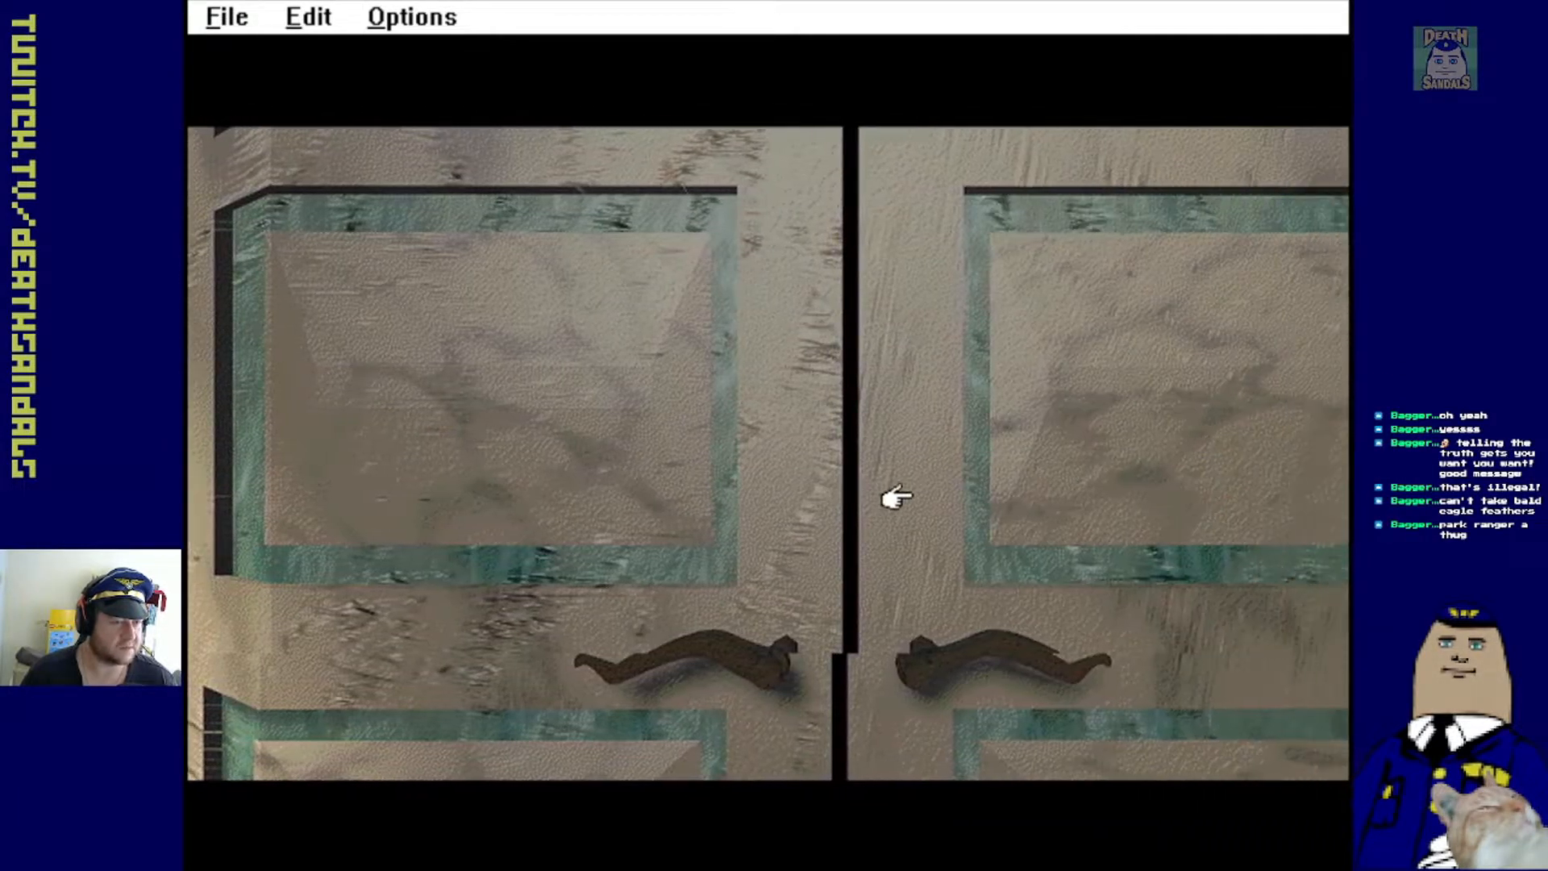
click(894, 497)
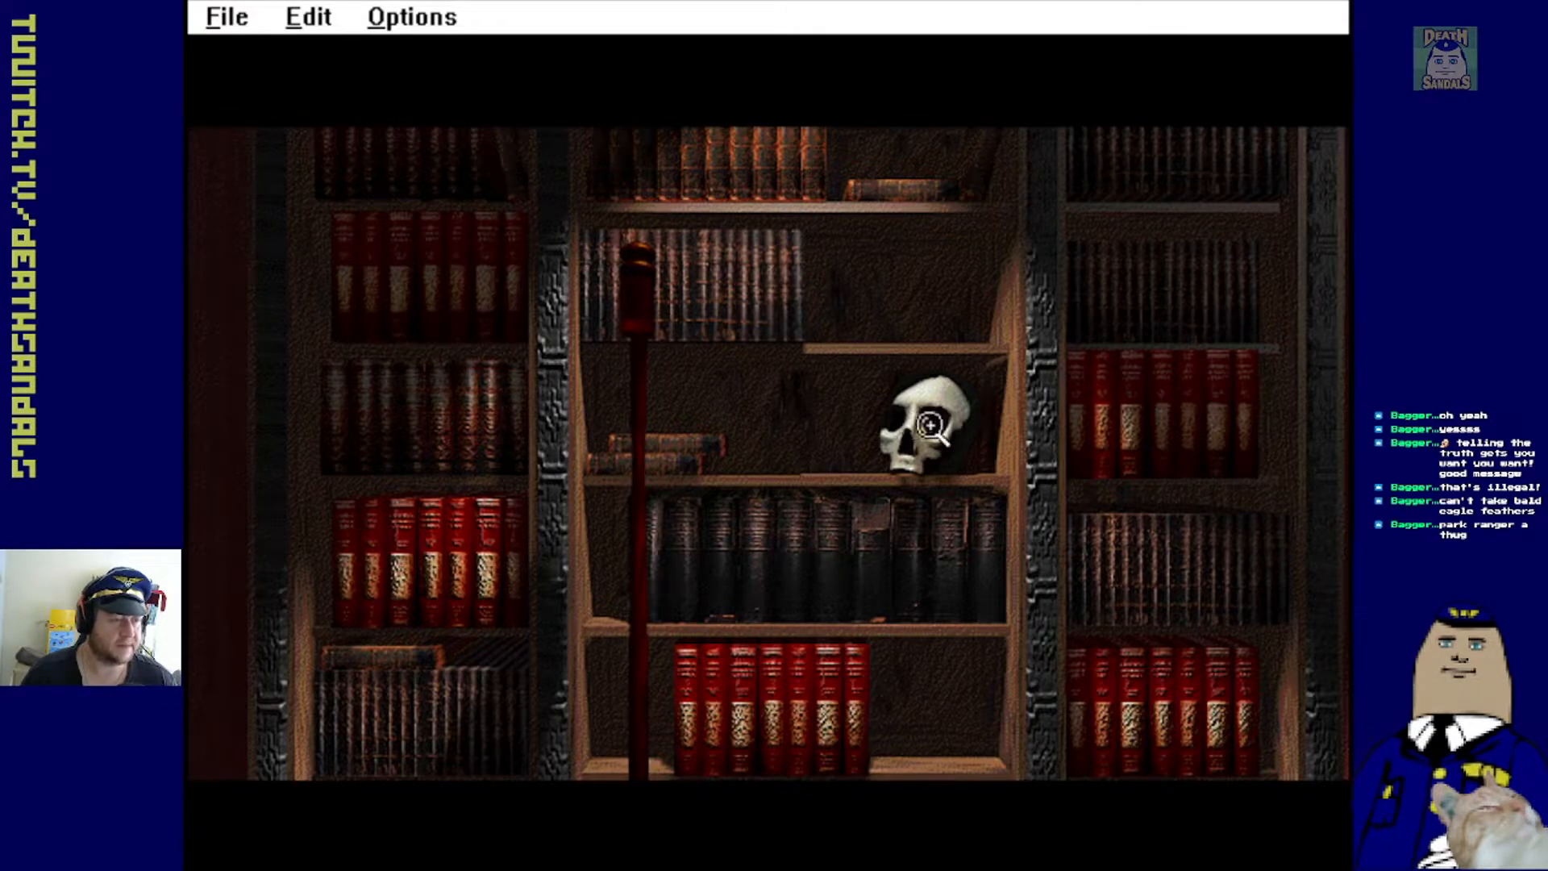
Examine the skull on the library shelf, then return to the bookshelf view
click(919, 425)
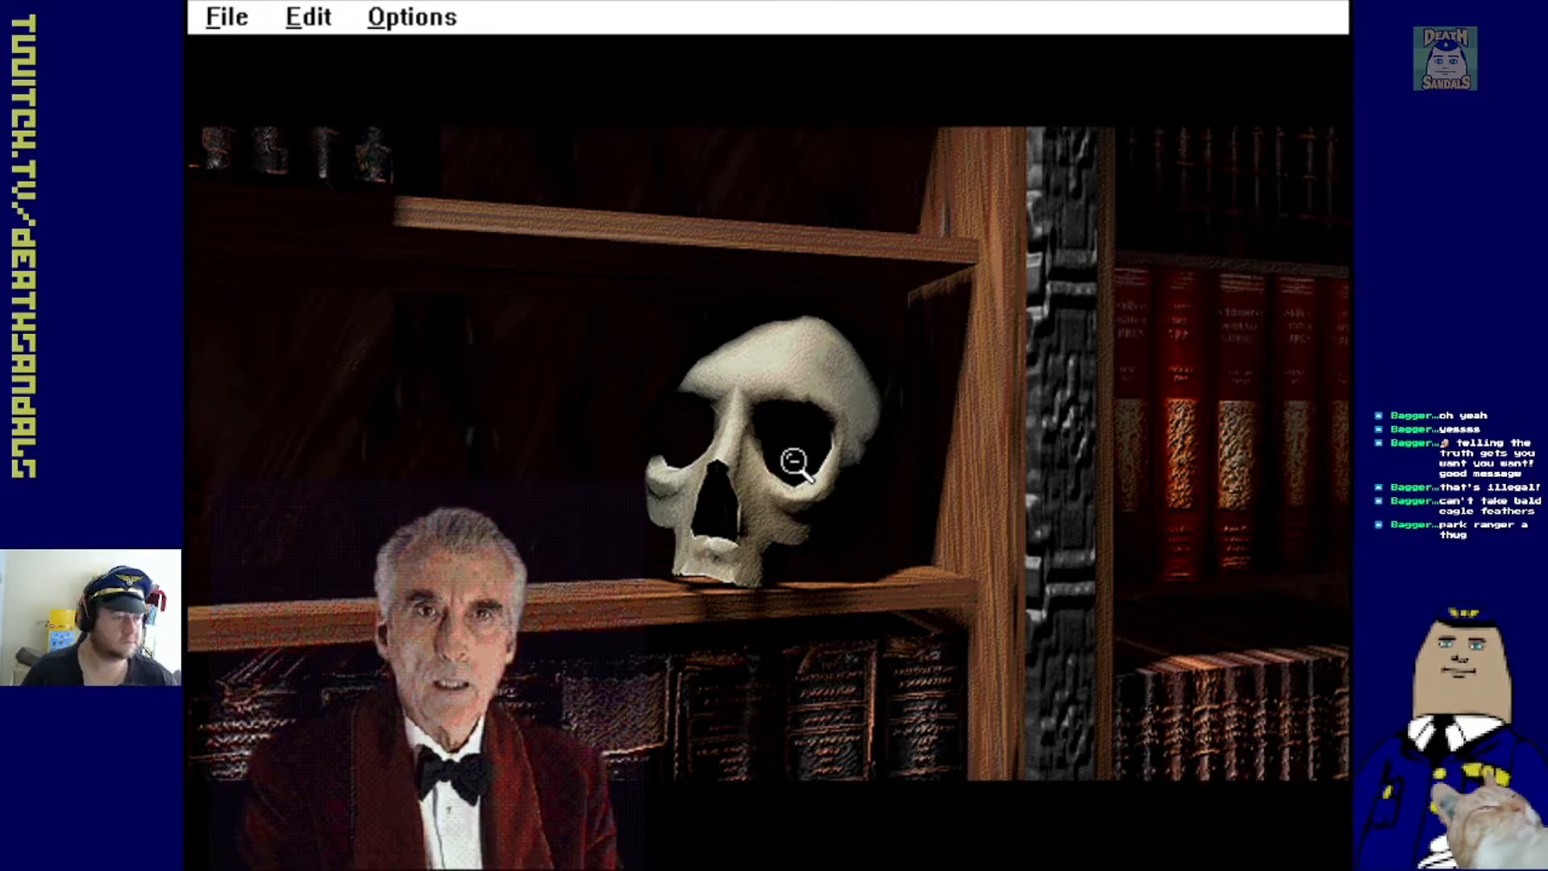
click(796, 459)
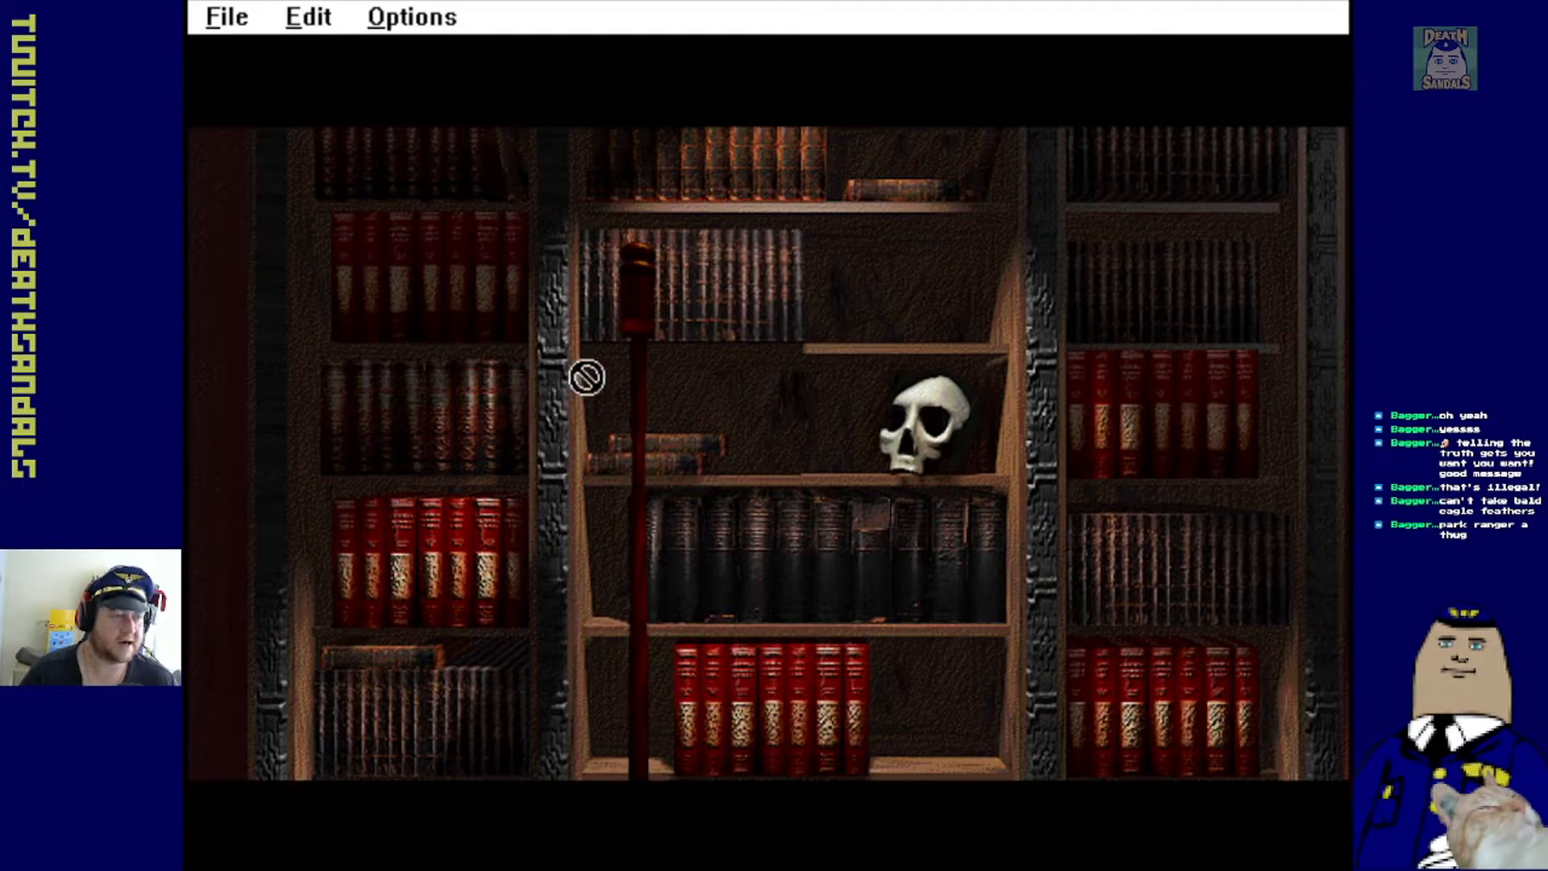
mouse_move(1192, 362)
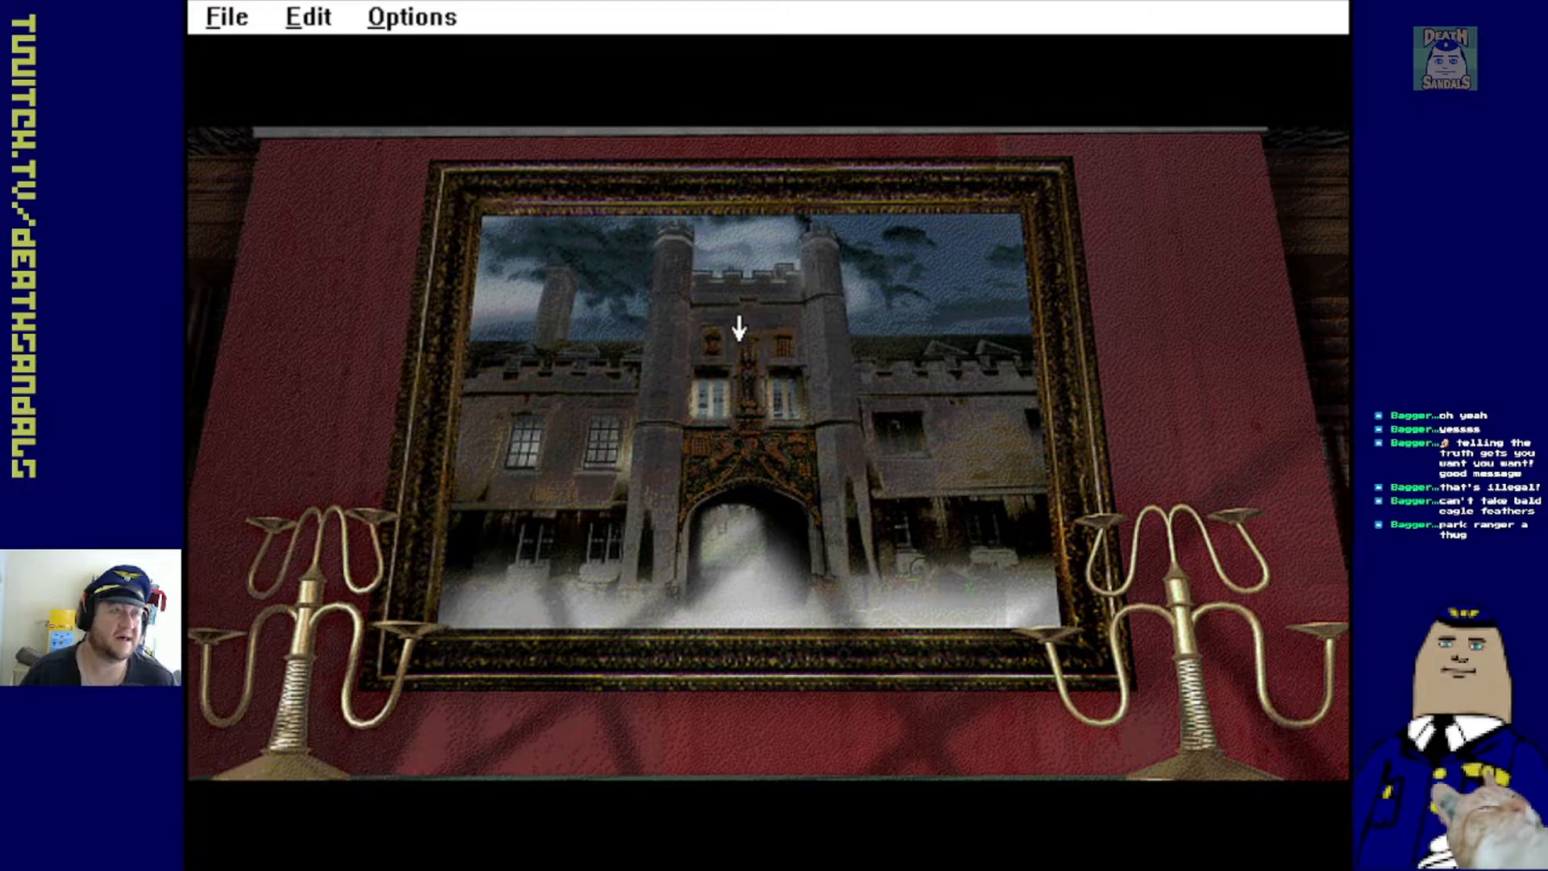
mouse_move(740, 361)
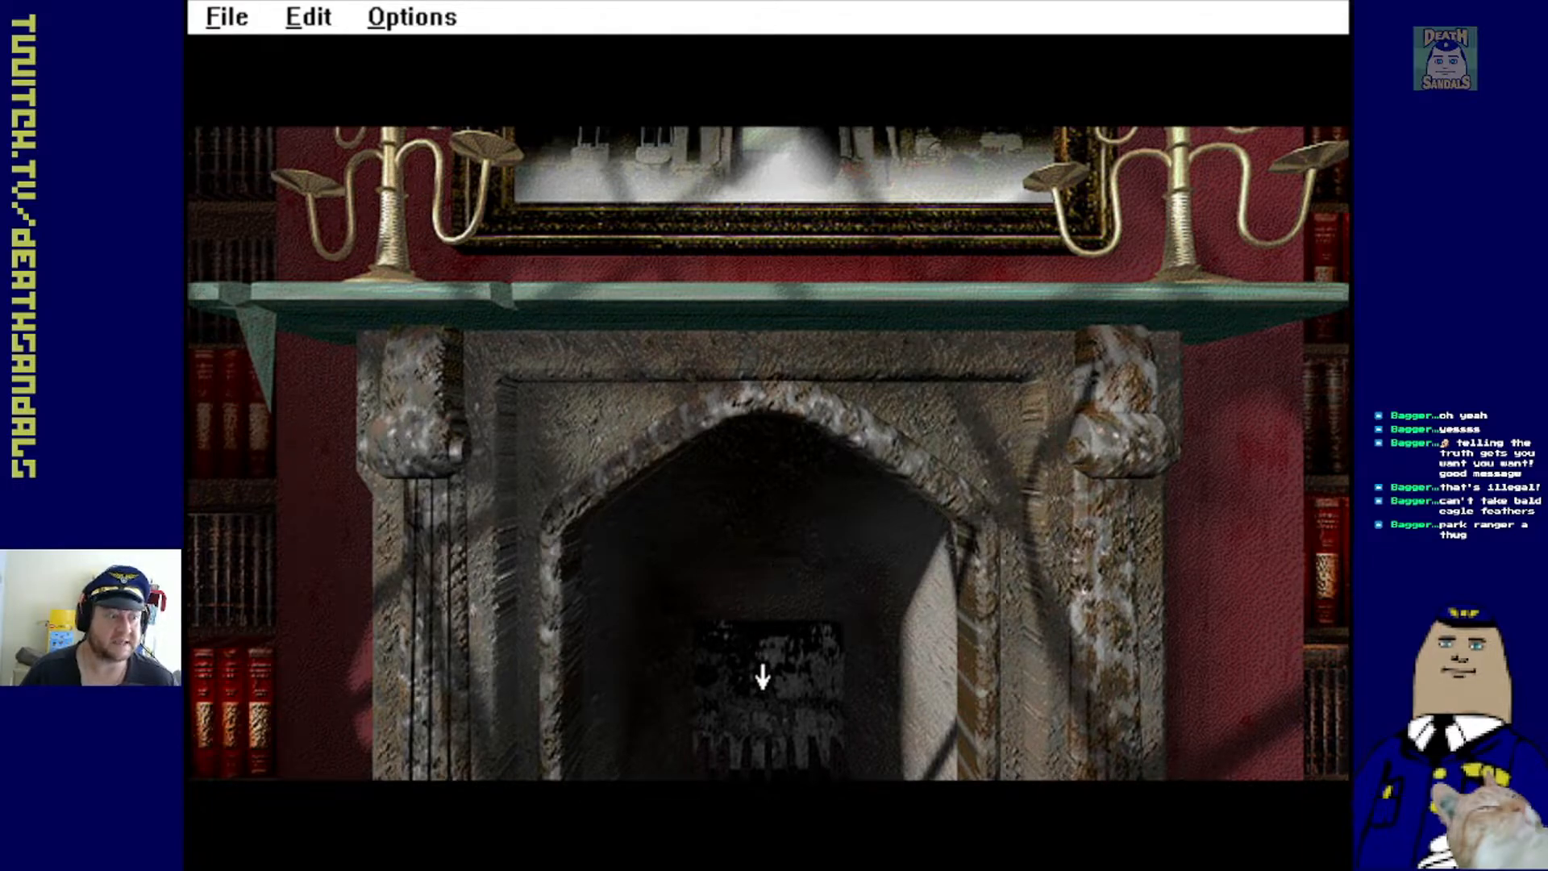
Walk through the fireplace opening into the dark passage beyond
click(761, 676)
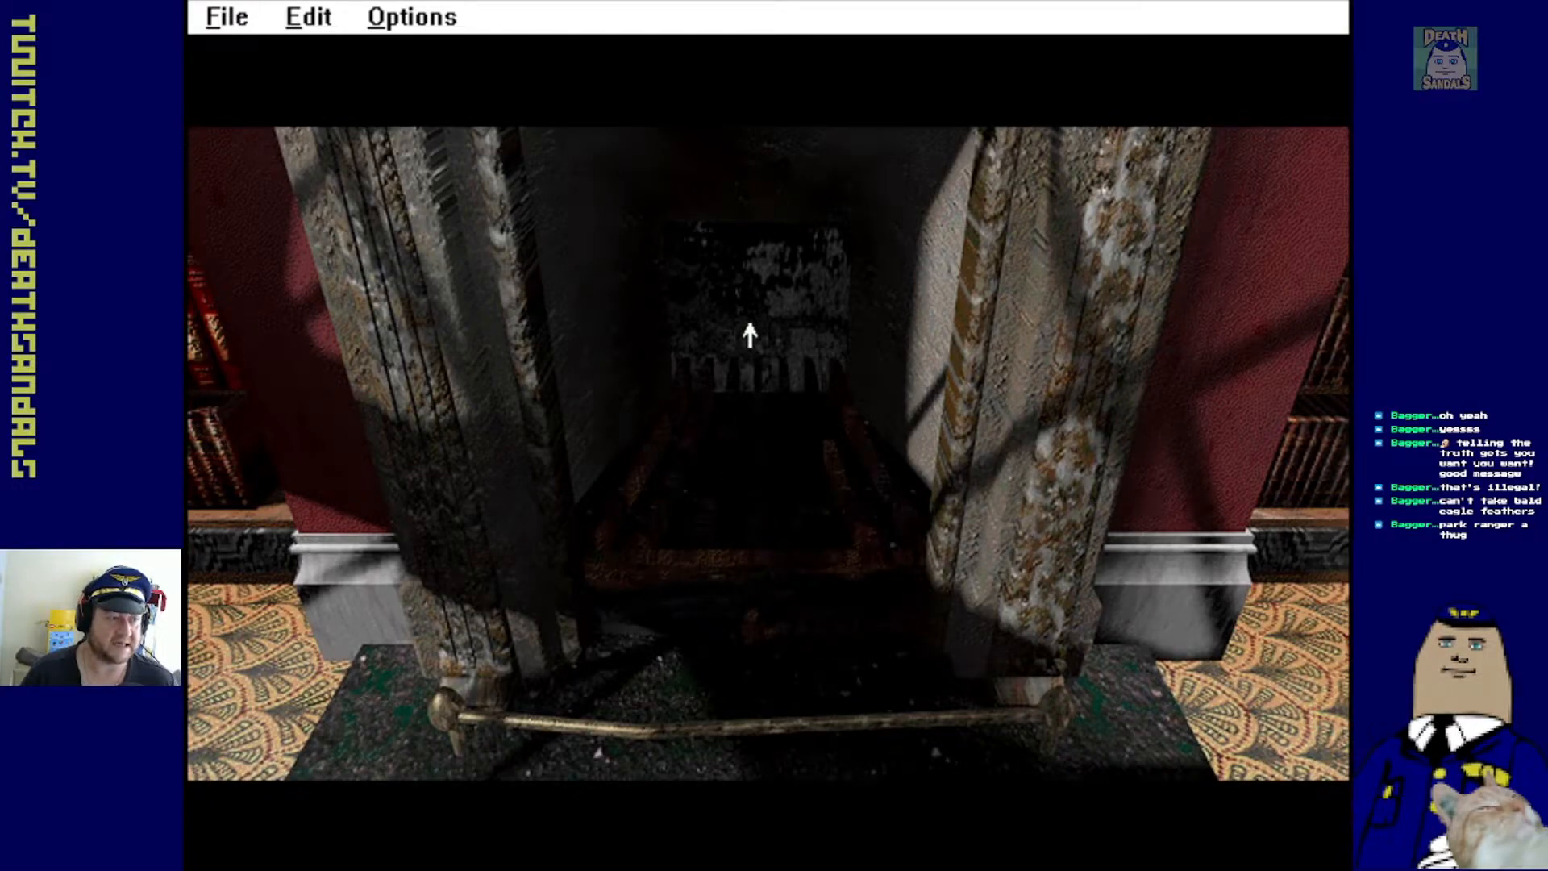
mouse_move(760, 756)
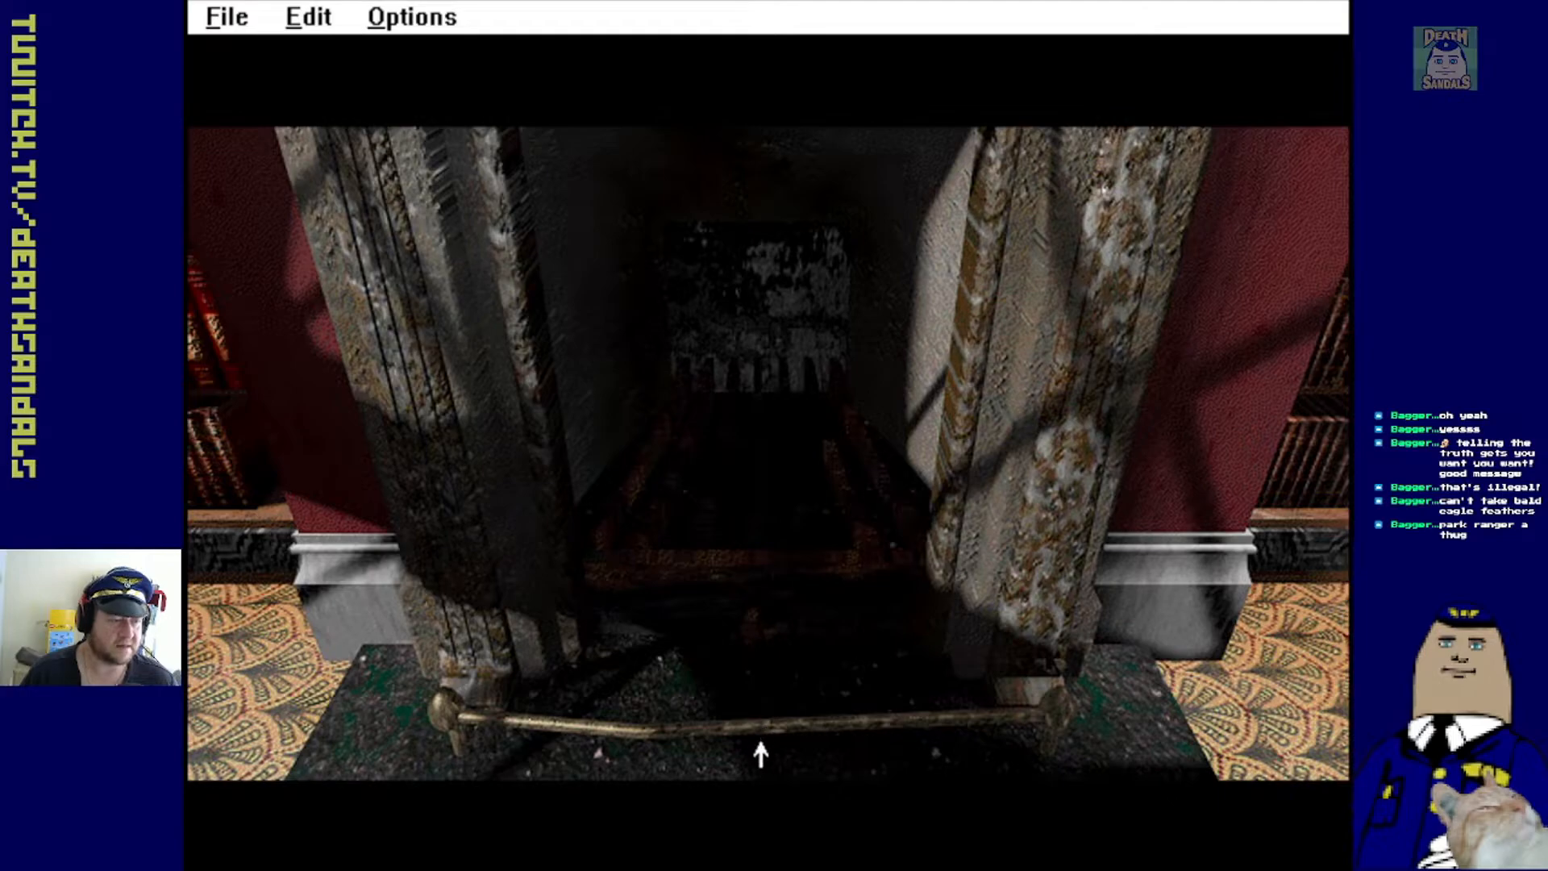
mouse_move(1222, 388)
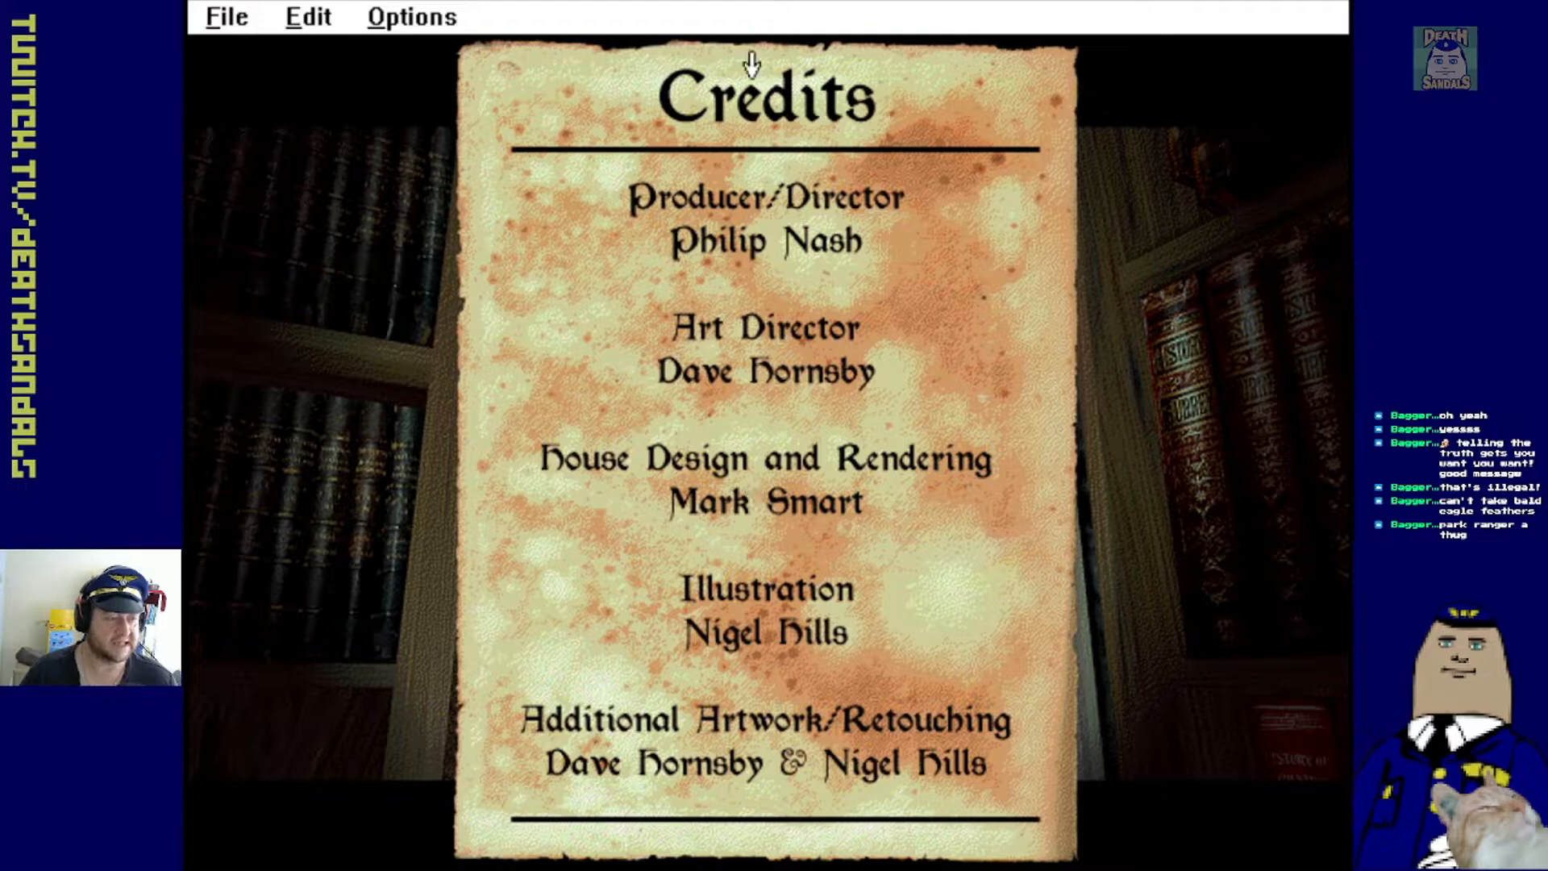
mouse_move(775, 519)
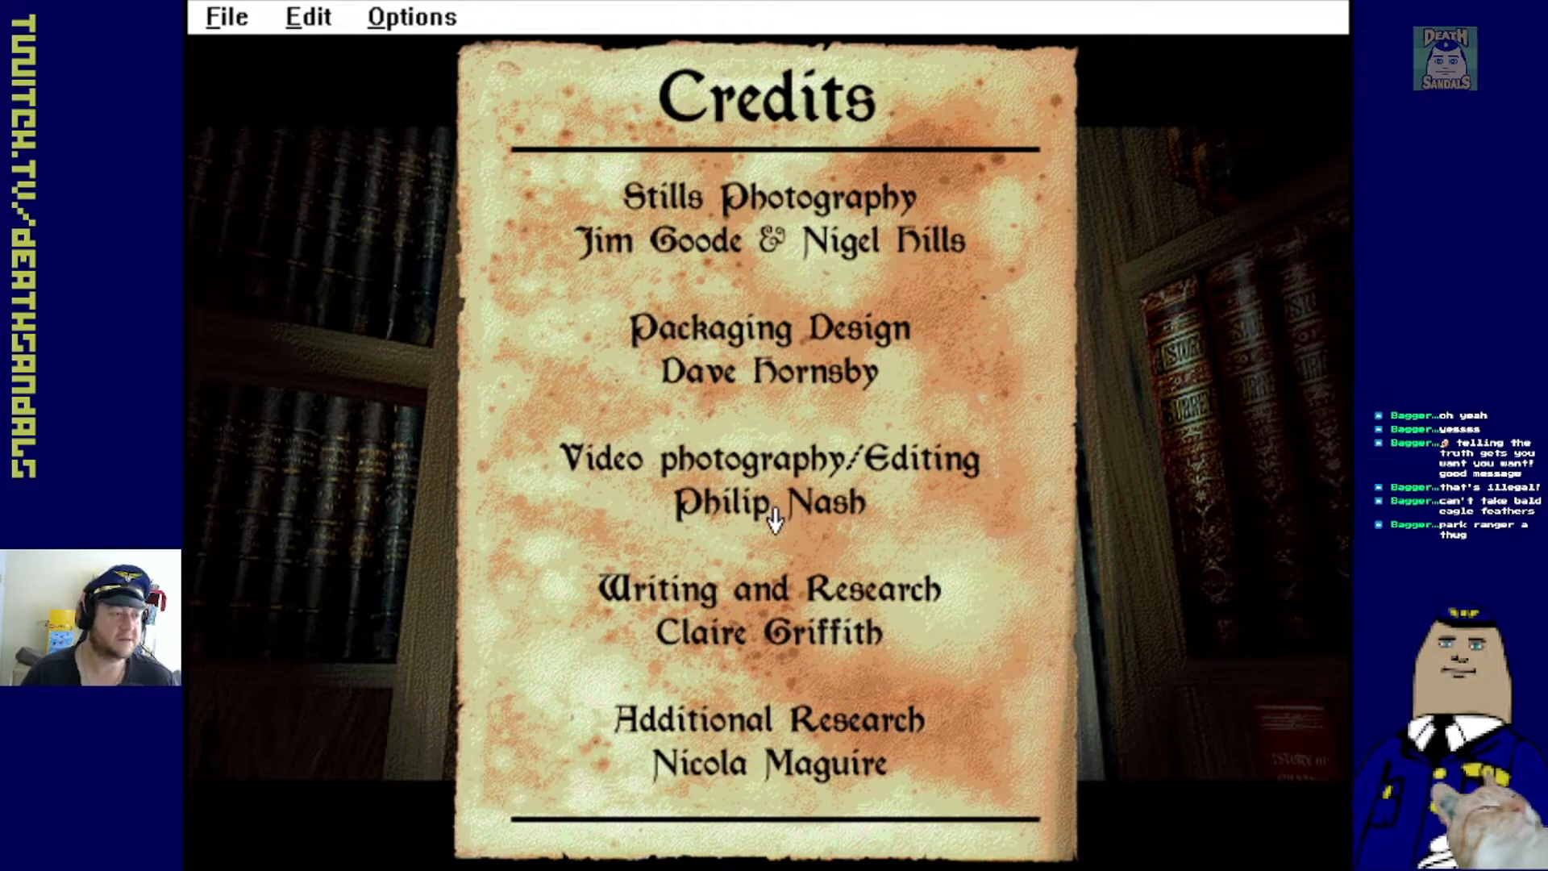
Scroll the credits through to the Media 100 video editing acknowledgement
scroll(down, 3)
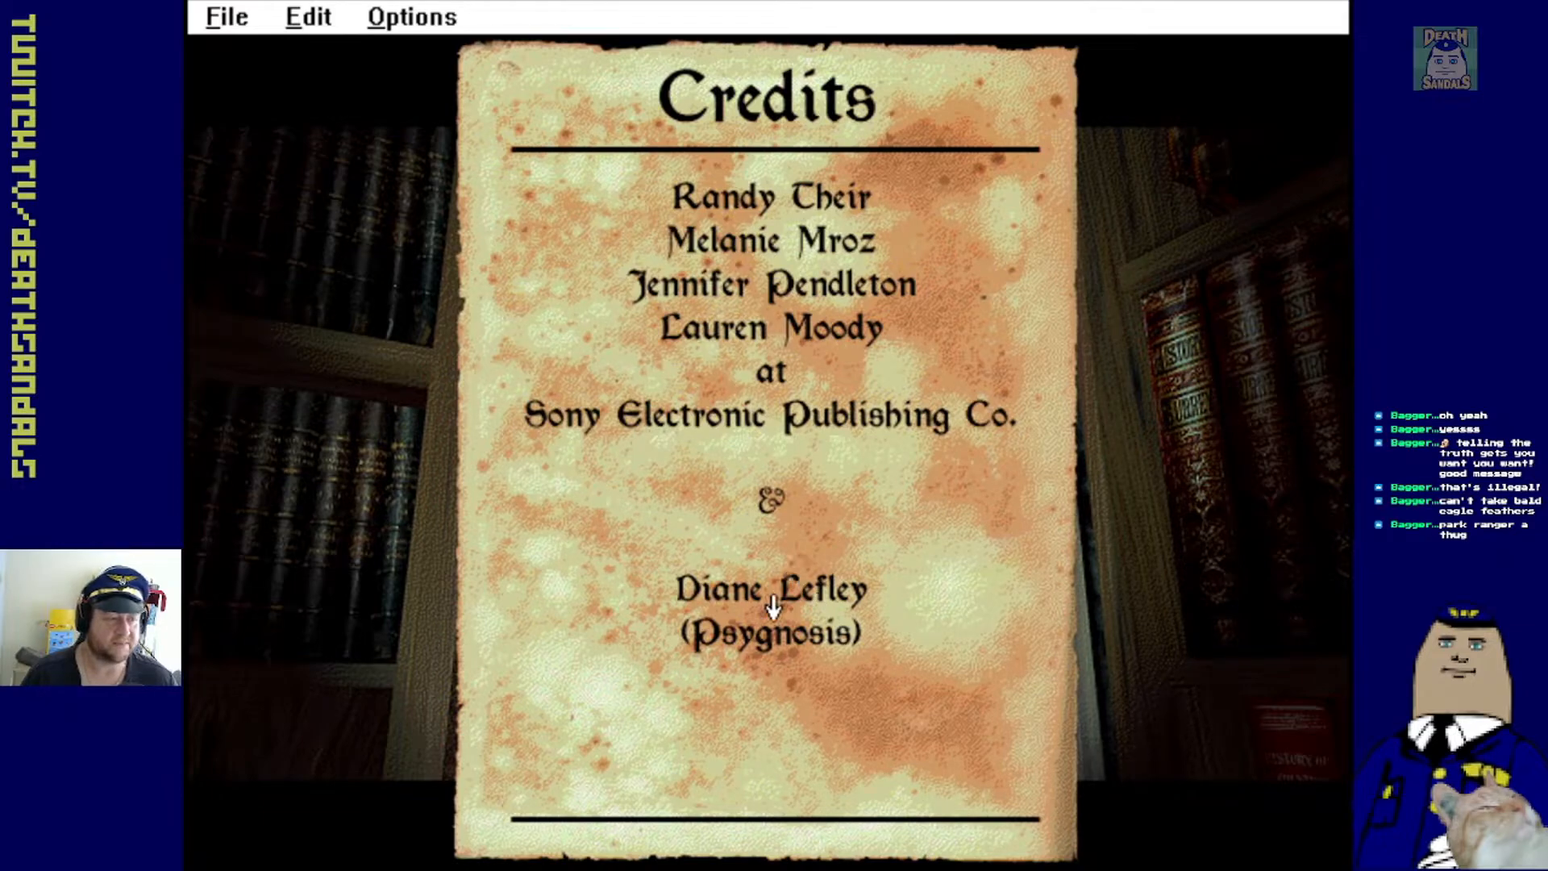
mouse_move(756, 386)
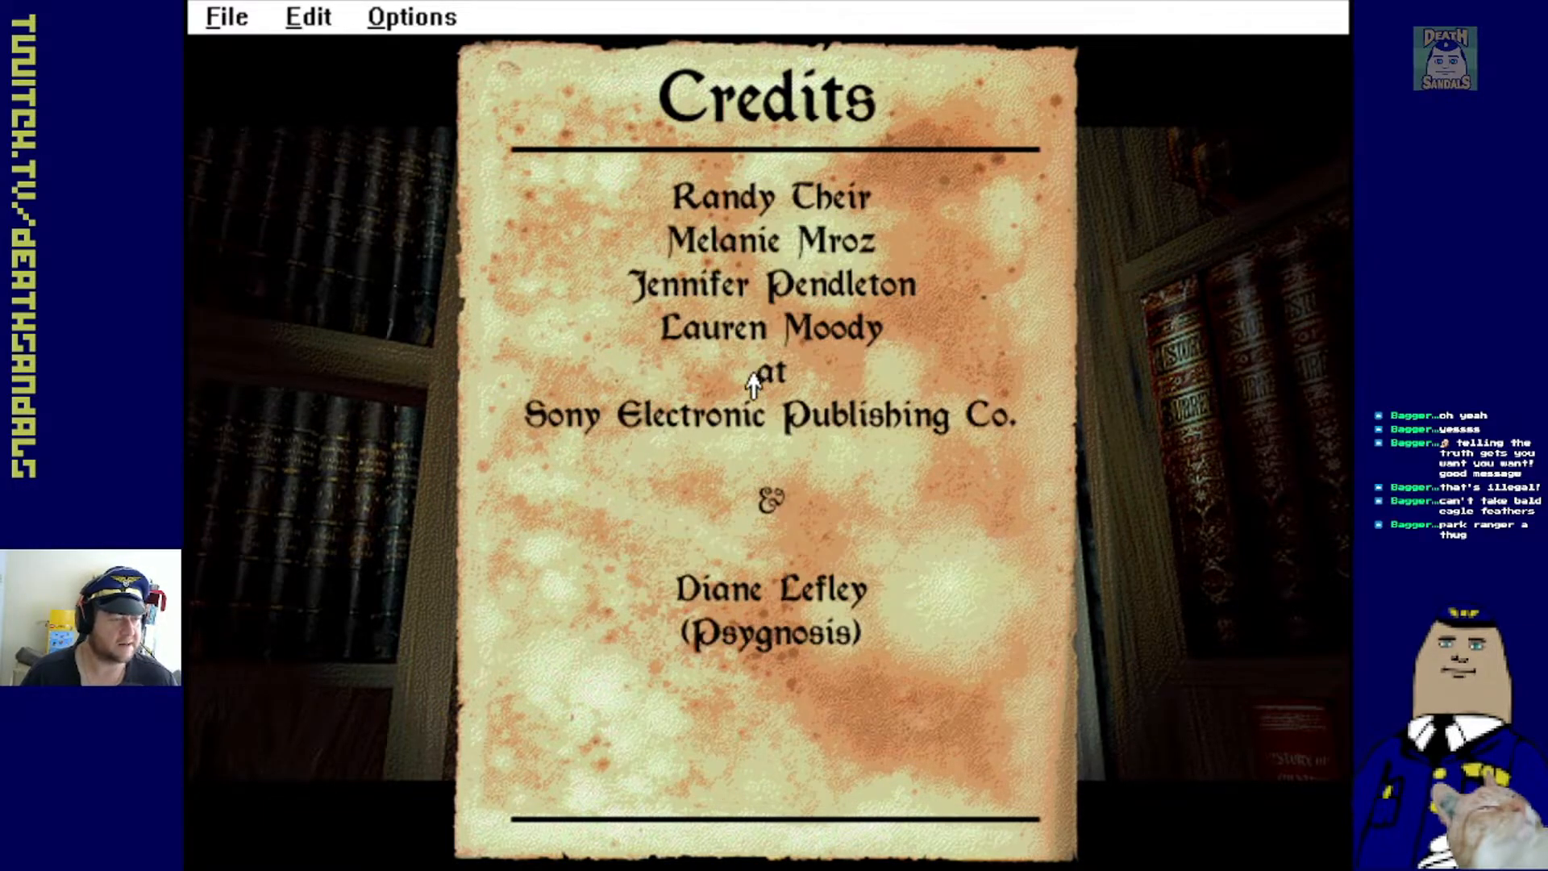
mouse_move(815, 633)
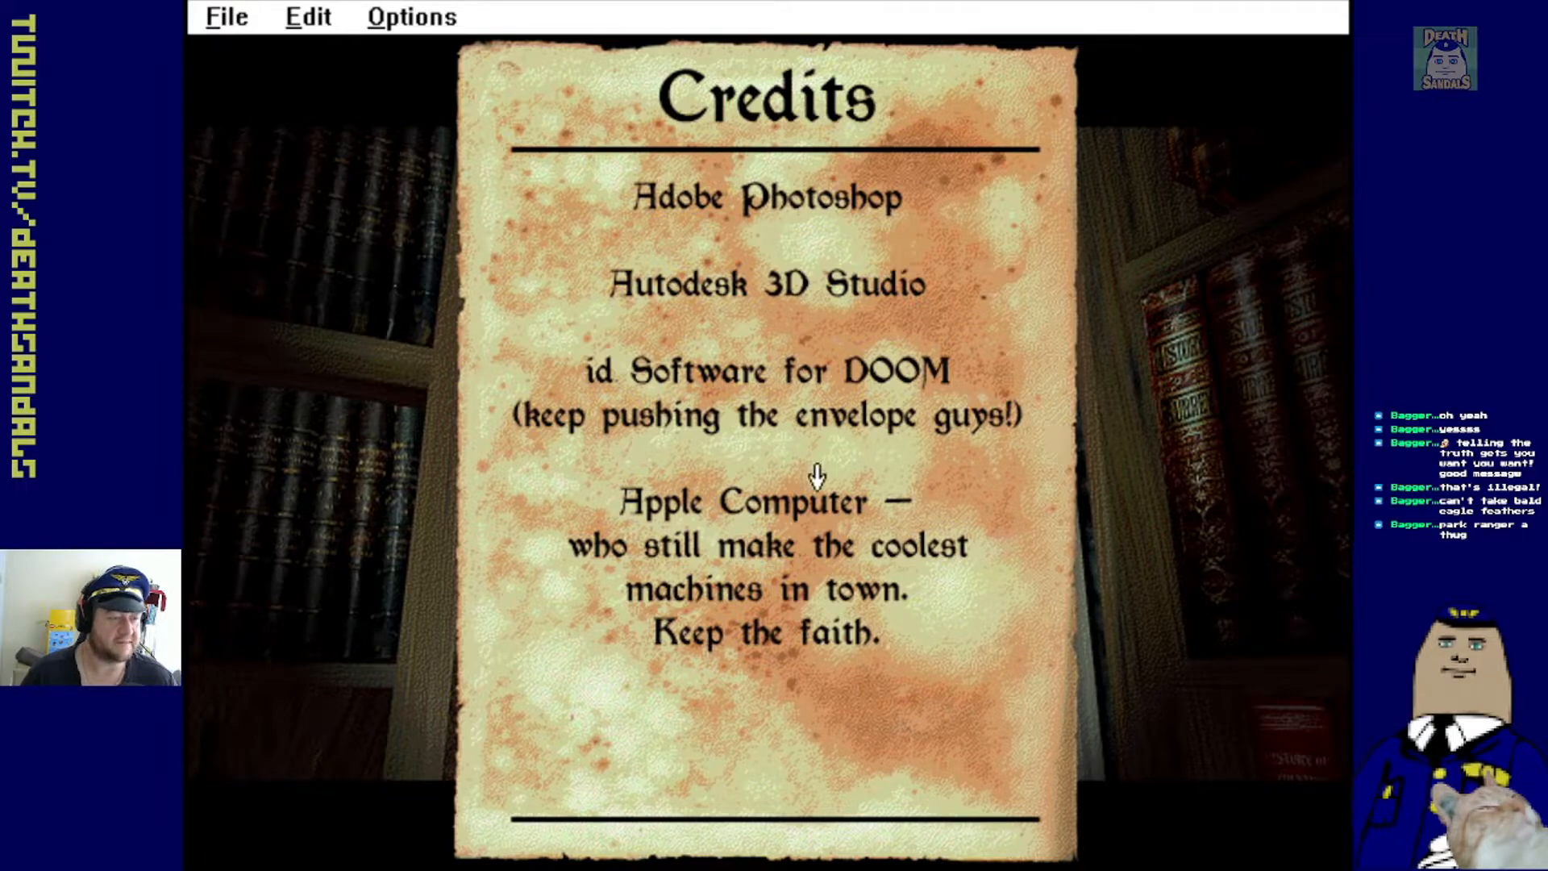
mouse_move(780, 497)
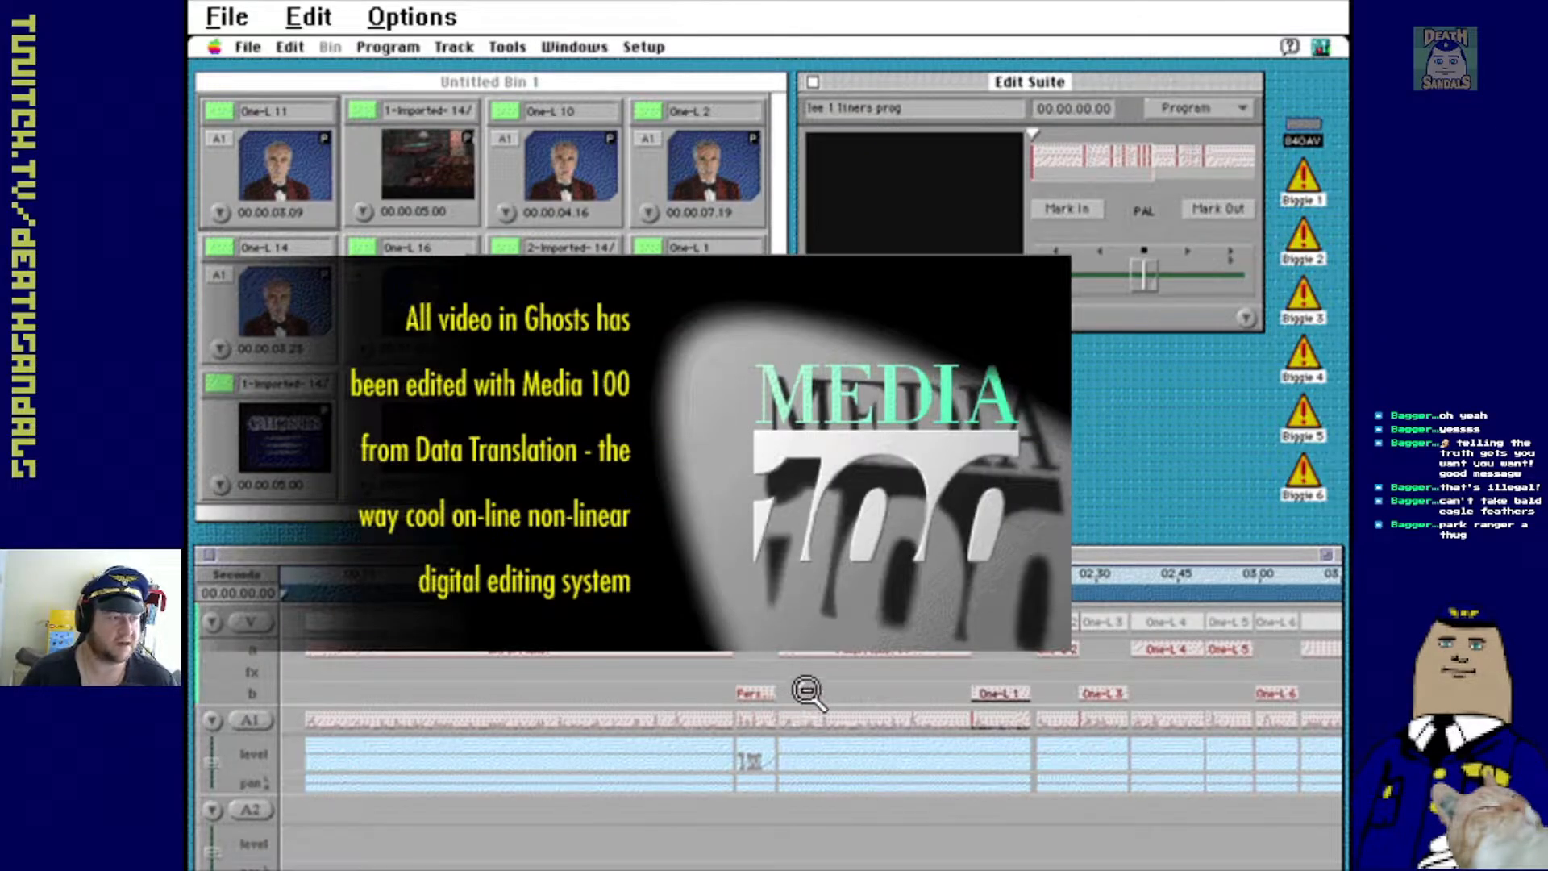
mouse_move(419, 405)
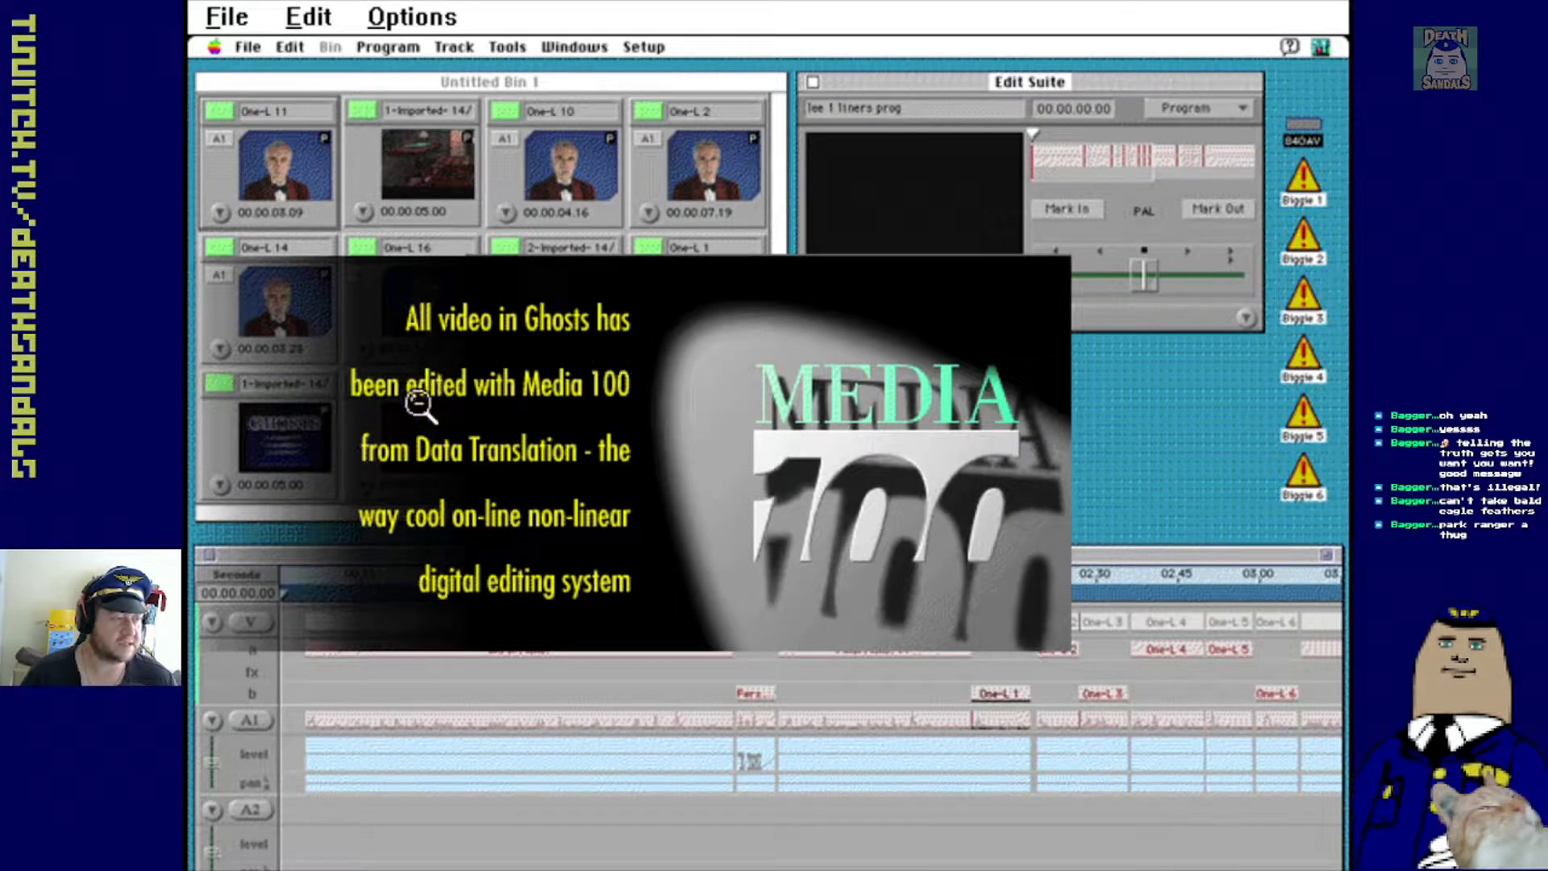
mouse_move(548, 479)
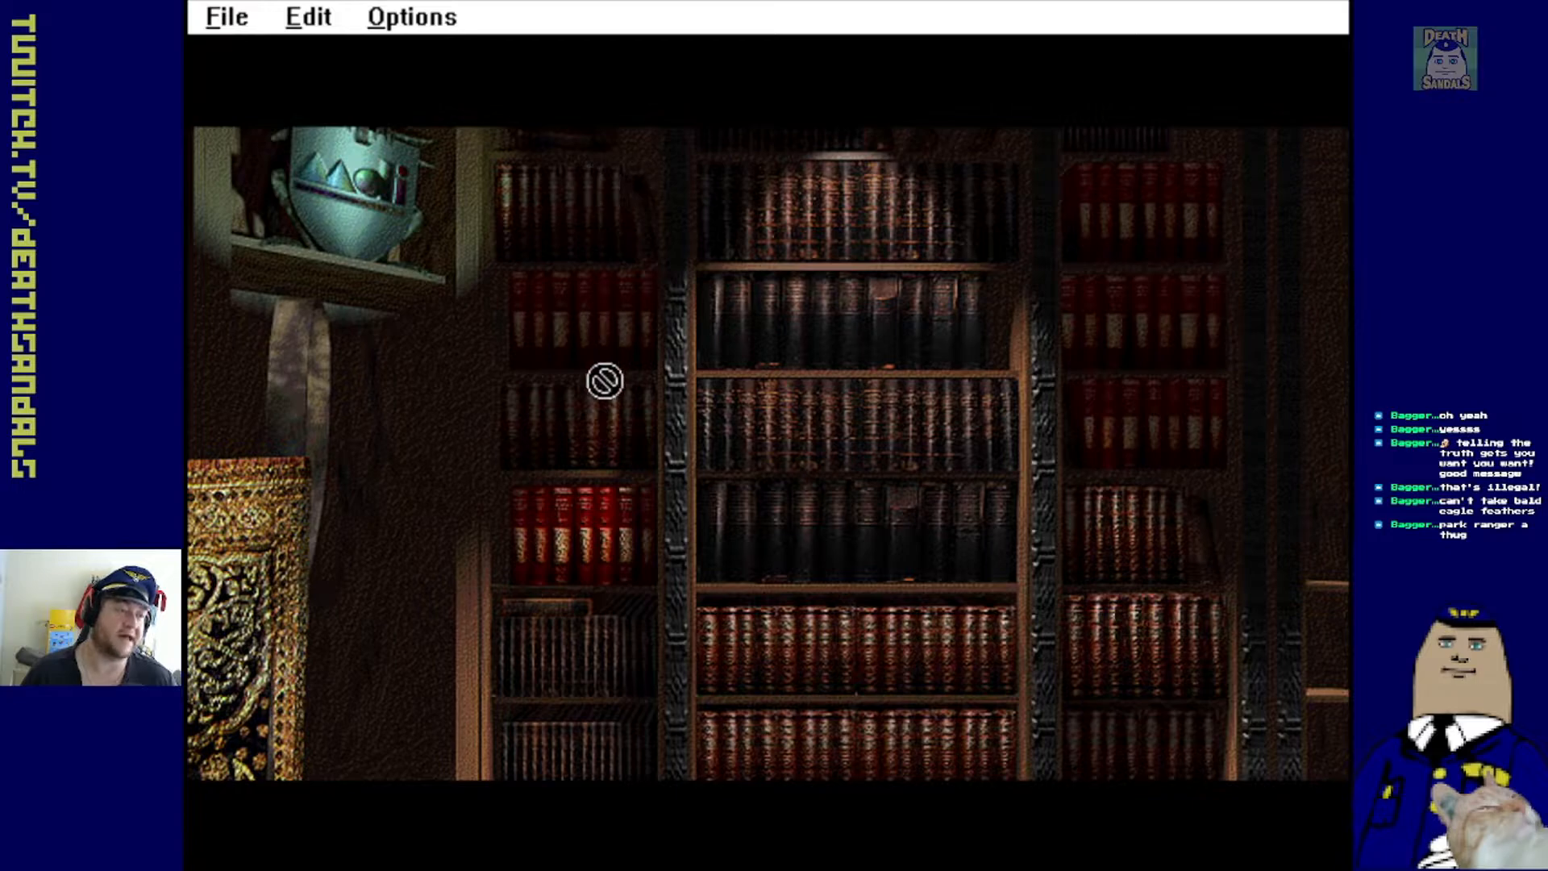
mouse_move(1190, 775)
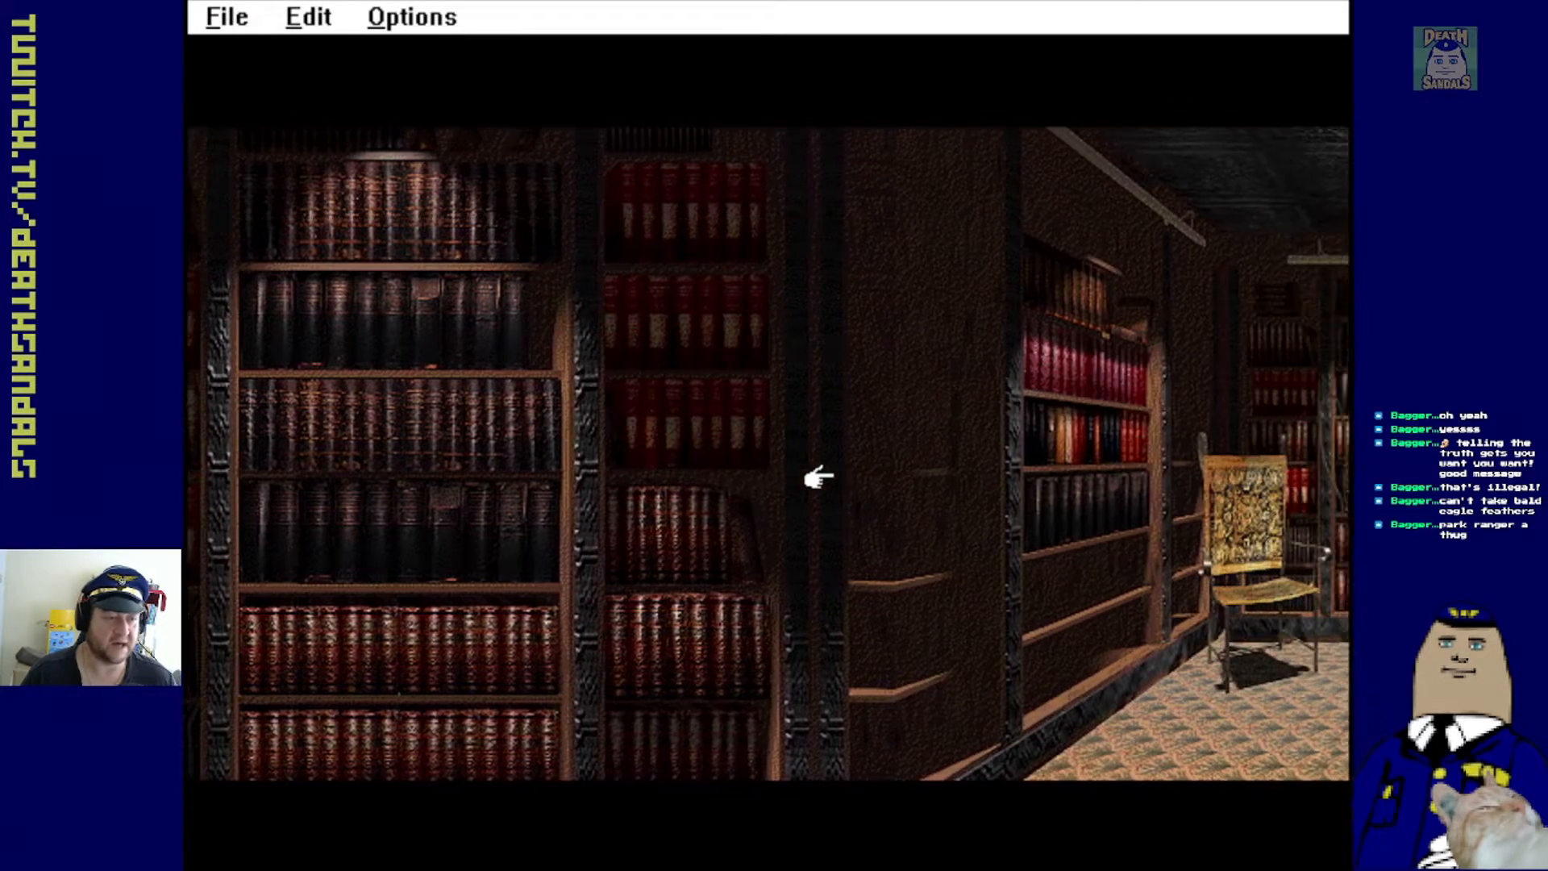
Turn toward the library shelves and zoom in on the framed black-and-white photograph
click(815, 479)
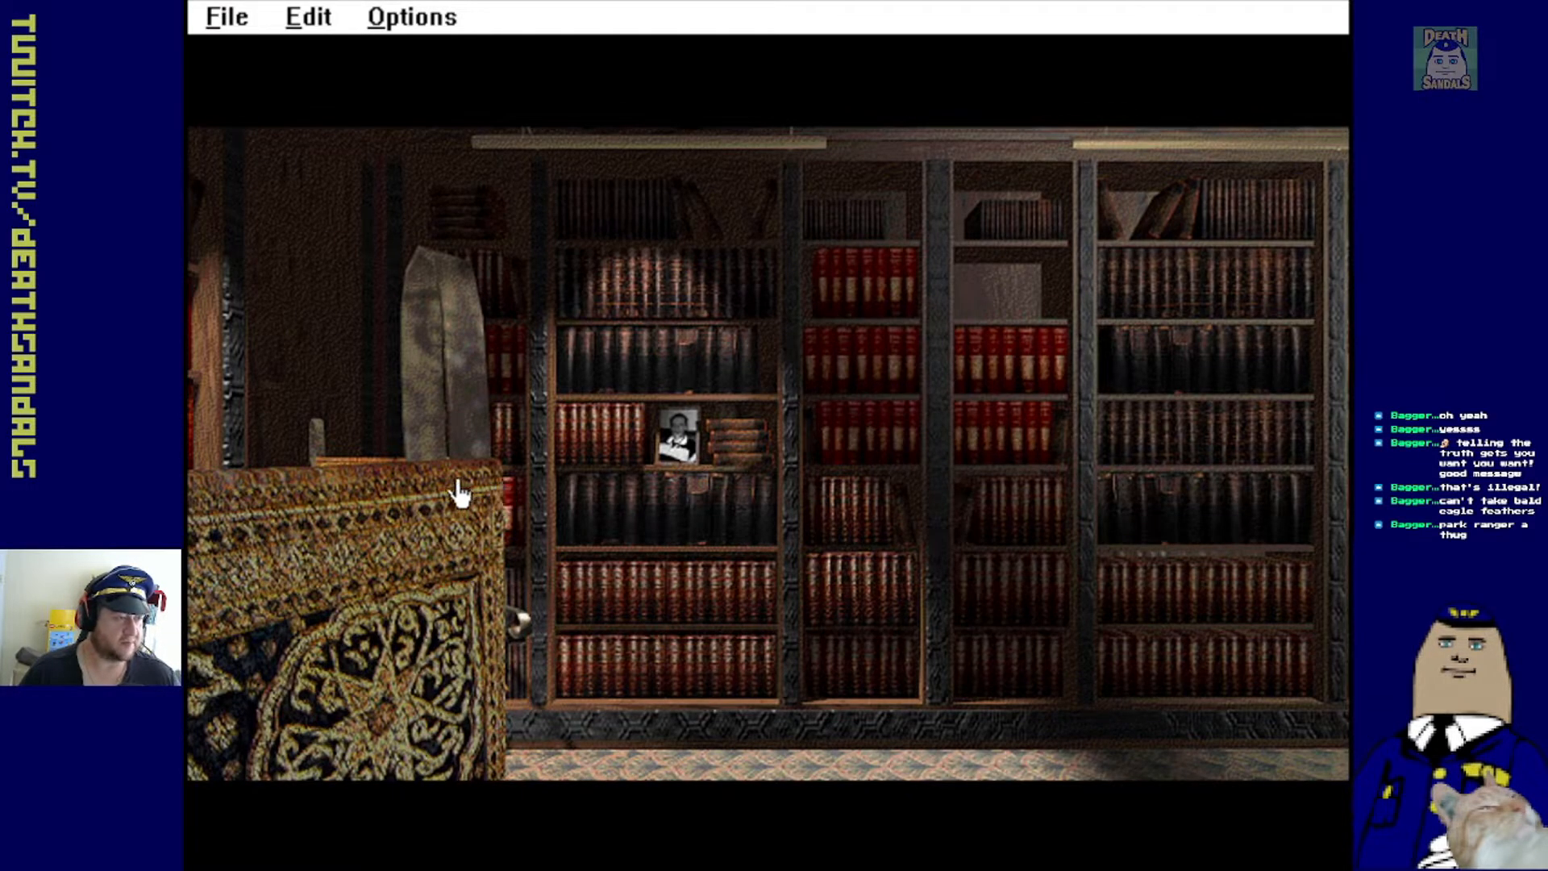
click(677, 440)
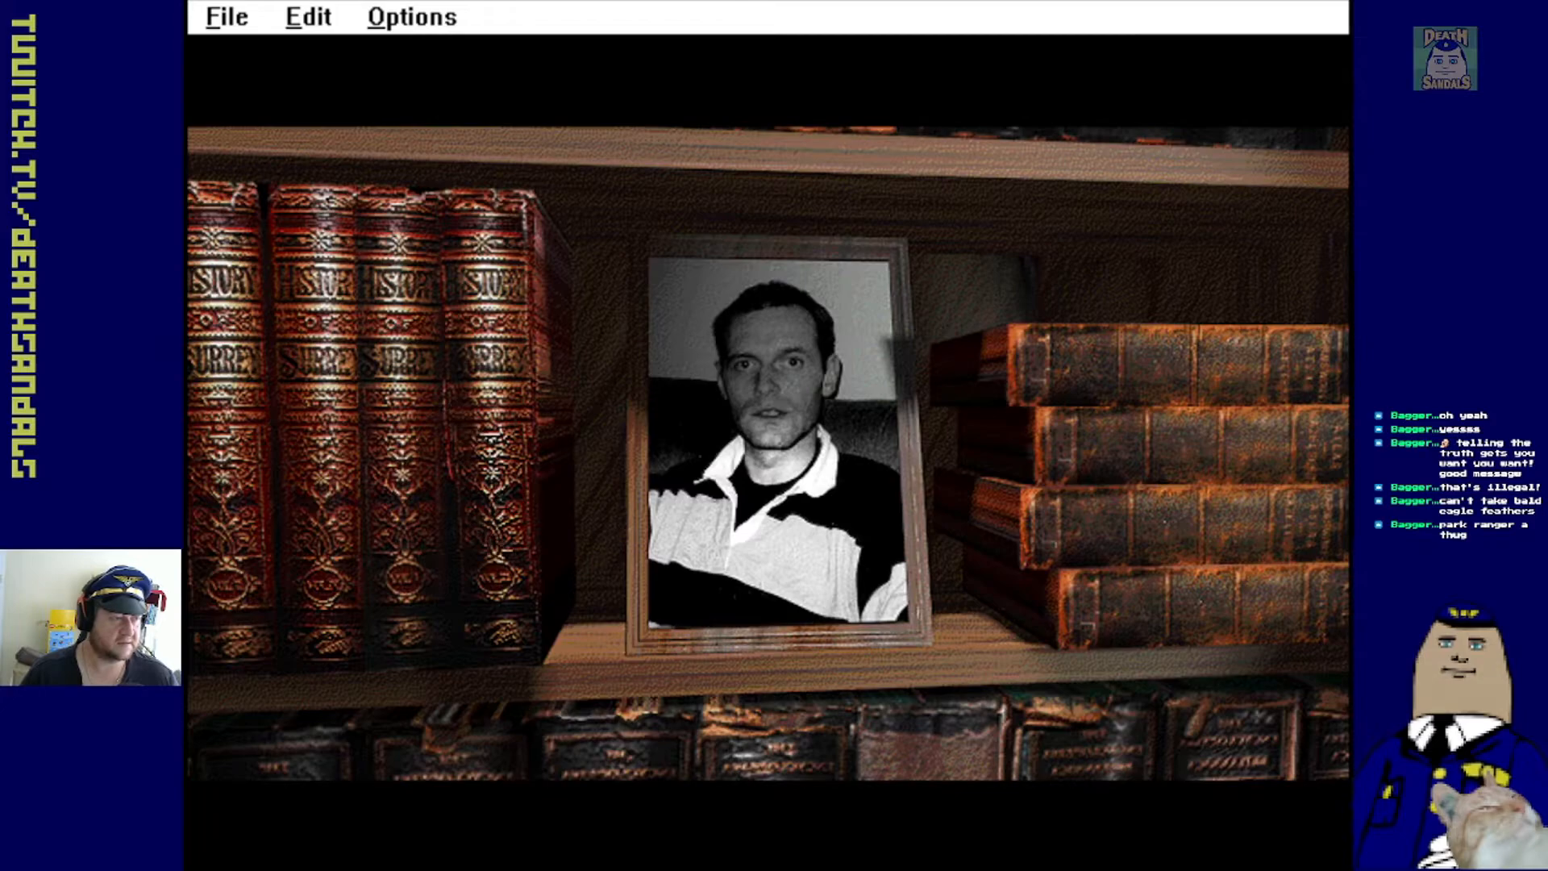
mouse_move(729, 632)
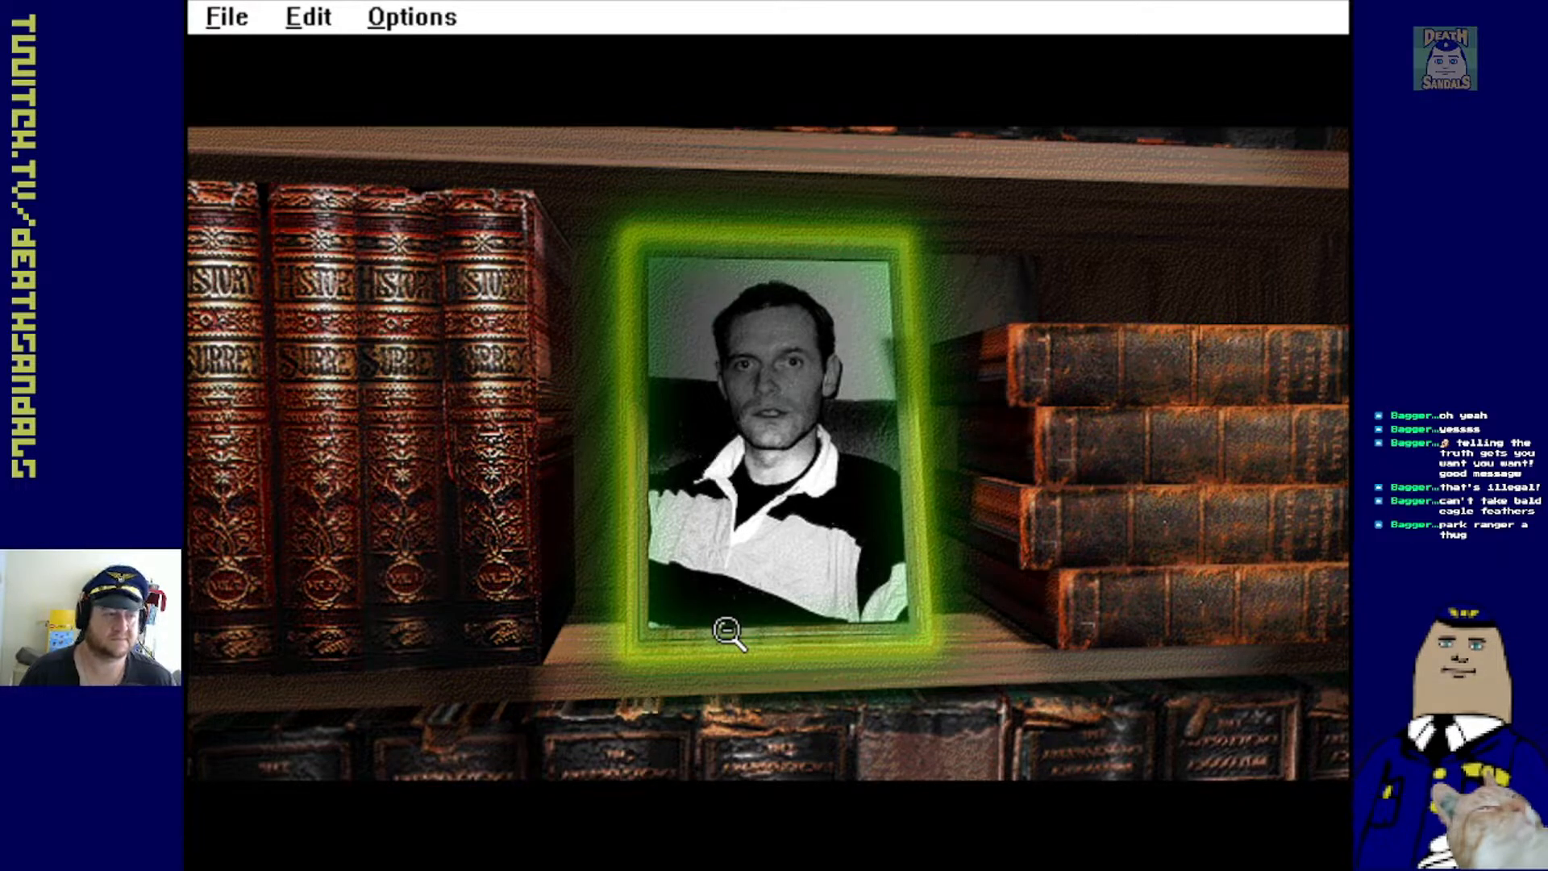
mouse_move(261, 637)
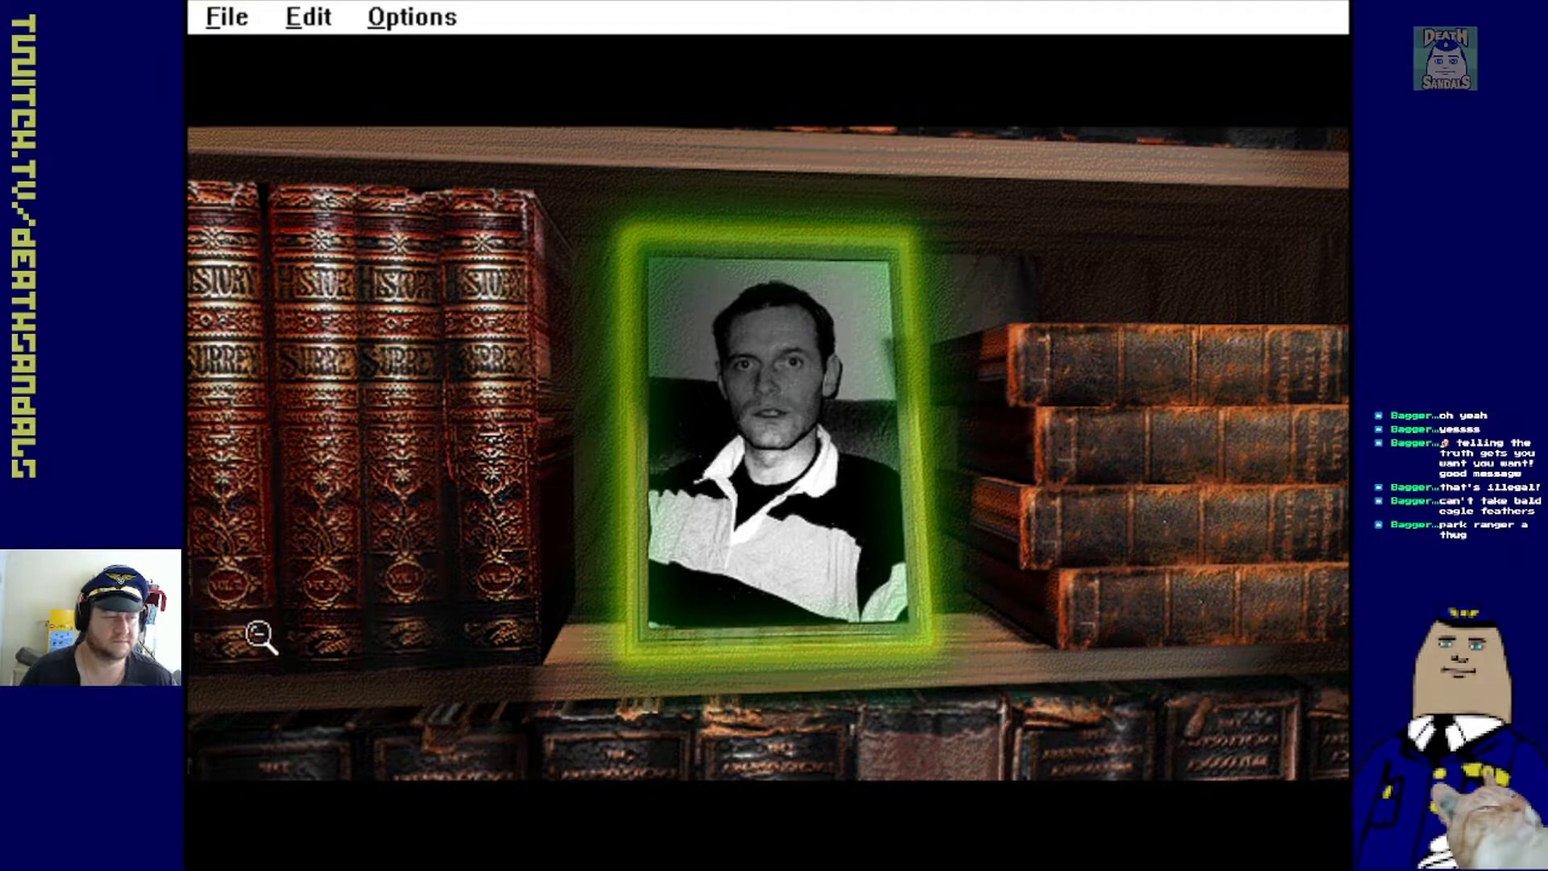
mouse_move(336, 651)
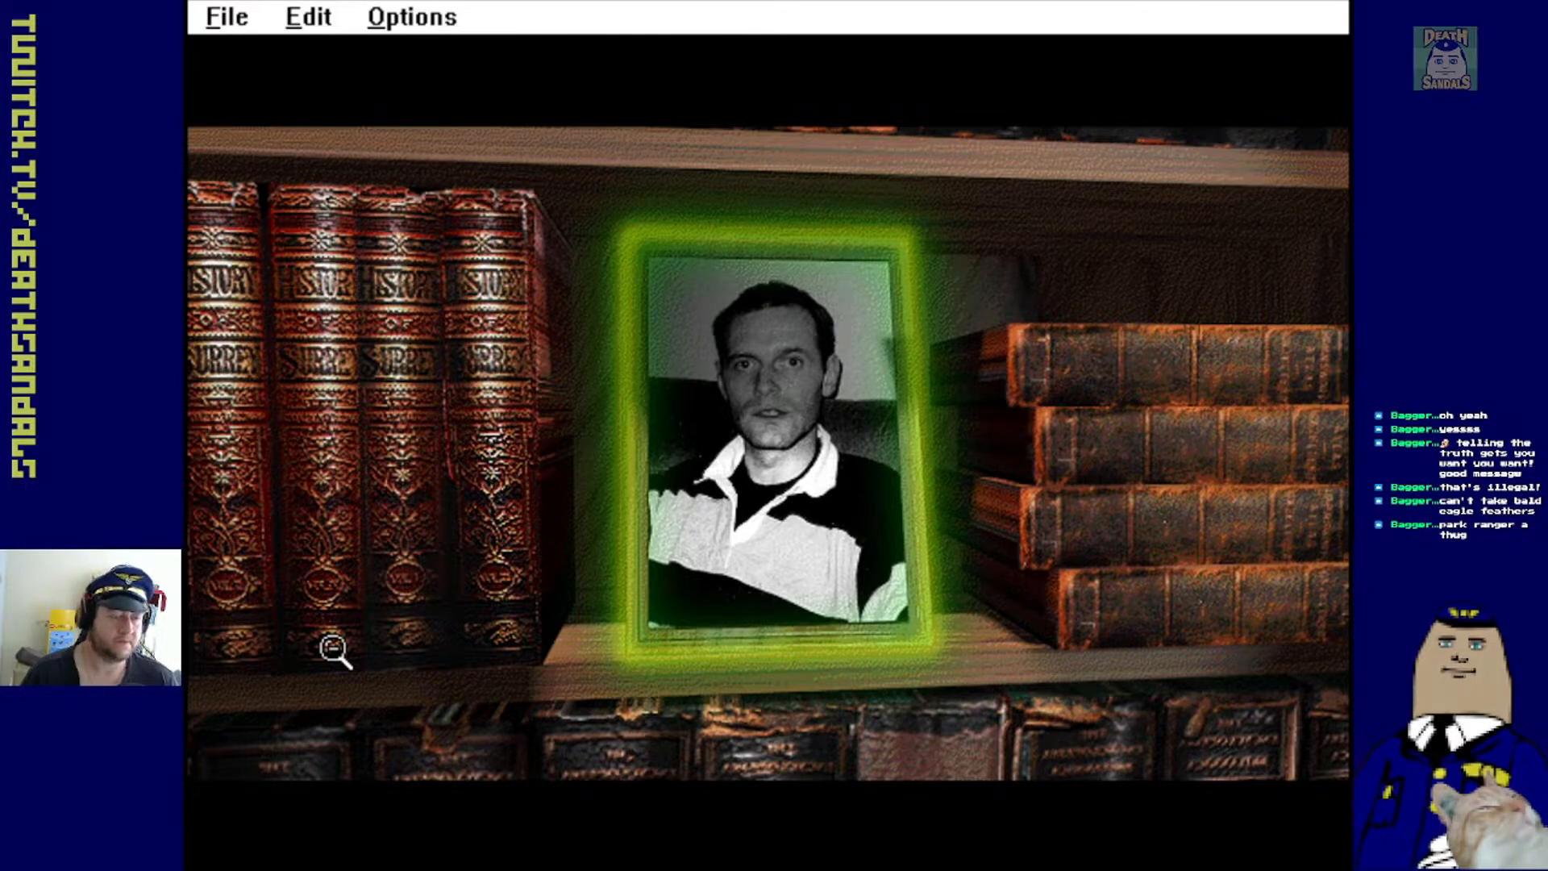
mouse_move(431, 408)
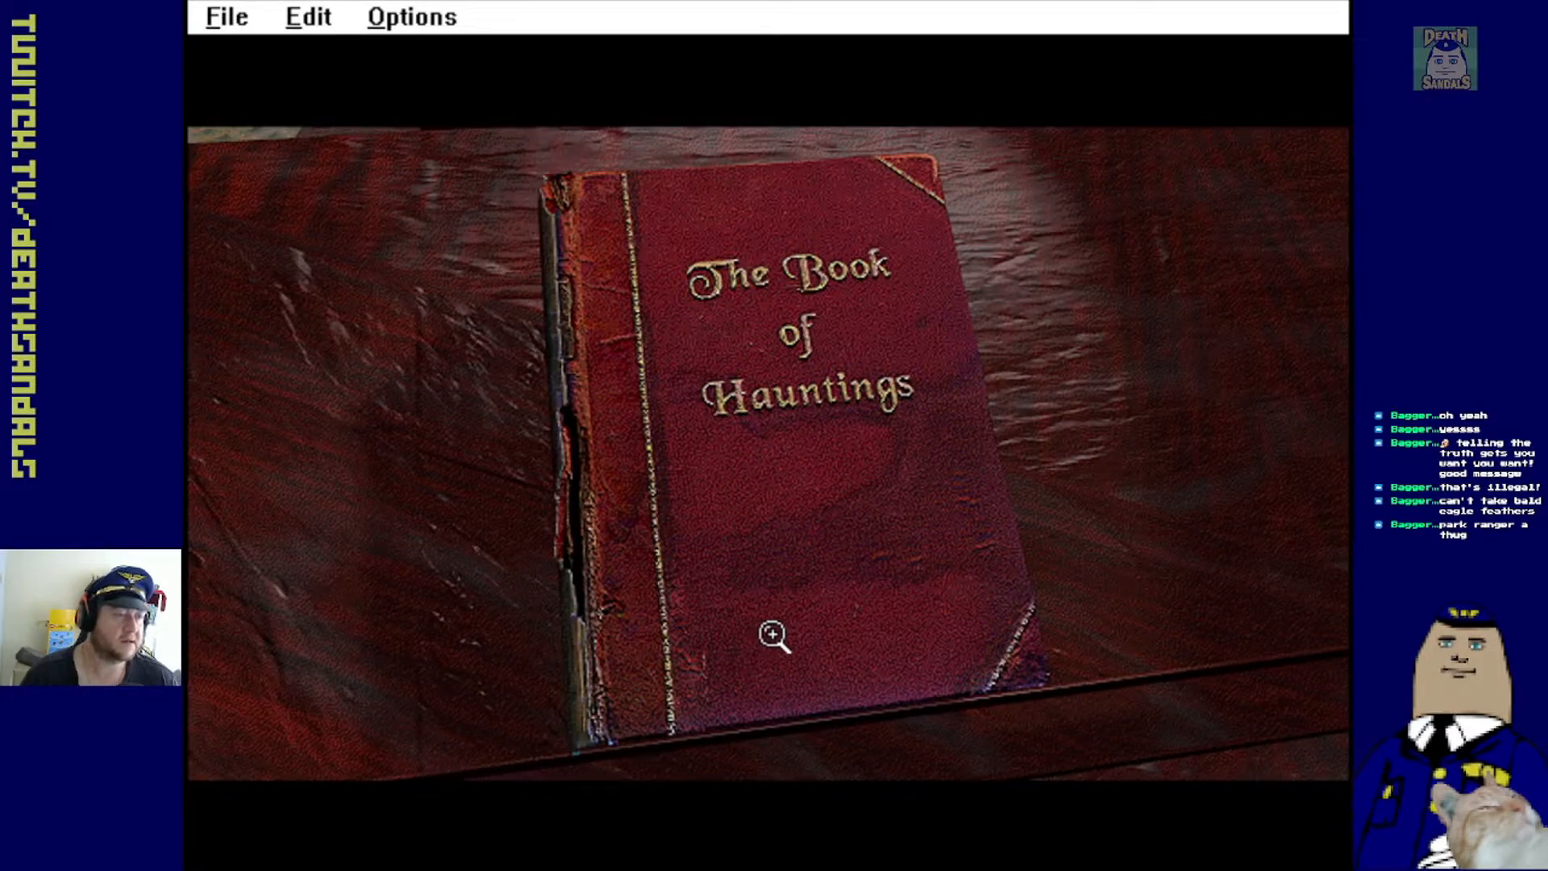
Open The Book of Hauntings to its title page and rose-covered skeleton engraving
click(775, 634)
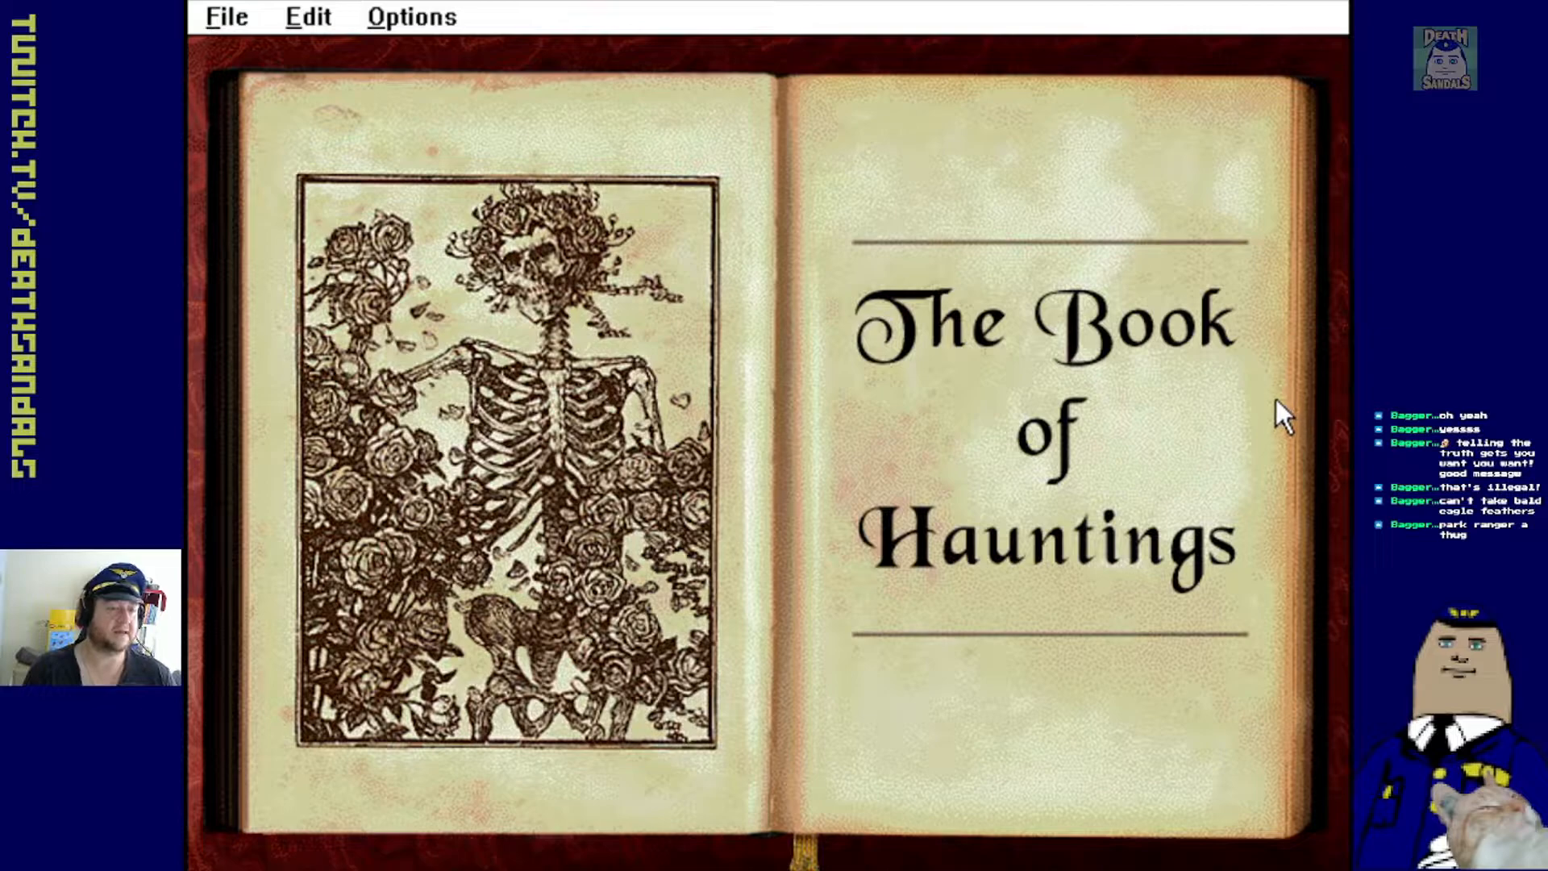
mouse_move(652, 331)
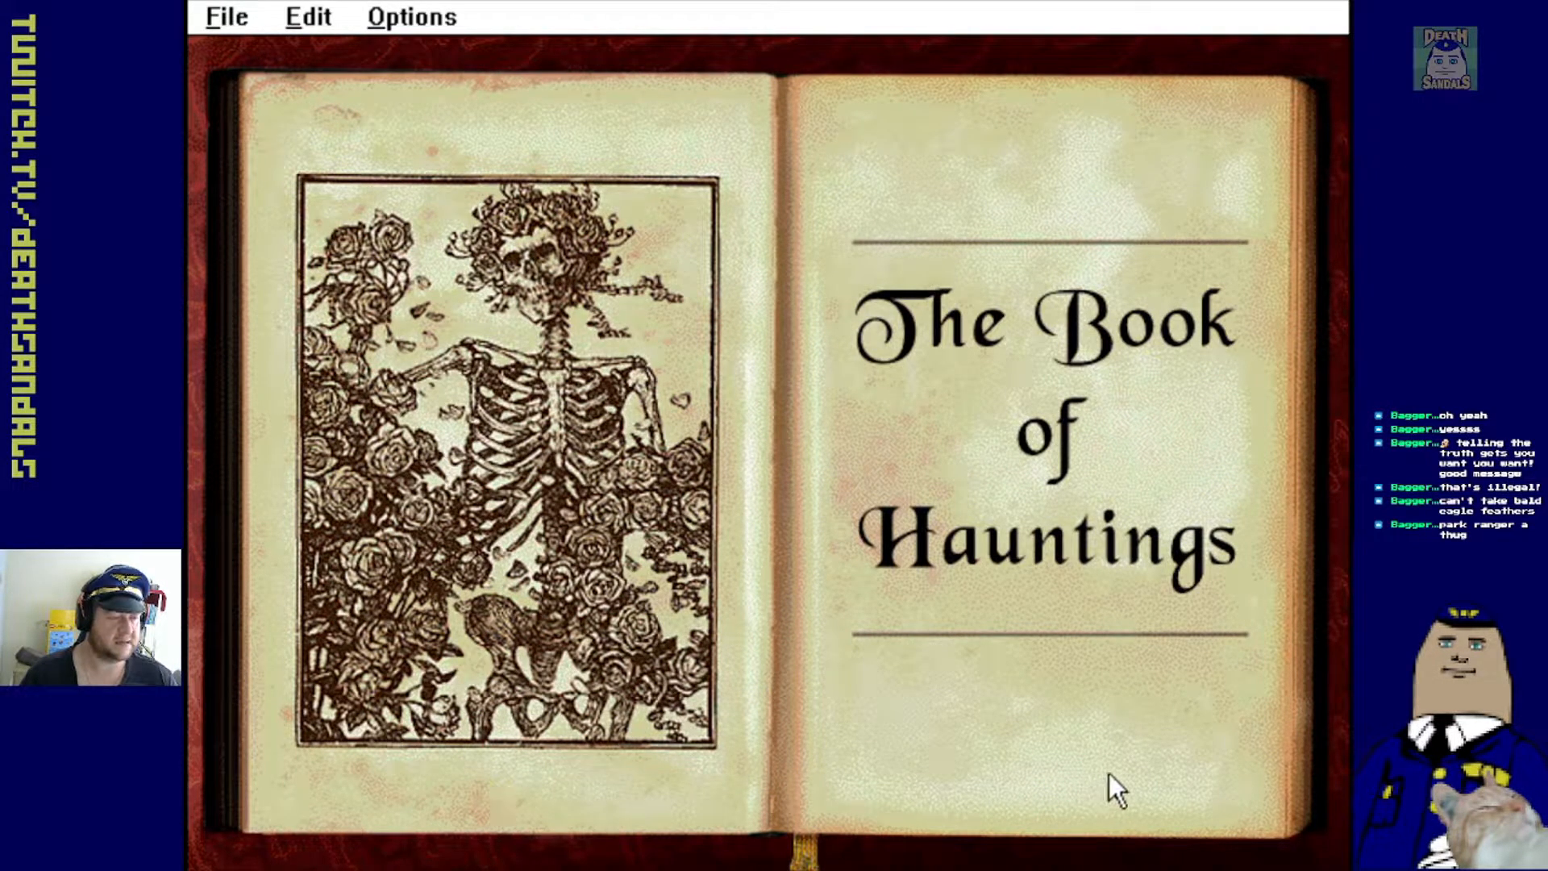
click(1113, 790)
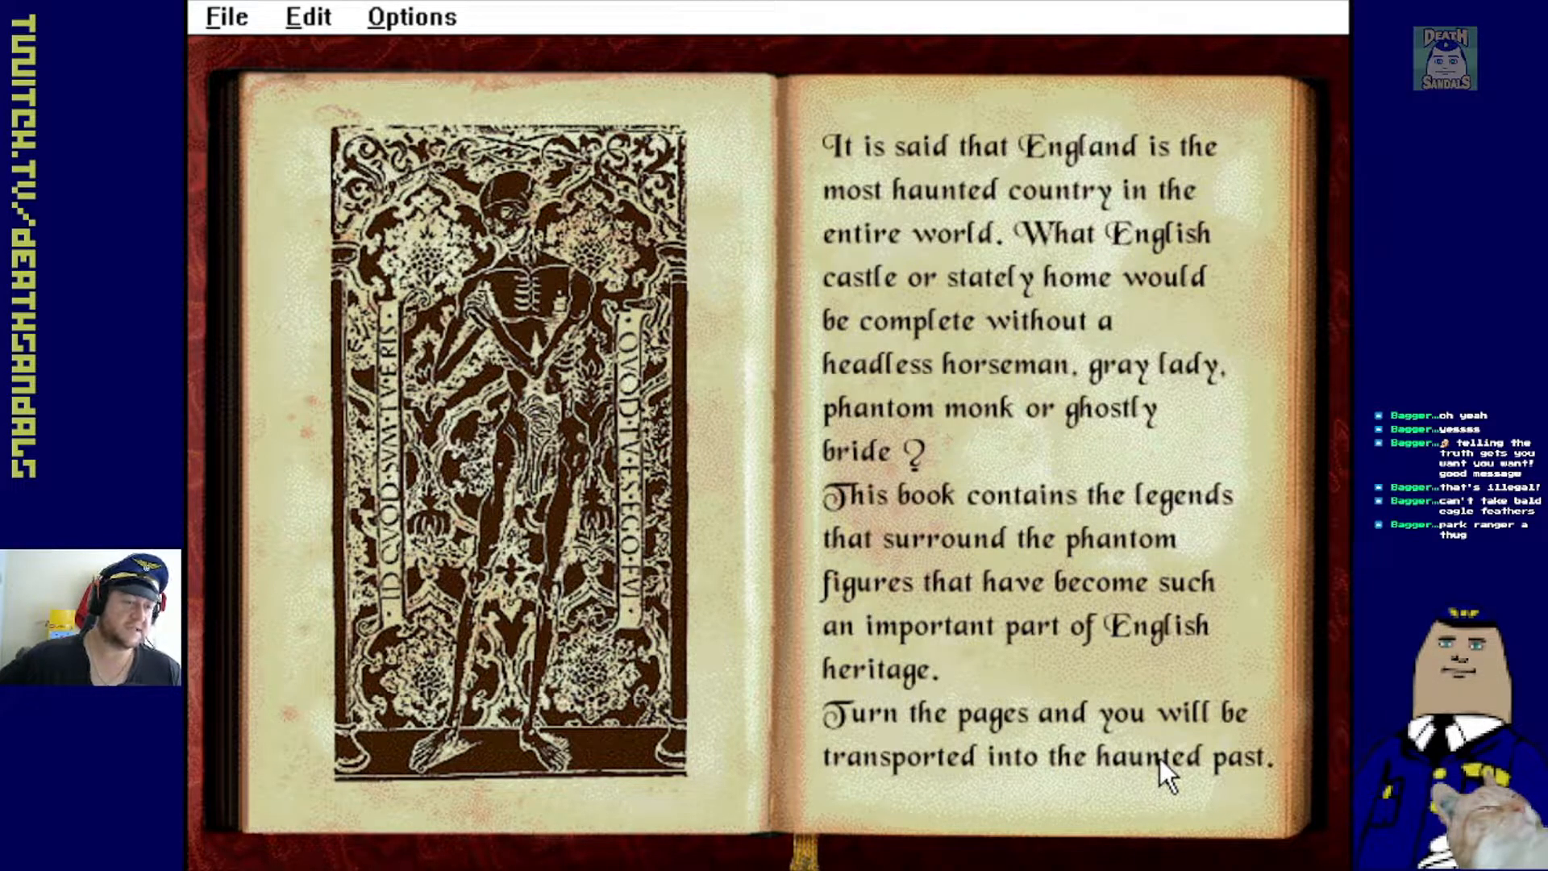
mouse_move(1045, 498)
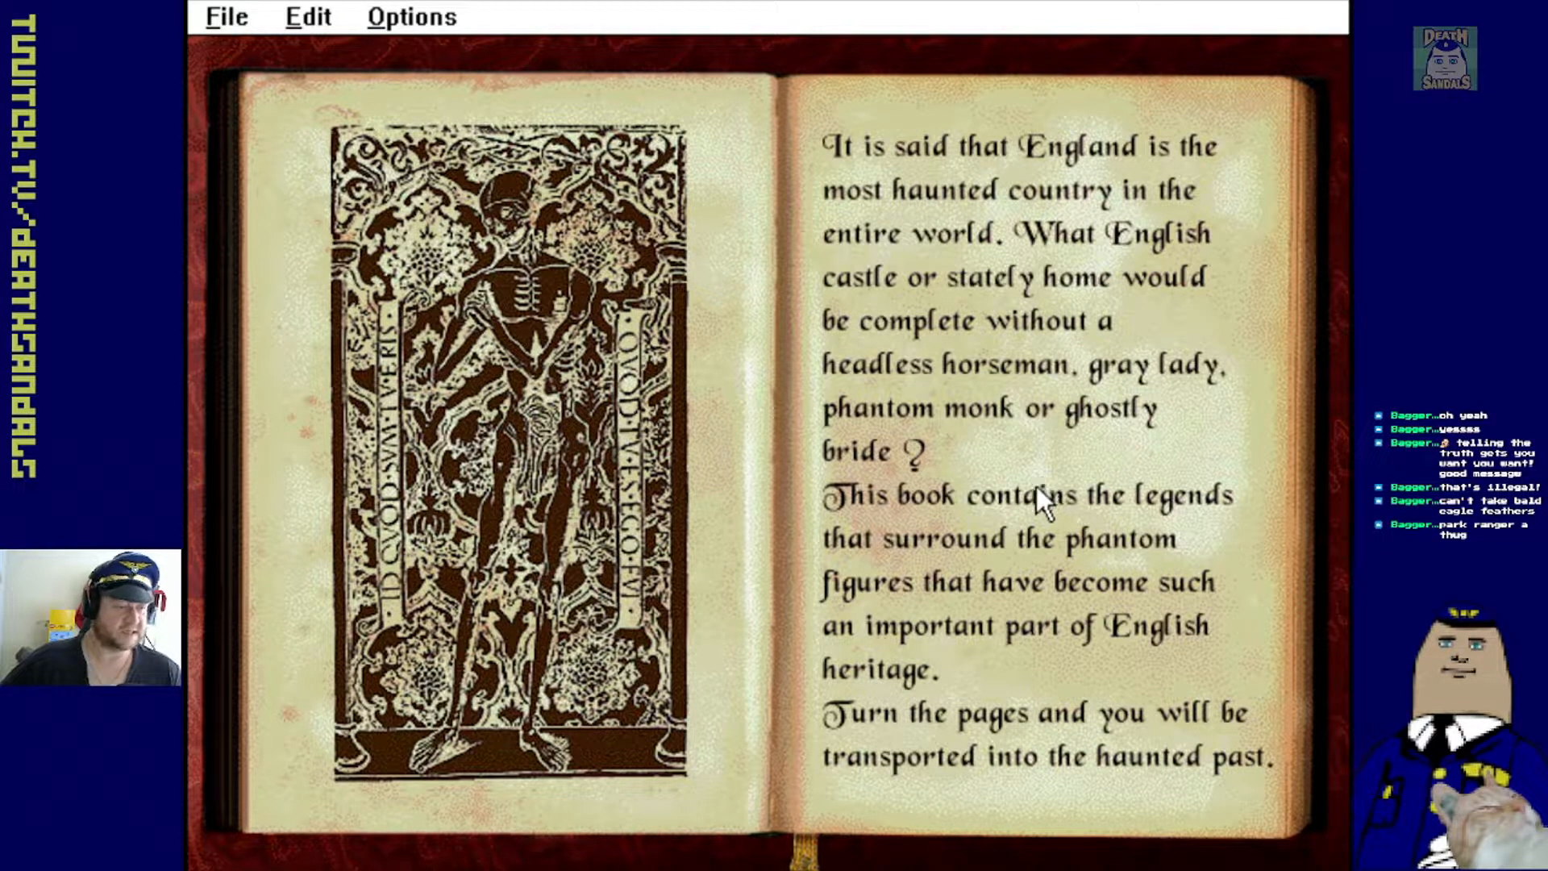
mouse_move(1151, 607)
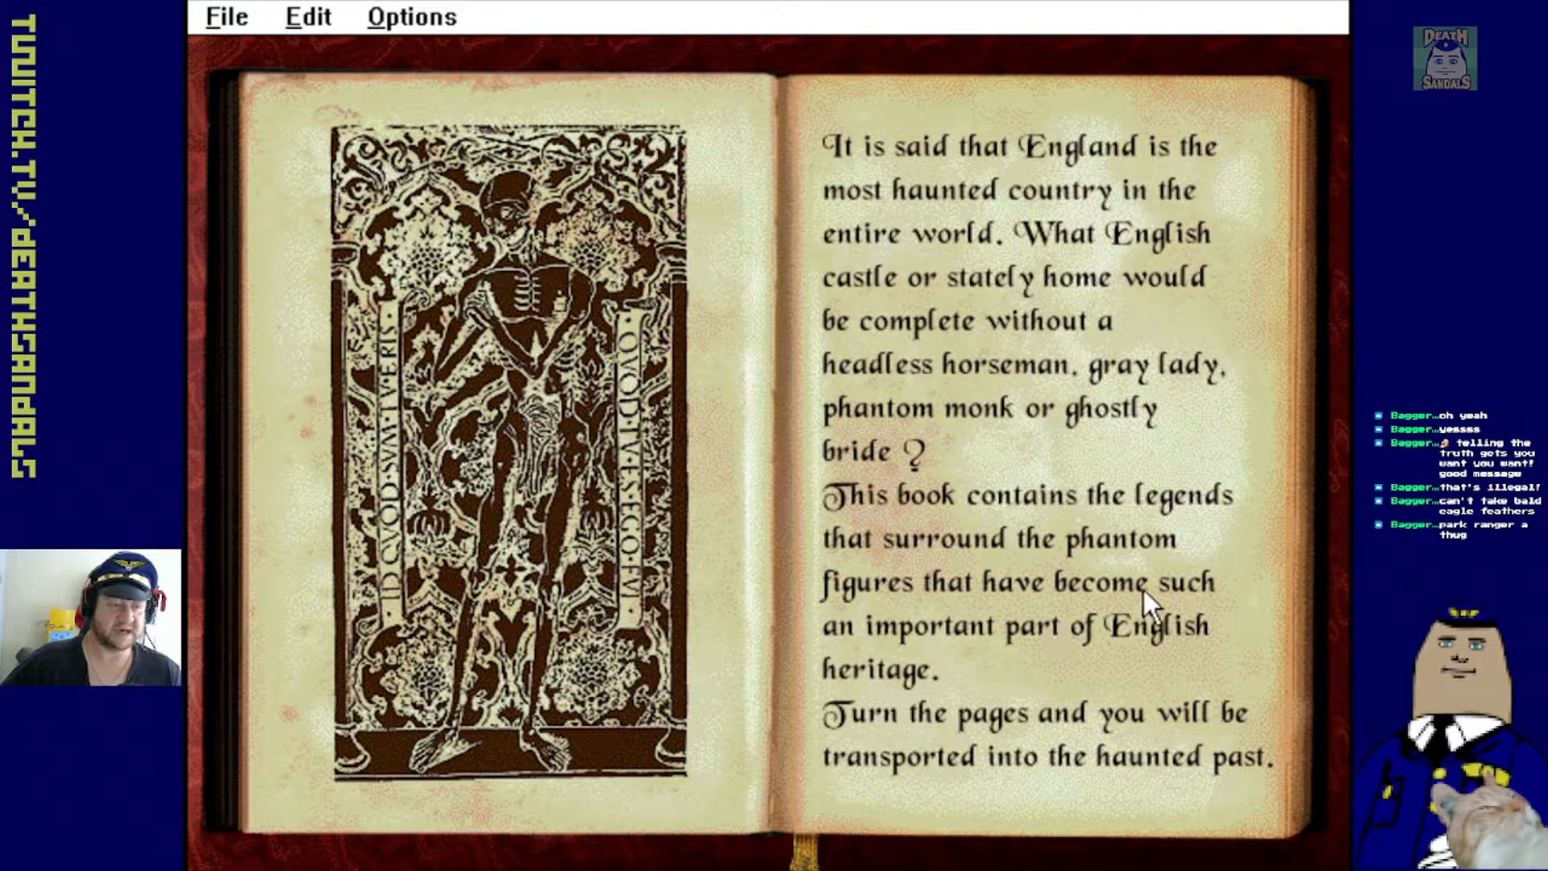
mouse_move(1279, 559)
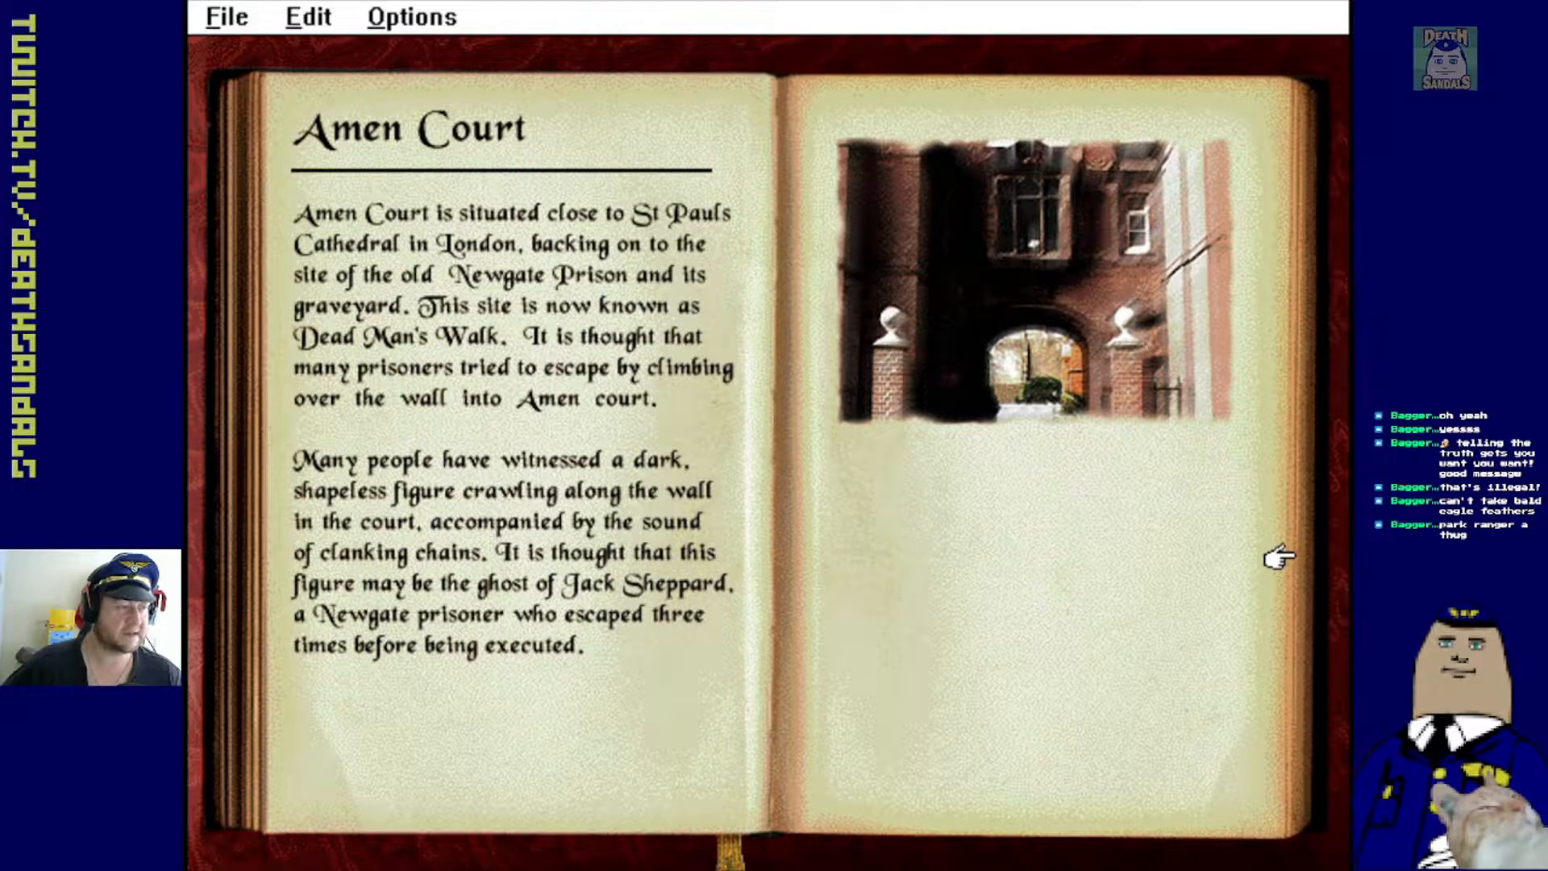
Page through Arundel Castle, Assembly Rooms and Baynards Park to the horse-drawn coach scene
click(1279, 556)
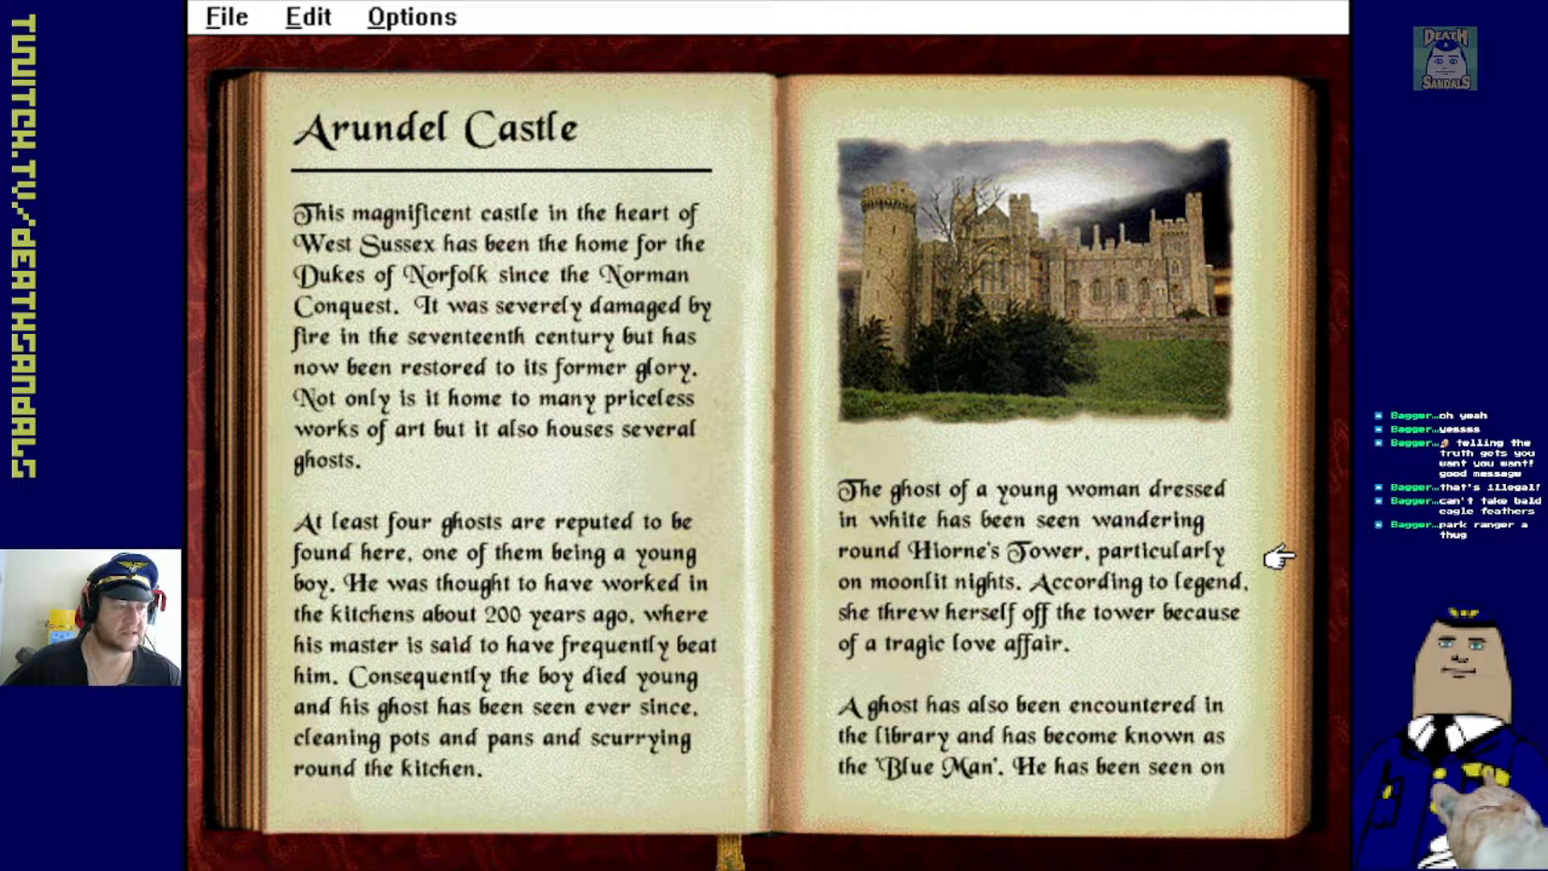
click(1277, 555)
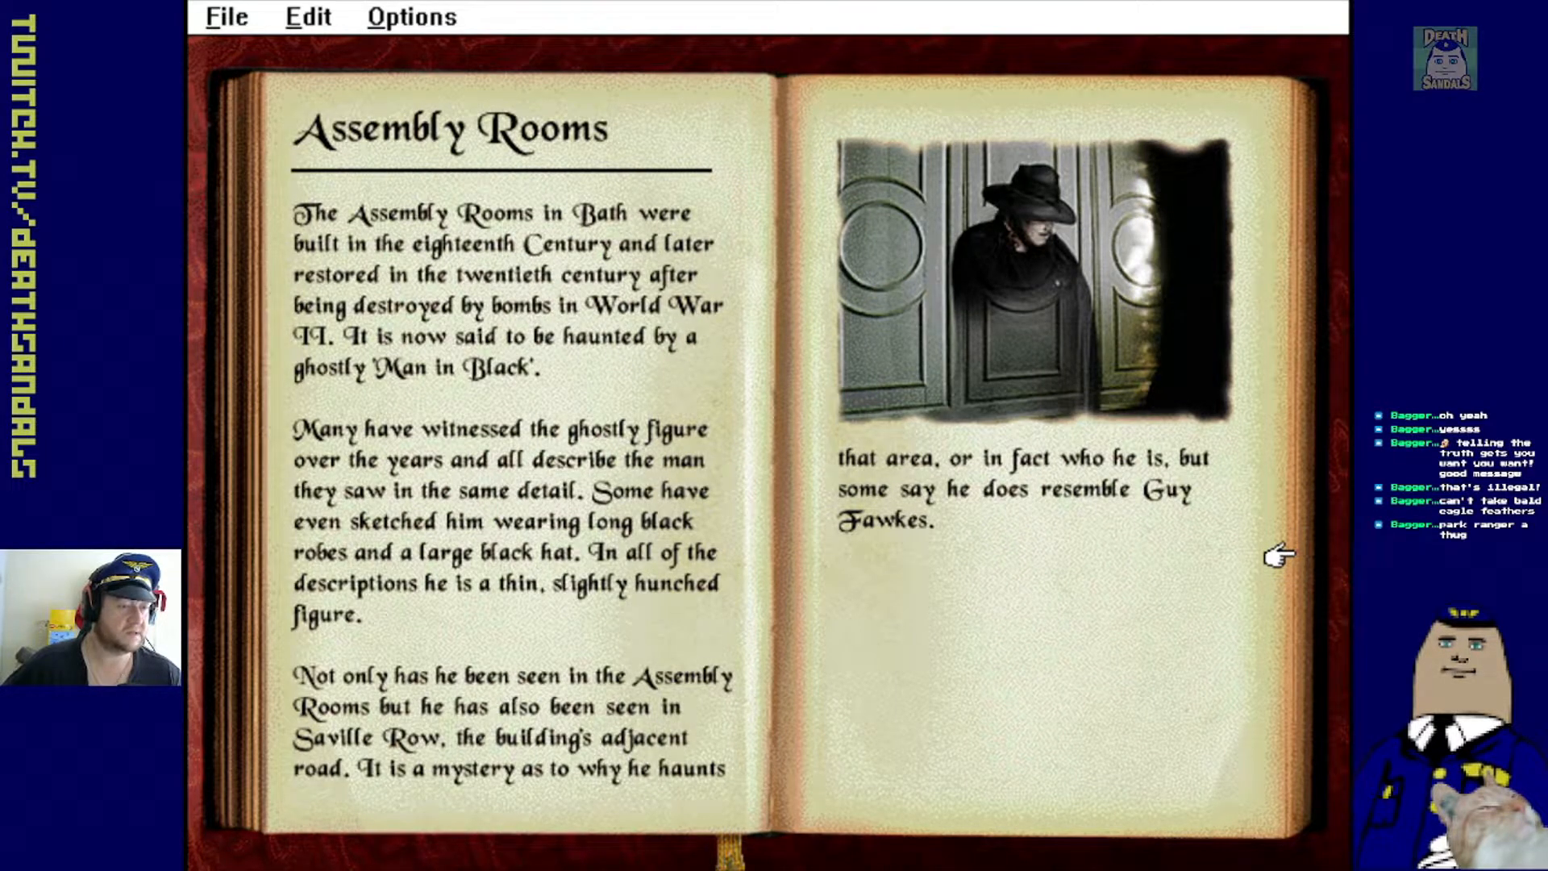
mouse_move(1246, 617)
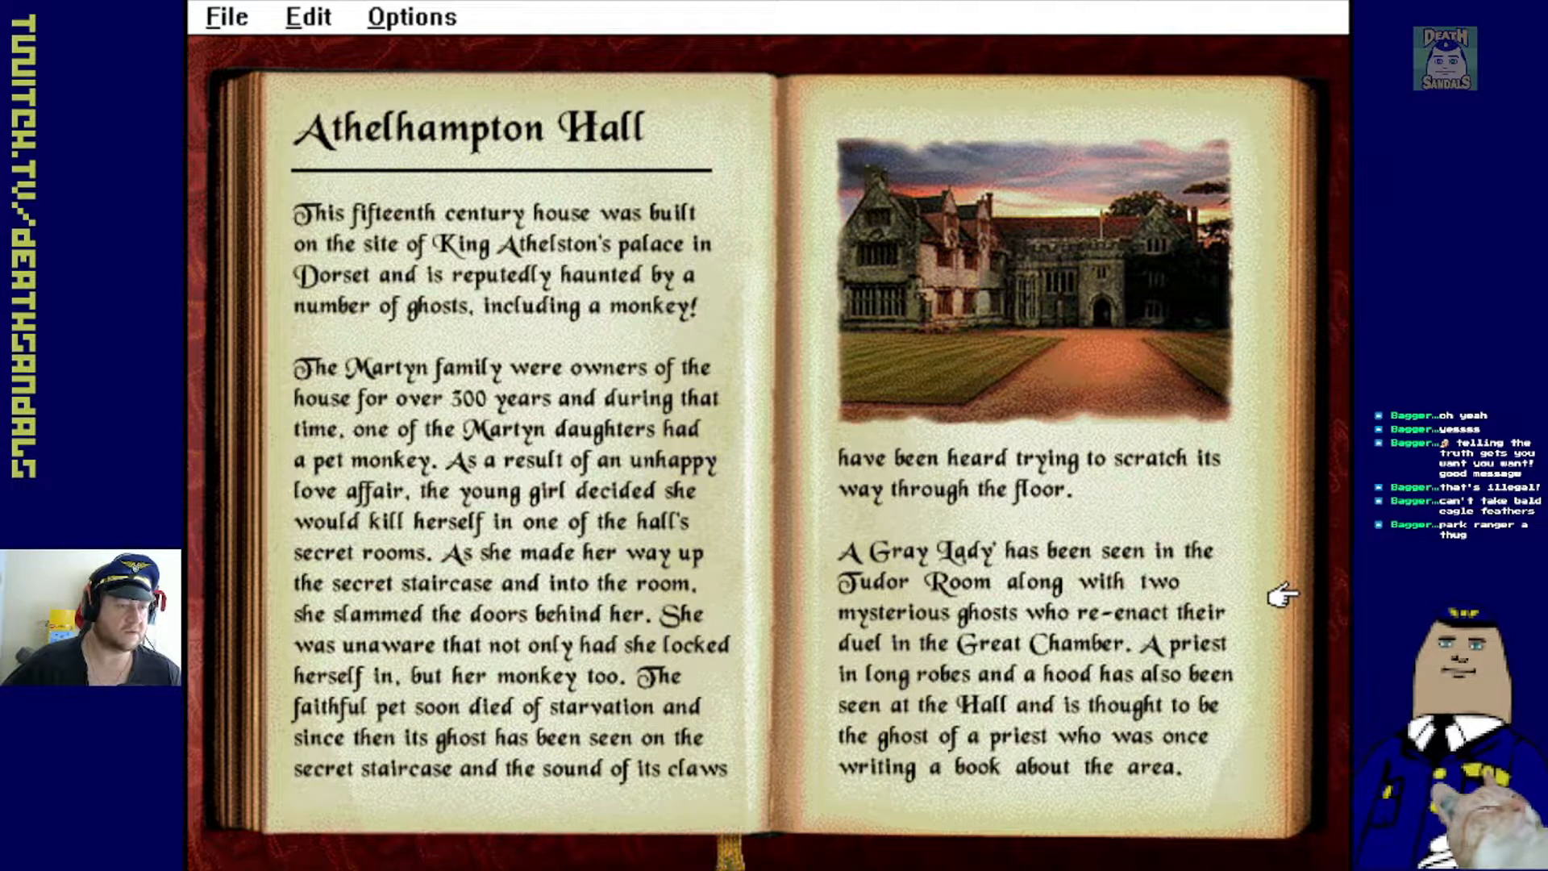
click(1284, 592)
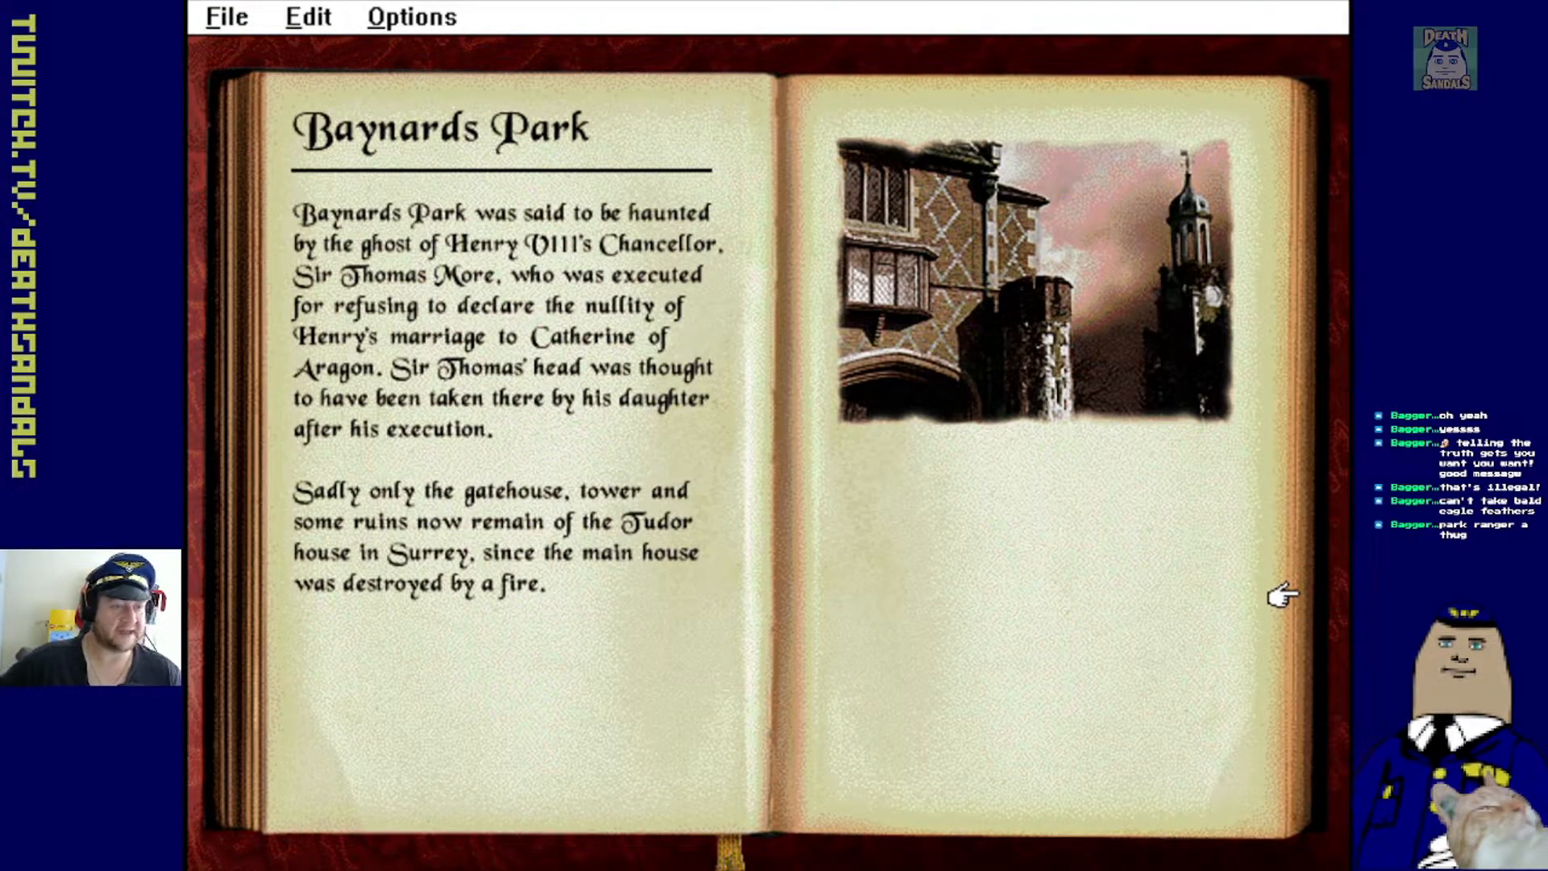
click(1281, 593)
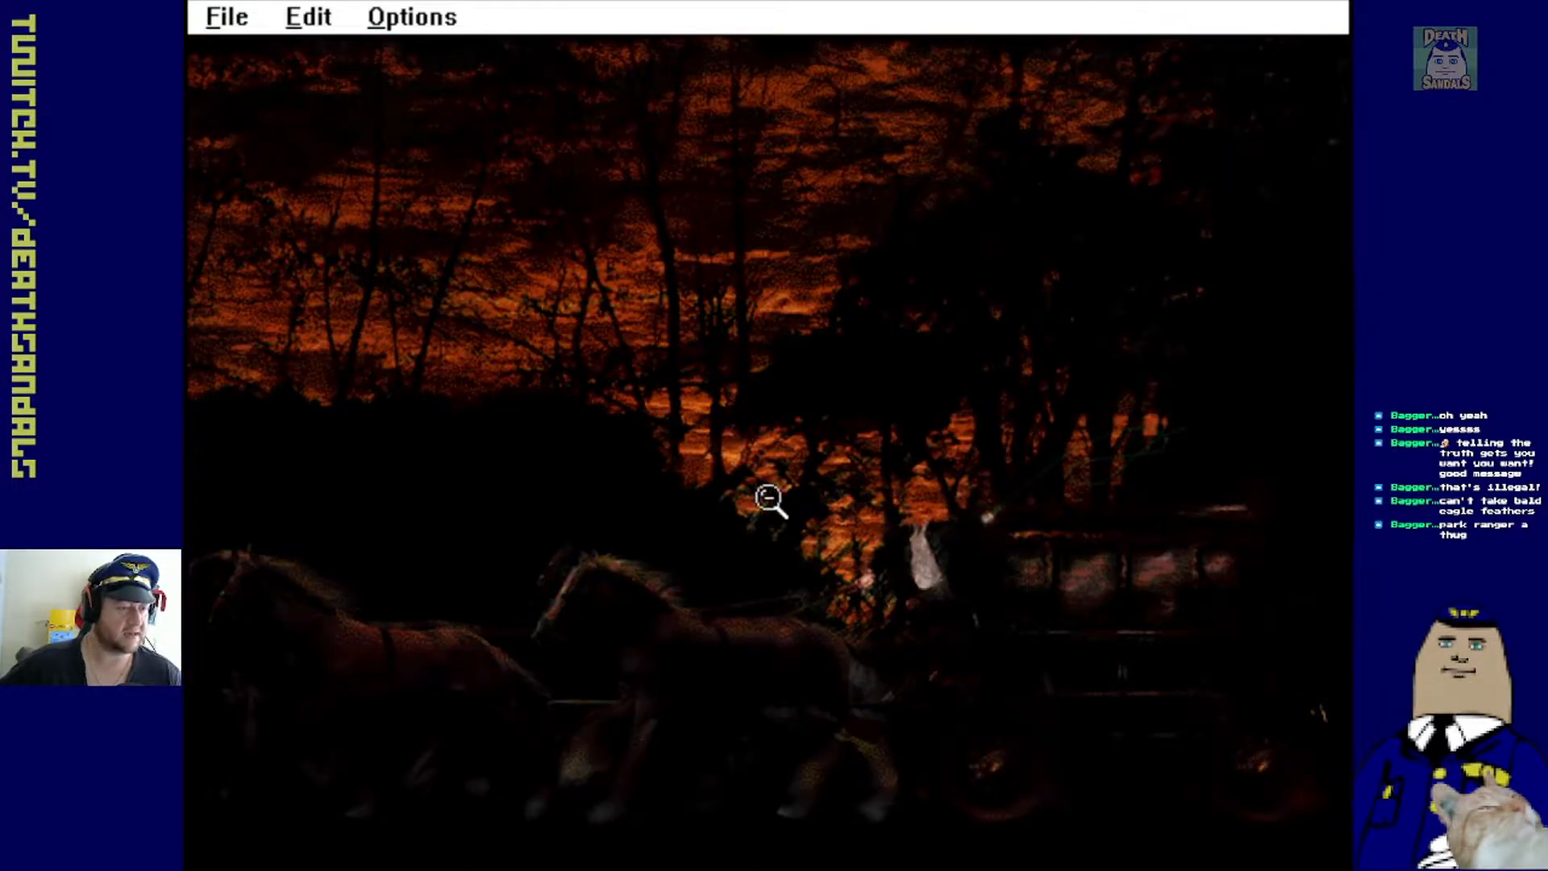
Leave the coach animation to reach the Borley Rectory page with its photograph
click(770, 499)
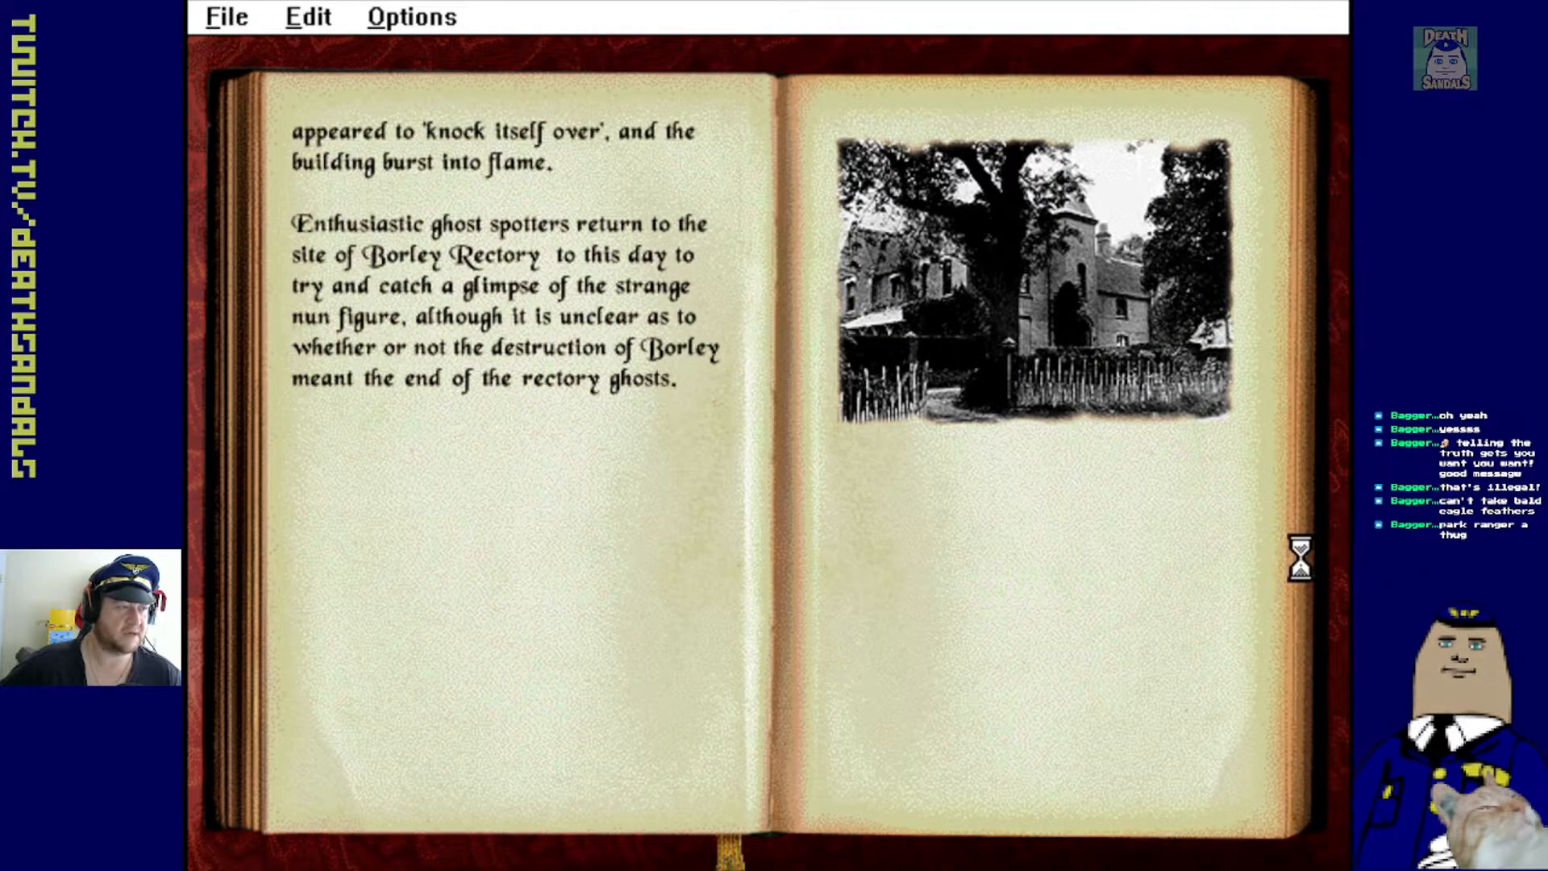
Turn through Brede Place and Cadeby Hall to the ghostly hand at a leaded window
click(1300, 558)
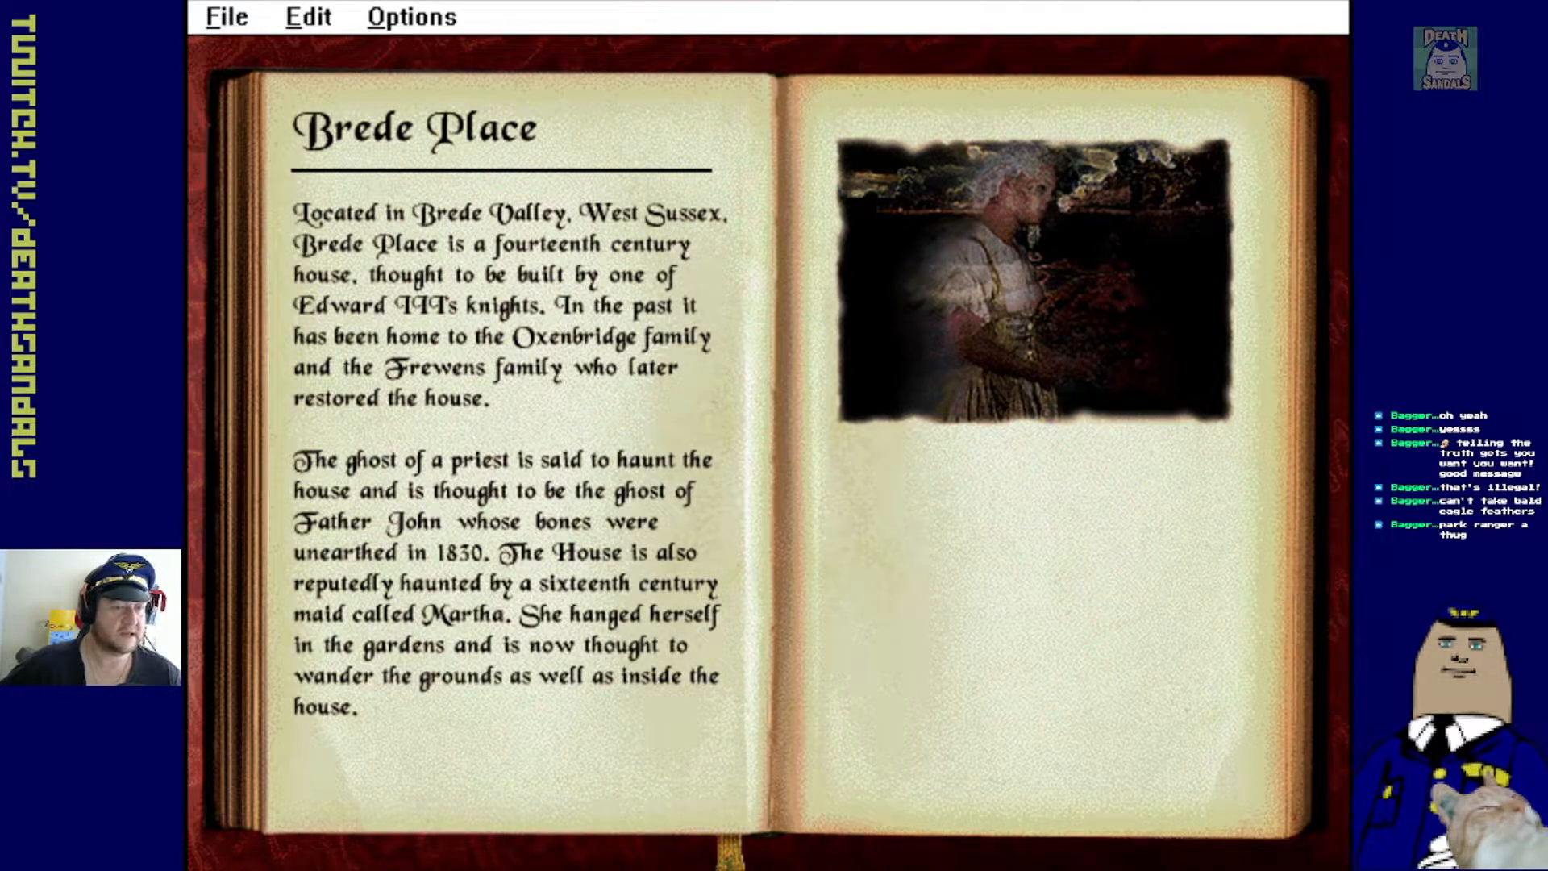
click(1298, 593)
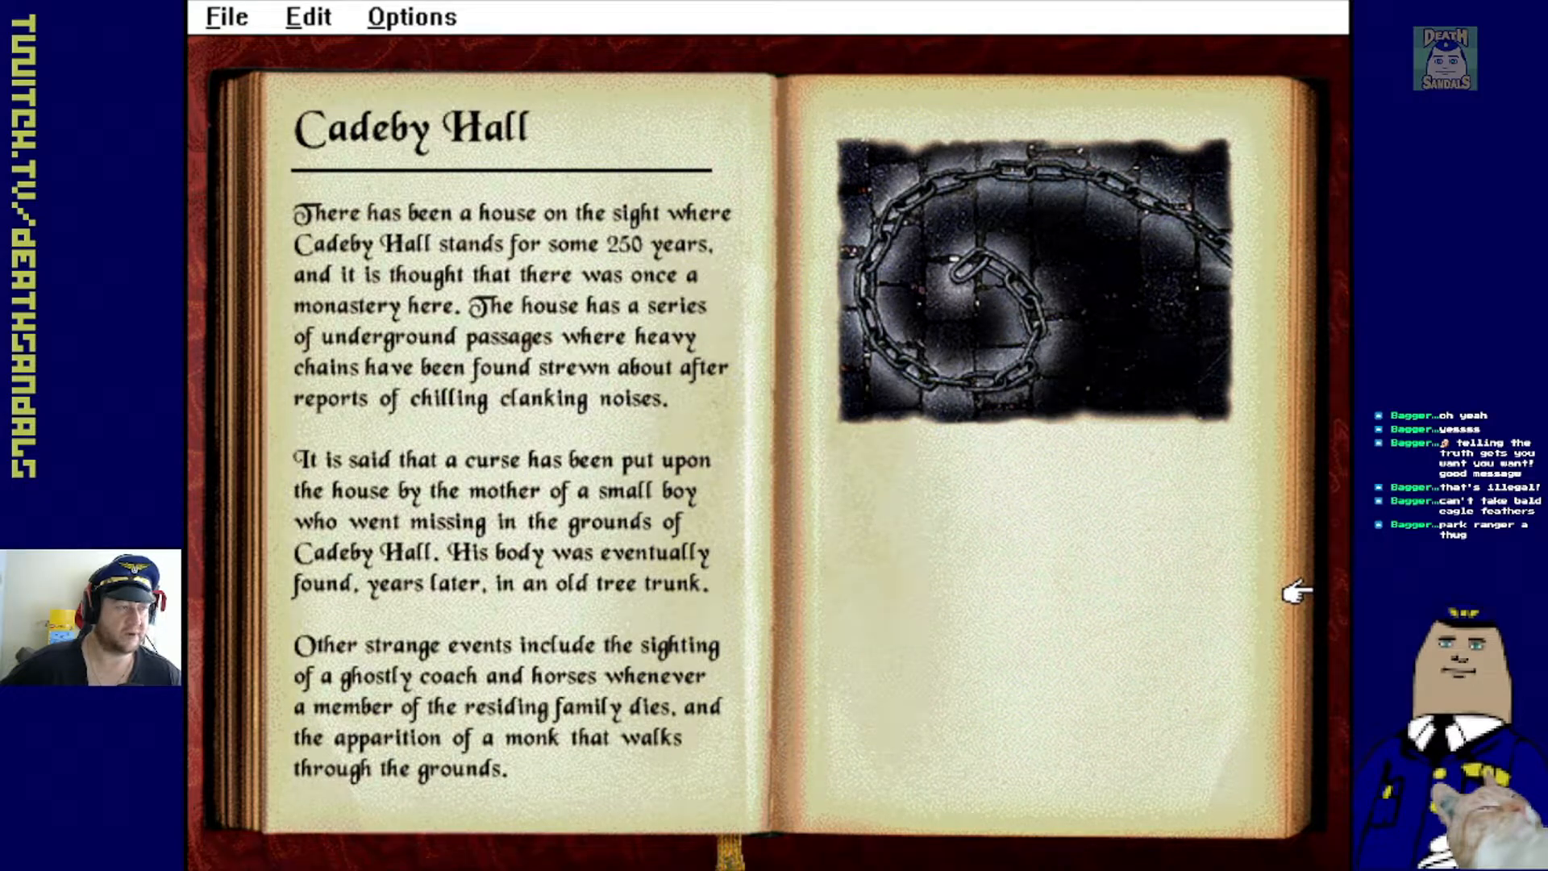
click(1299, 591)
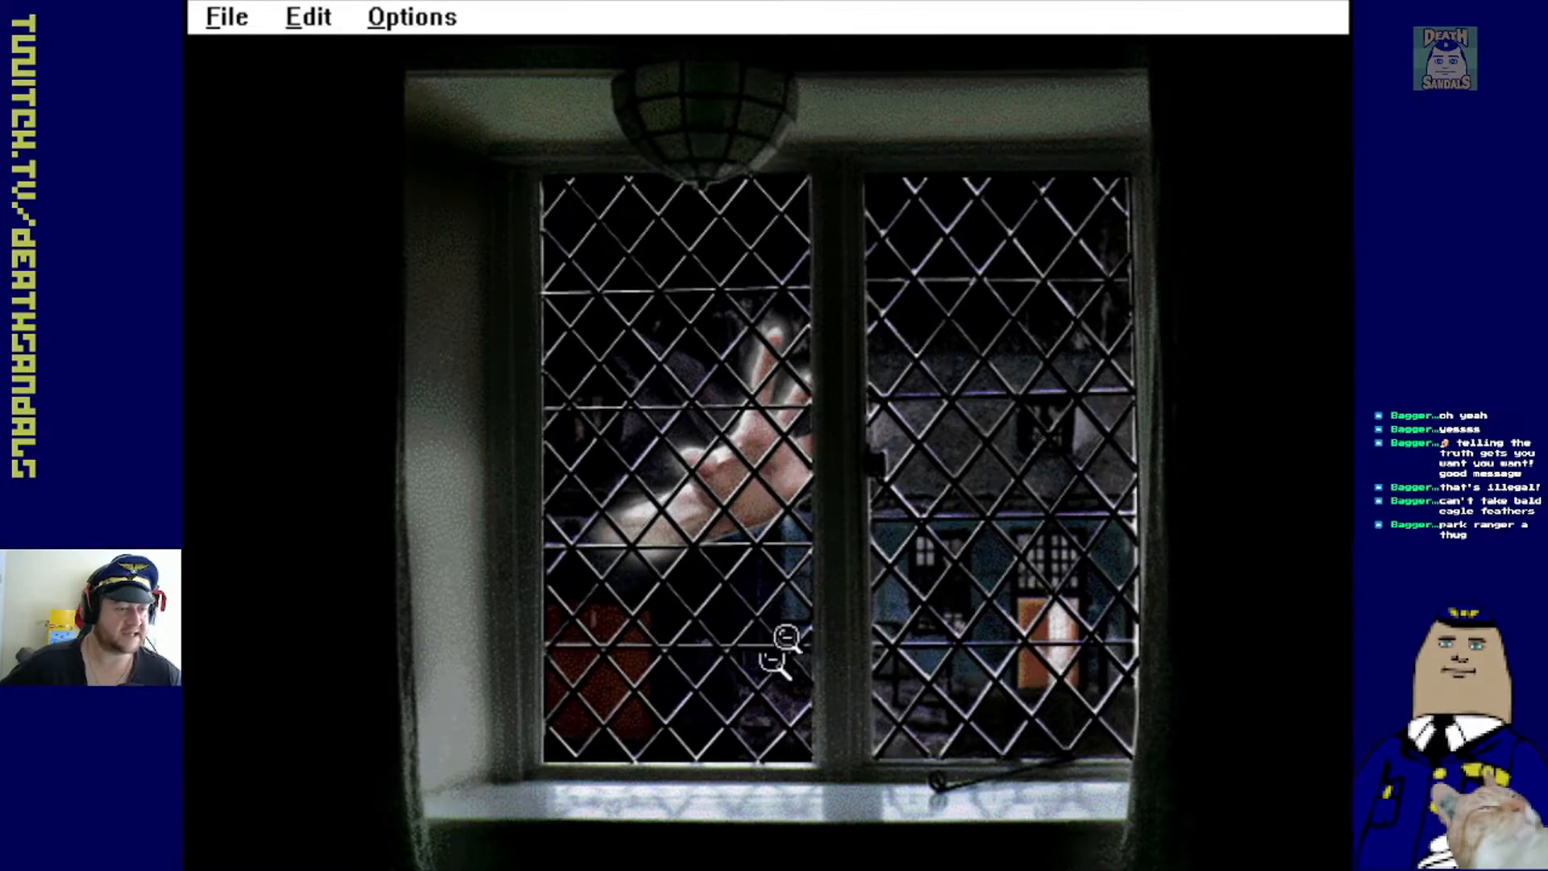
mouse_move(824, 577)
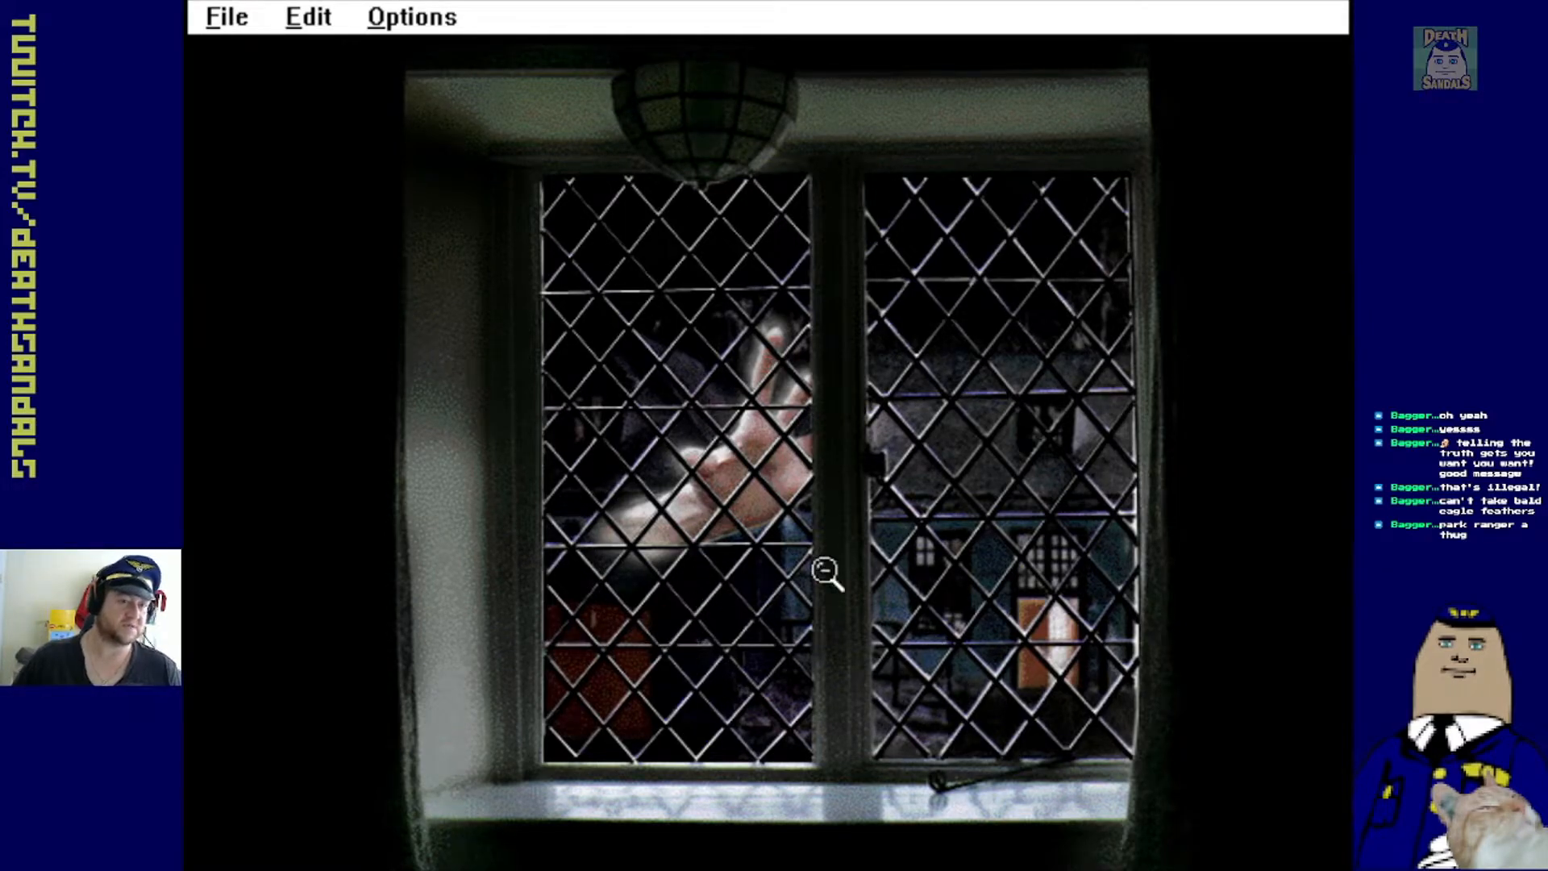
click(824, 571)
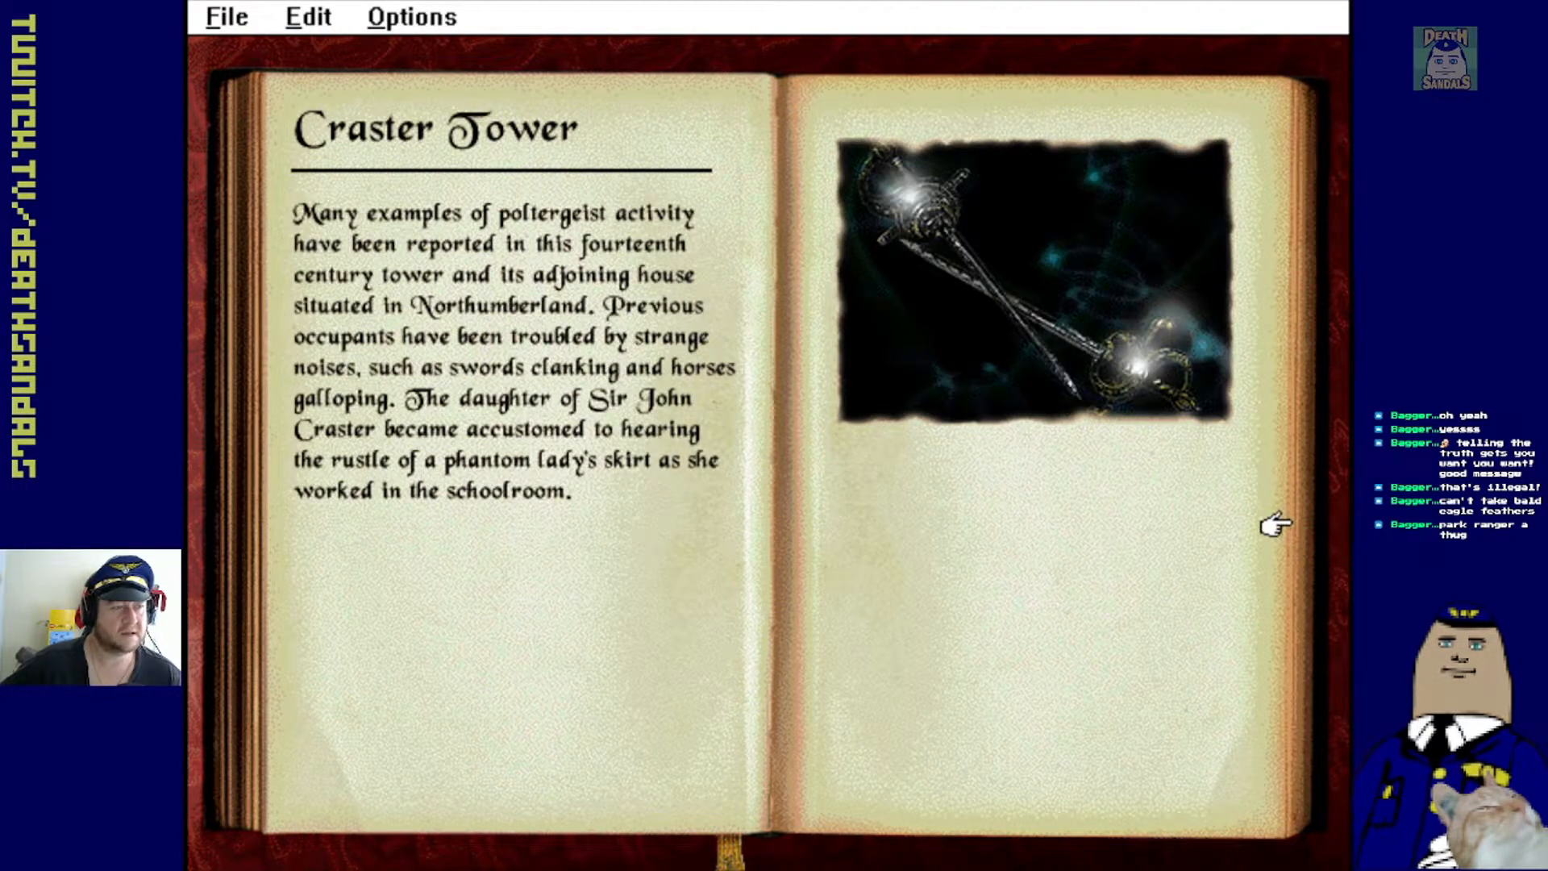
Page from Curry Mallett Manor through to Felbrigg Hall, reaching the double front doors
click(1274, 523)
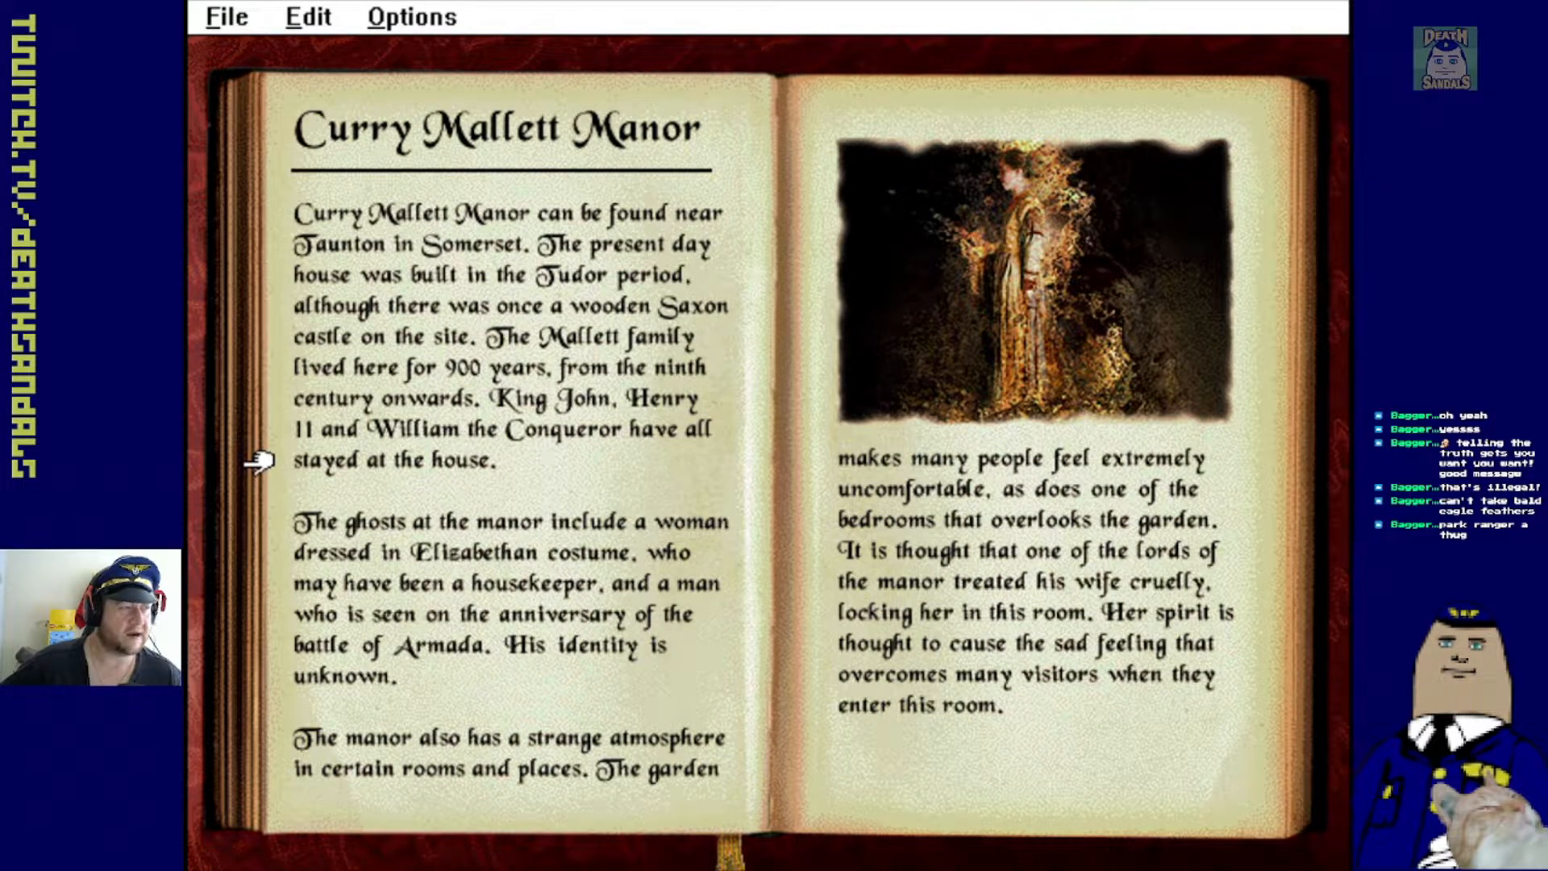
mouse_move(440, 245)
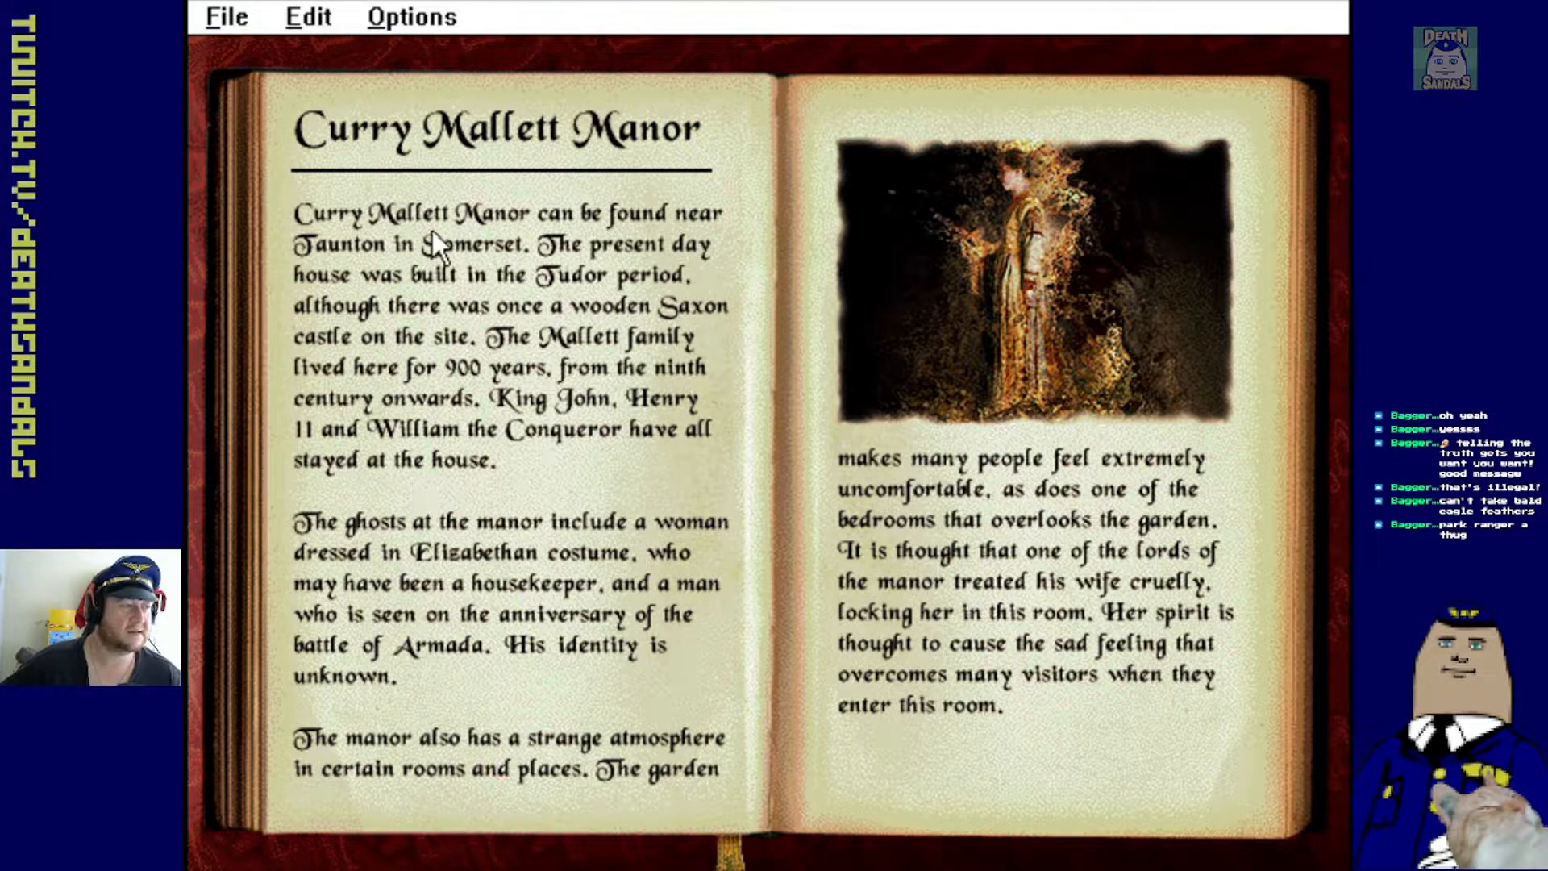
mouse_move(509, 259)
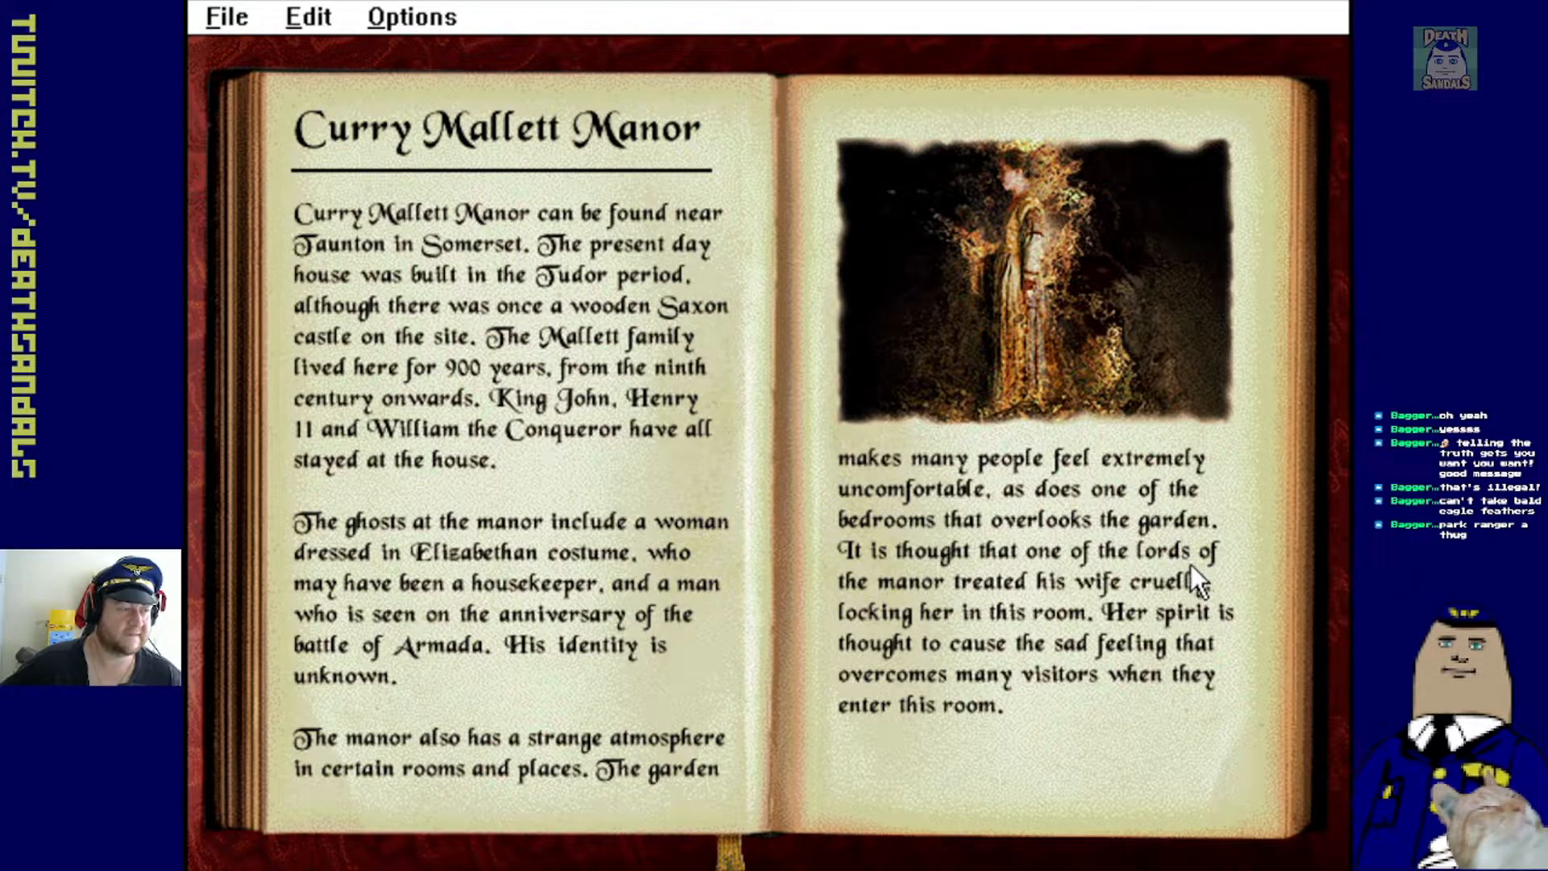
mouse_move(1259, 565)
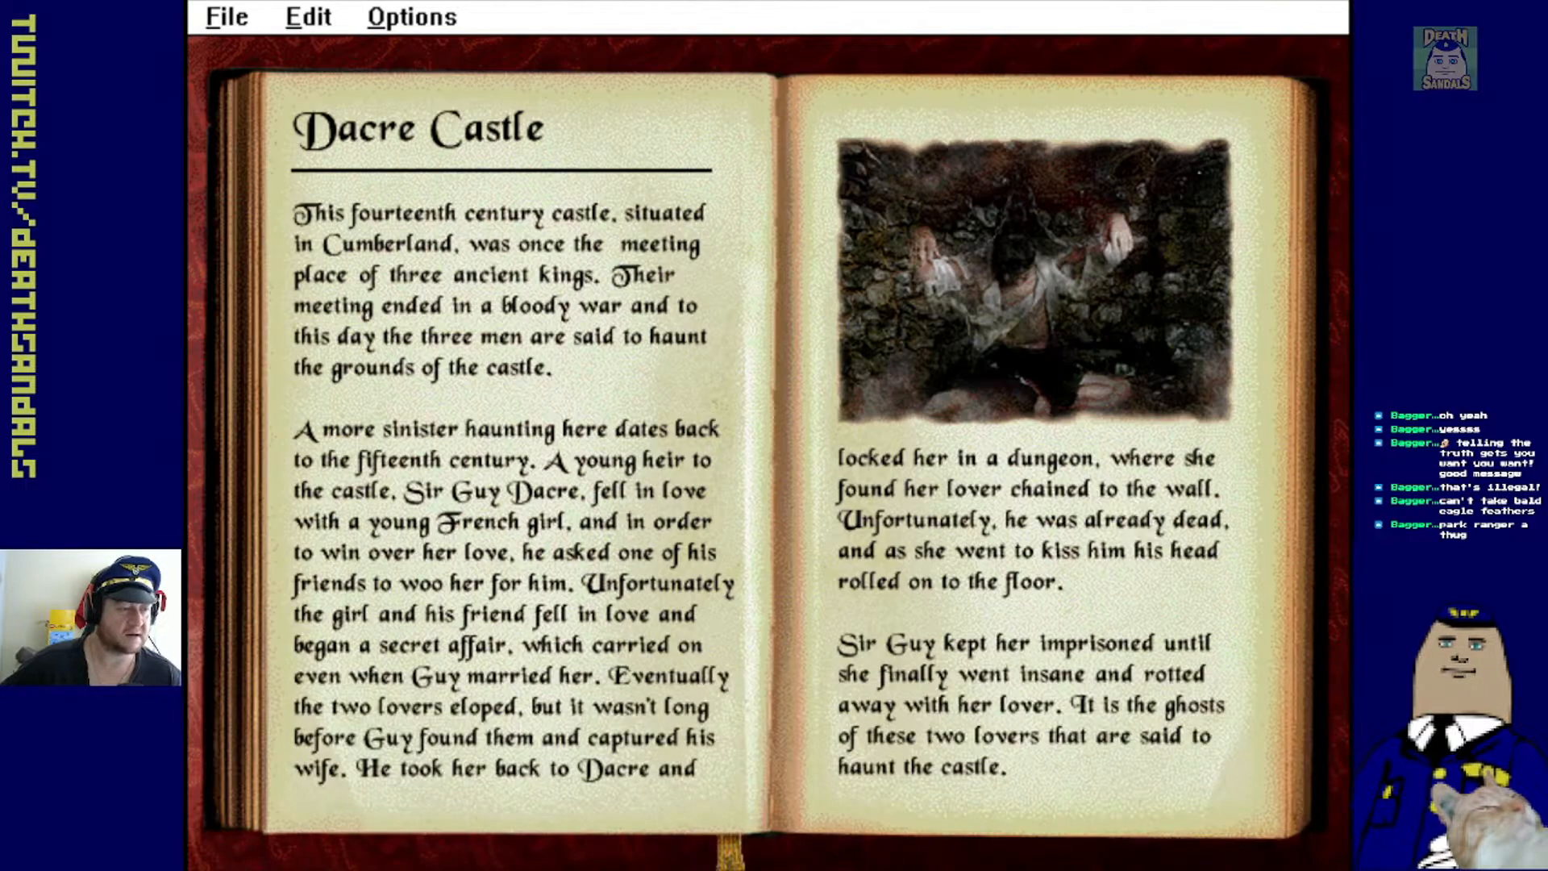
mouse_move(1284, 573)
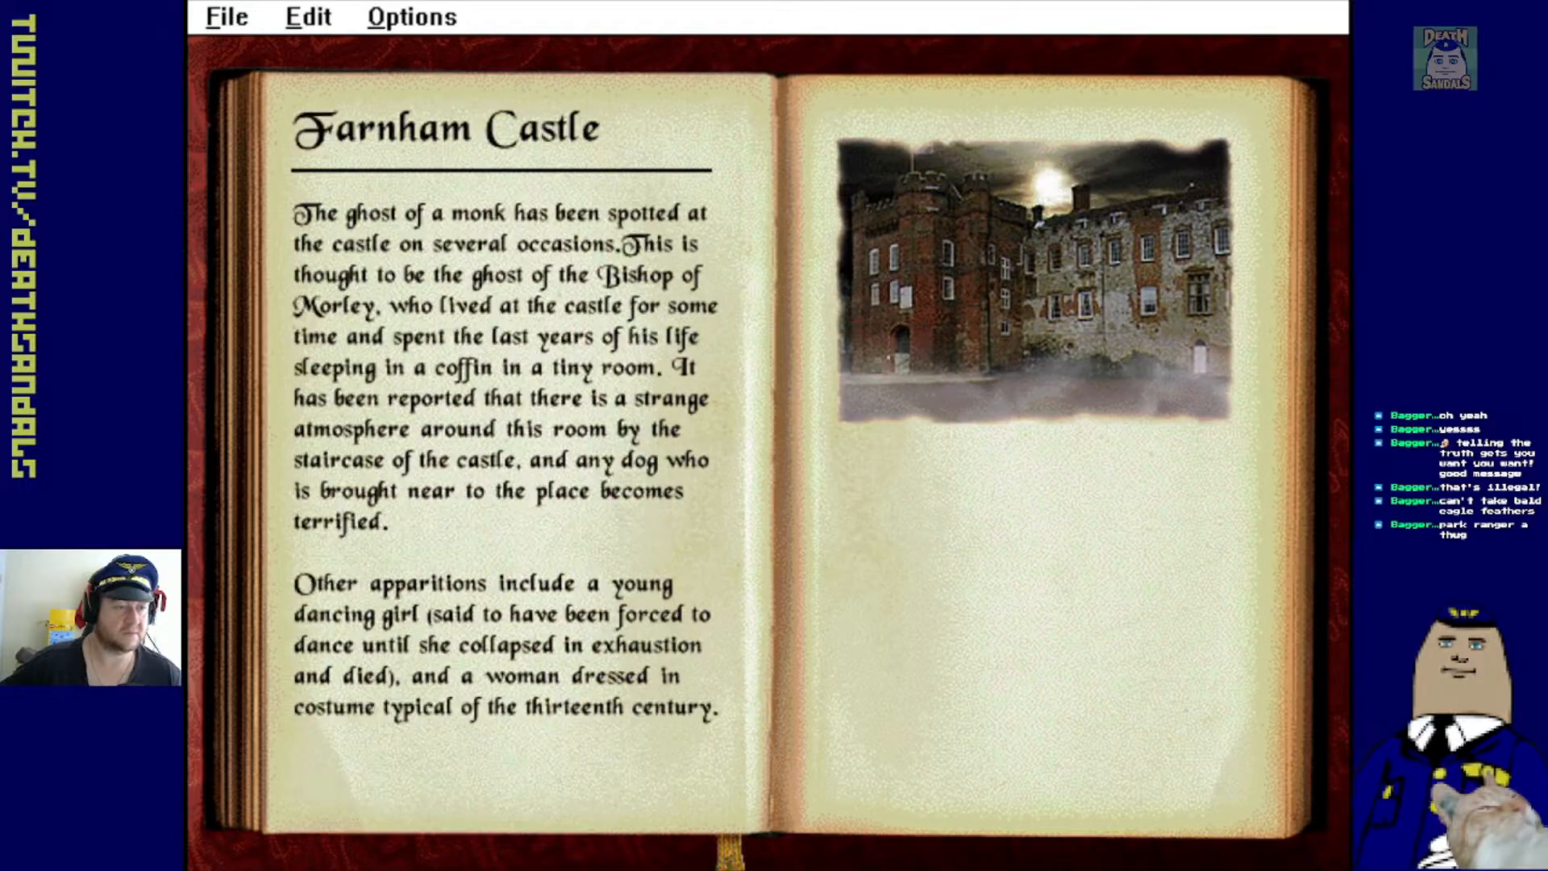
click(1299, 568)
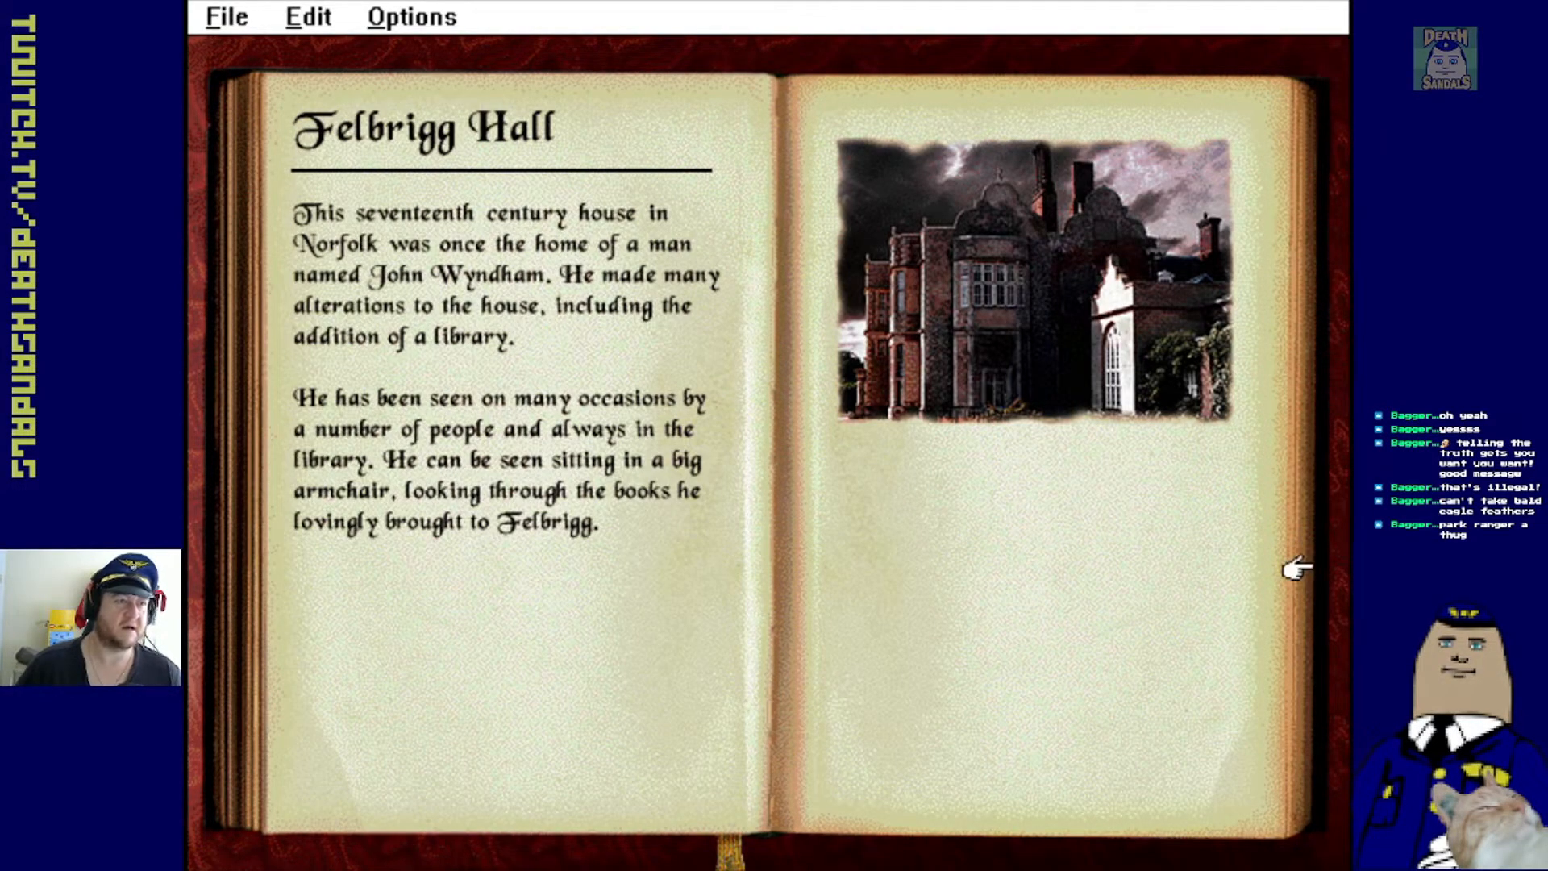
click(1299, 568)
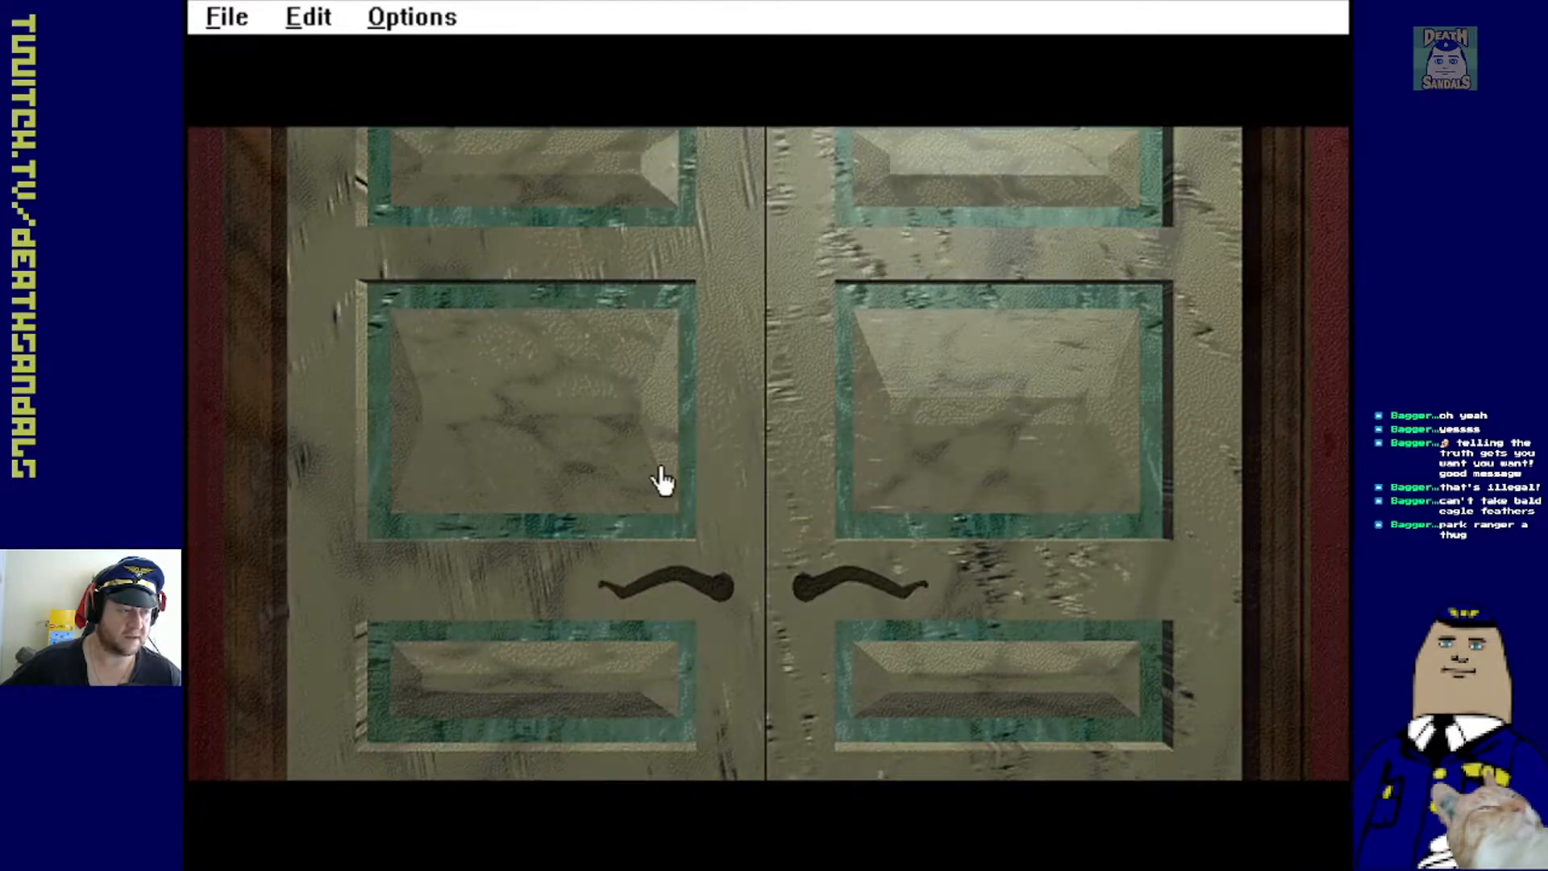
Enter through the double doors and hallway, then zoom into and out of the leaded window
click(662, 479)
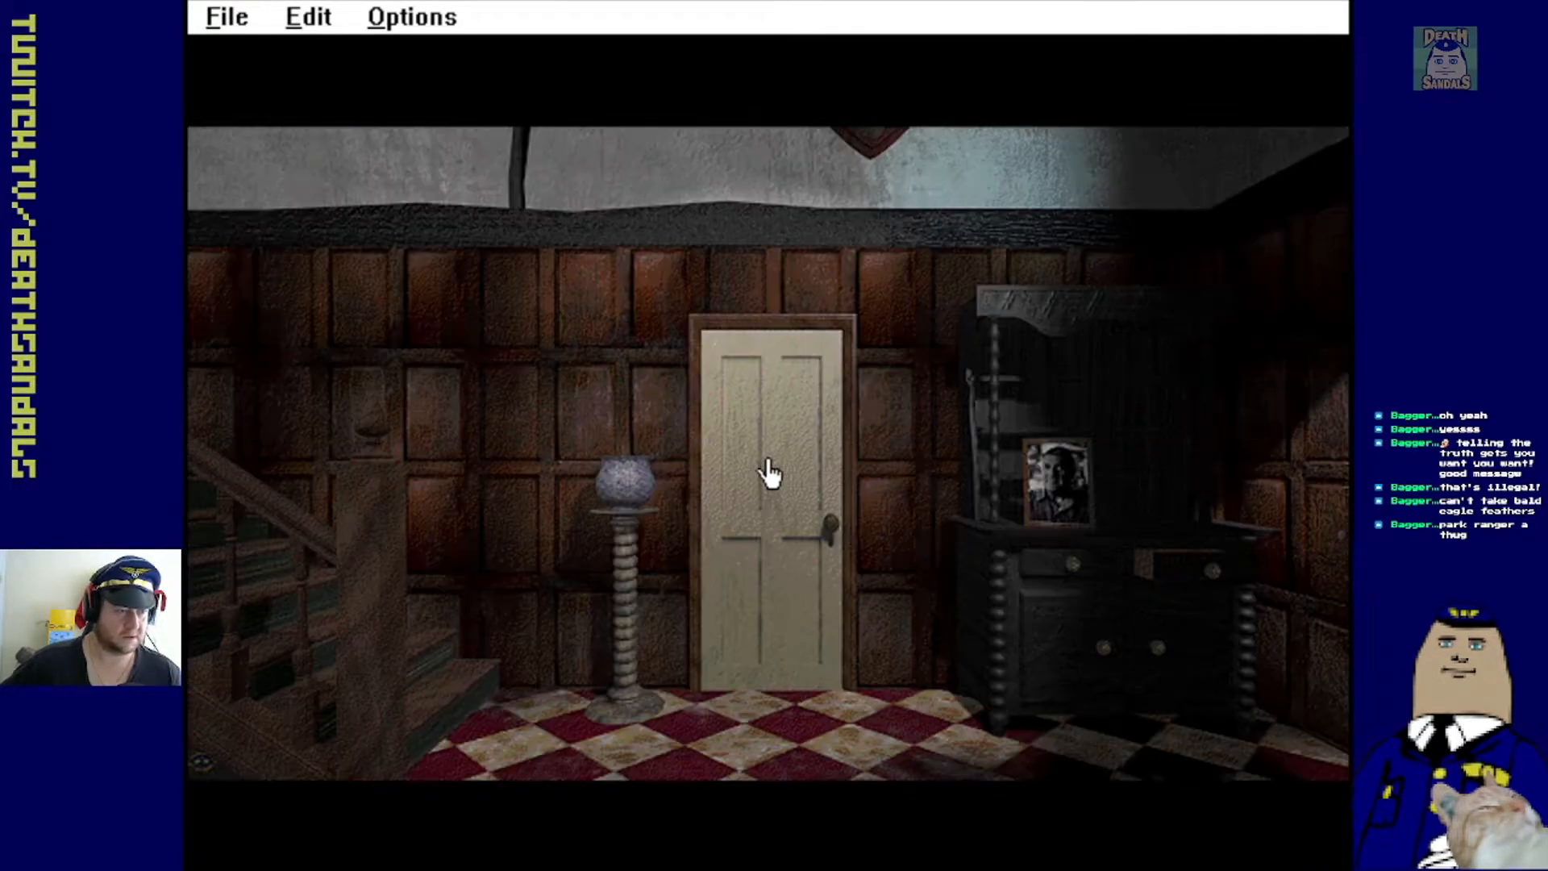
click(770, 469)
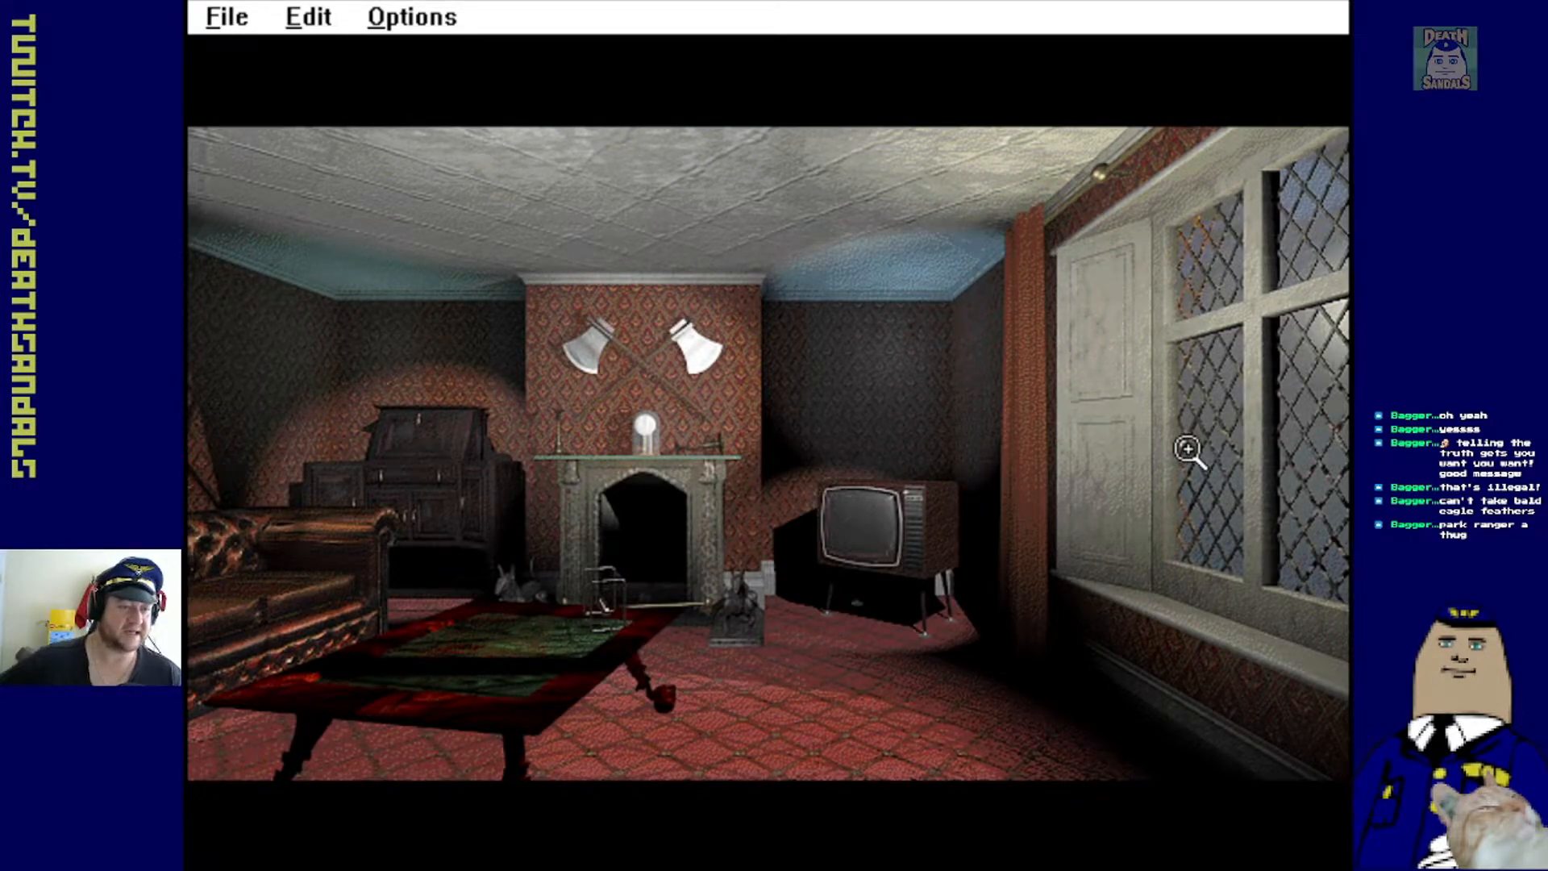
click(1191, 450)
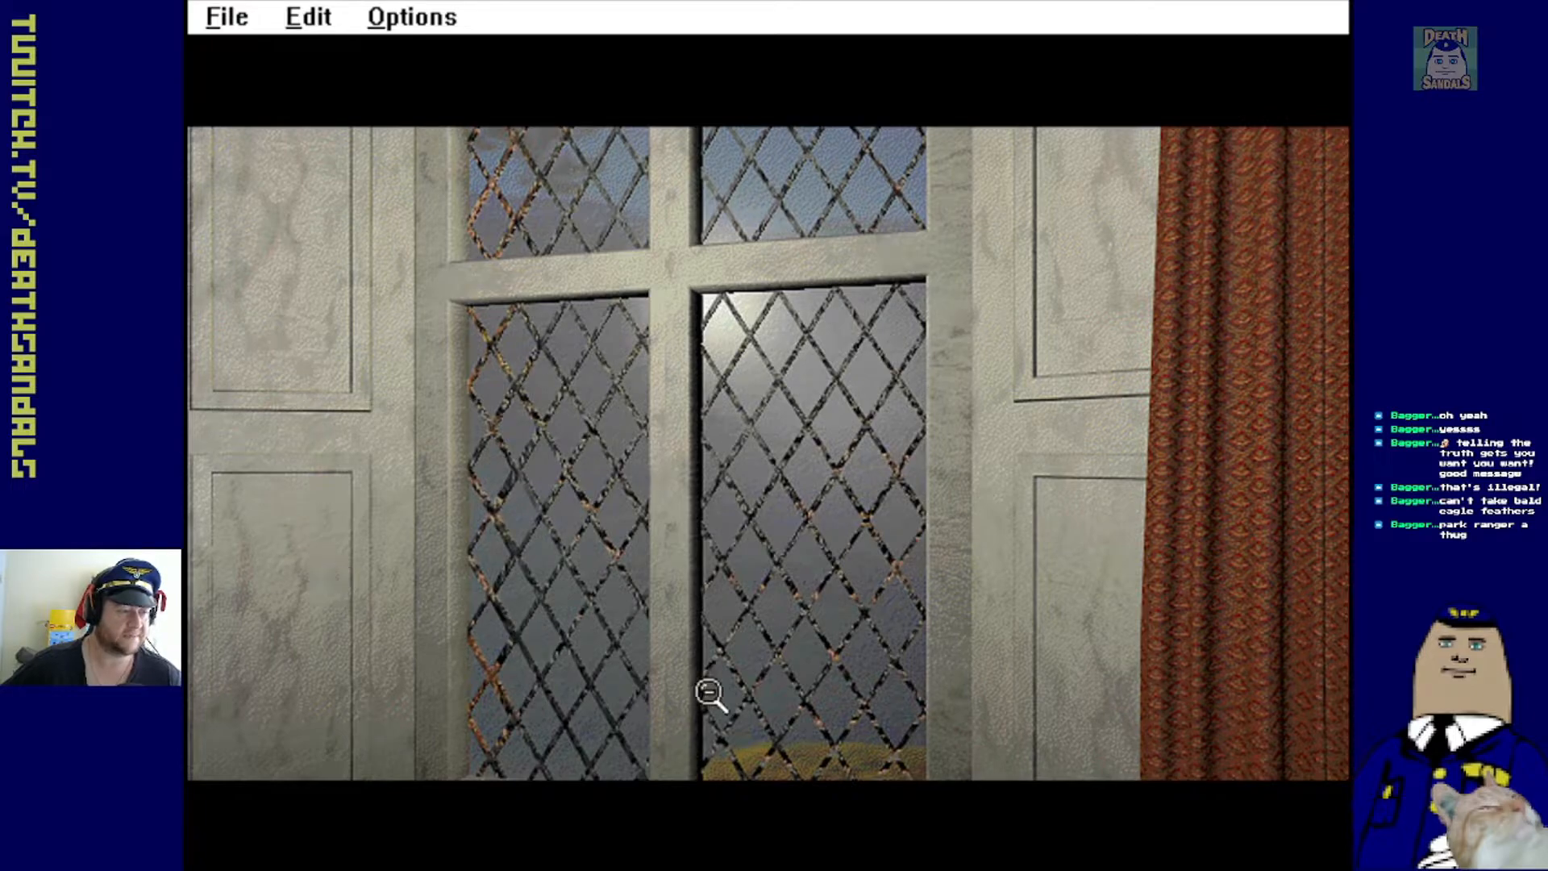
click(709, 692)
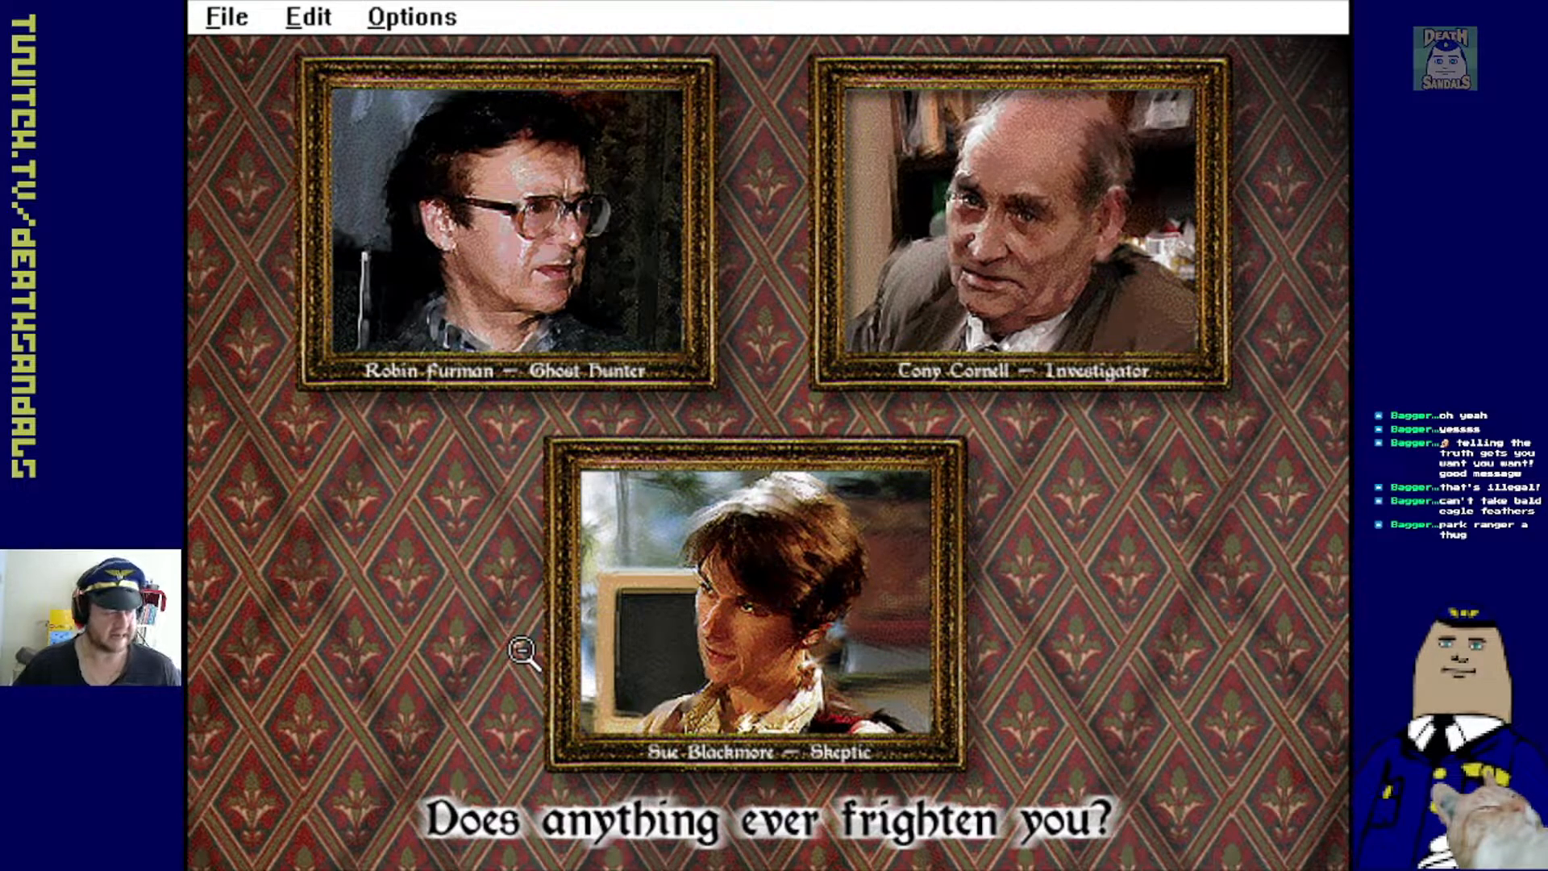
mouse_move(651, 18)
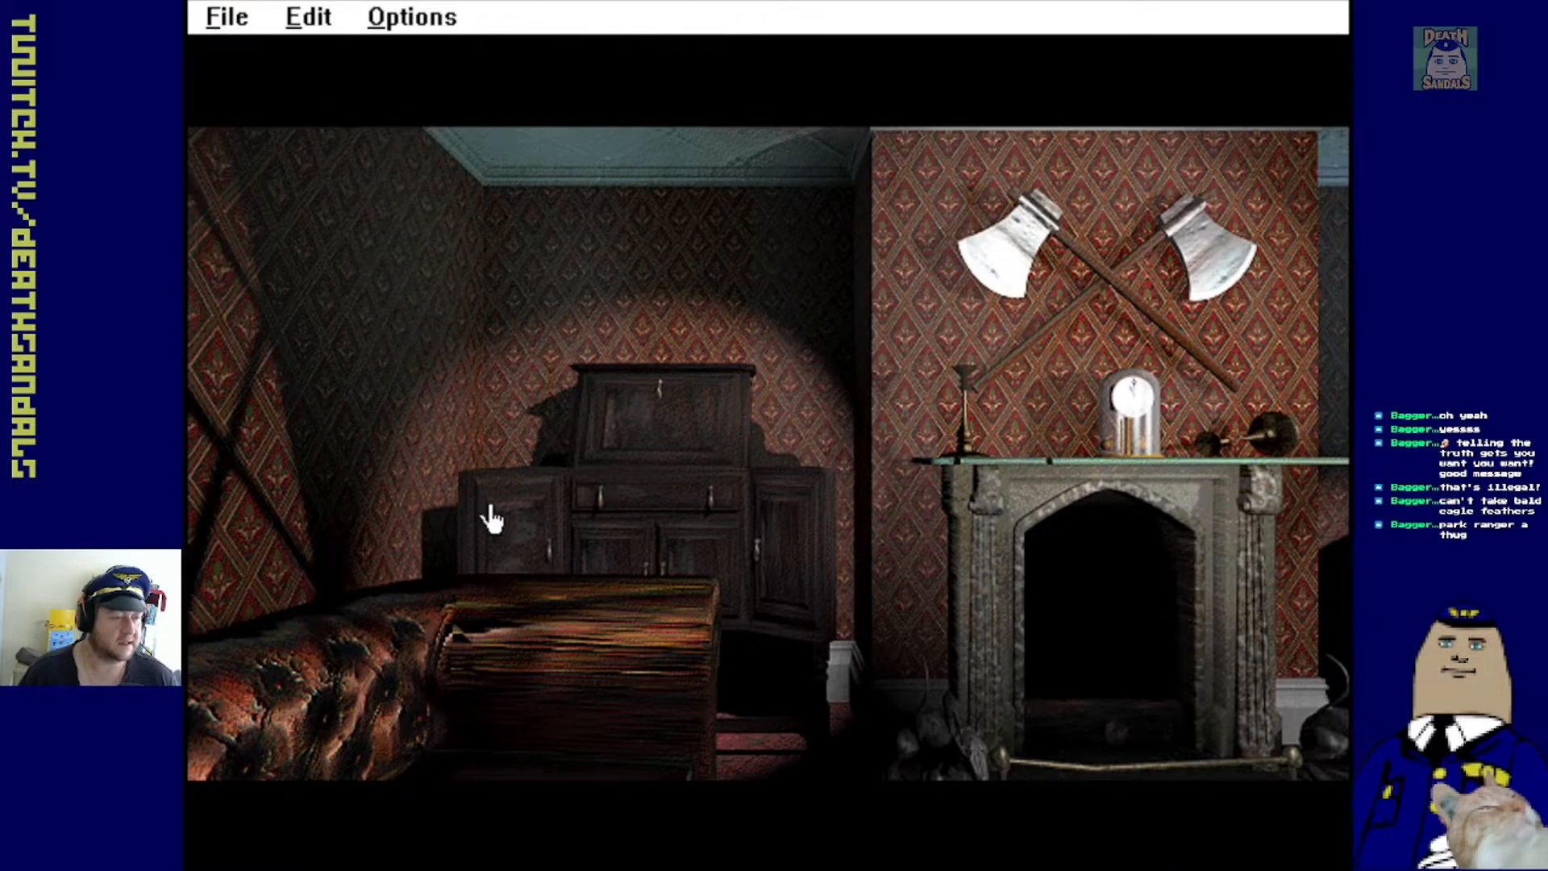
Zoom in on the sitting-room bureau and open it to reveal the case materials
click(494, 518)
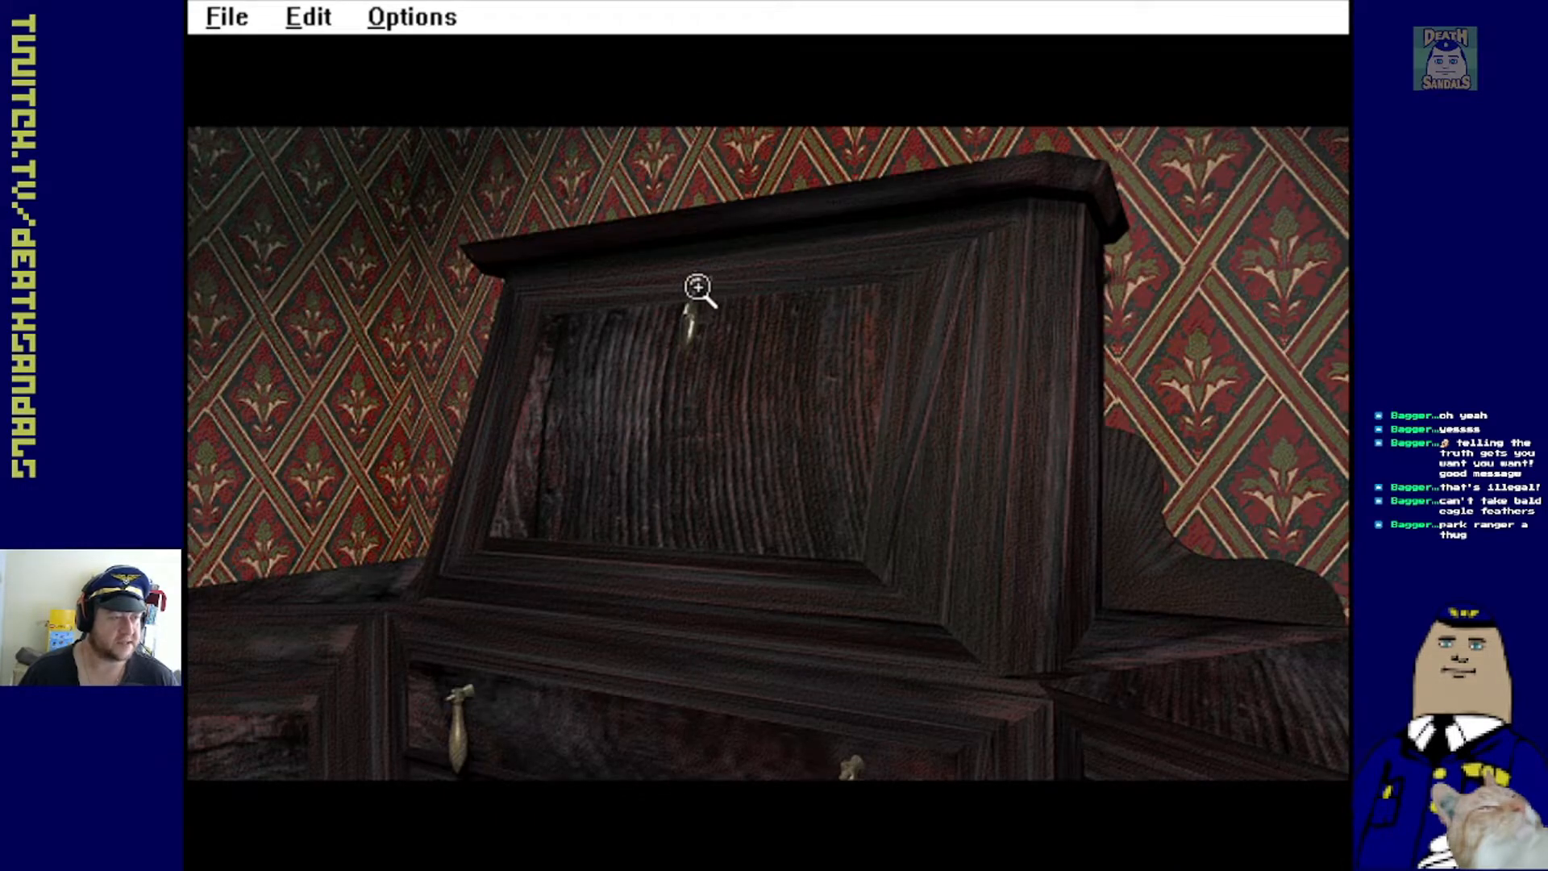
click(698, 289)
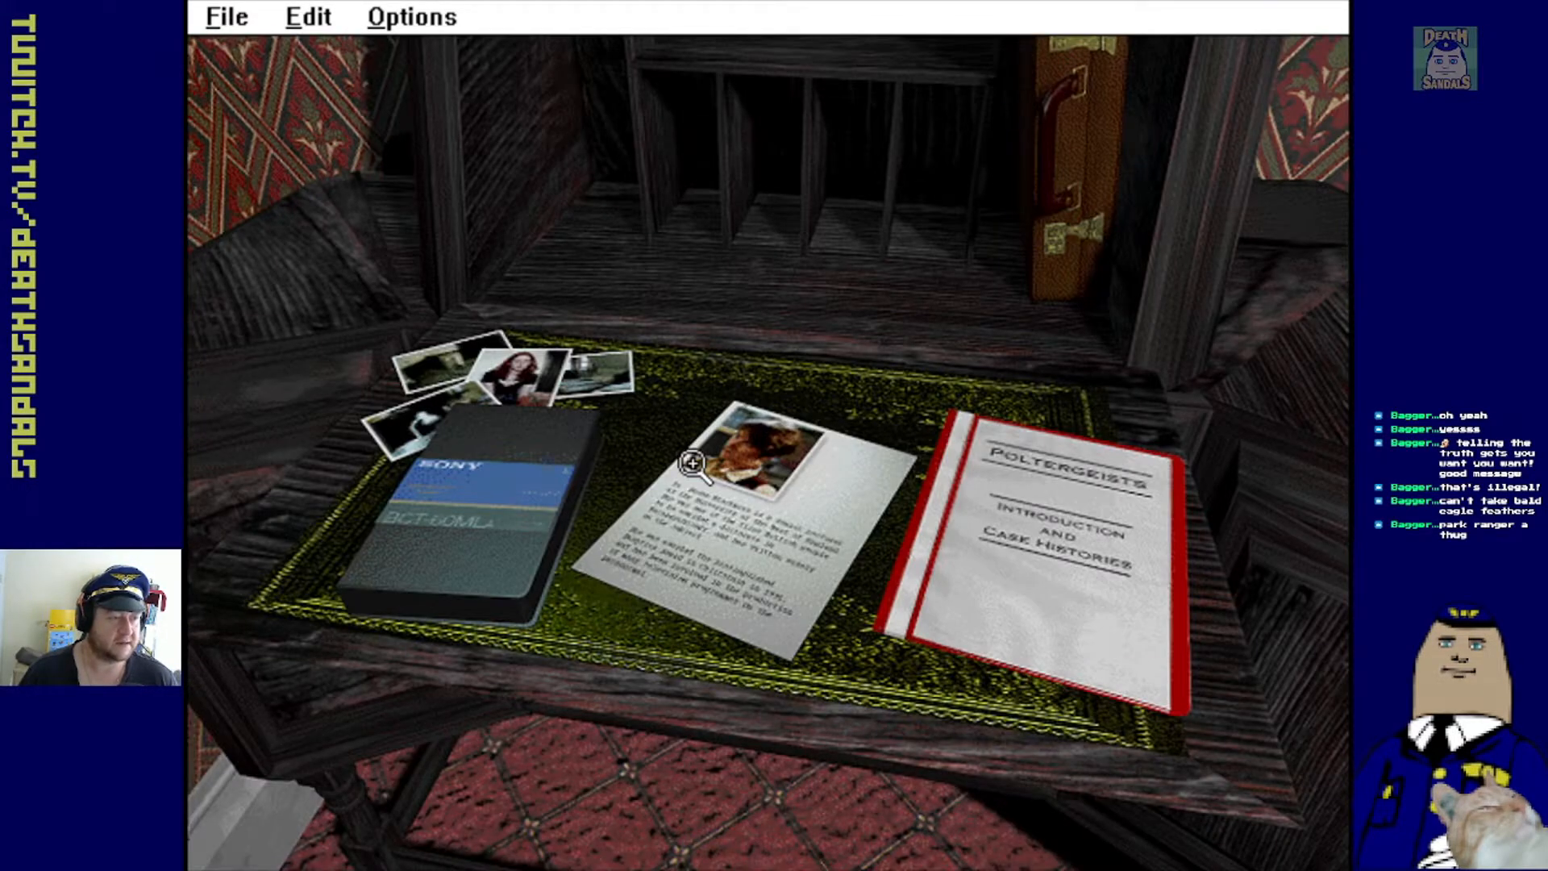
mouse_move(528, 374)
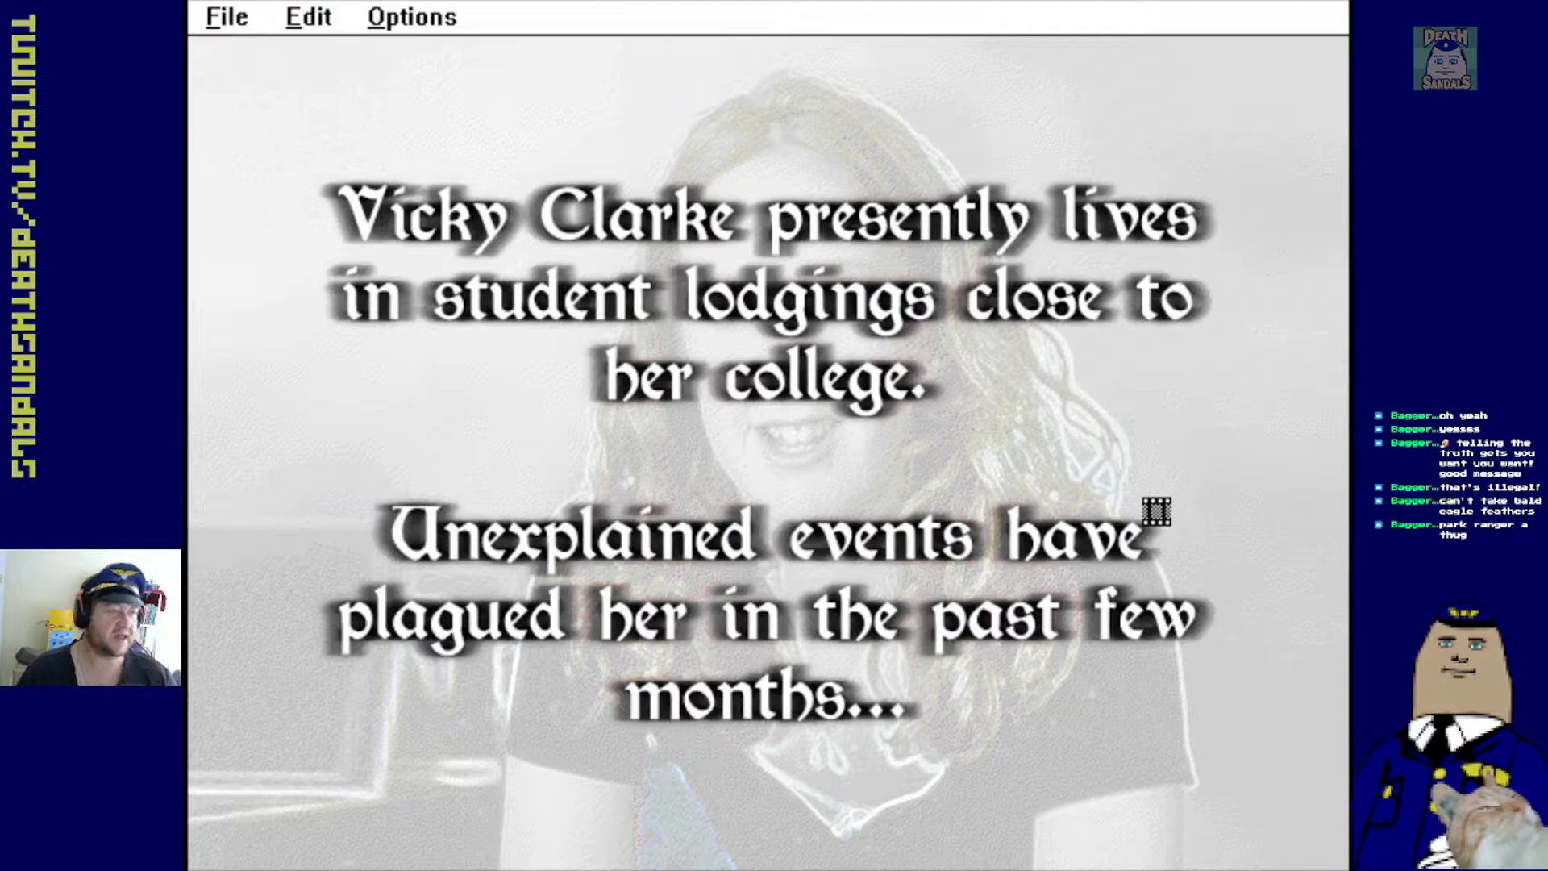
mouse_move(1271, 476)
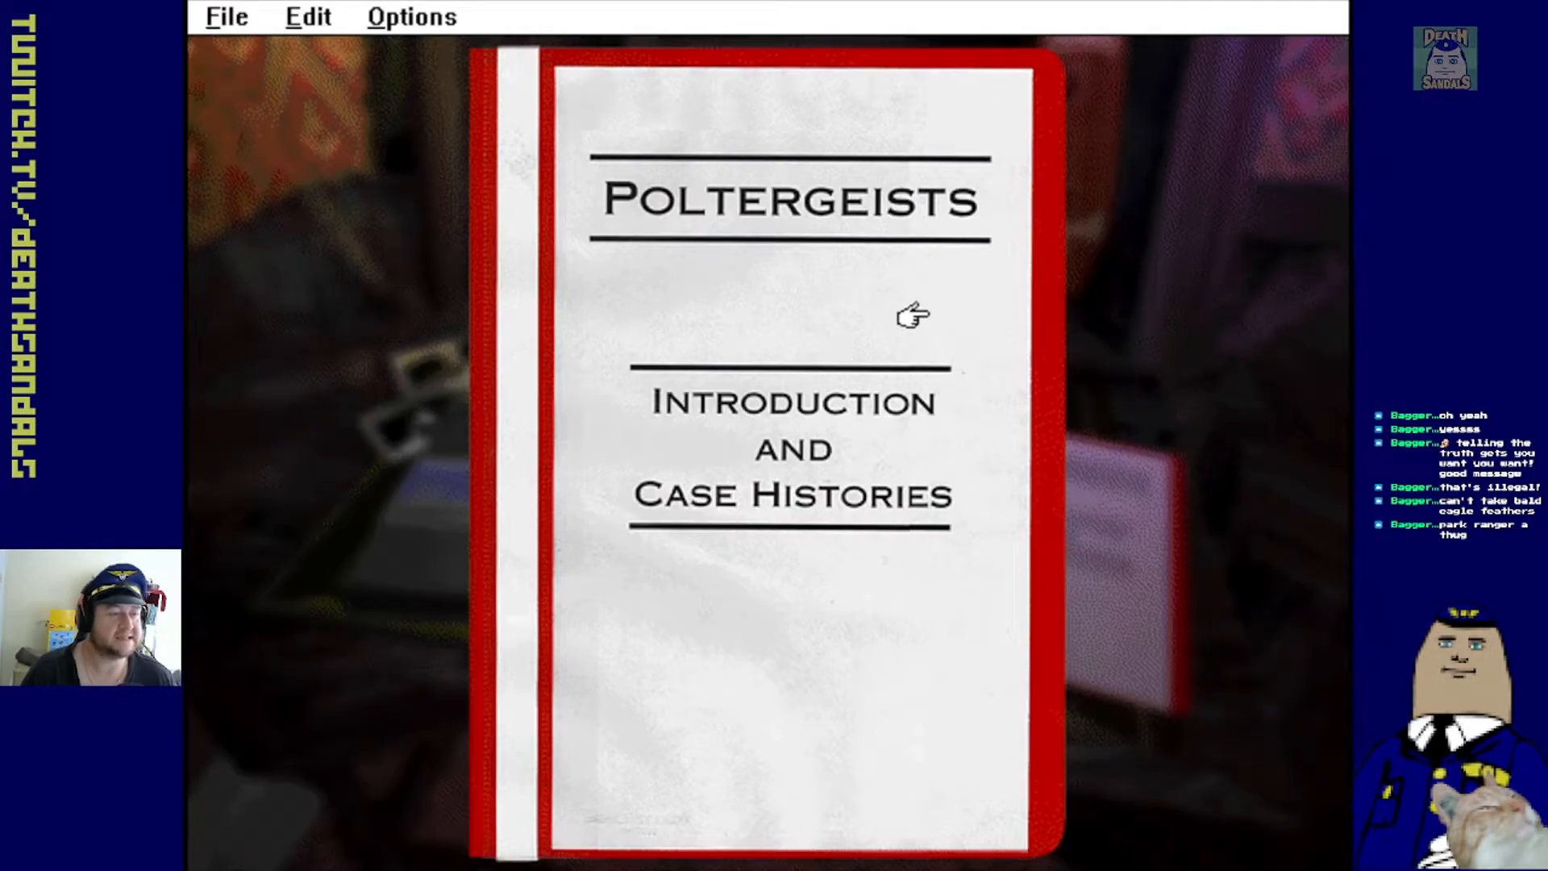
Open the Poltergeists file and read down to the adolescent poltergeist theory
click(914, 316)
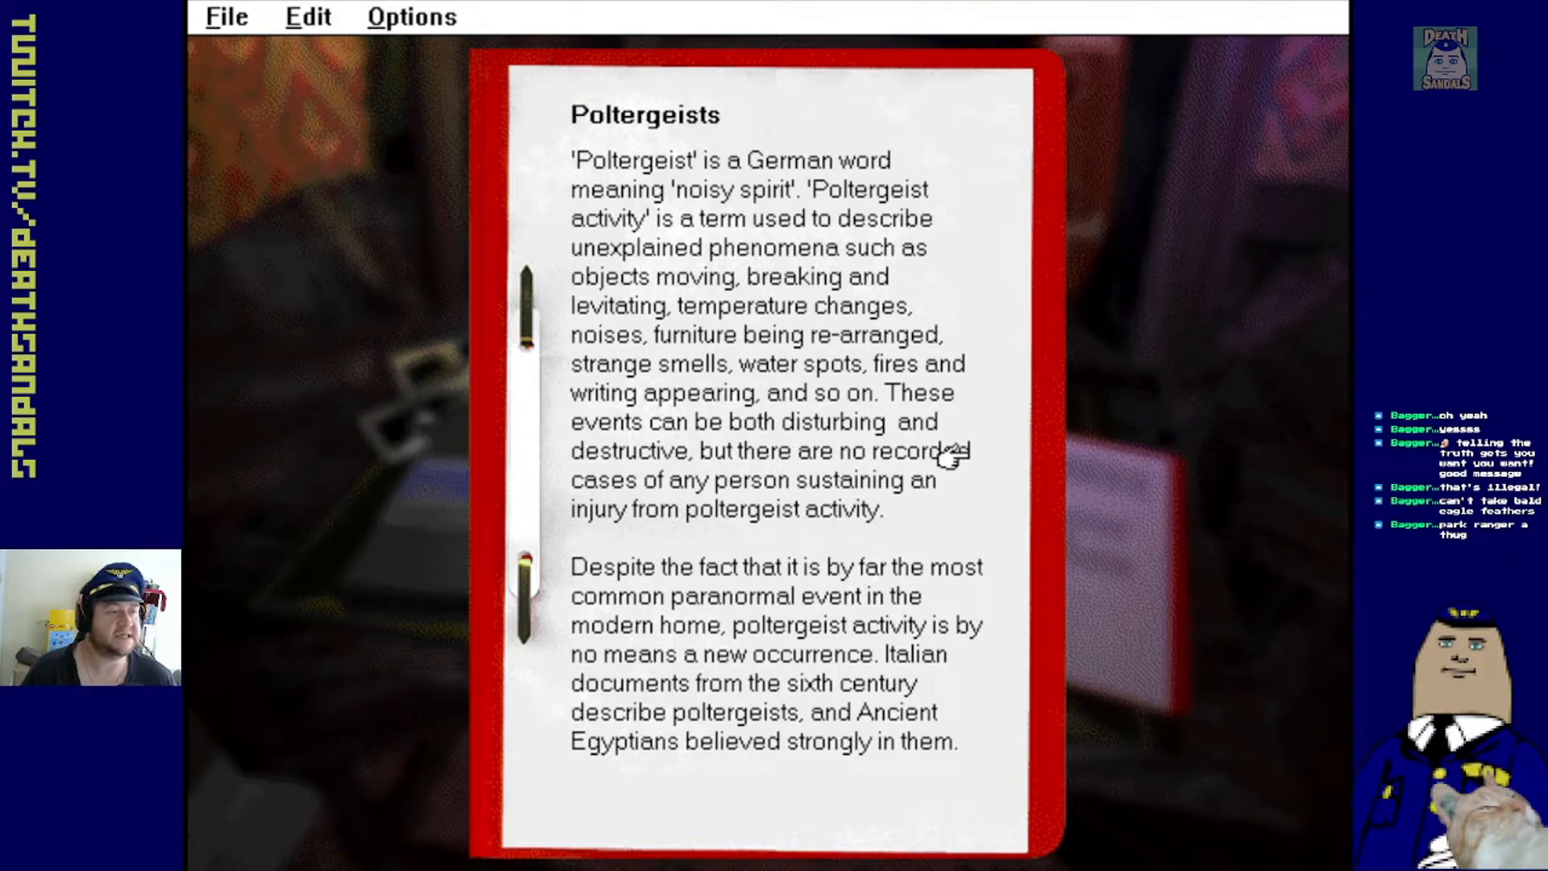
mouse_move(1013, 453)
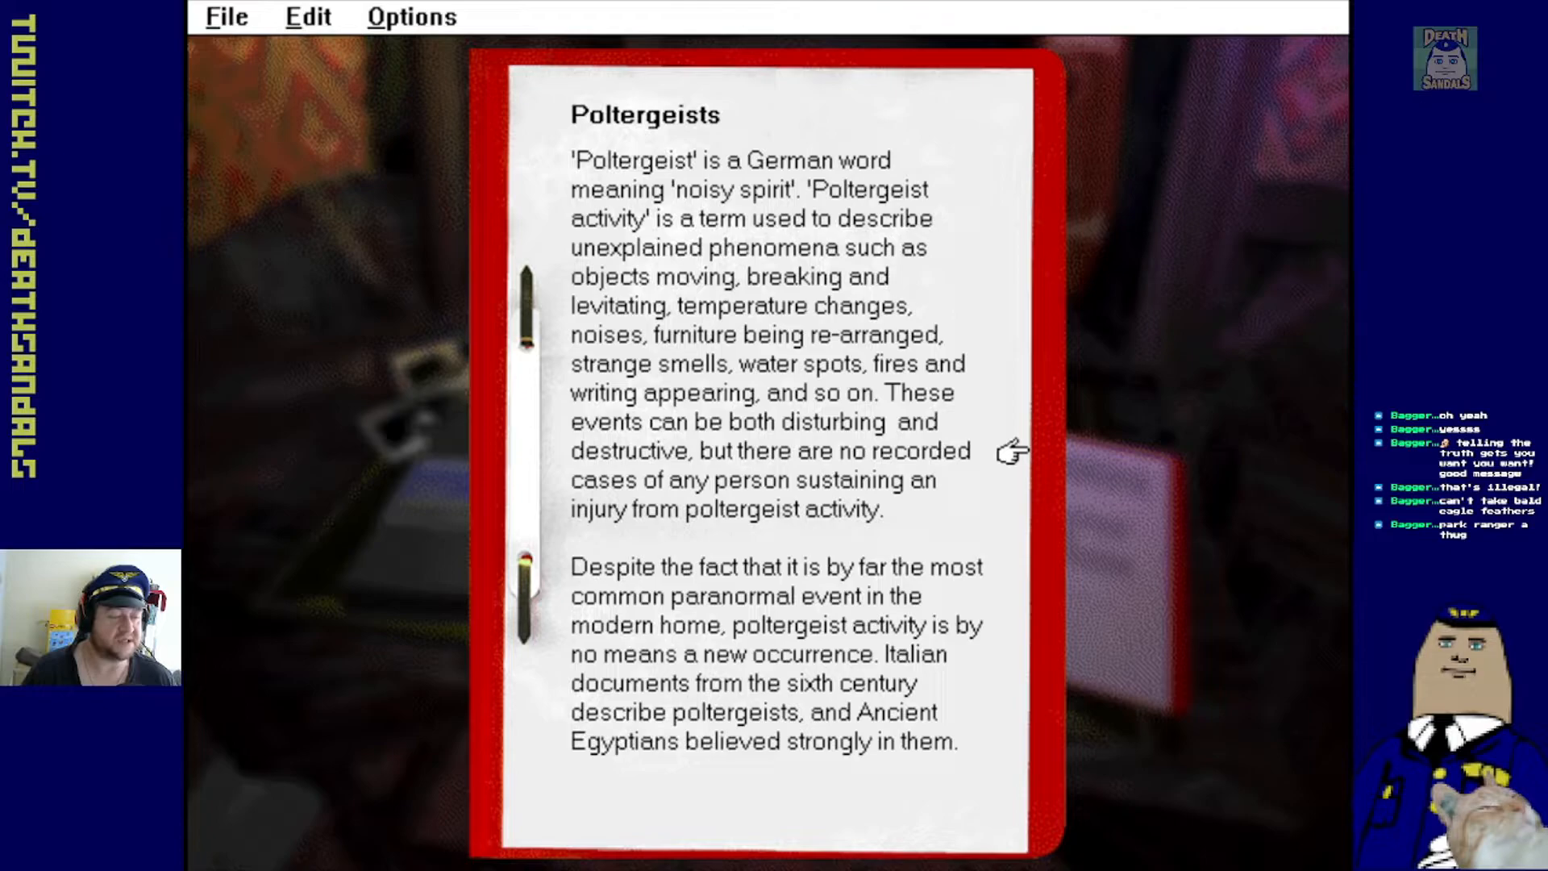
scroll(down, 3)
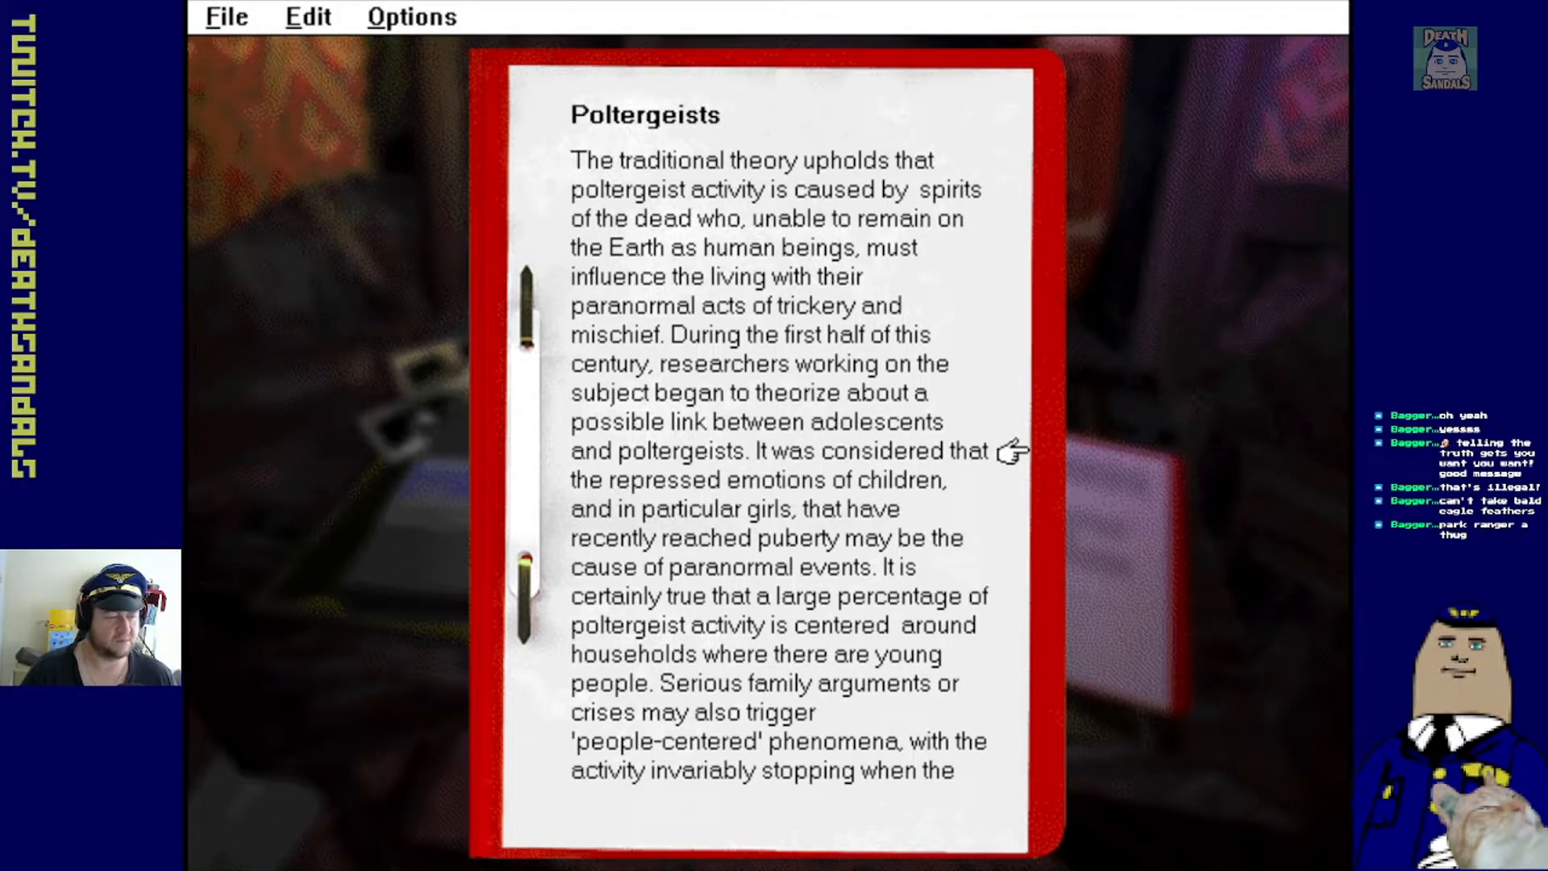
Read through the Rosenheim case to the Miami case's closing paragraphs on Vasquez's imprisonment
scroll(down, 3)
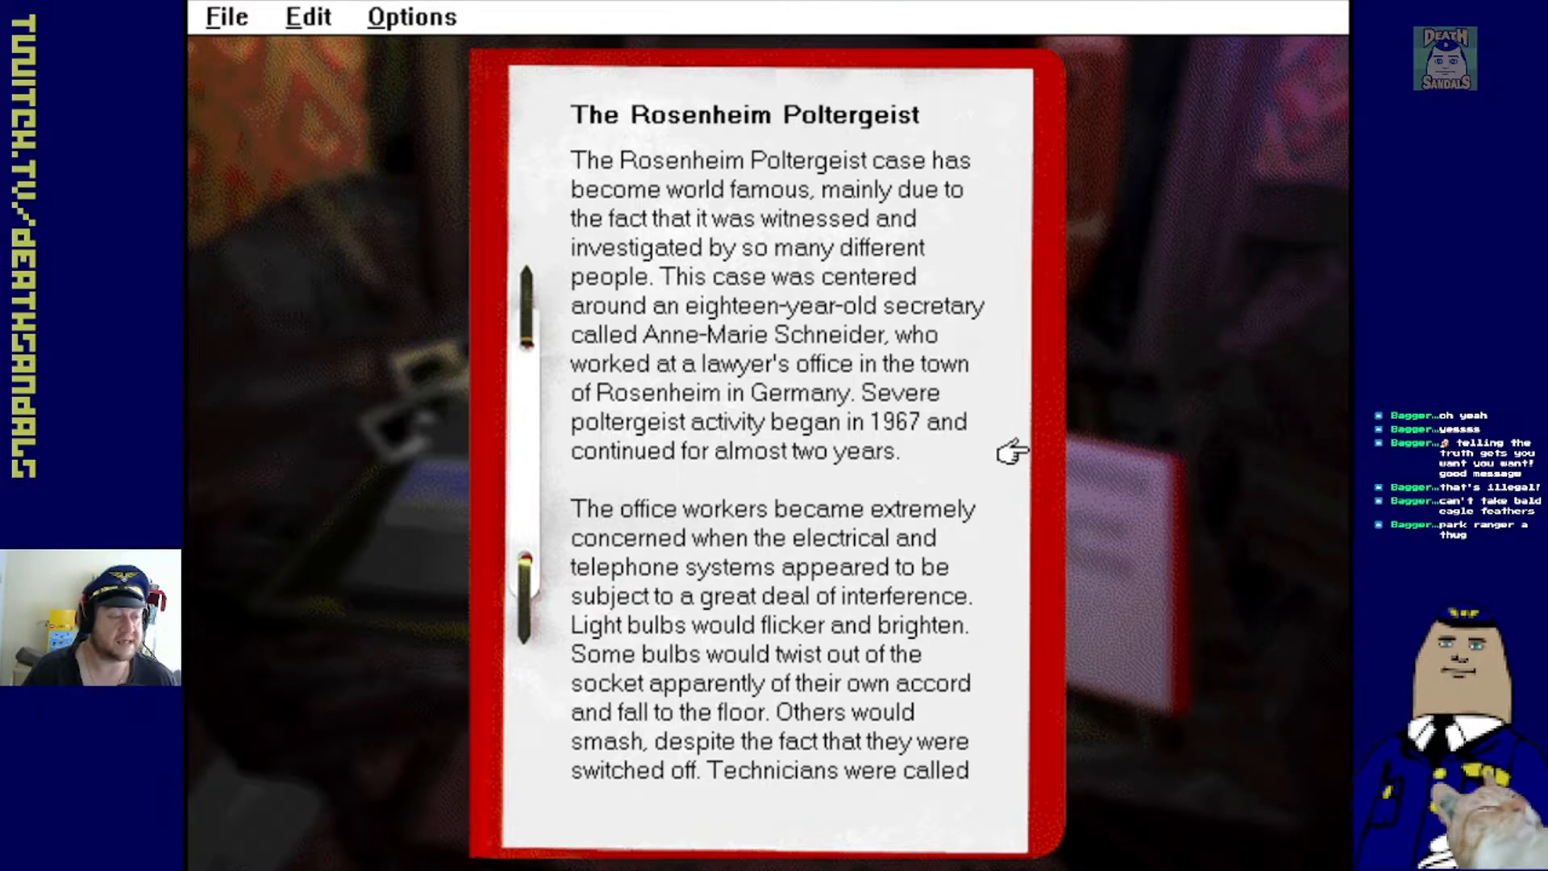
scroll(down, 3)
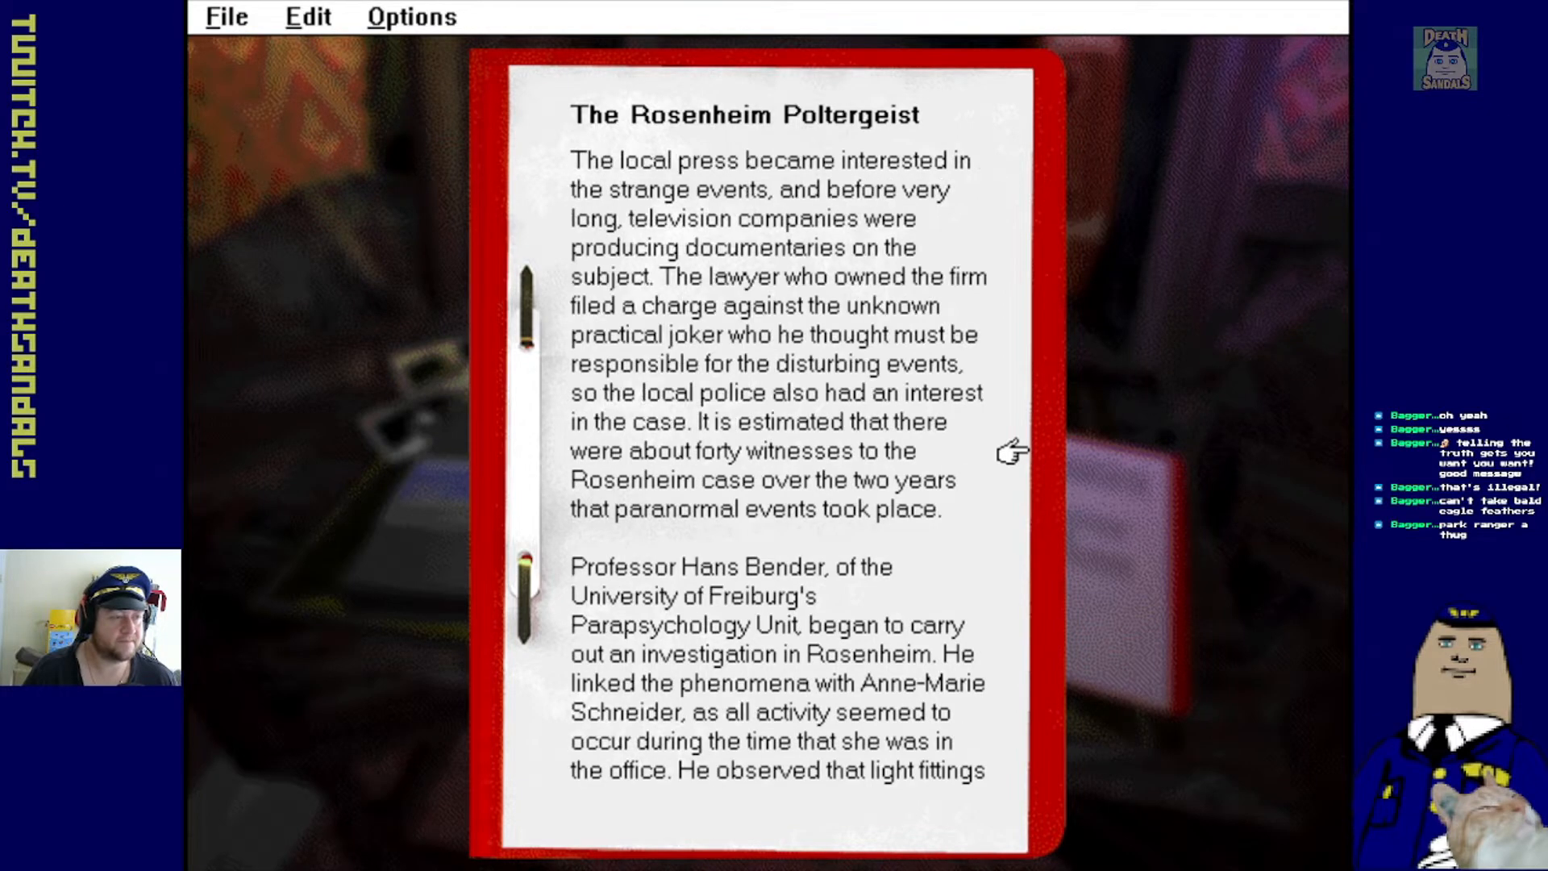
scroll(down, 3)
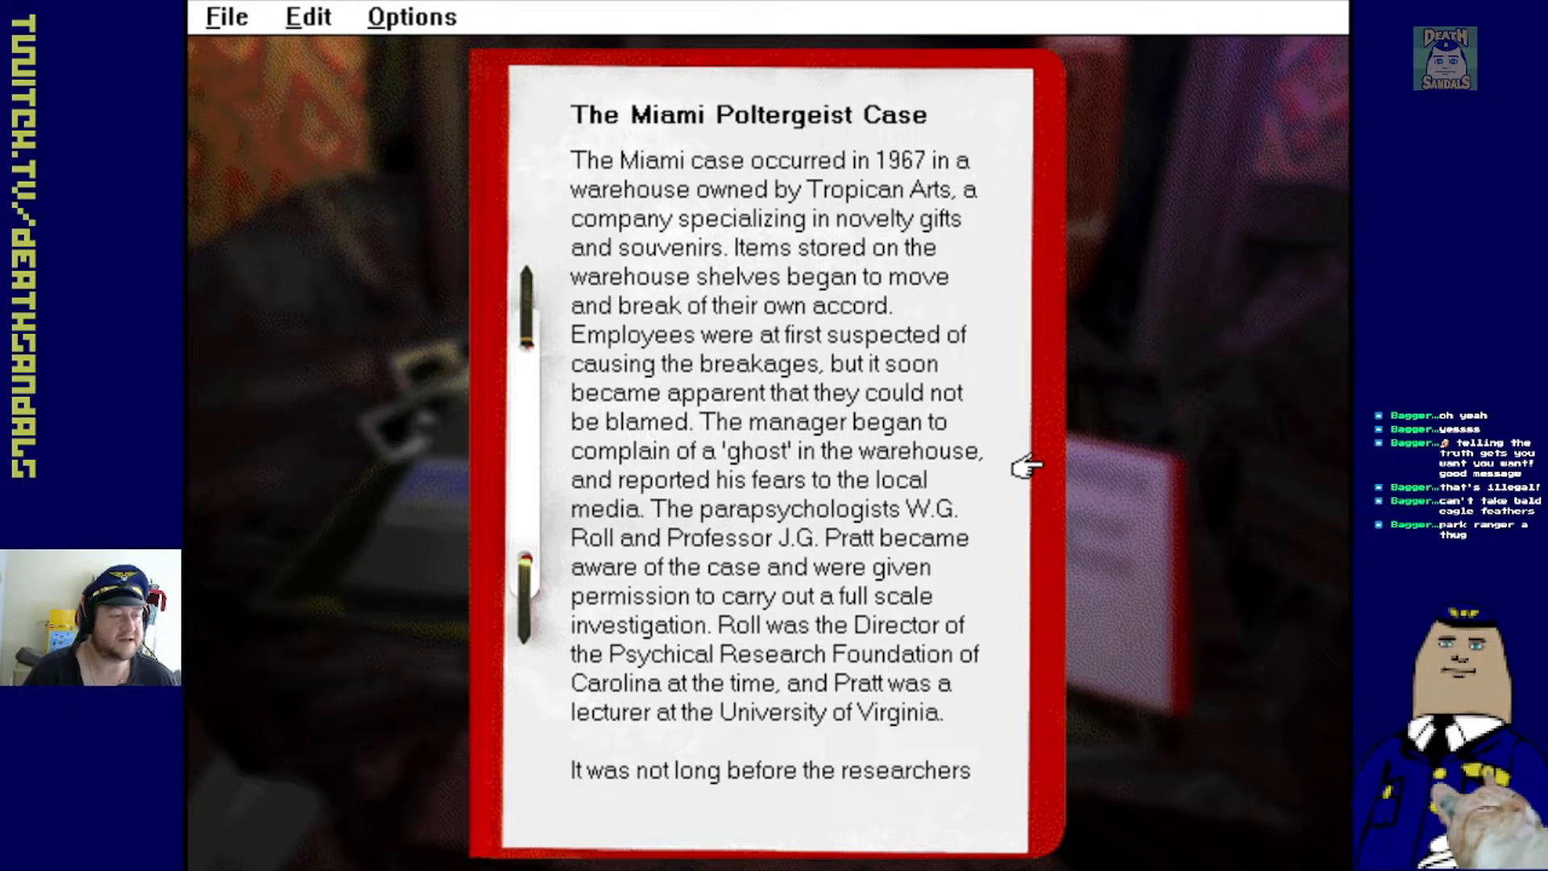
scroll(down, 3)
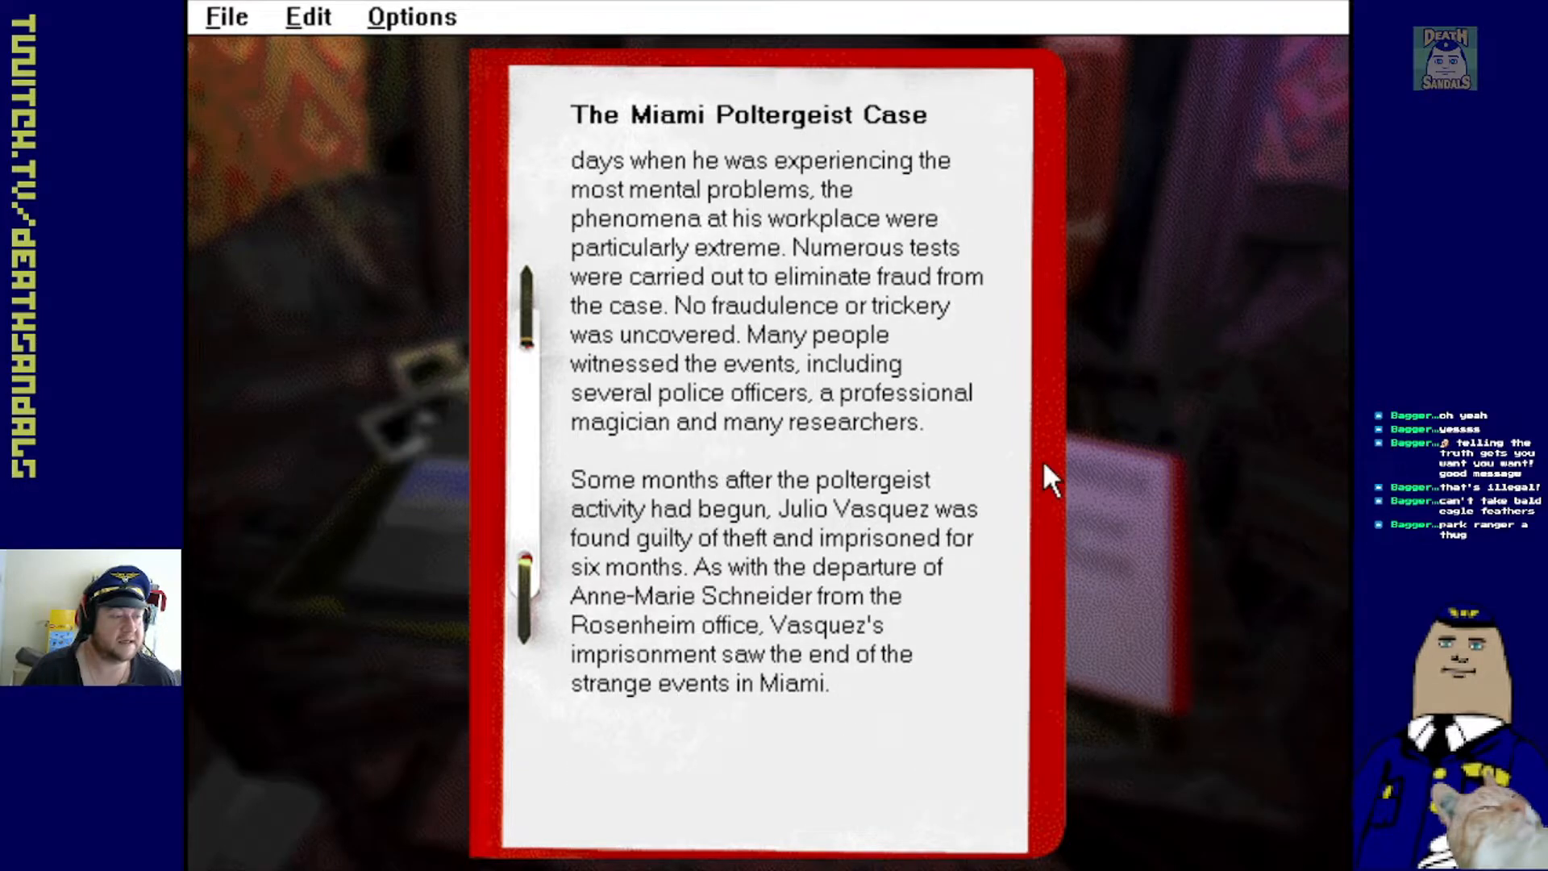
mouse_move(1005, 484)
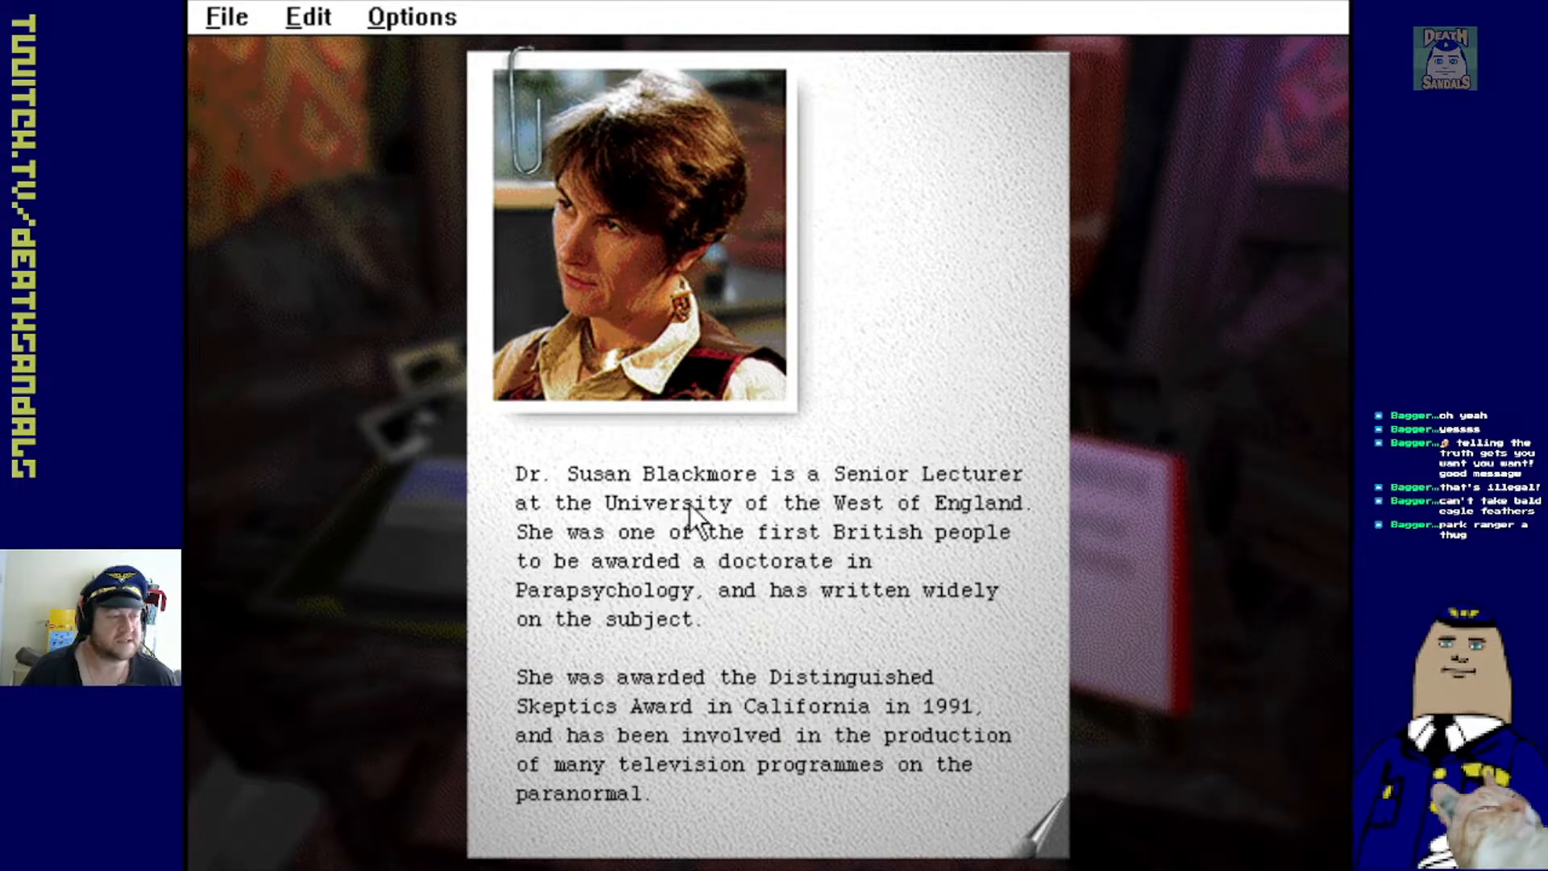
mouse_move(672, 532)
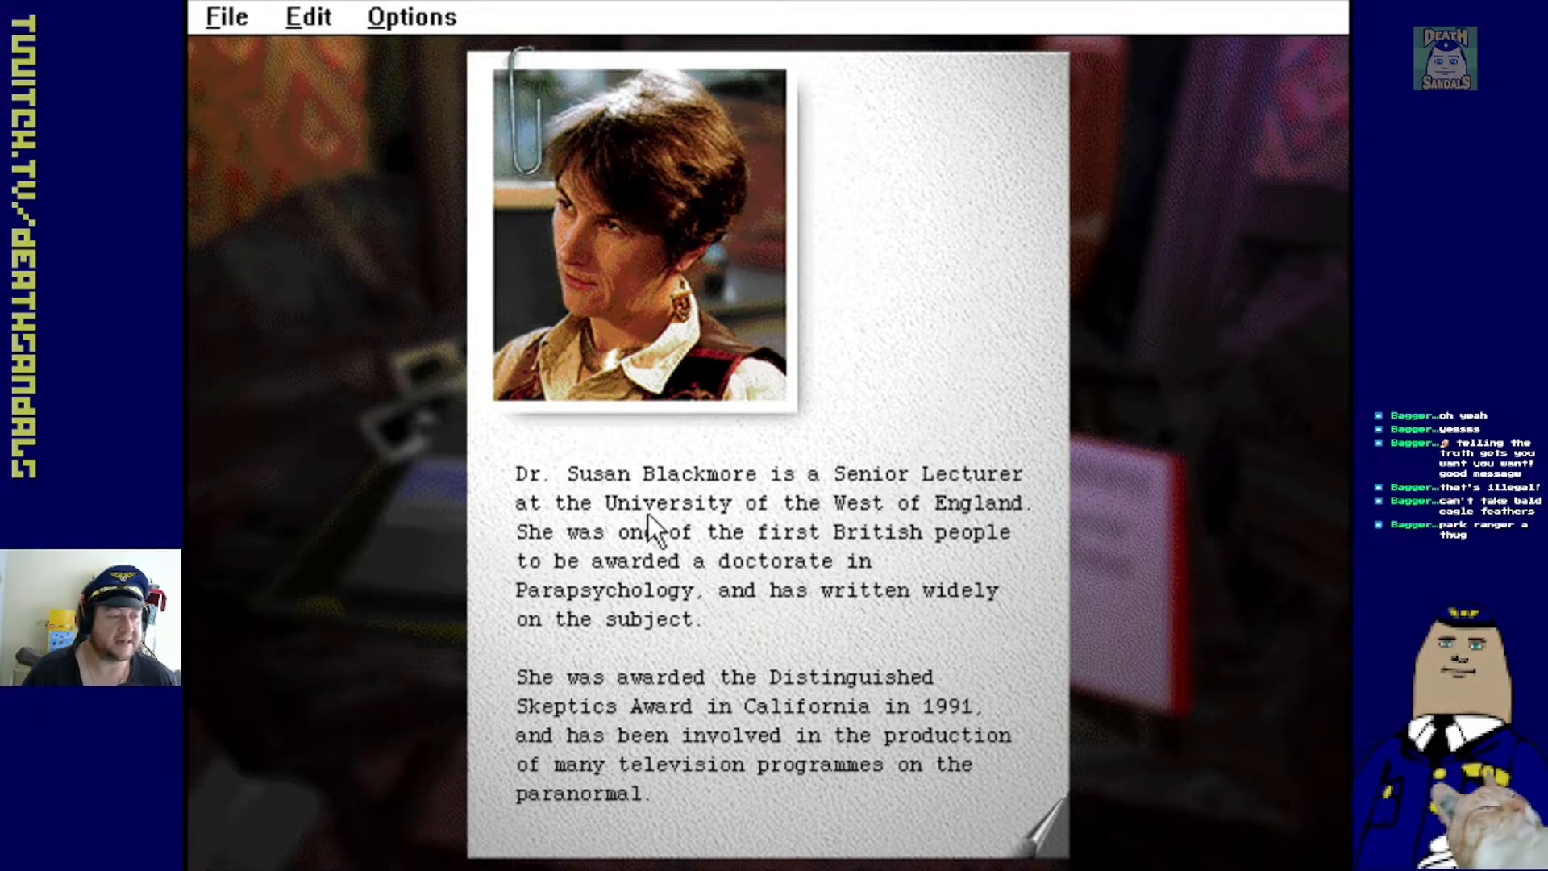
mouse_move(790, 267)
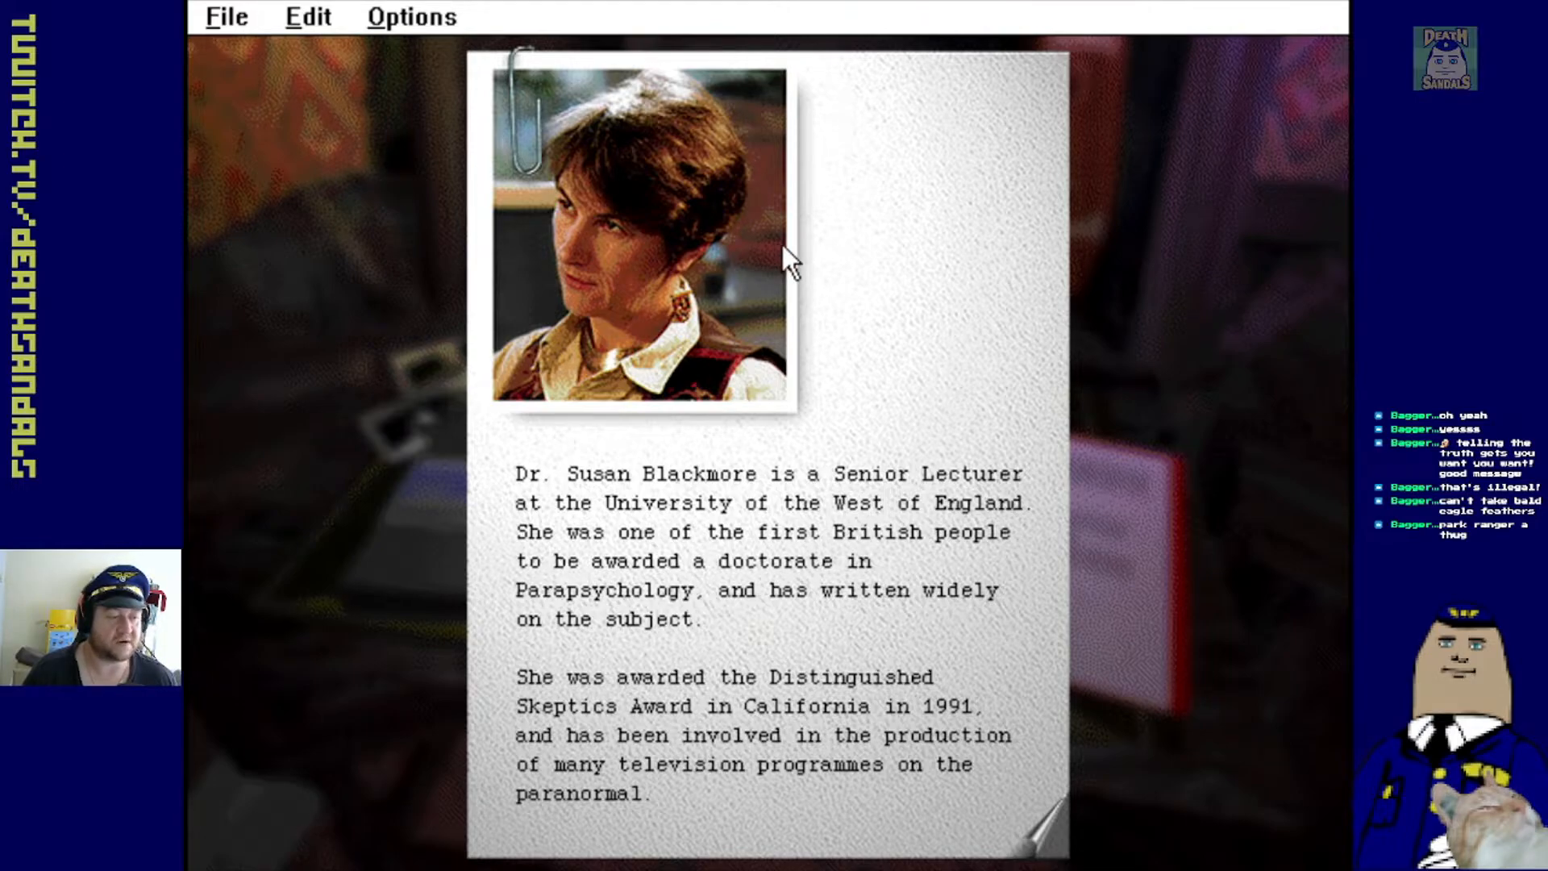
mouse_move(814, 331)
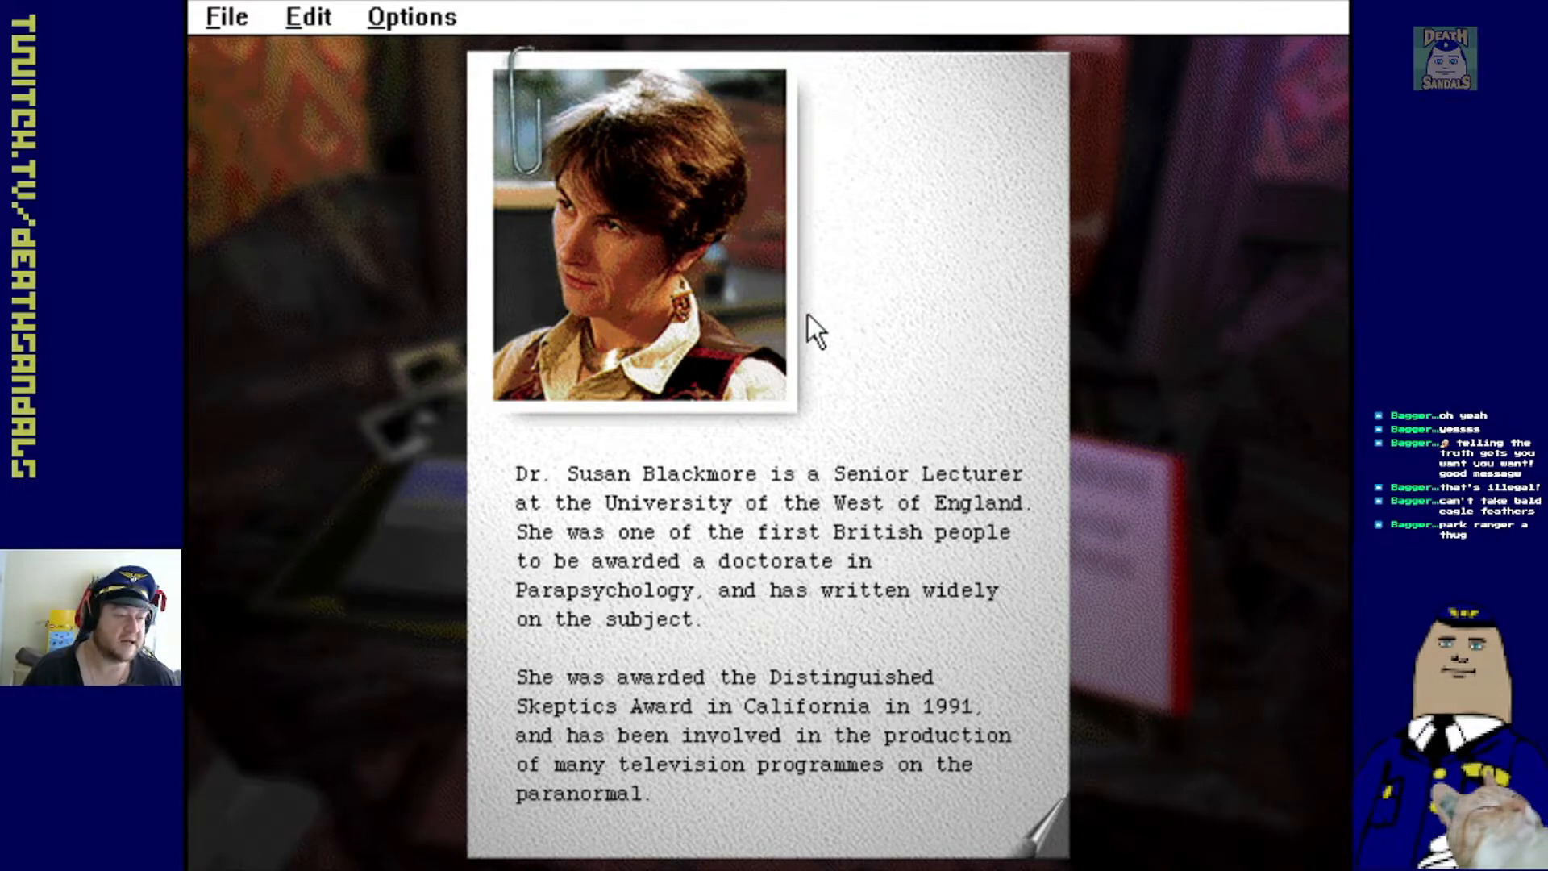
mouse_move(832, 341)
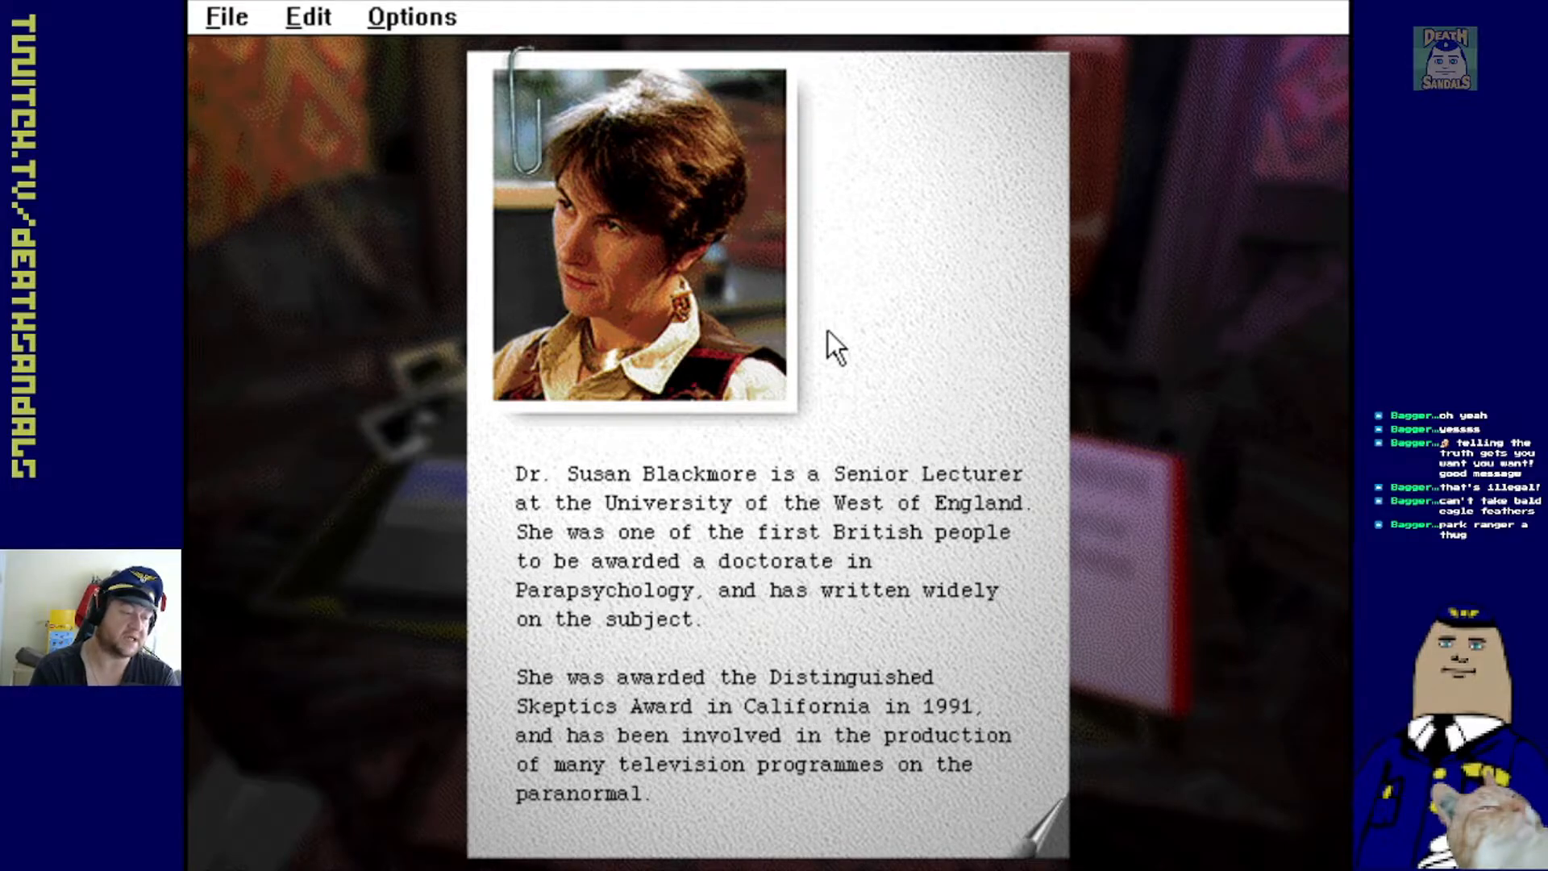
mouse_move(926, 736)
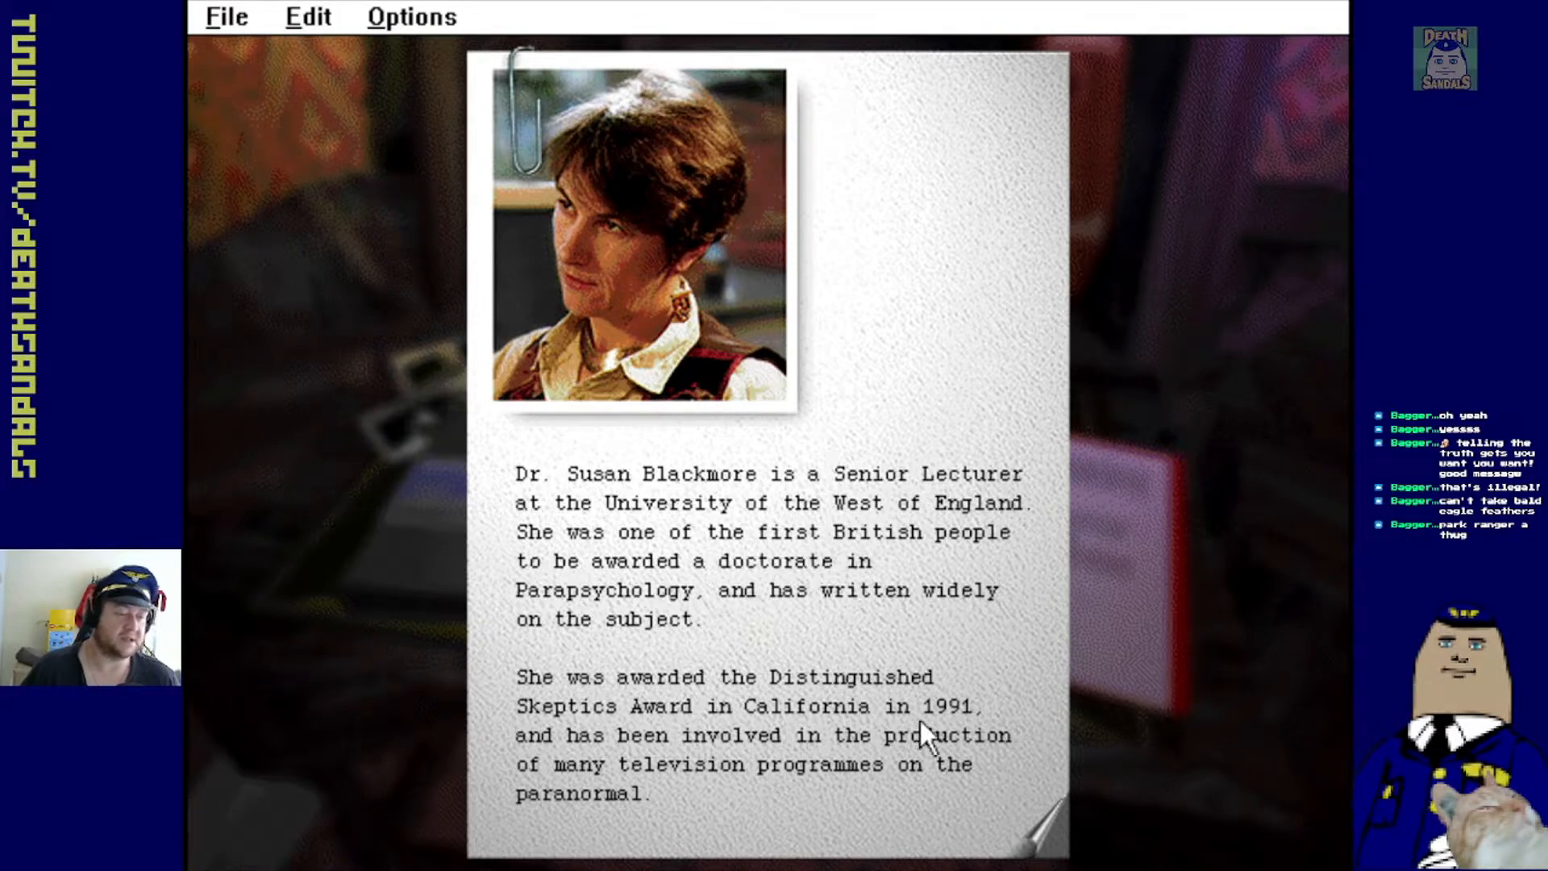
Read Dr. Susan Blackmore's biography sheet, then set it back on the desk
click(1033, 830)
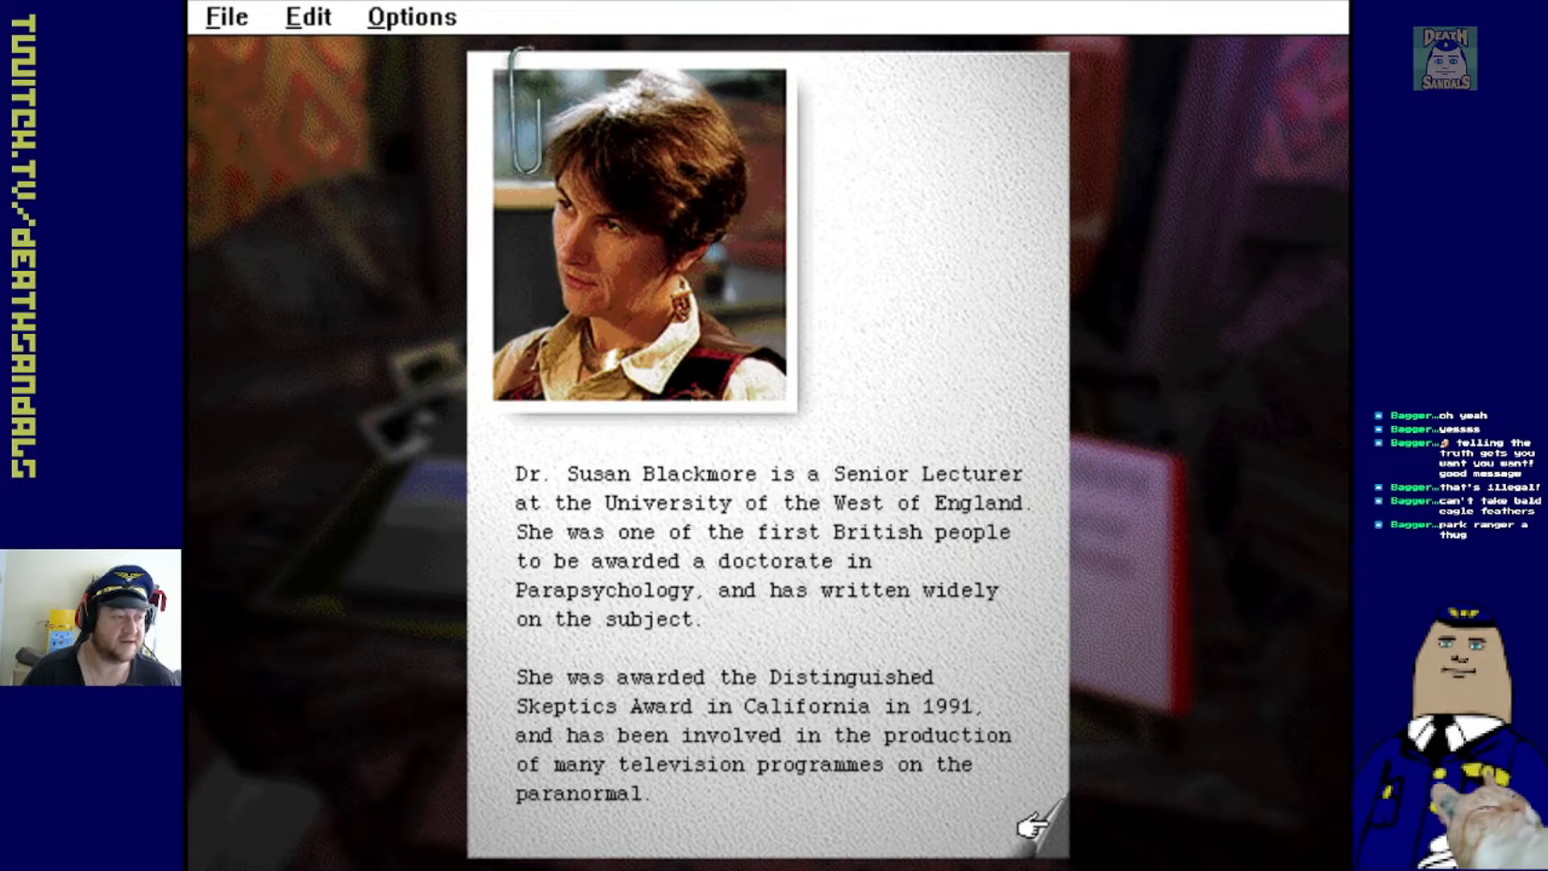
click(1032, 824)
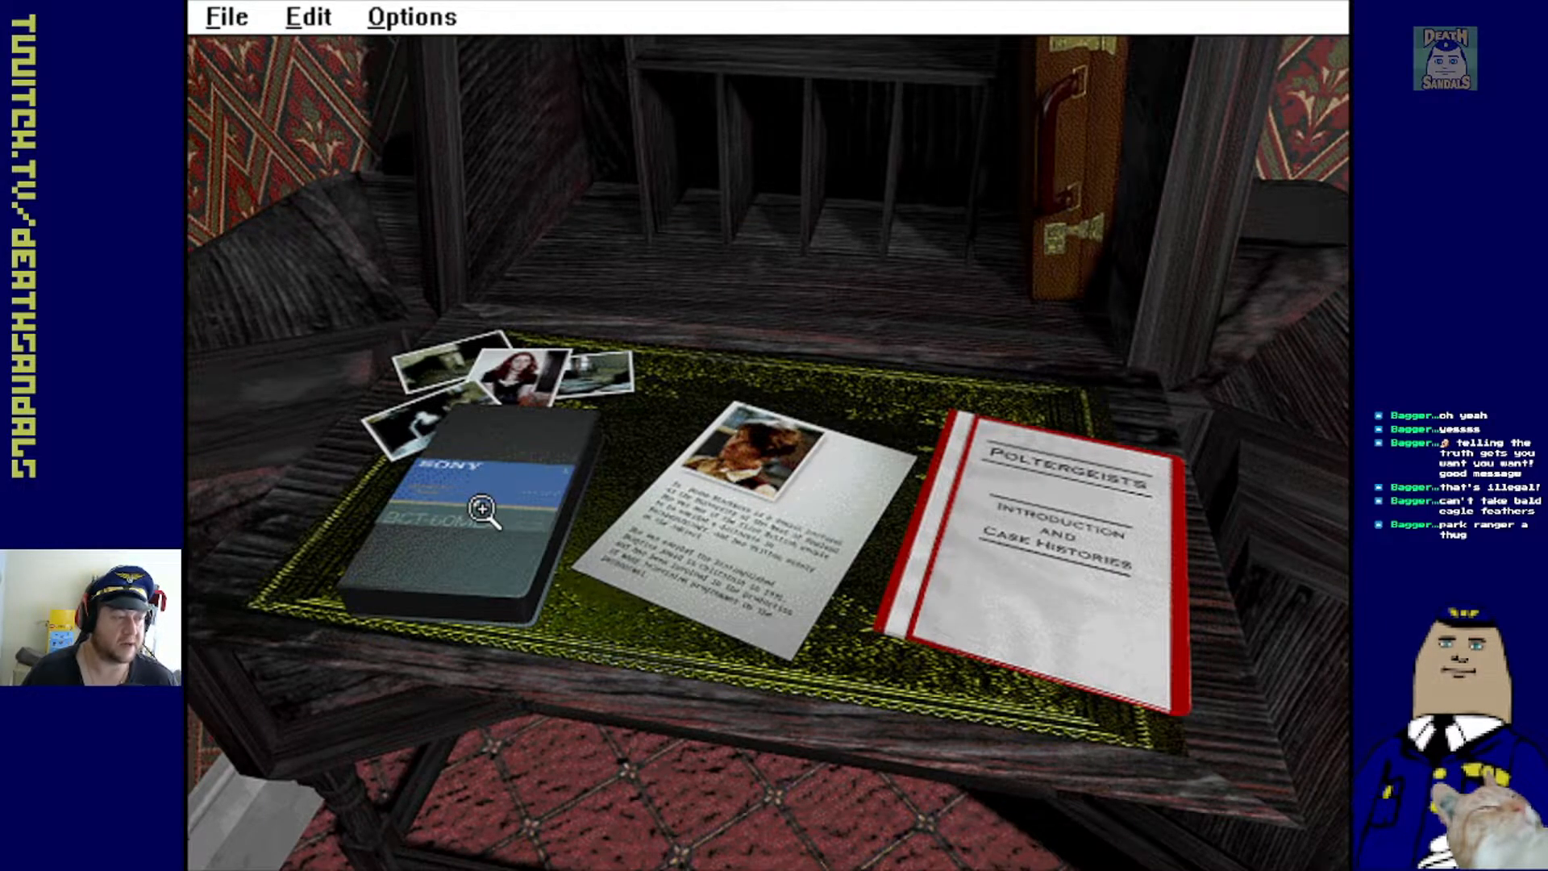
Open the Poltergeists video tape case and play Tony Cornell's poltergeist experience interview
click(484, 511)
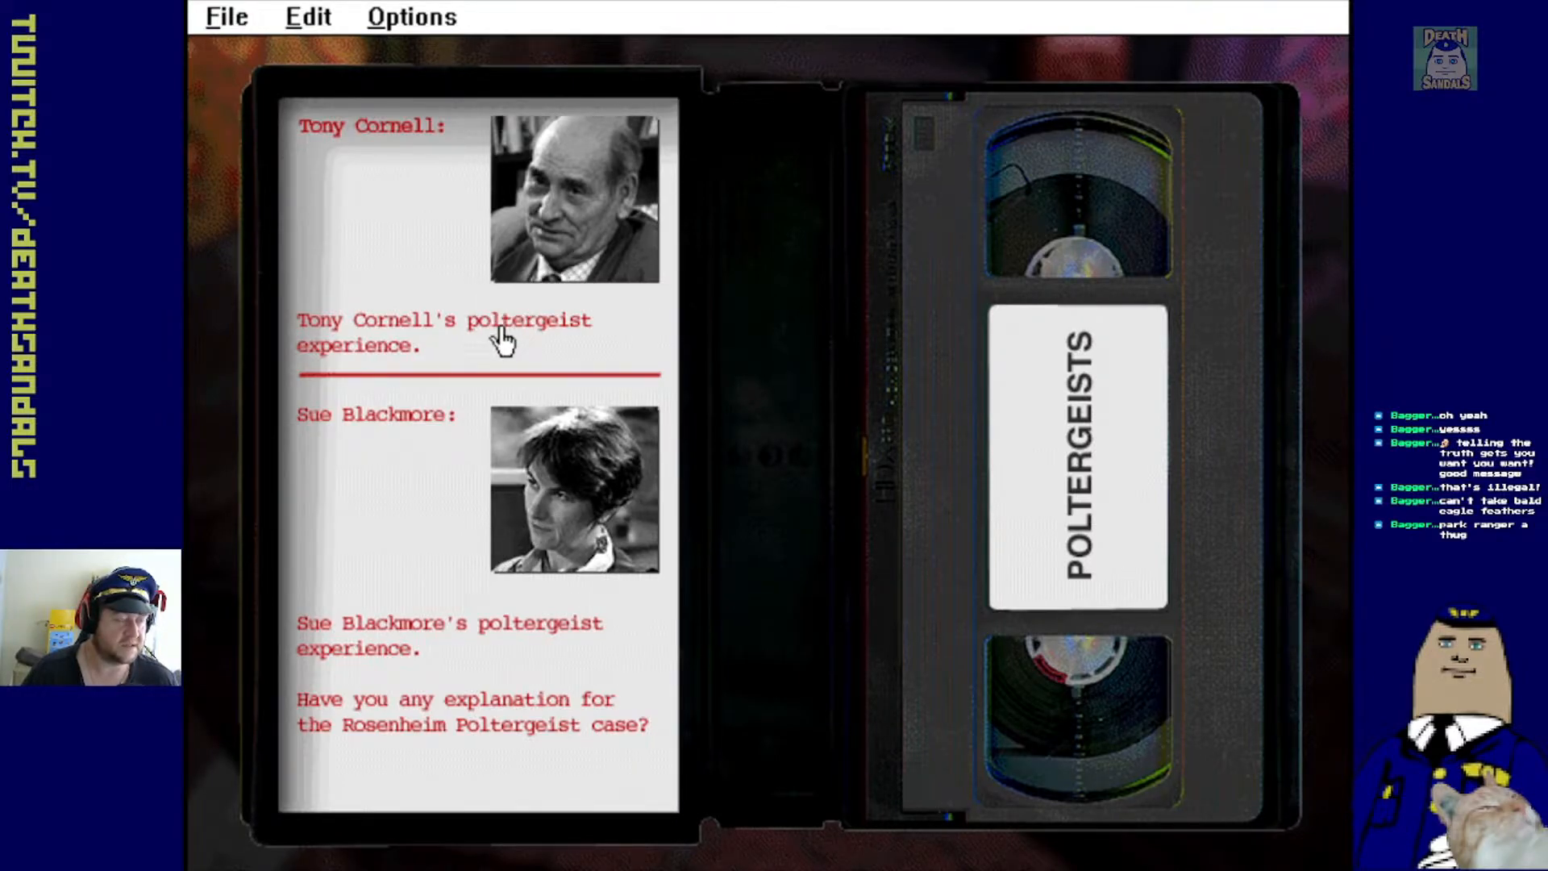
mouse_move(479, 703)
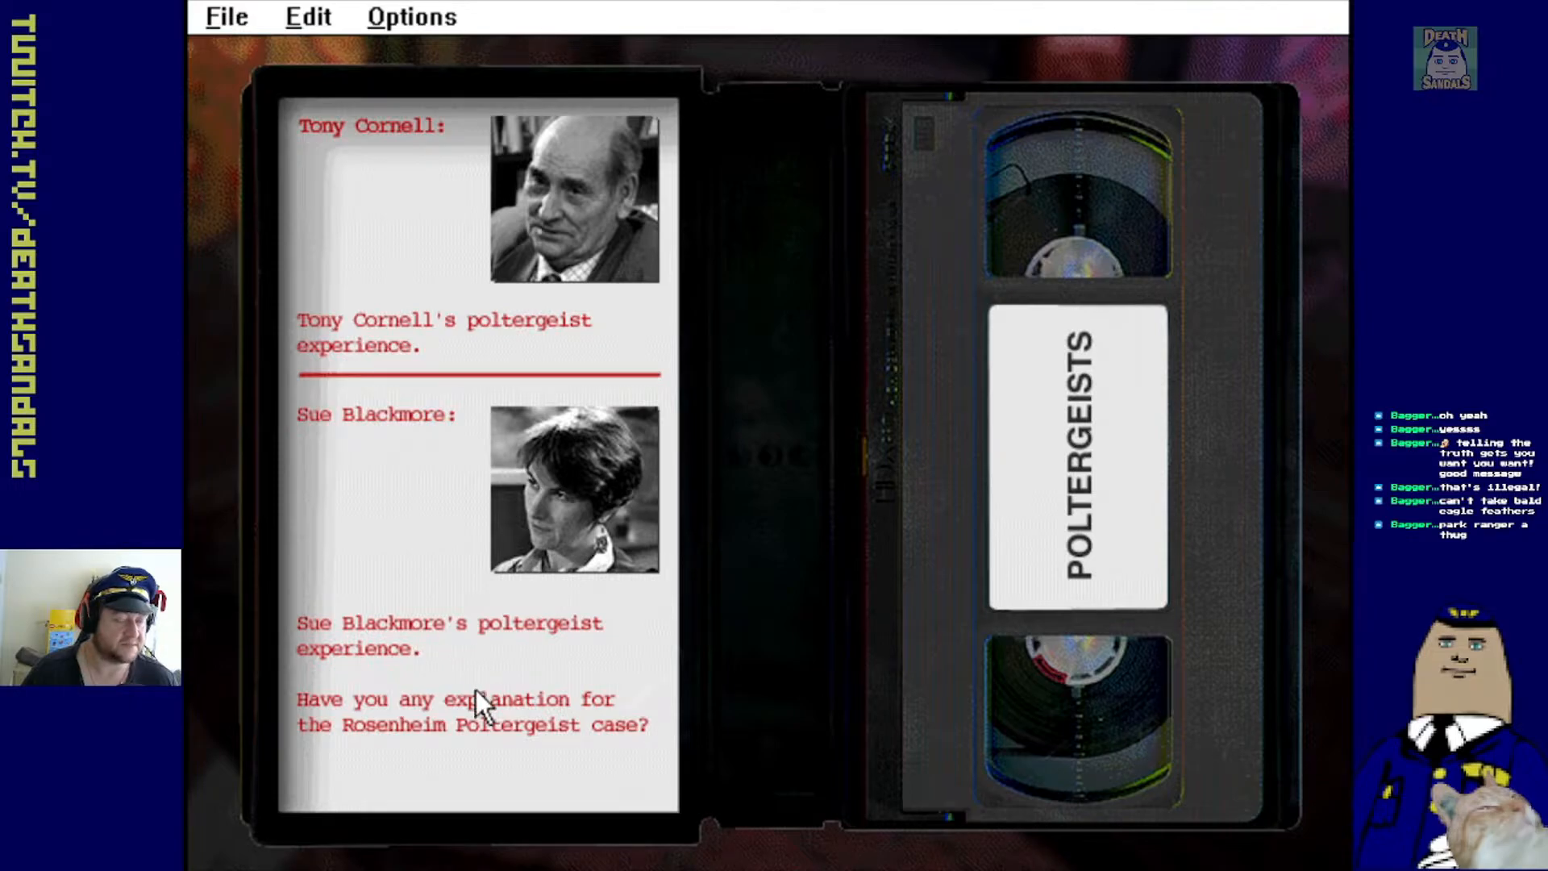
mouse_move(542, 746)
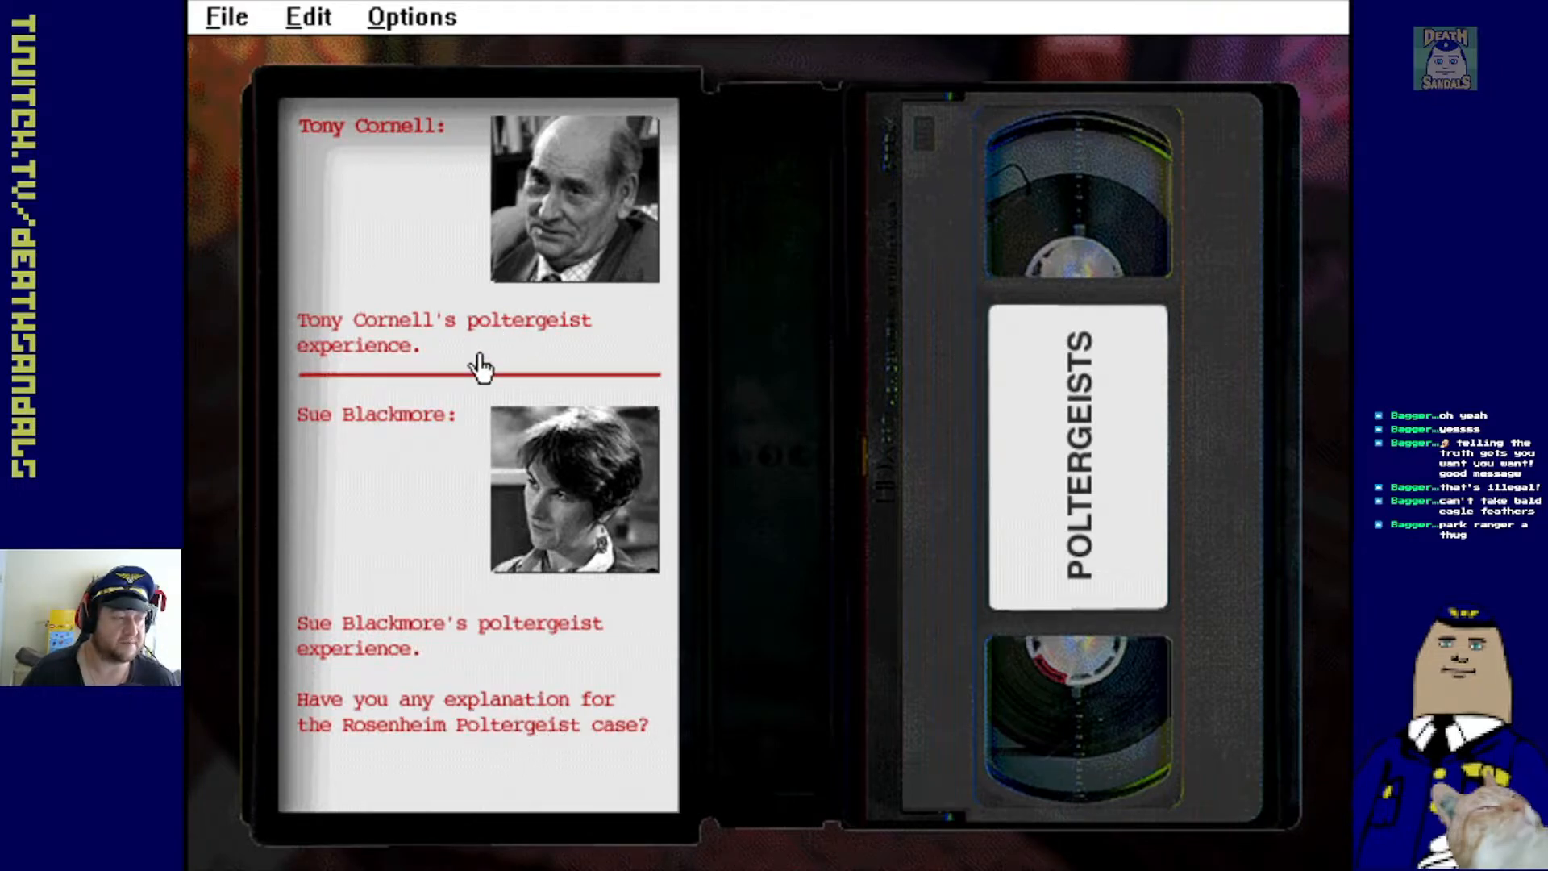
click(444, 334)
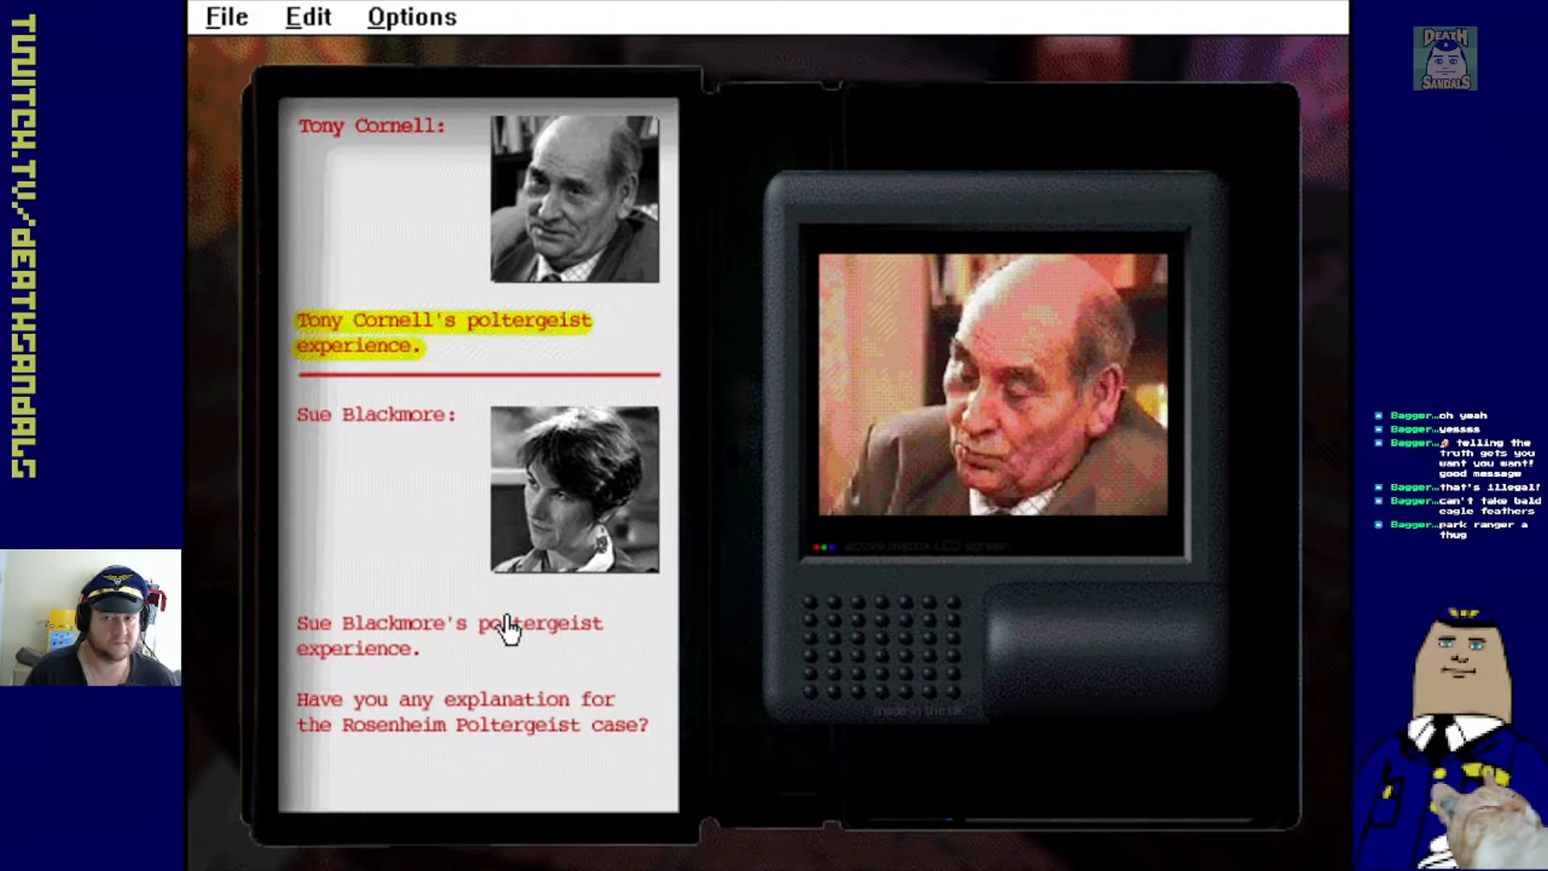
Play Sue Blackmore's poltergeist experience interview from the tape case list
click(449, 622)
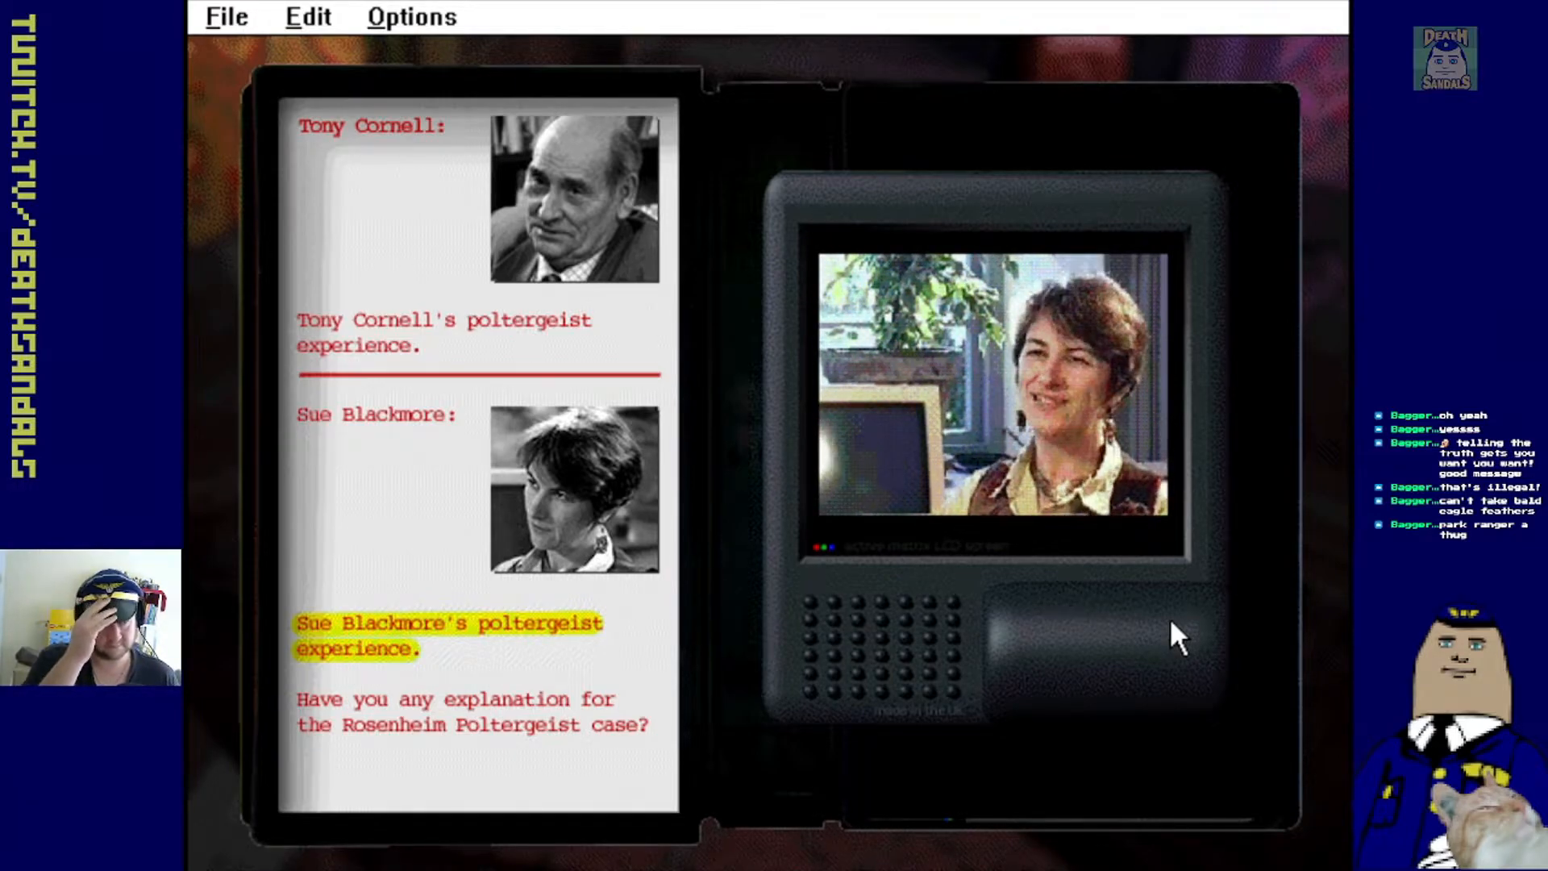
mouse_move(1254, 667)
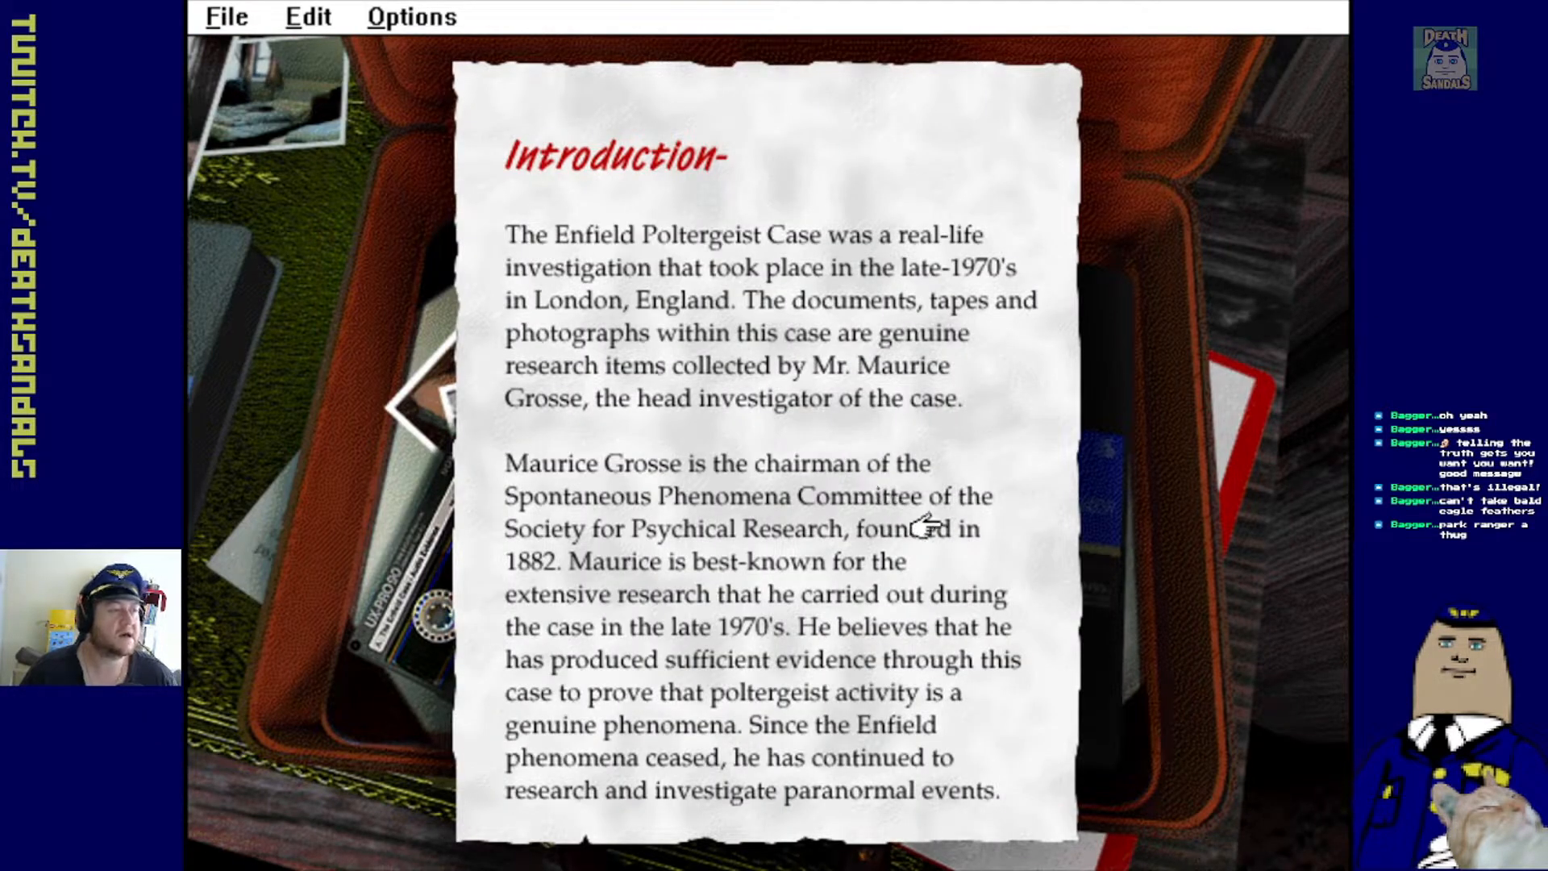
mouse_move(987, 515)
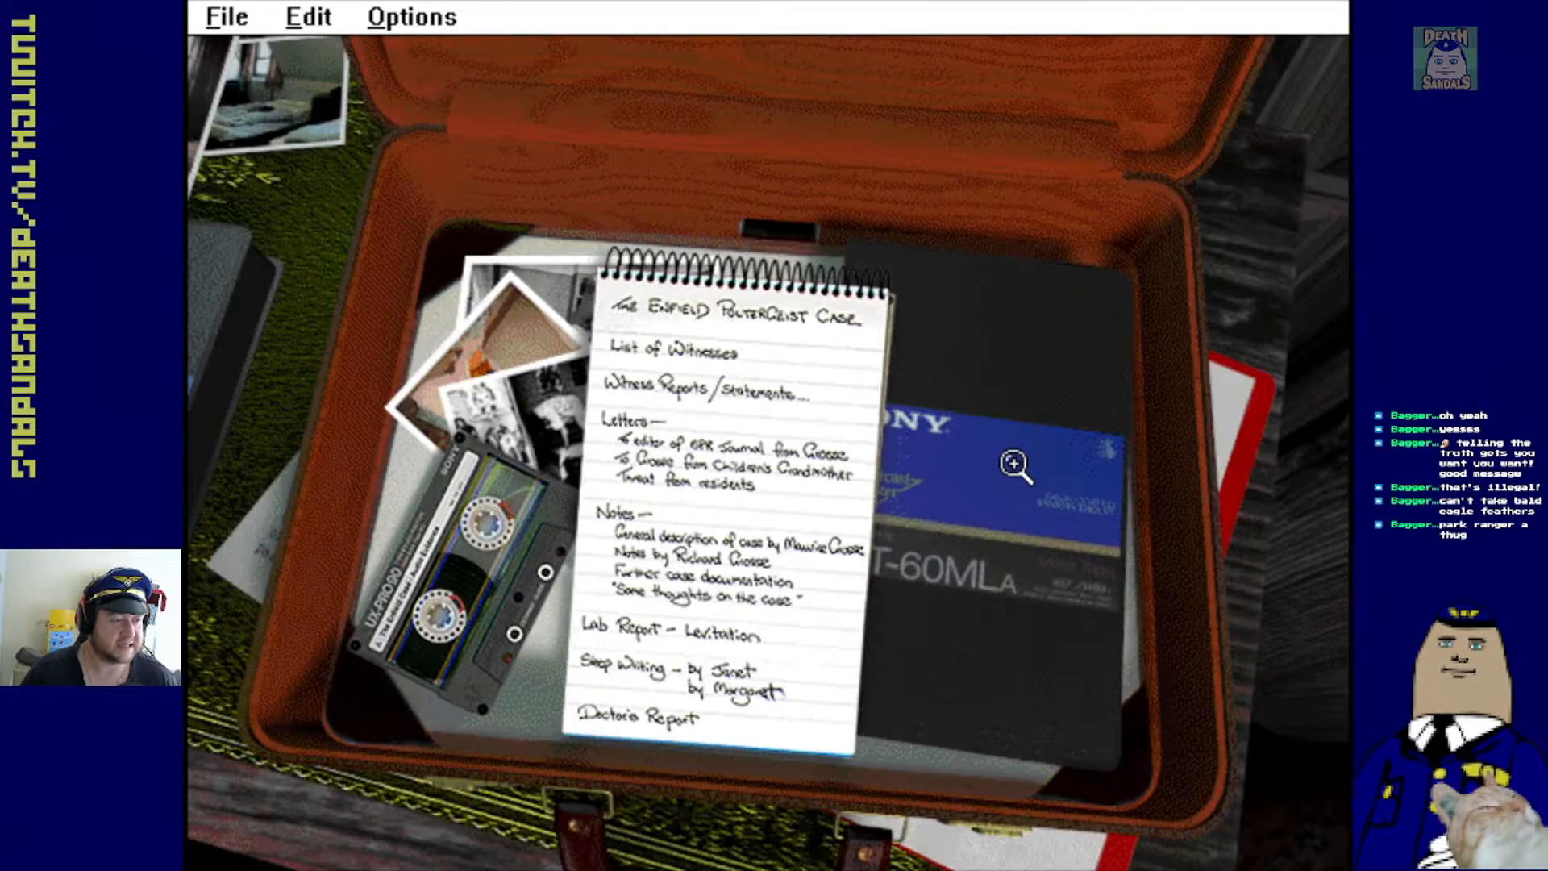
mouse_move(494, 549)
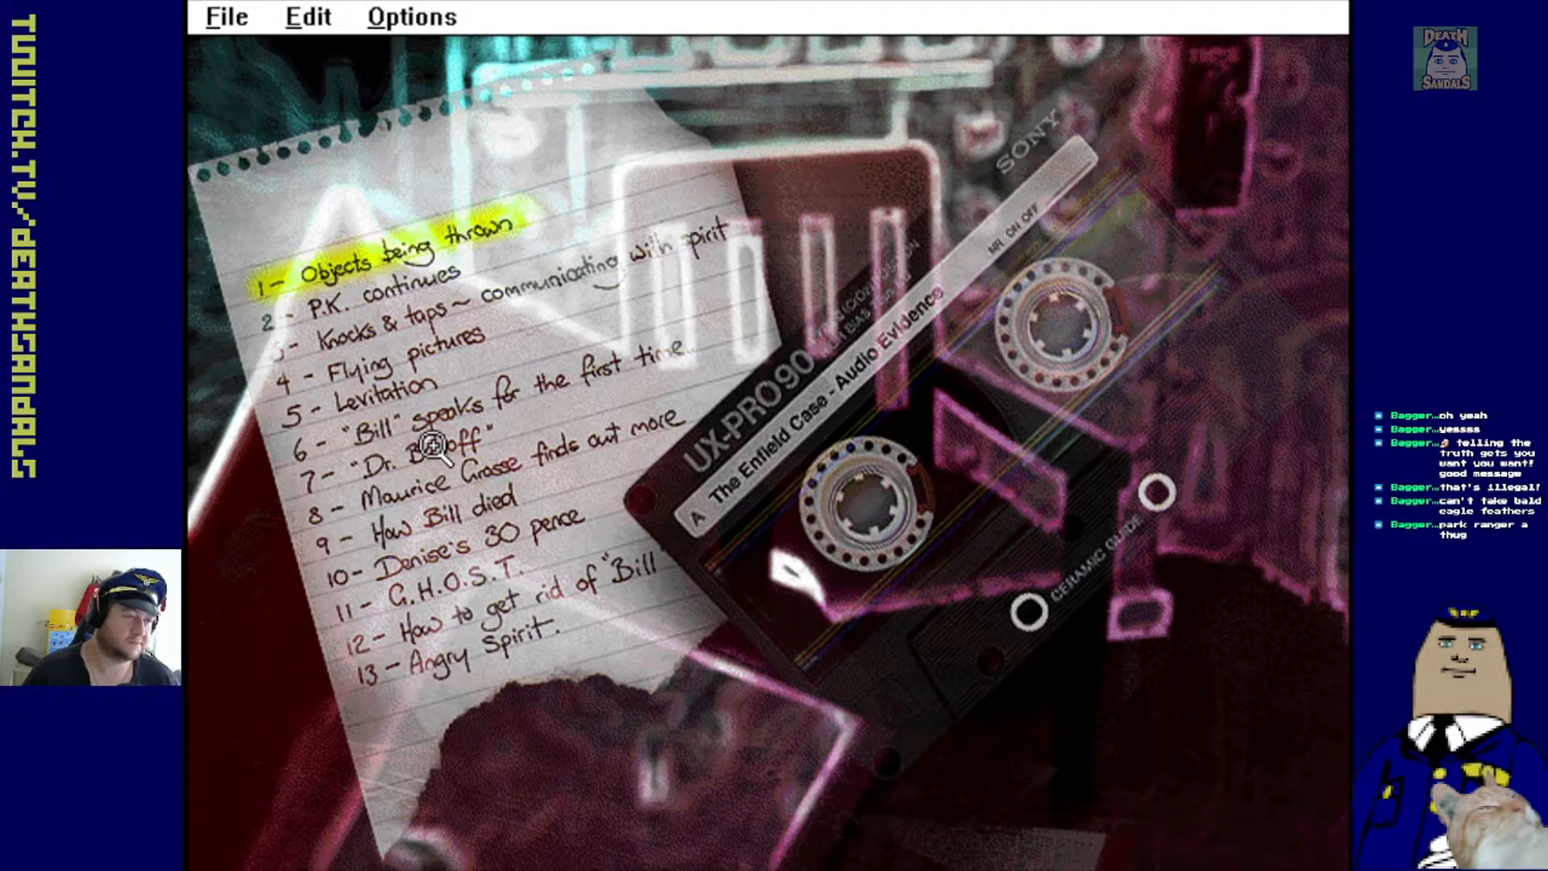
mouse_move(528, 405)
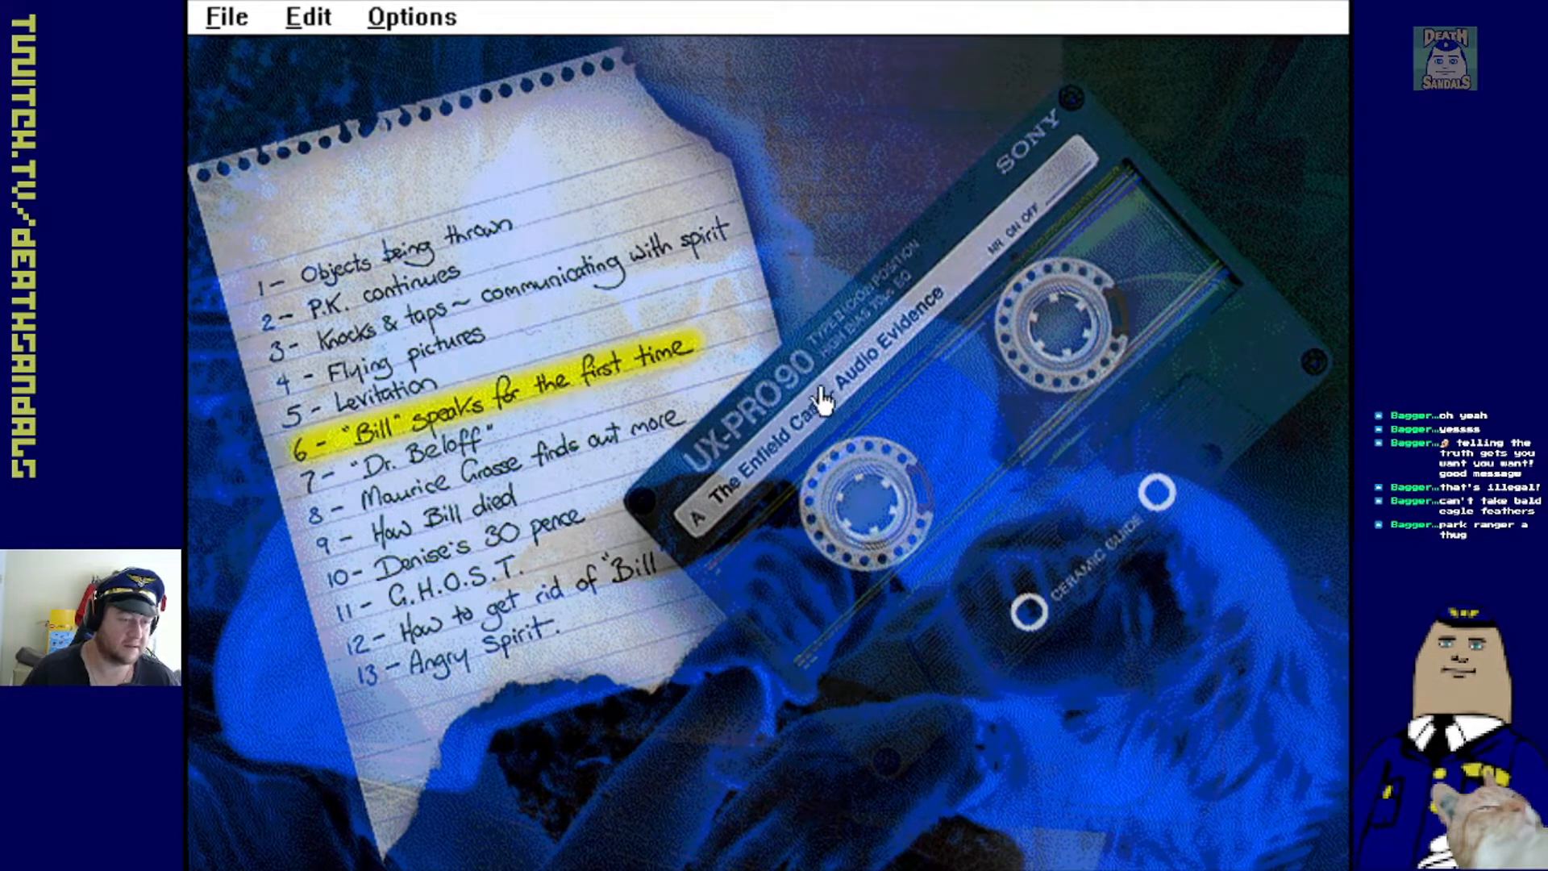
mouse_move(903, 393)
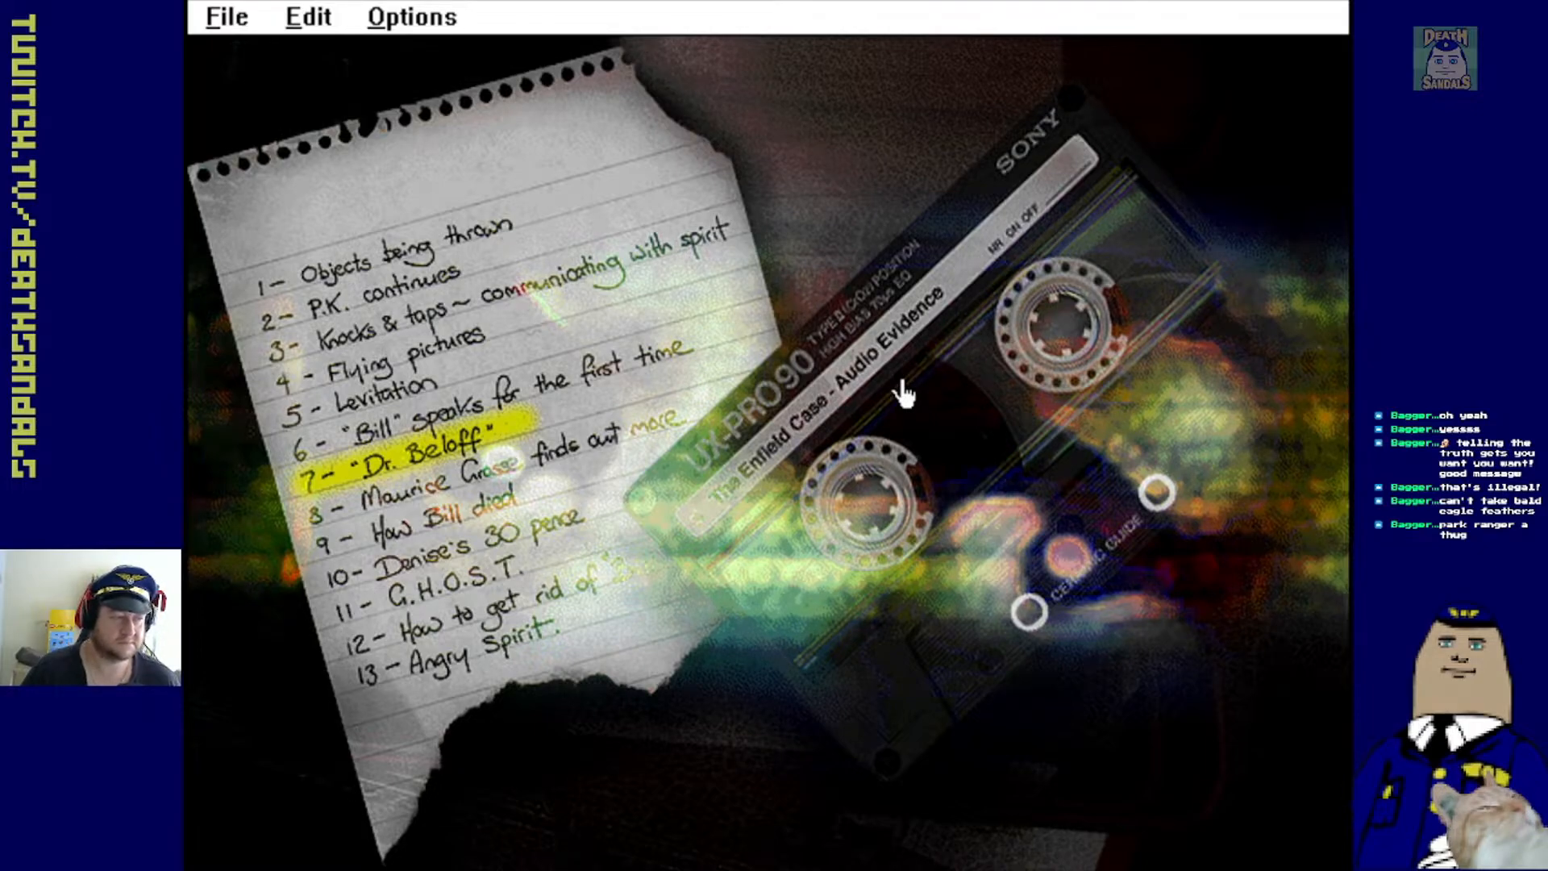
mouse_move(1192, 393)
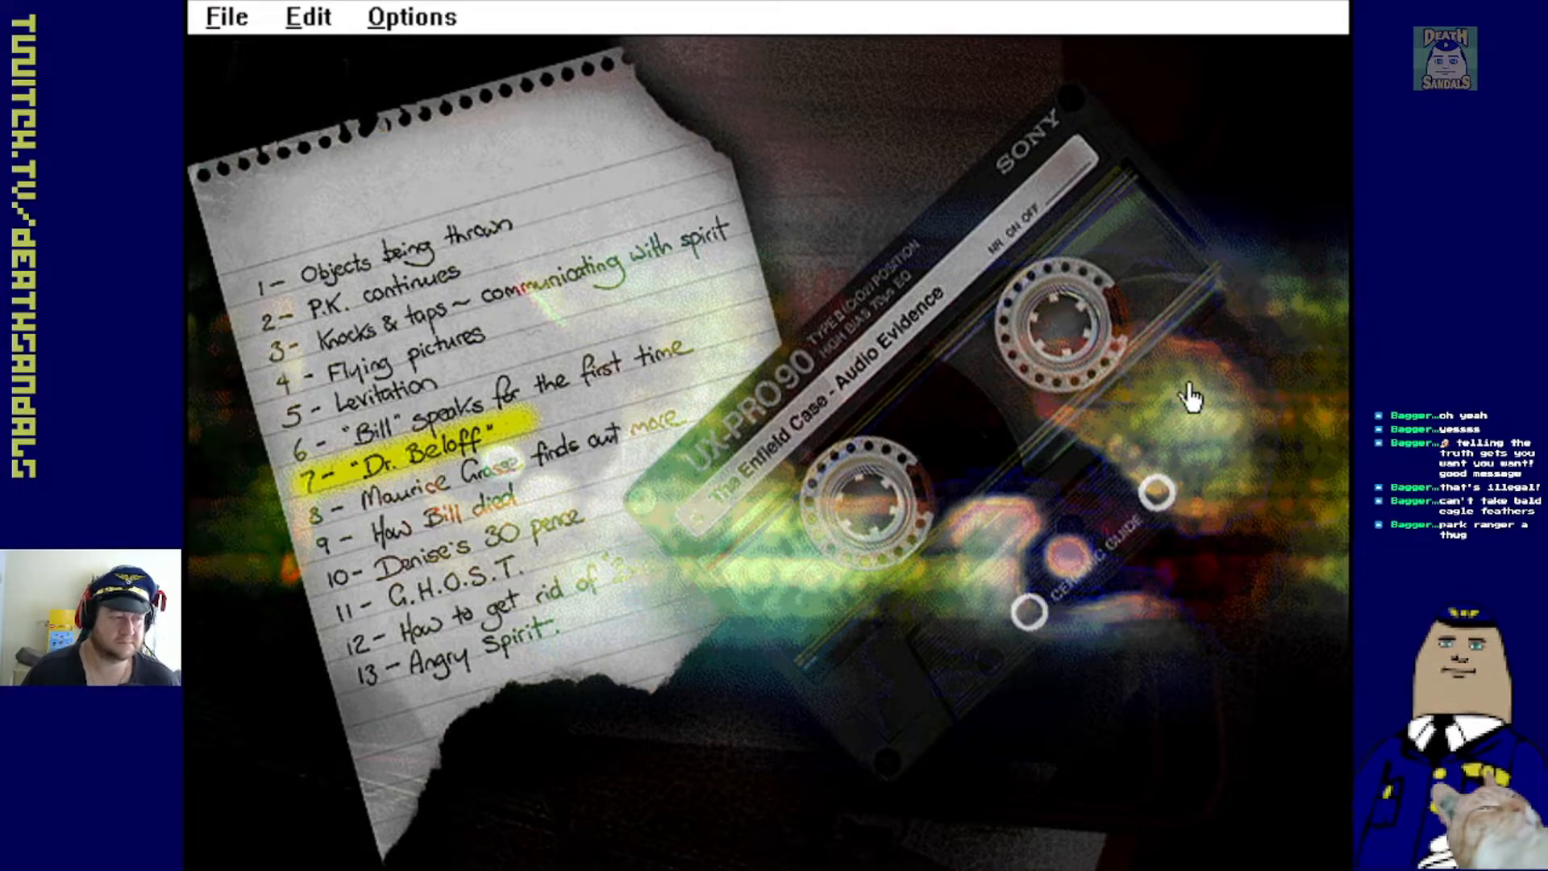
mouse_move(1212, 427)
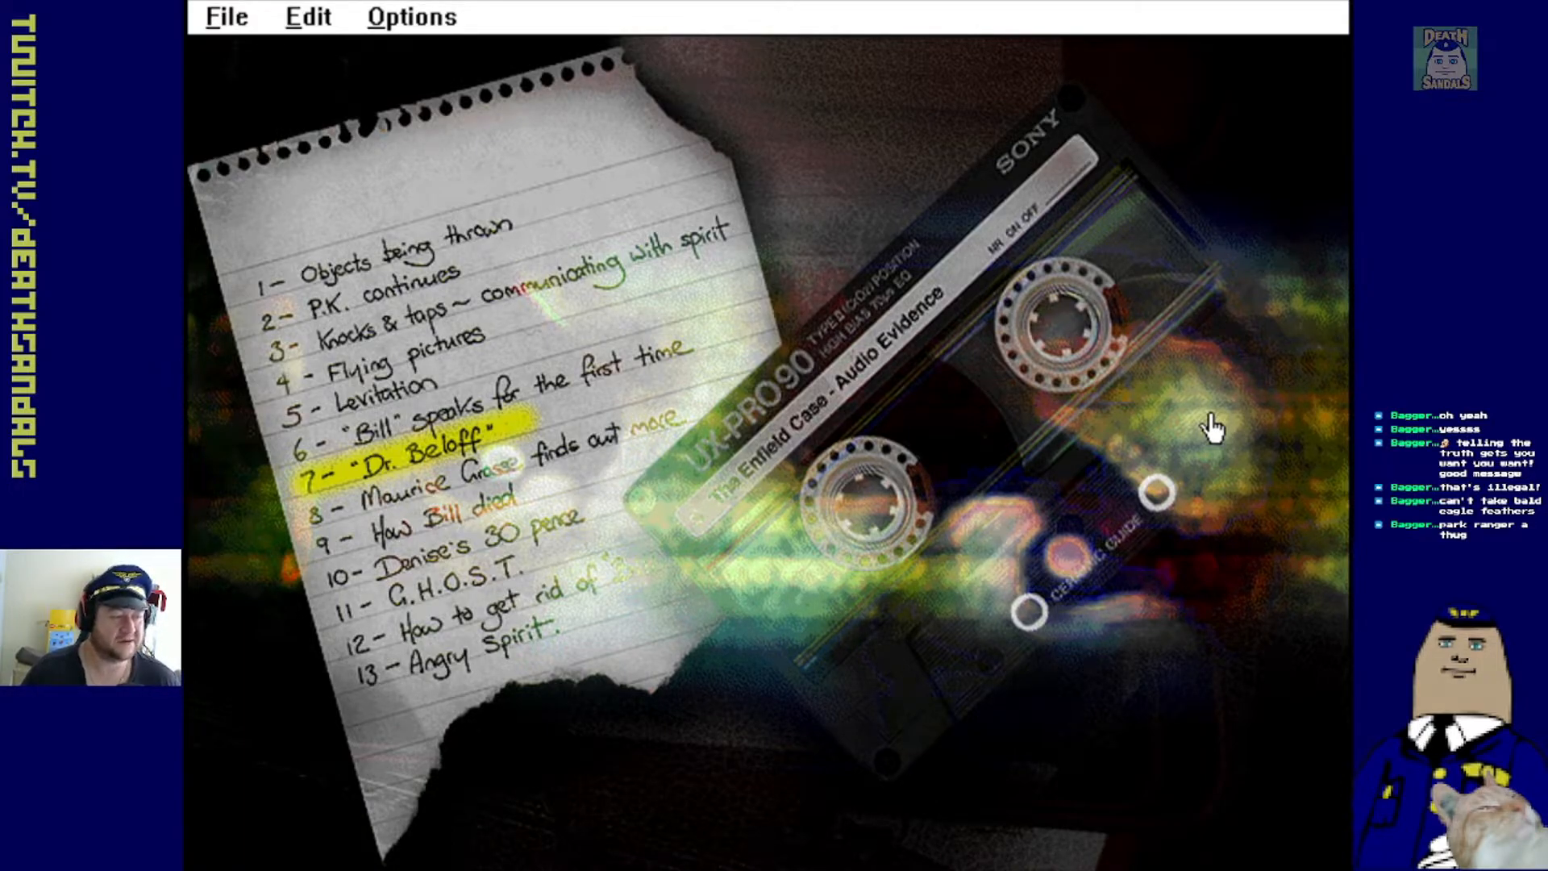
mouse_move(1170, 444)
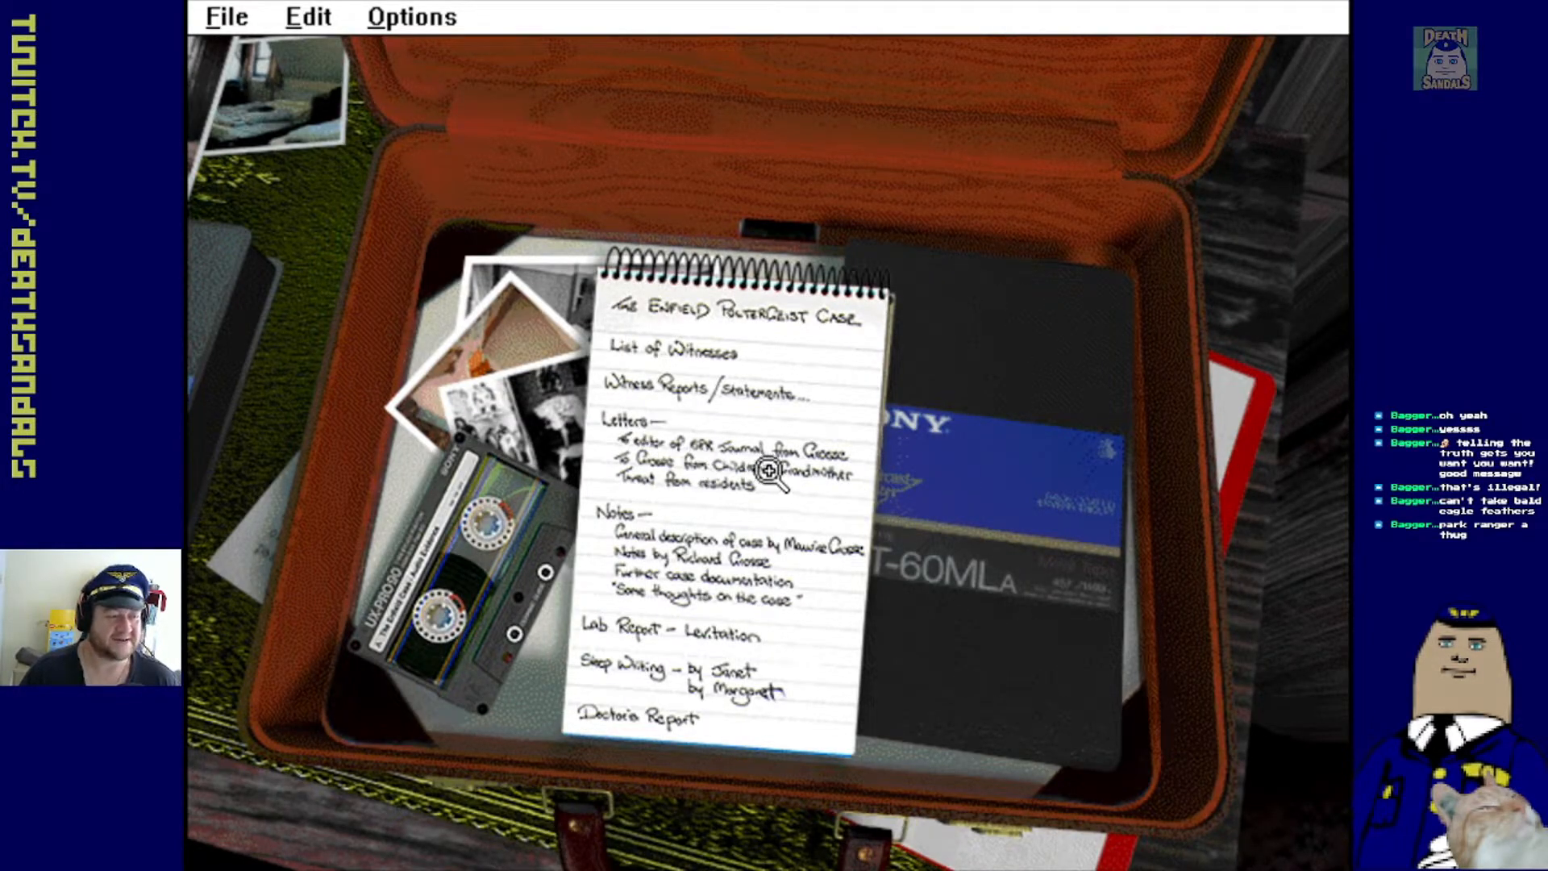
Play the Enfield Case VHS tape from the suitcase
click(765, 469)
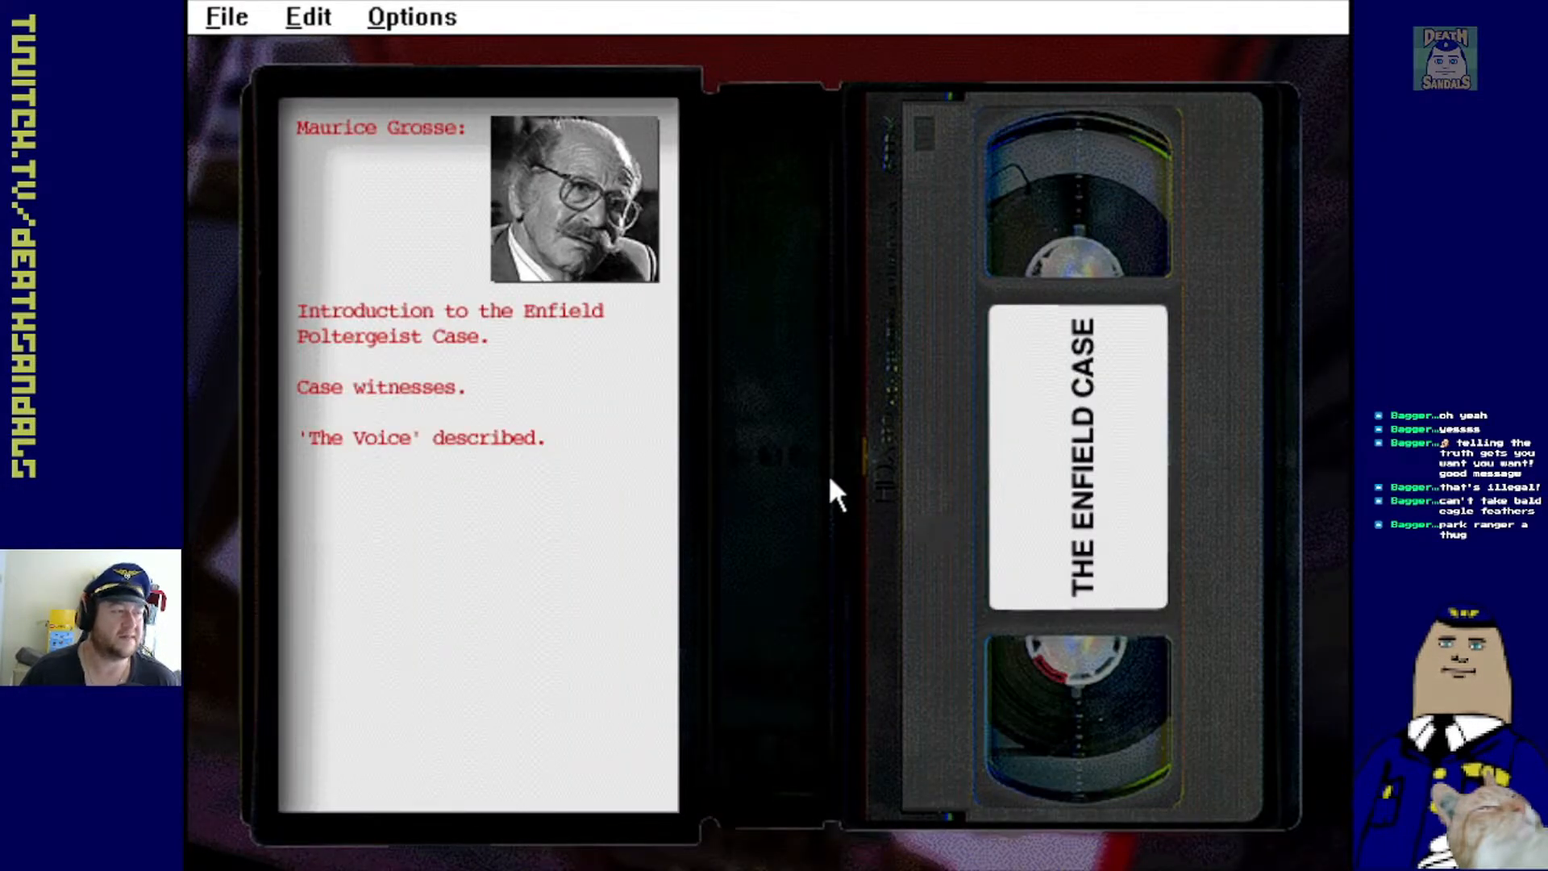
mouse_move(661, 449)
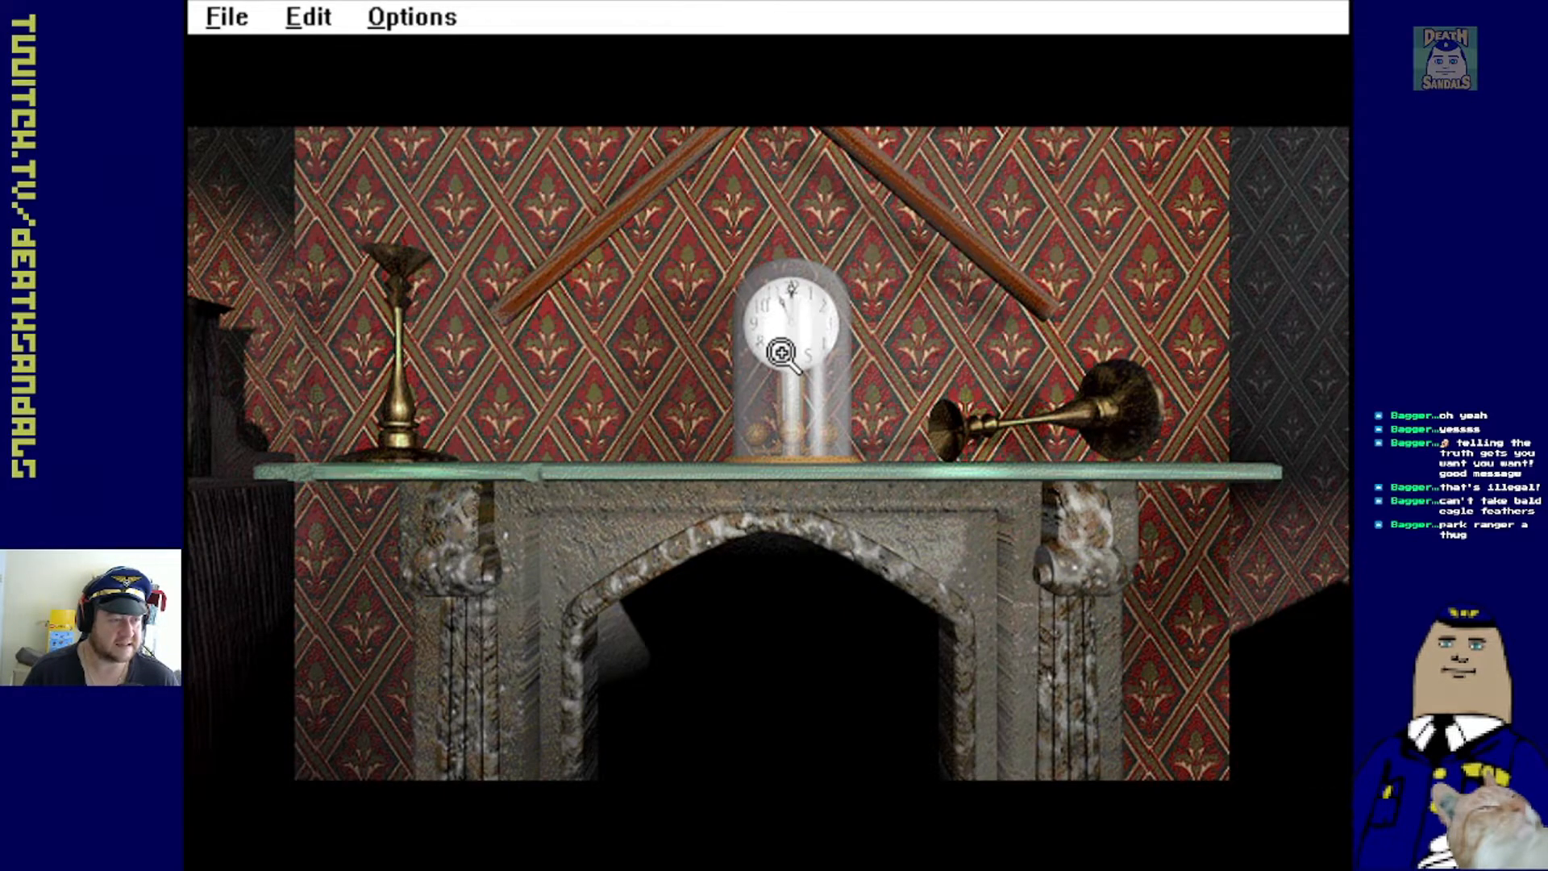
Examine the domed mantelpiece clock, look down at the hearth, then enter the television room
click(779, 352)
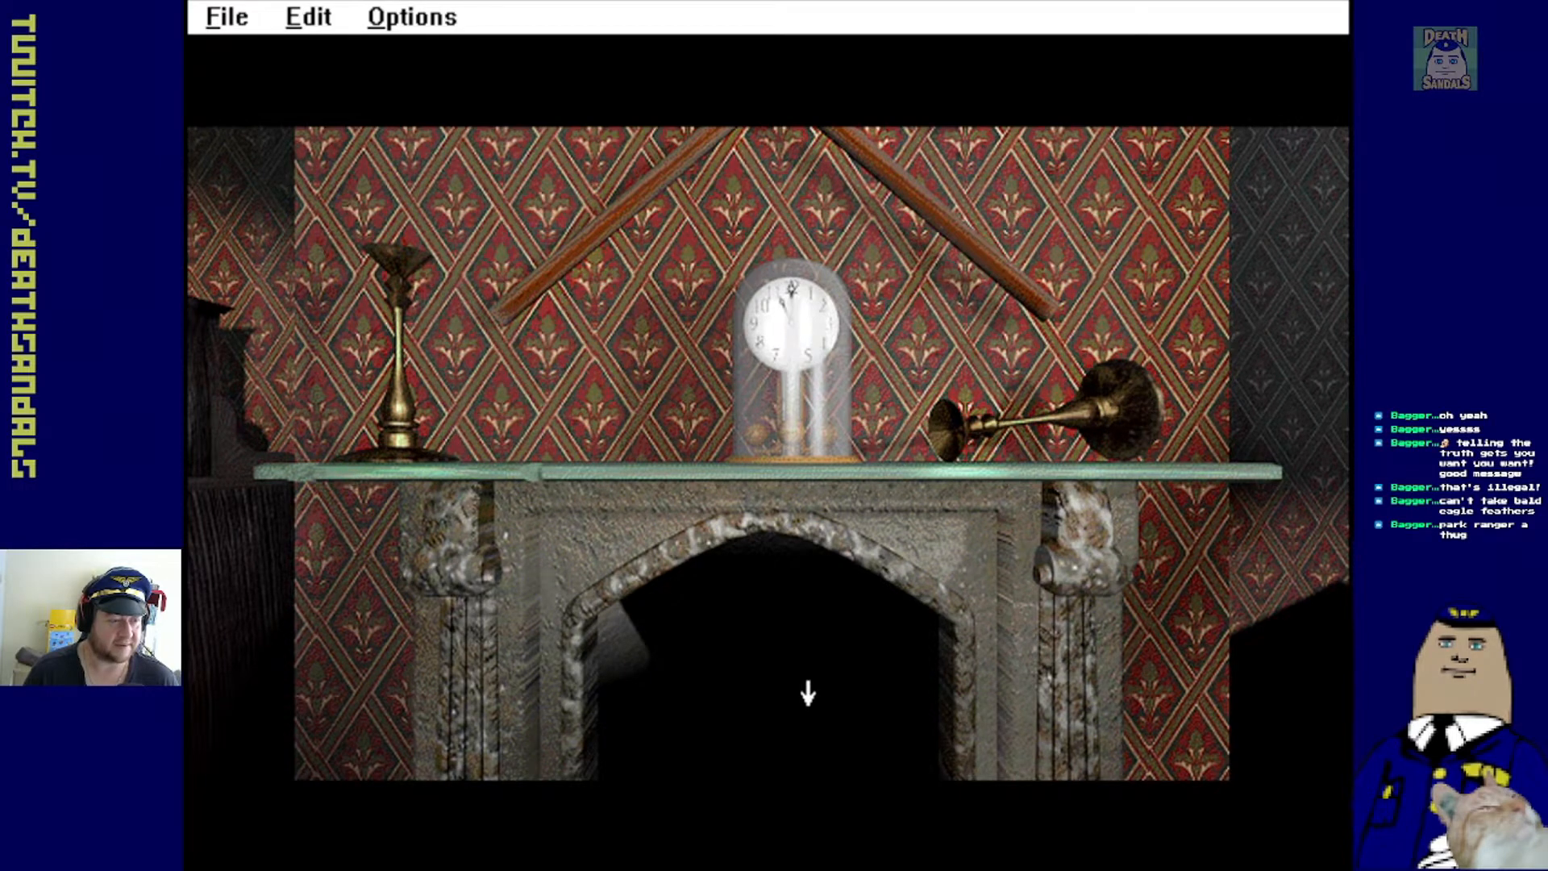
click(808, 695)
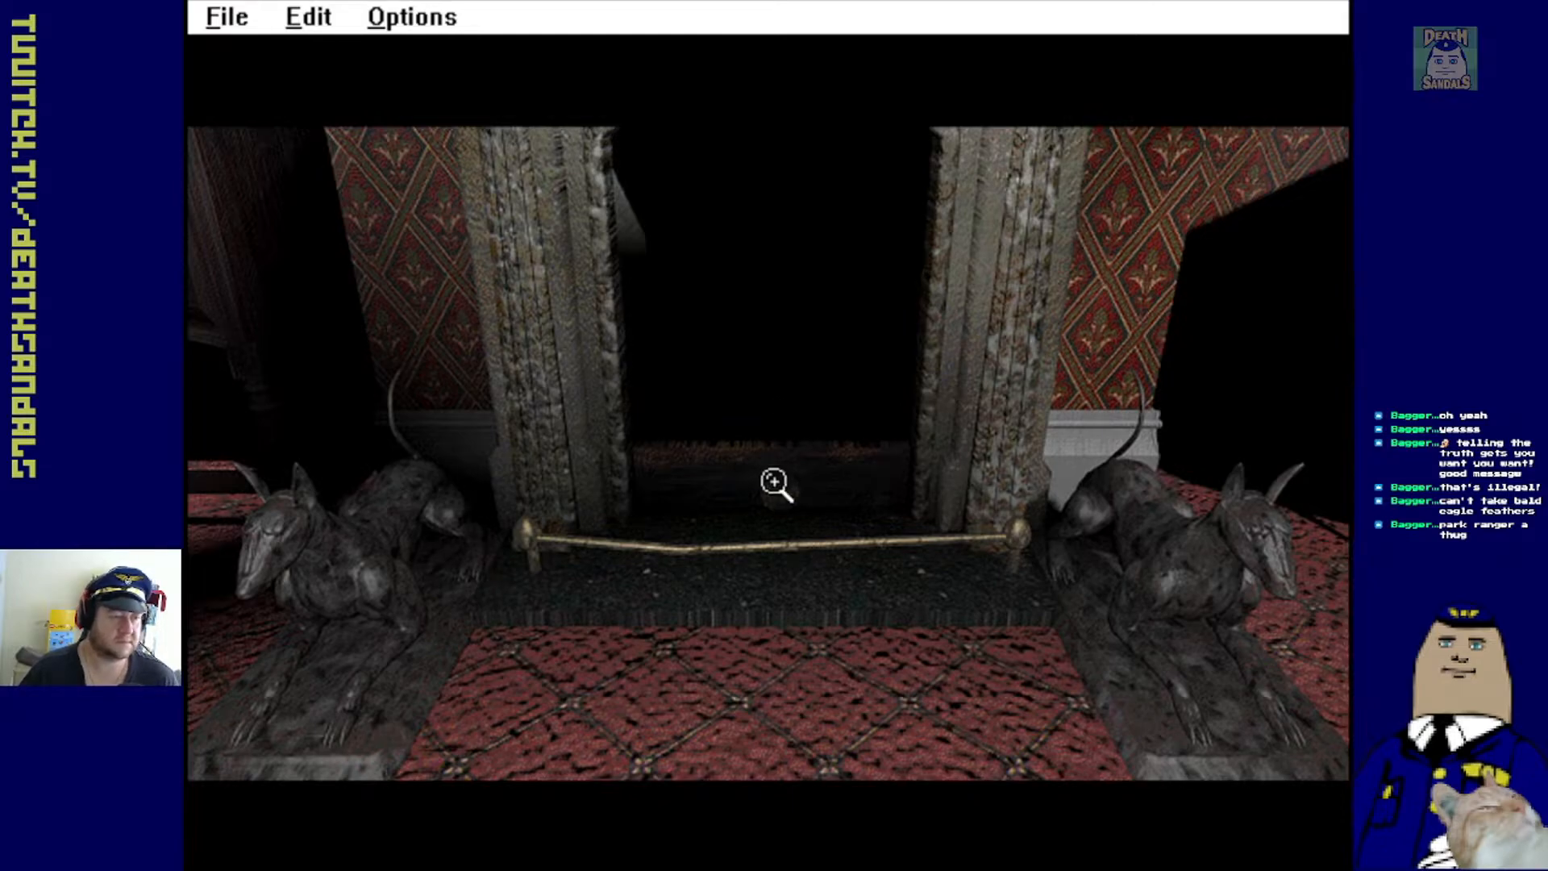
click(775, 484)
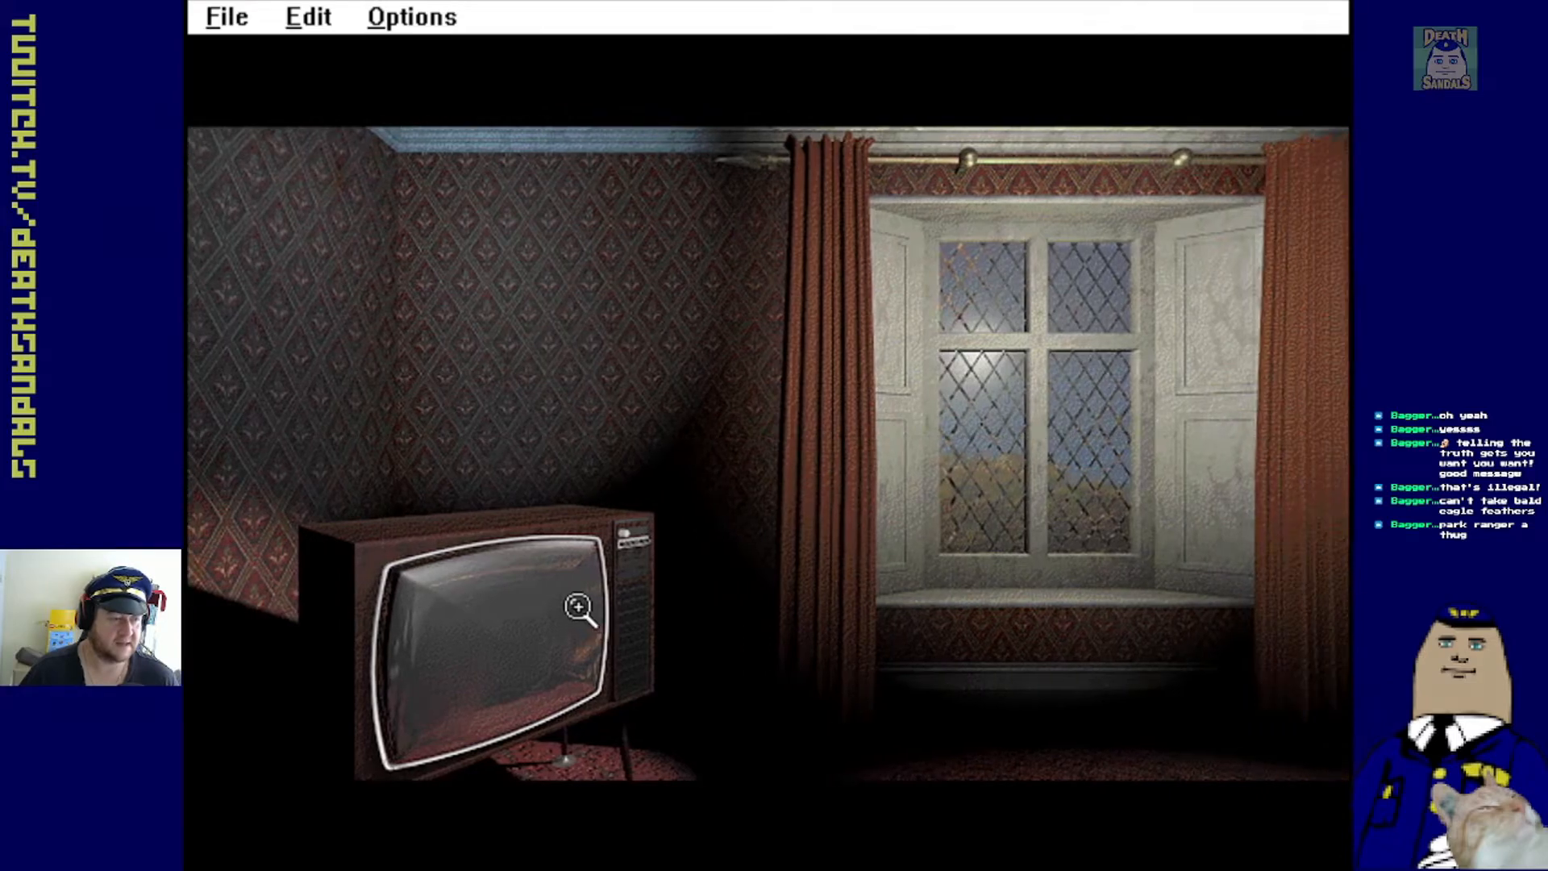
Watch the old television's clip before heading to the panelled door
click(577, 606)
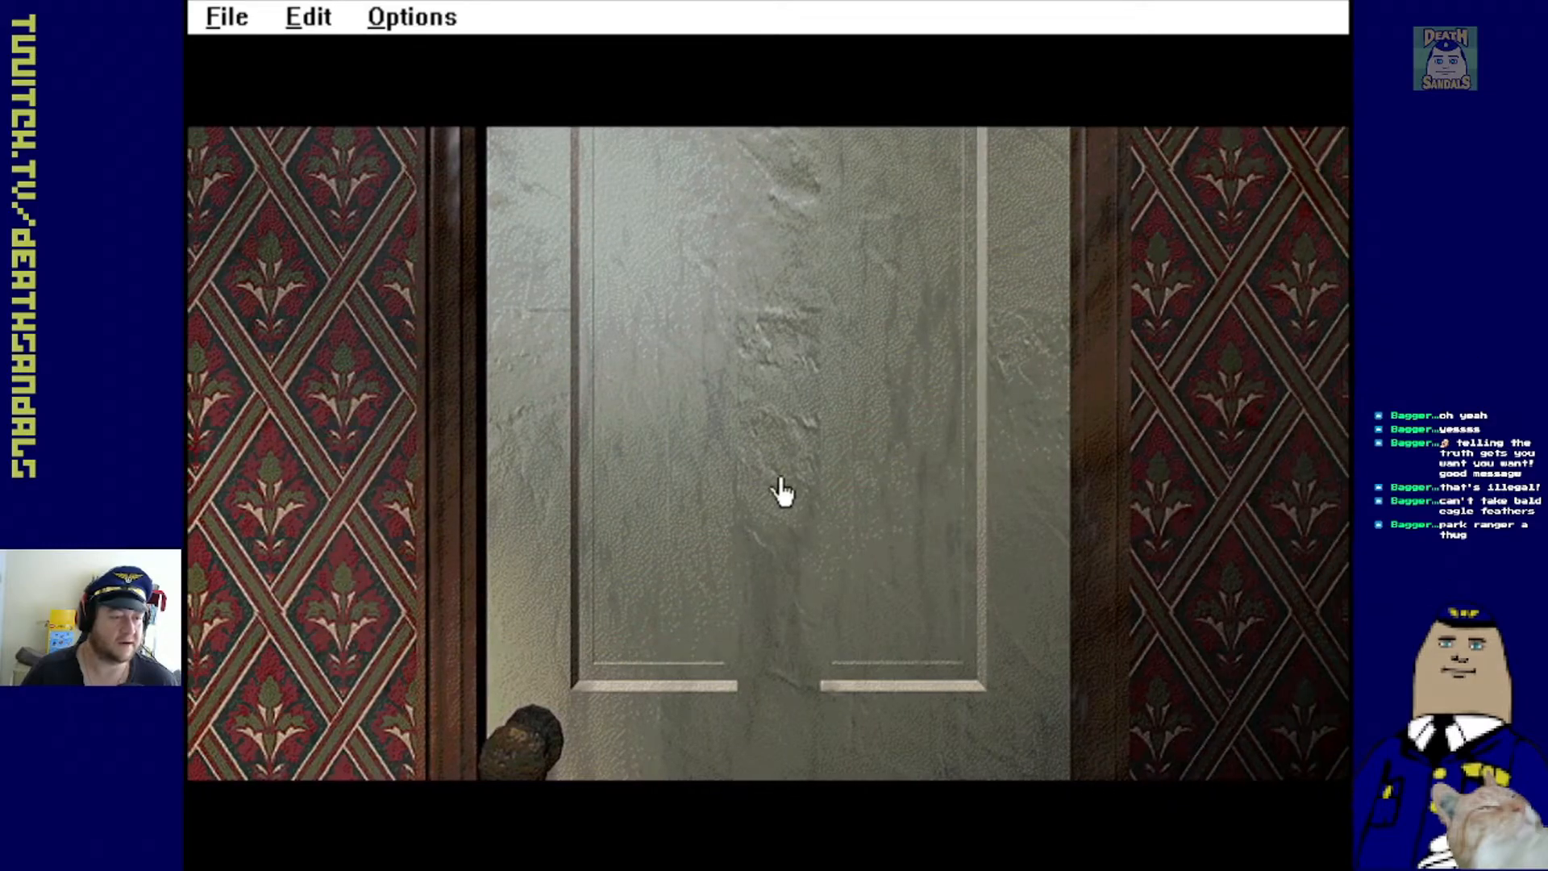
Walk through the landing into the kitchen and examine the dresser's poison bottle
click(780, 494)
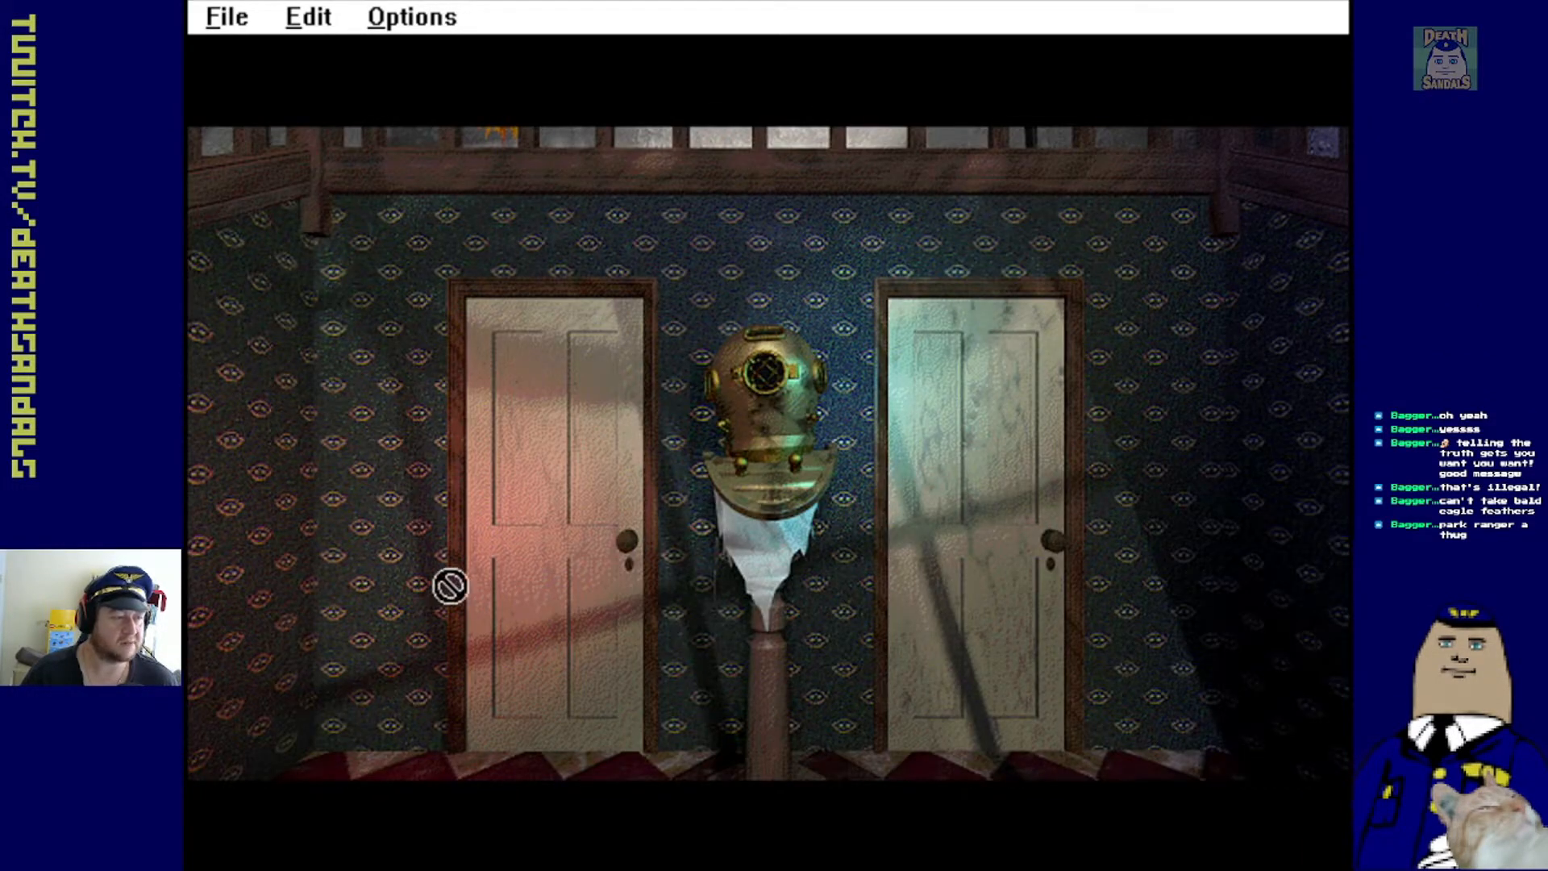
click(543, 494)
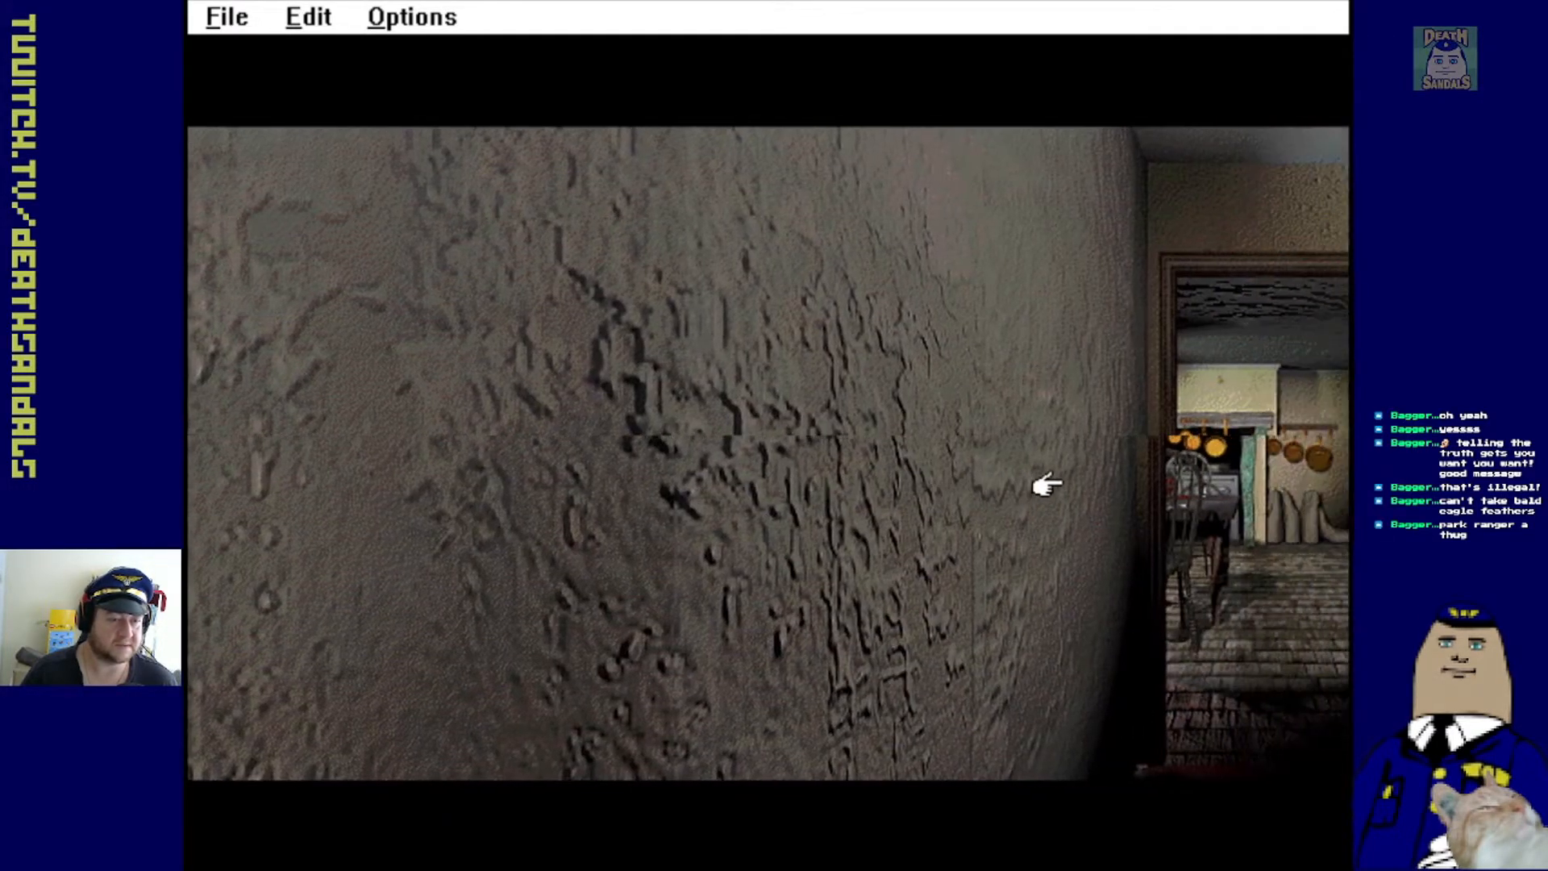
click(1046, 484)
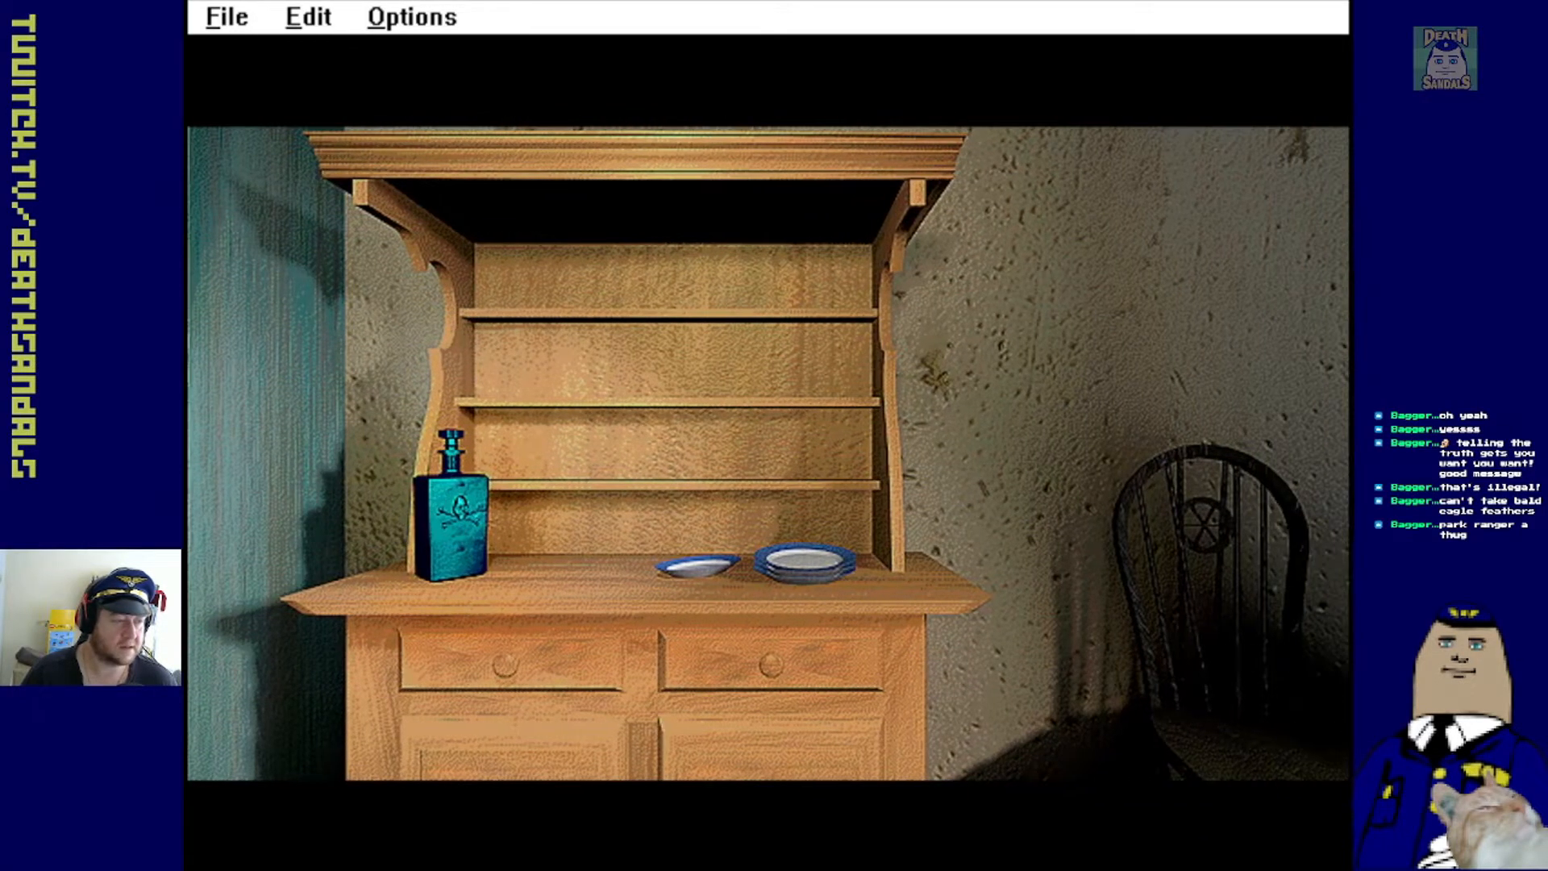
click(454, 503)
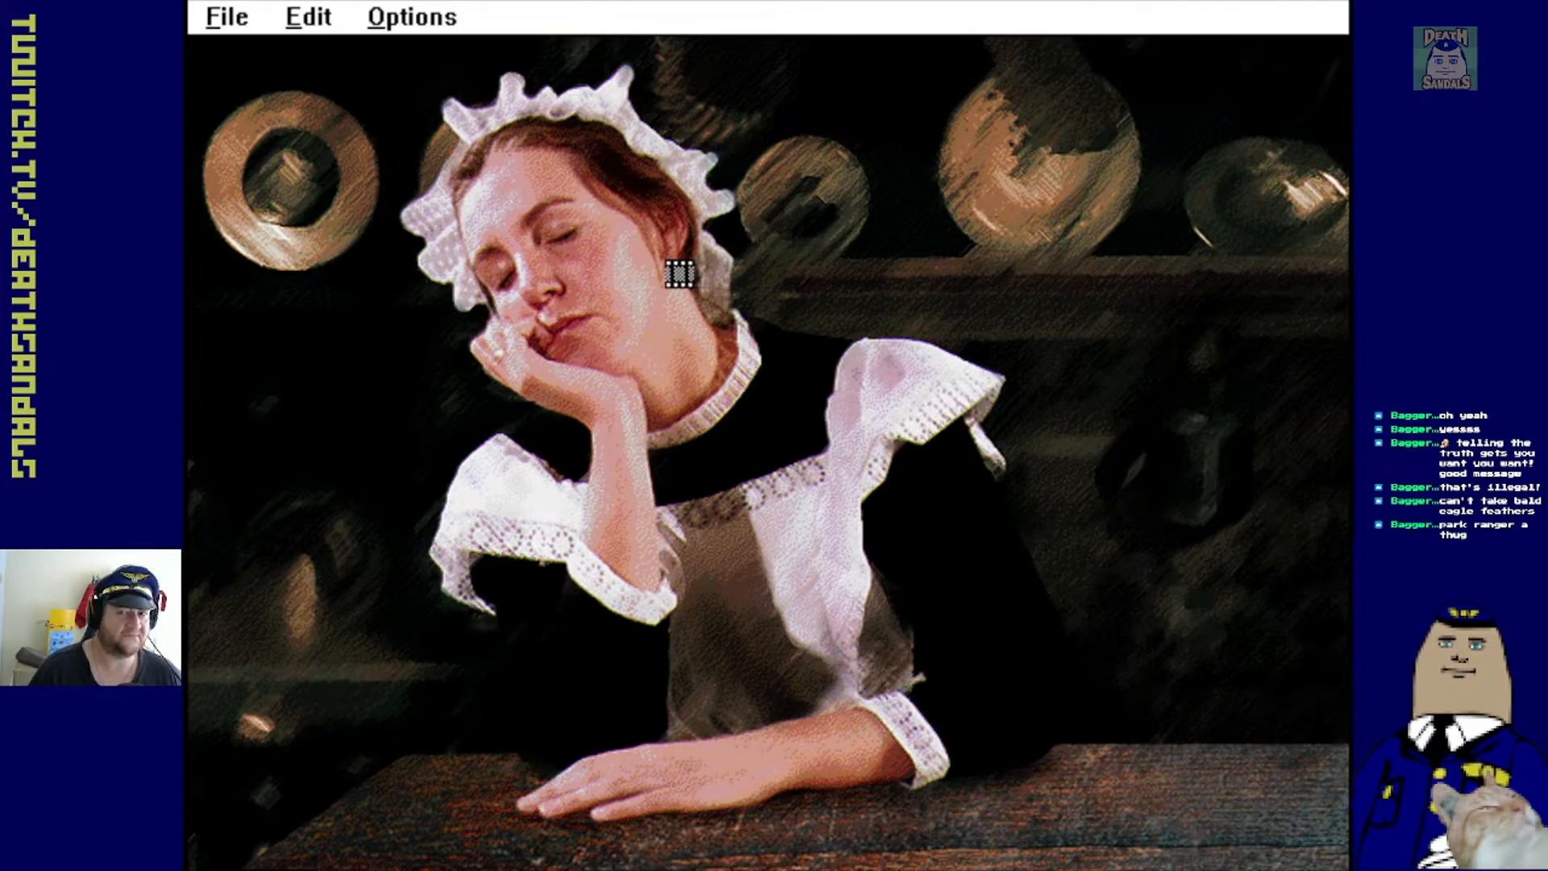
mouse_move(299, 431)
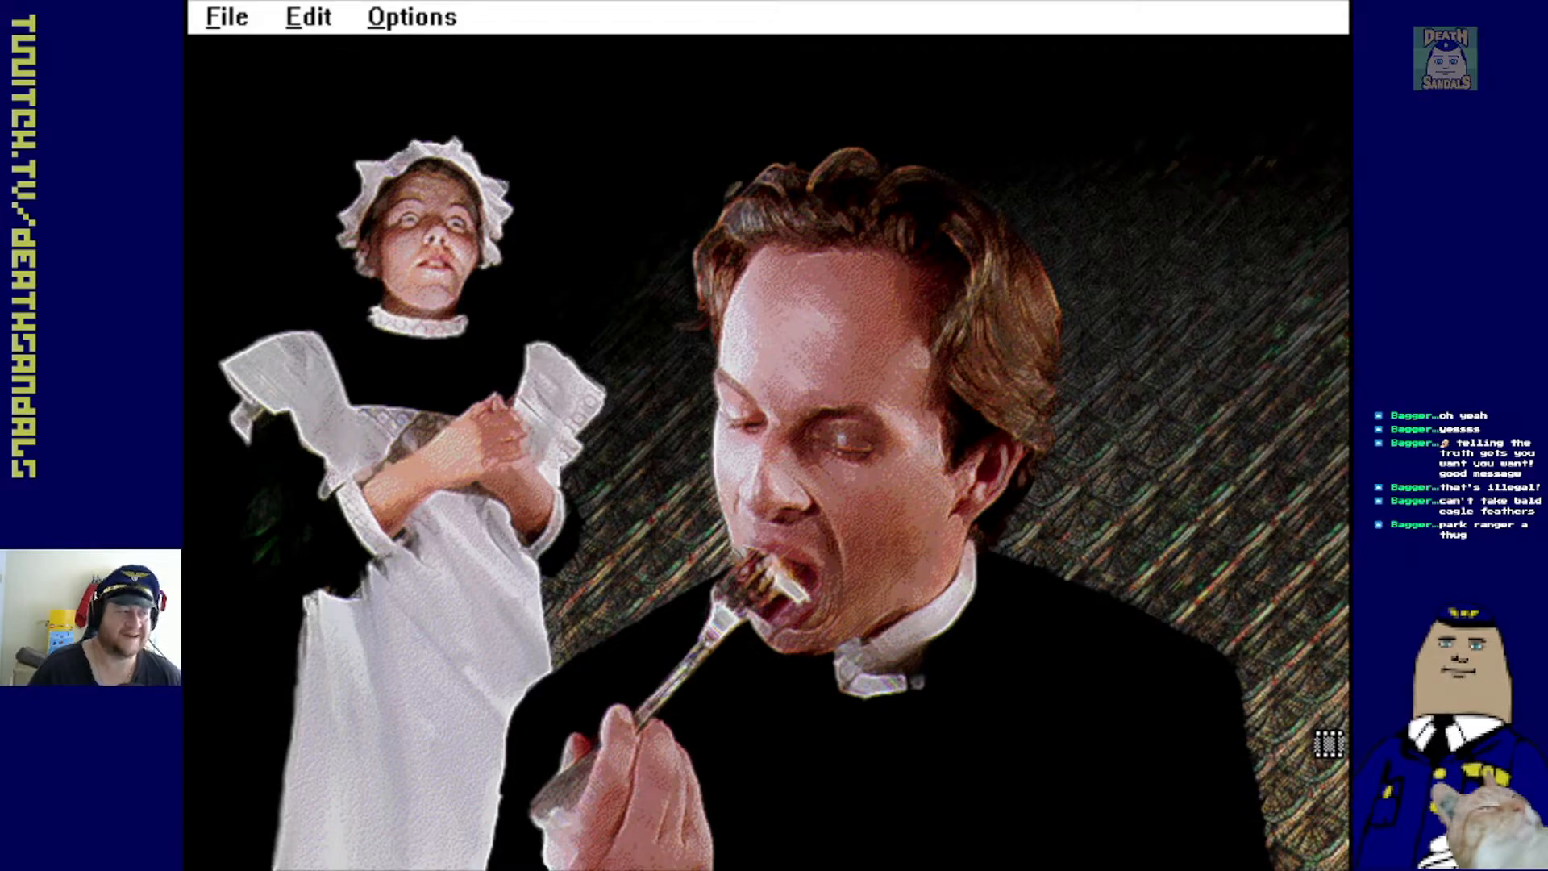
mouse_move(476, 271)
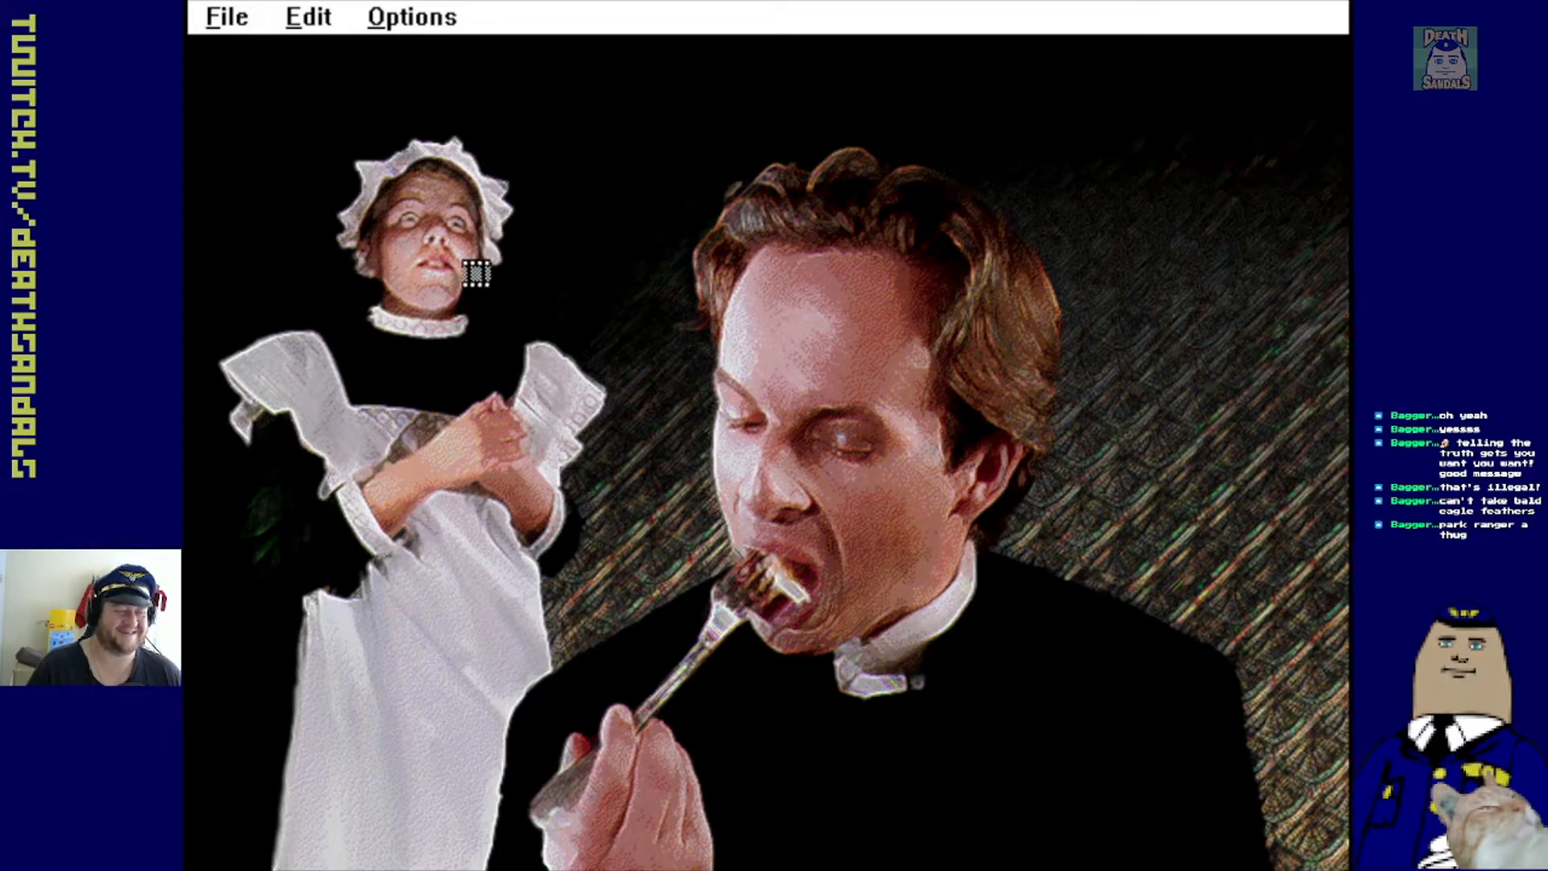